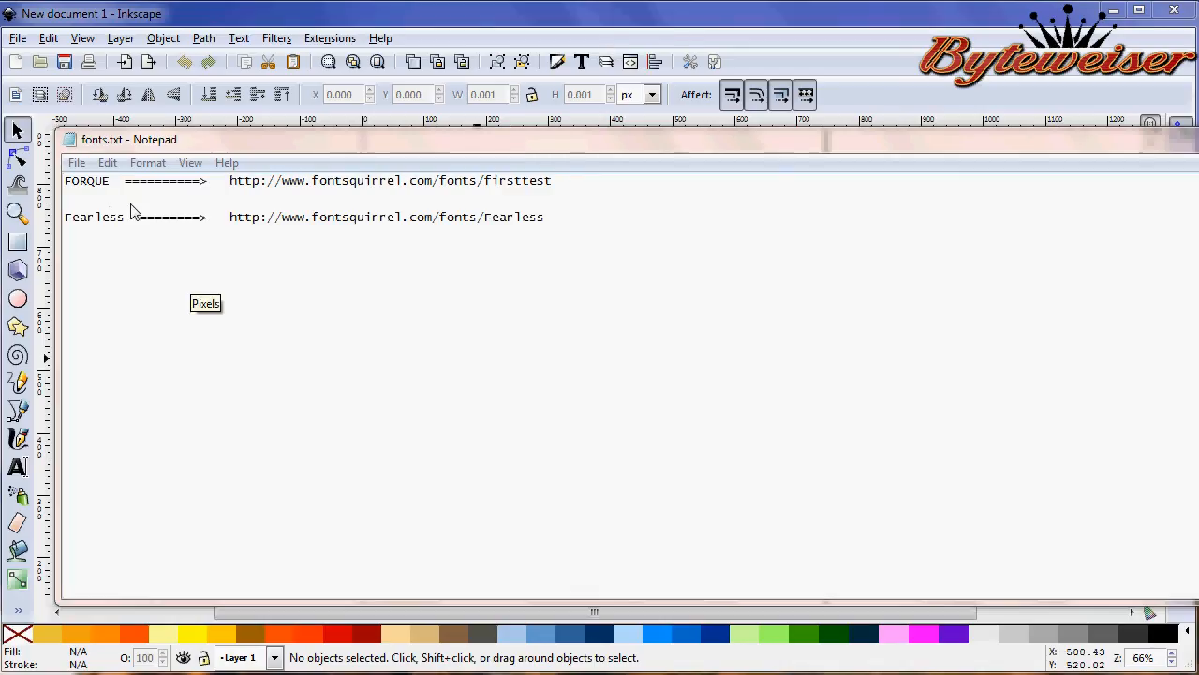
{"action": "mouse_move", "coordinate": [240, 191]}
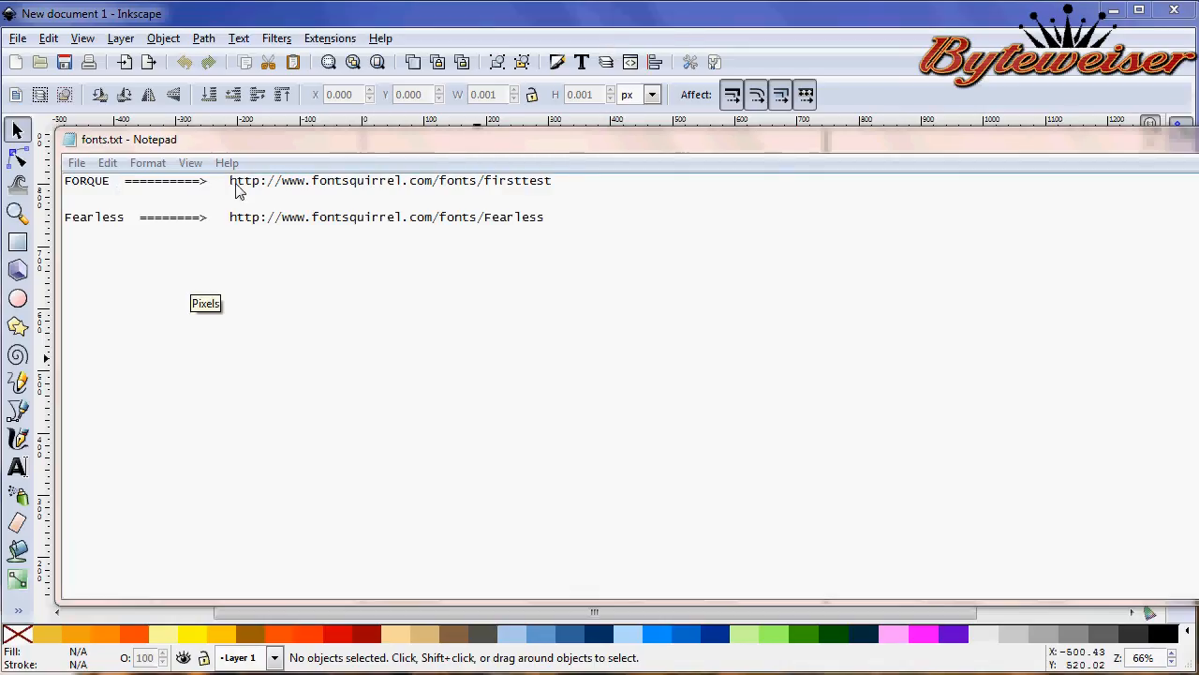
{"action": "mouse_move", "coordinate": [609, 198]}
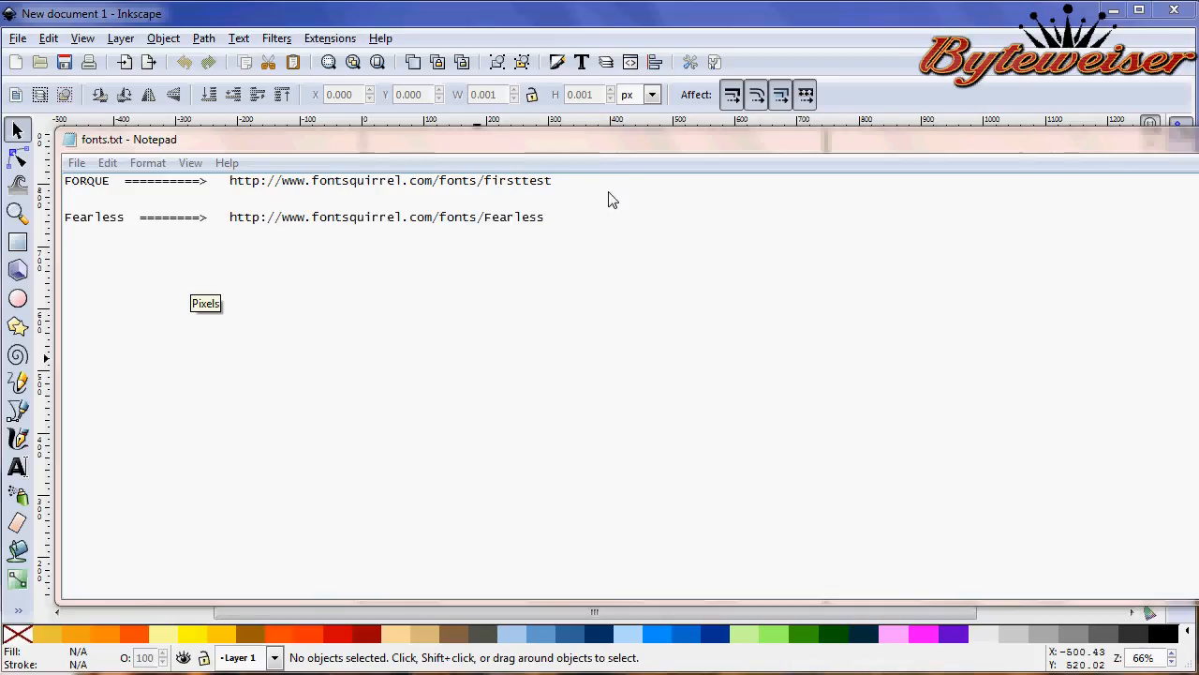
{"action": "mouse_move", "coordinate": [102, 236]}
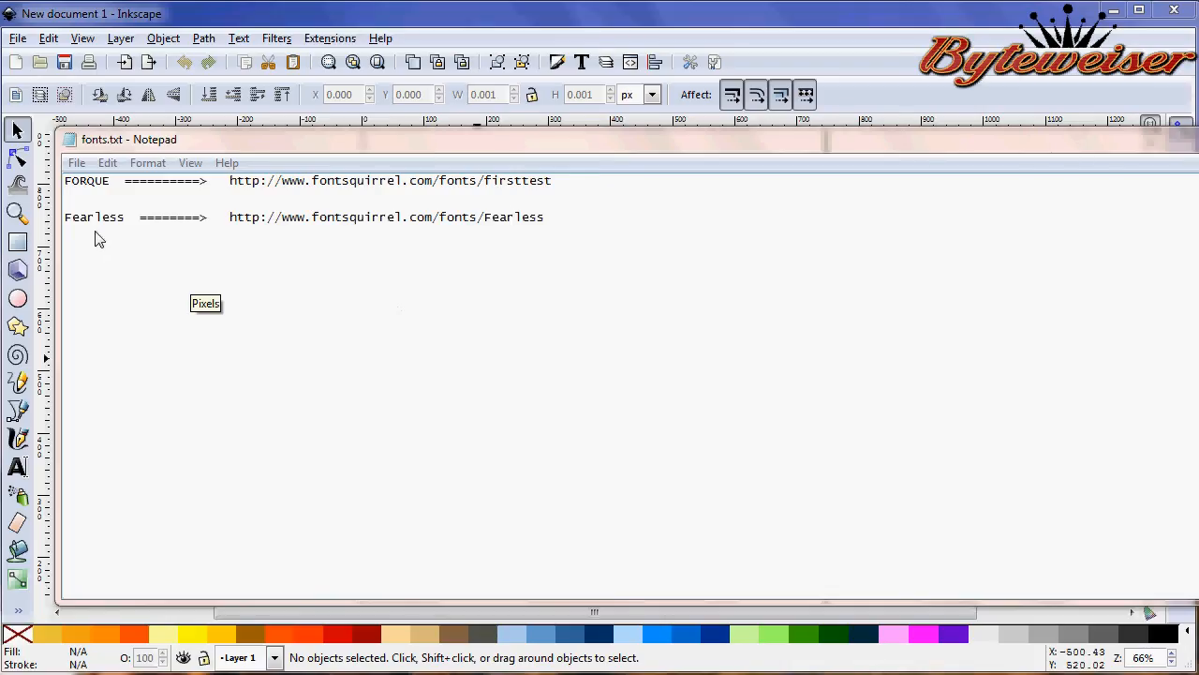
{"action": "mouse_move", "coordinate": [341, 244]}
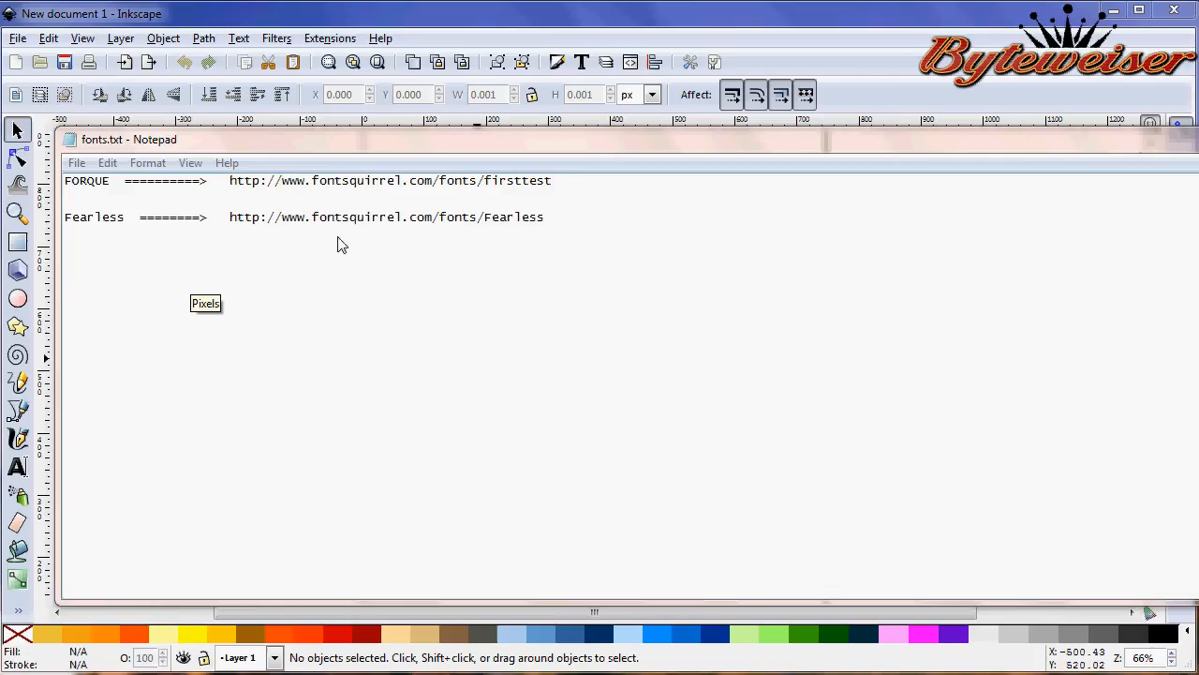
{"action": "mouse_move", "coordinate": [382, 249]}
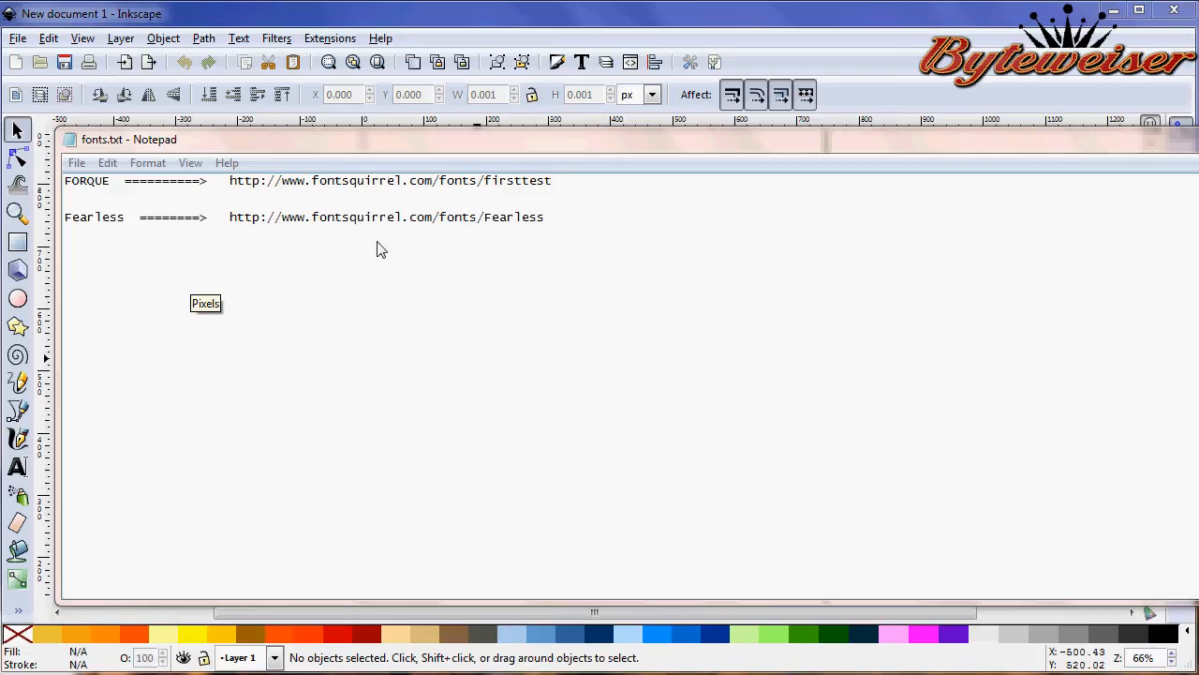
{"action": "mouse_move", "coordinate": [689, 146]}
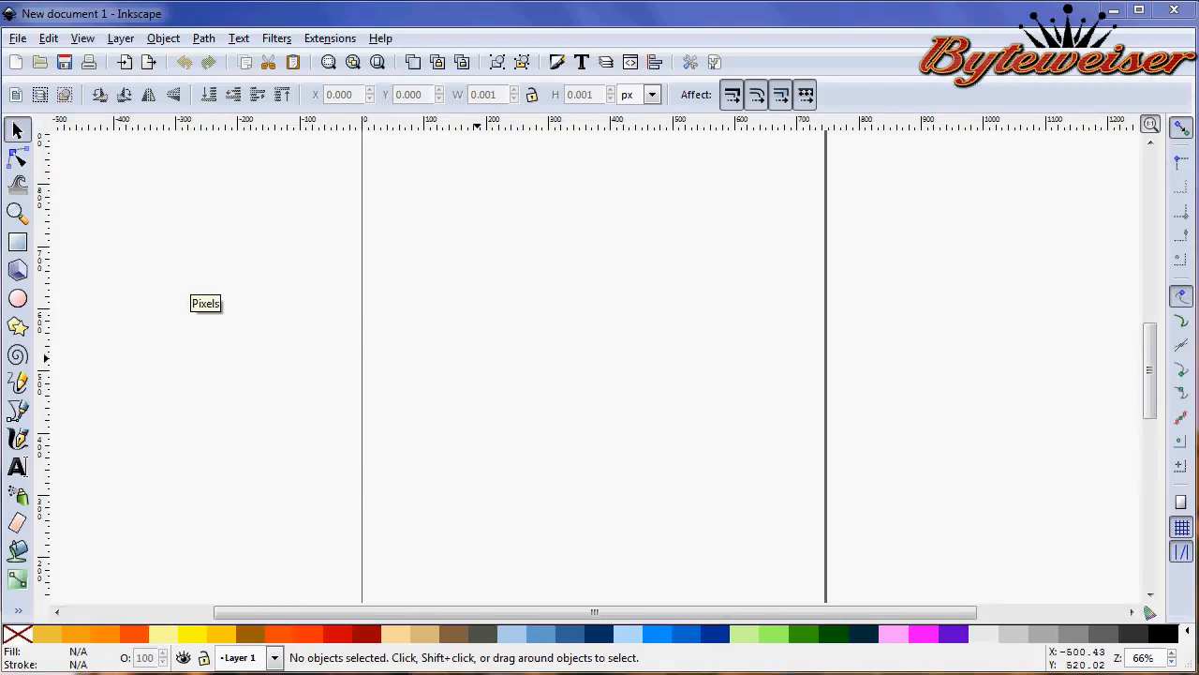
- Set the page to a custom 800 × 600 px size in Document Properties
{"action": "left_click", "coordinate": [17, 37]}
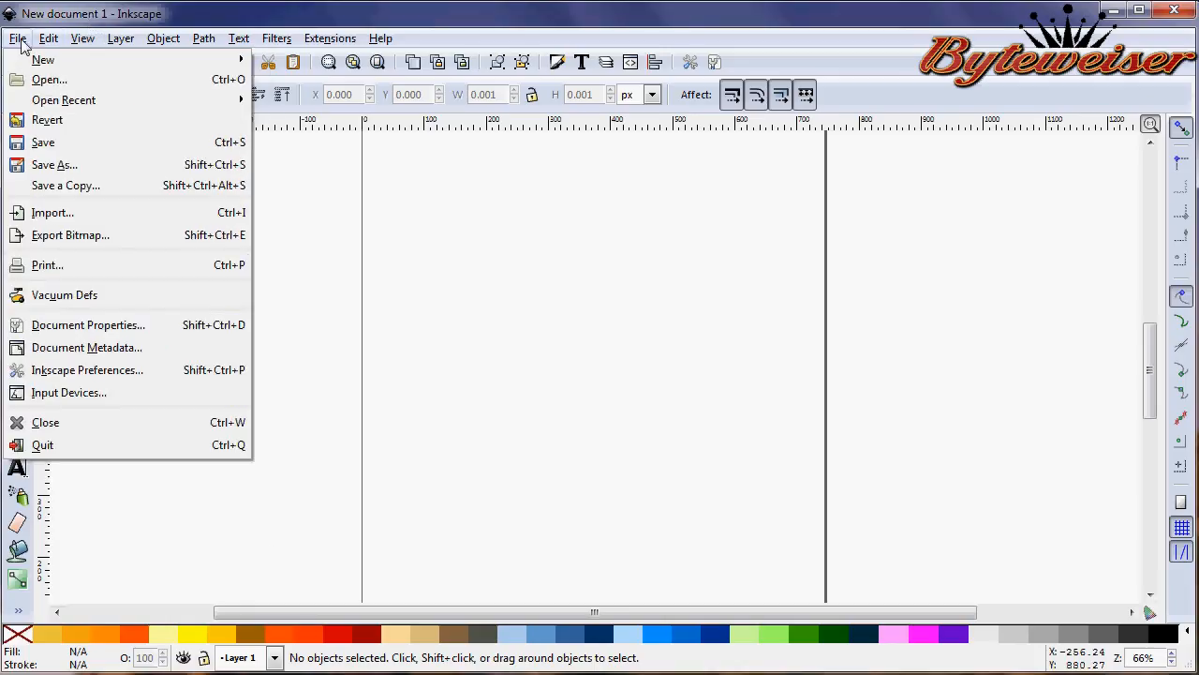
{"action": "left_click", "coordinate": [88, 324]}
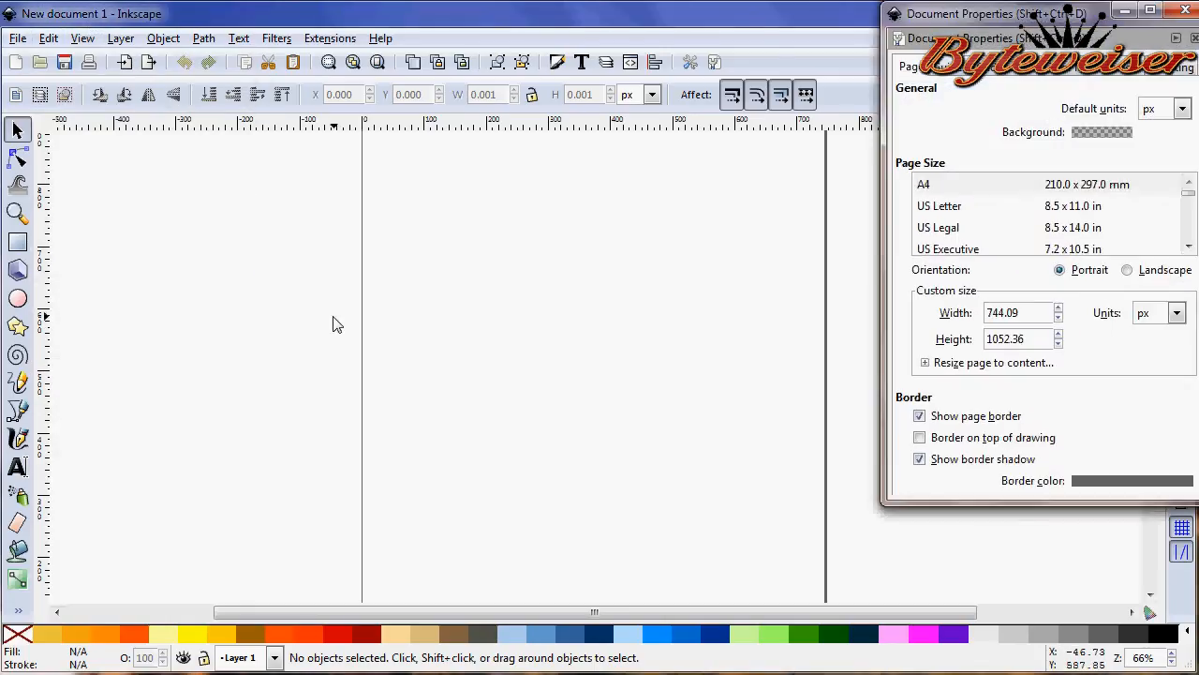
{"action": "triple_click", "coordinate": [1016, 311]}
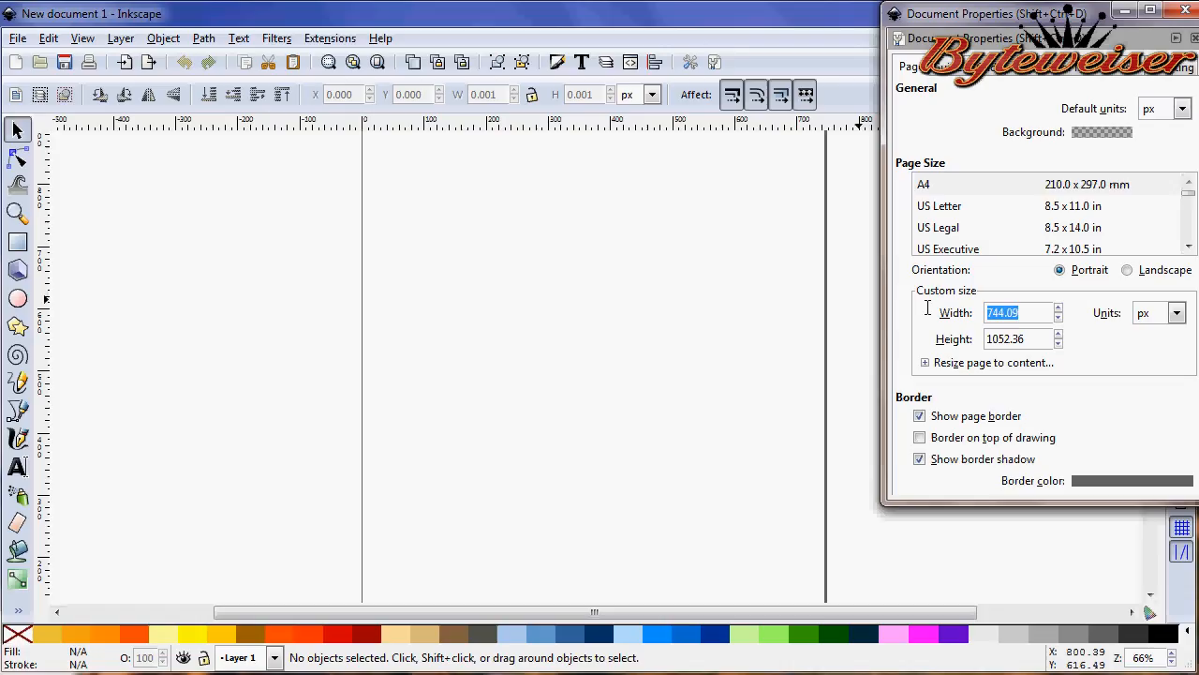
{"action": "type", "text": "800.00"}
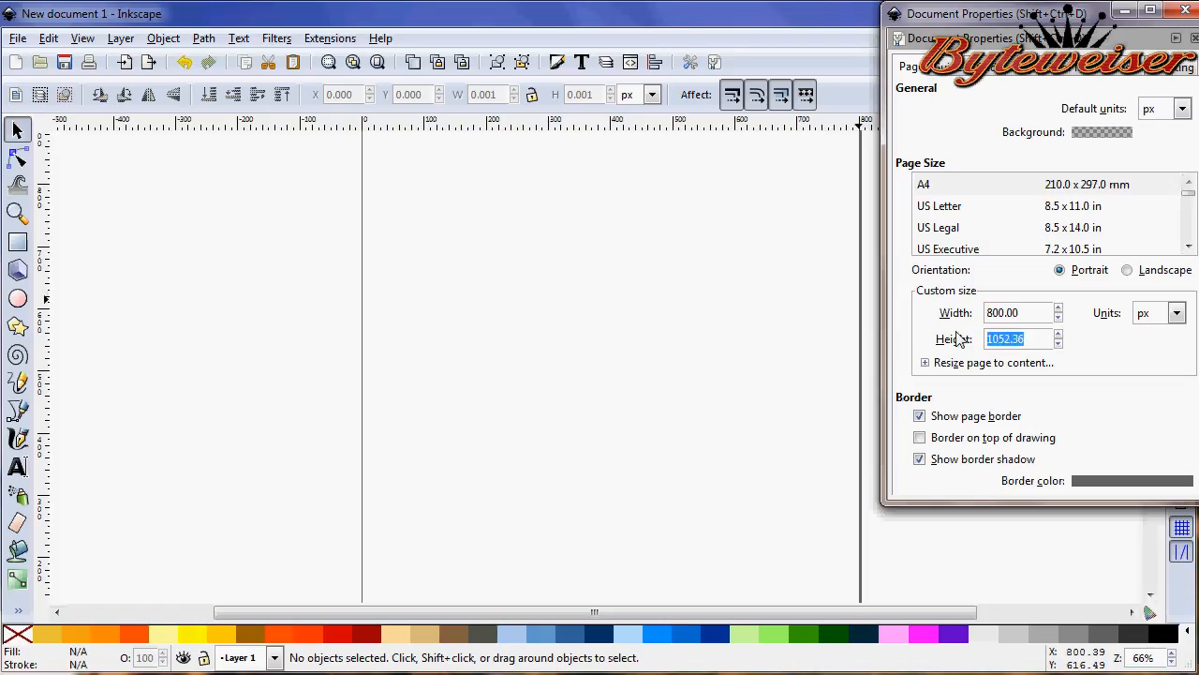
{"action": "type", "text": "600"}
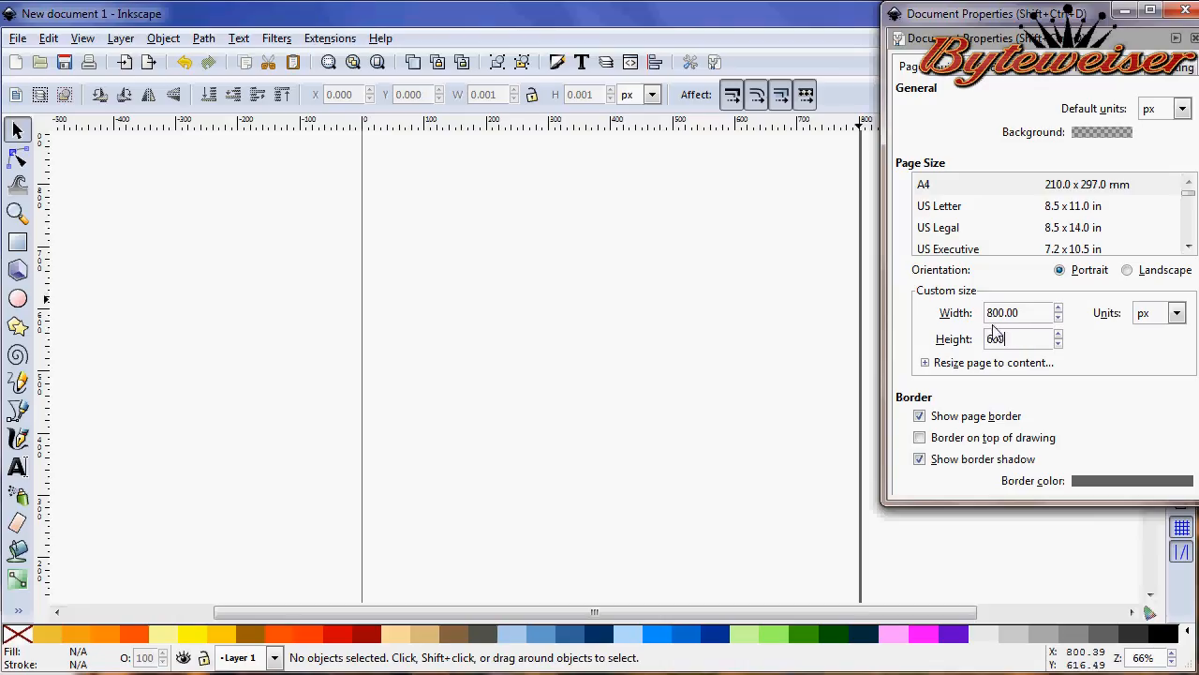
{"action": "left_click", "coordinate": [1128, 270]}
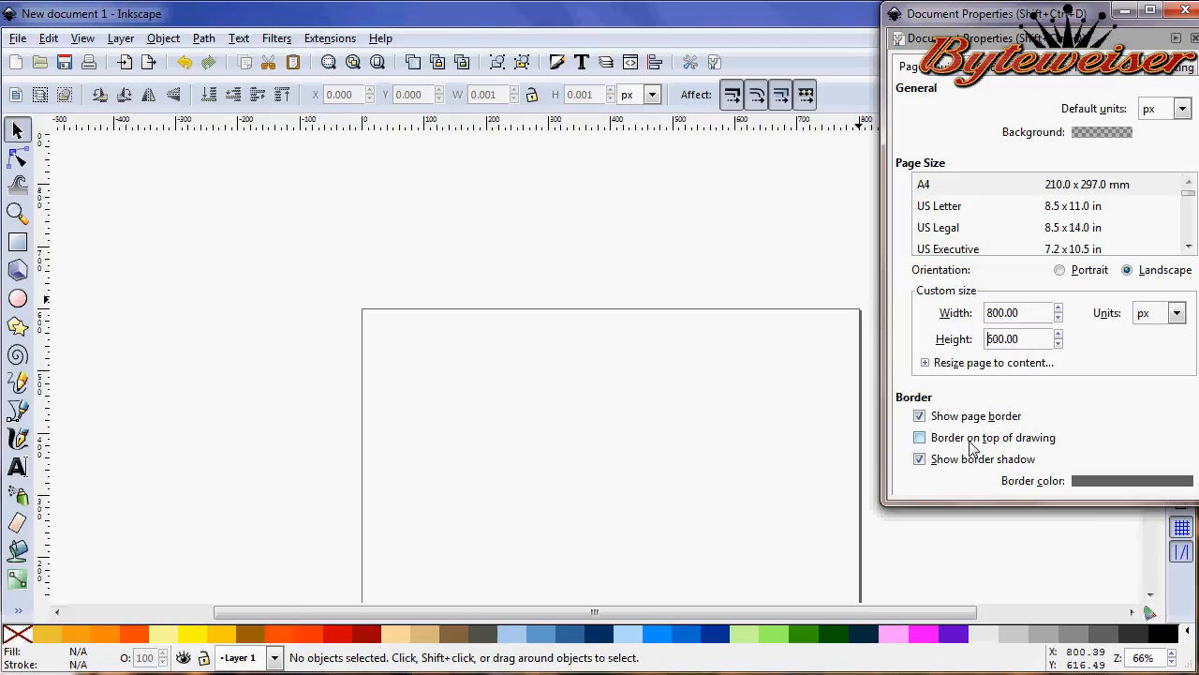
{"action": "left_click", "coordinate": [918, 439]}
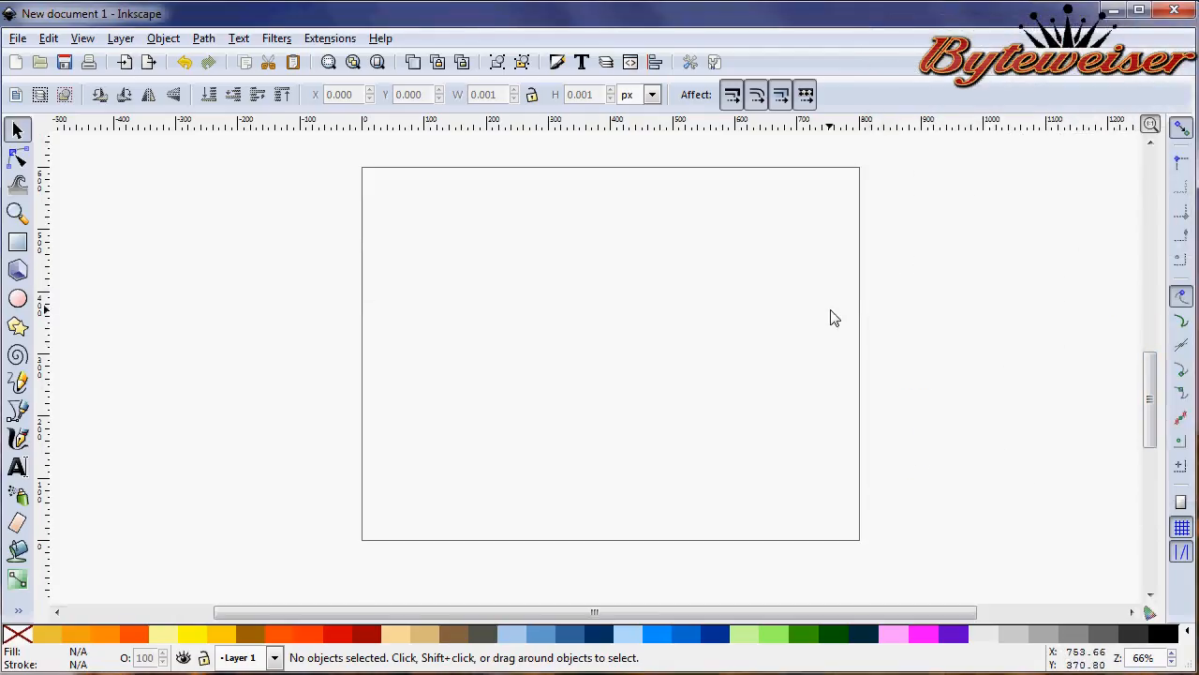
{"action": "mouse_move", "coordinate": [17, 467]}
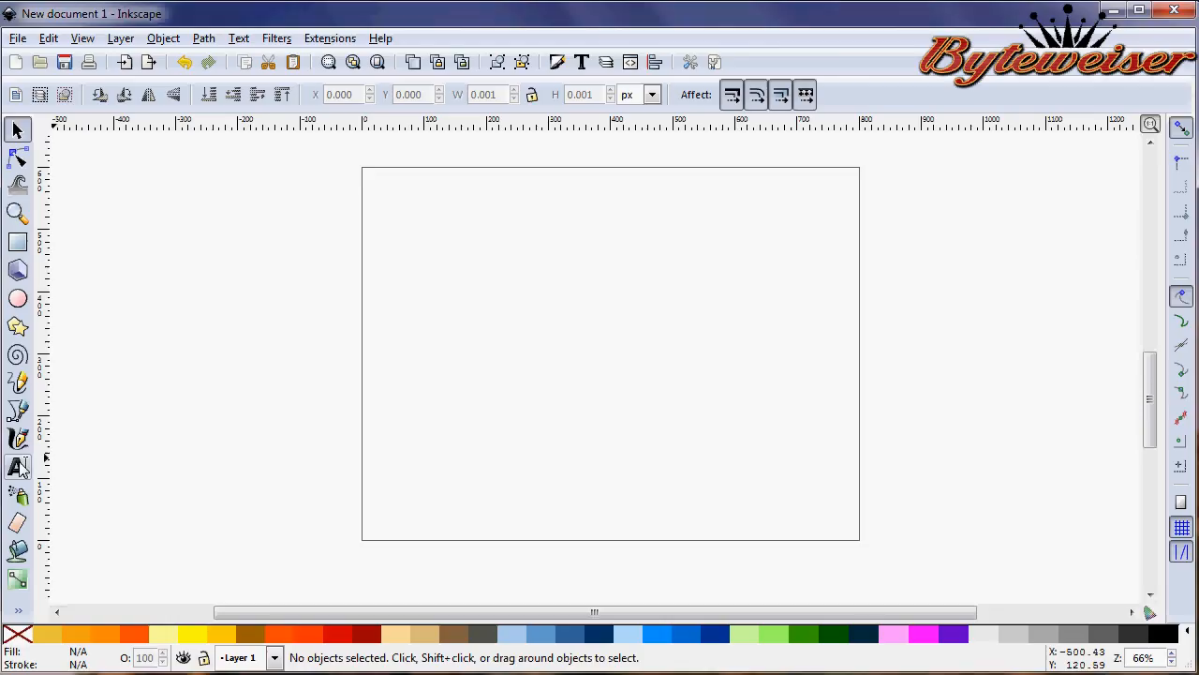
- Draw a wide flowed text frame near the top of the page with the Text tool
{"action": "left_click", "coordinate": [19, 467]}
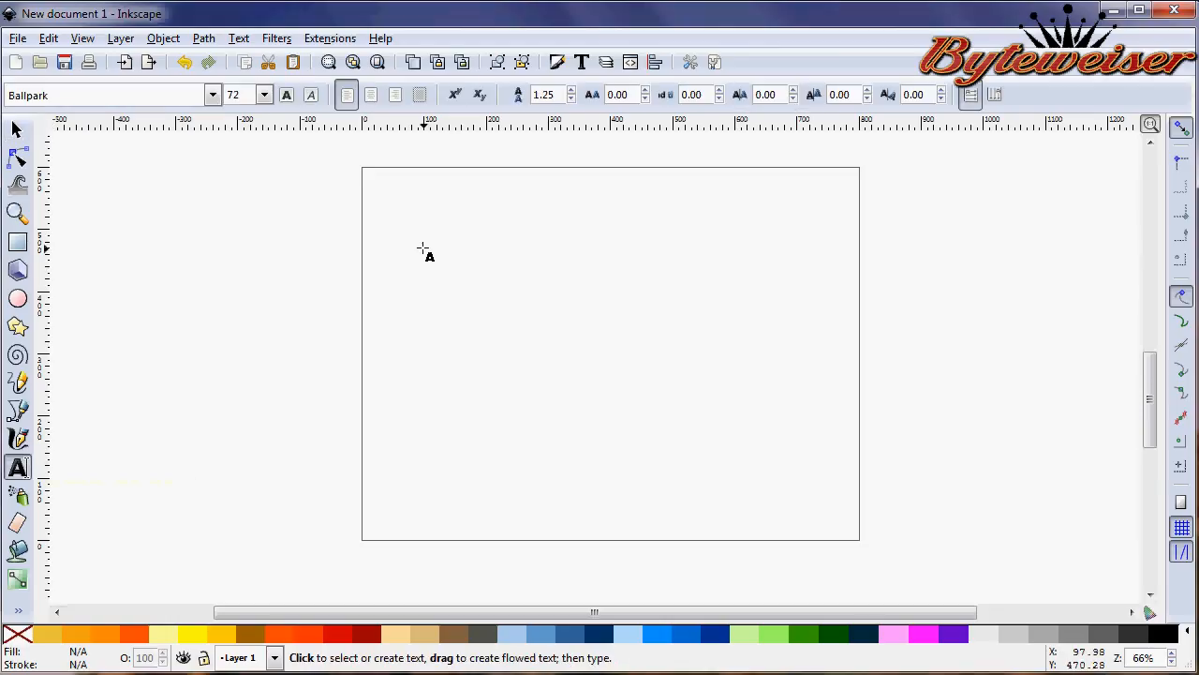
{"action": "left_click_drag", "start_coordinate": [423, 253], "coordinate": [809, 345]}
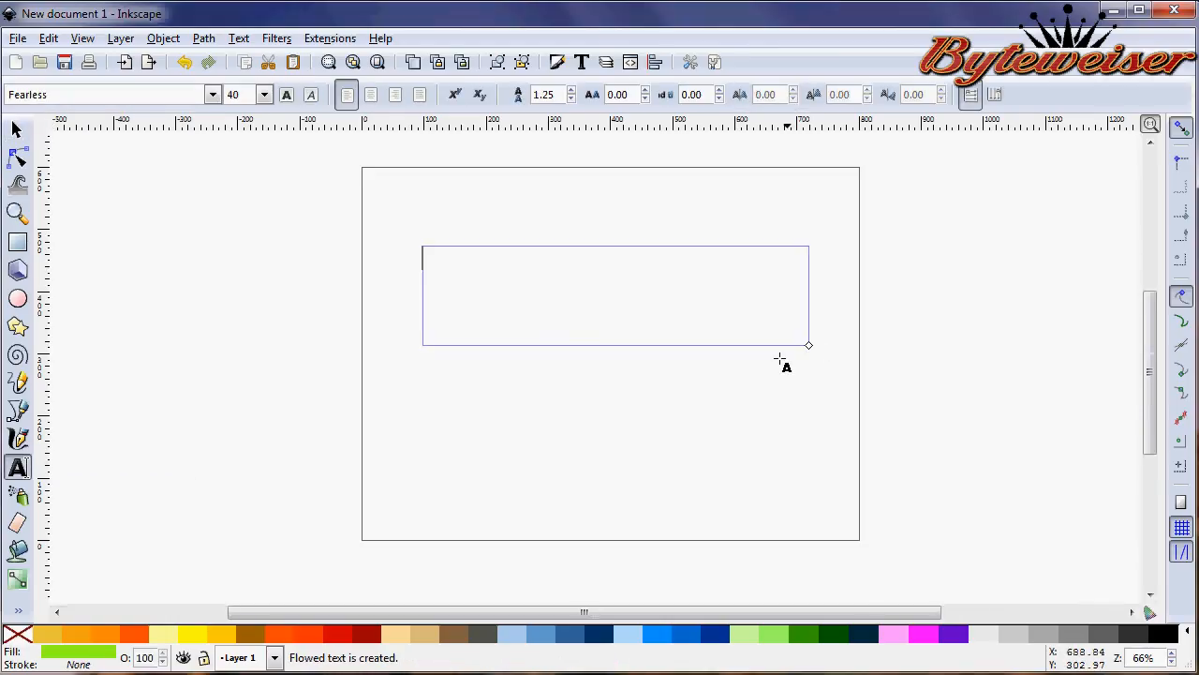
{"action": "mouse_move", "coordinate": [555, 480]}
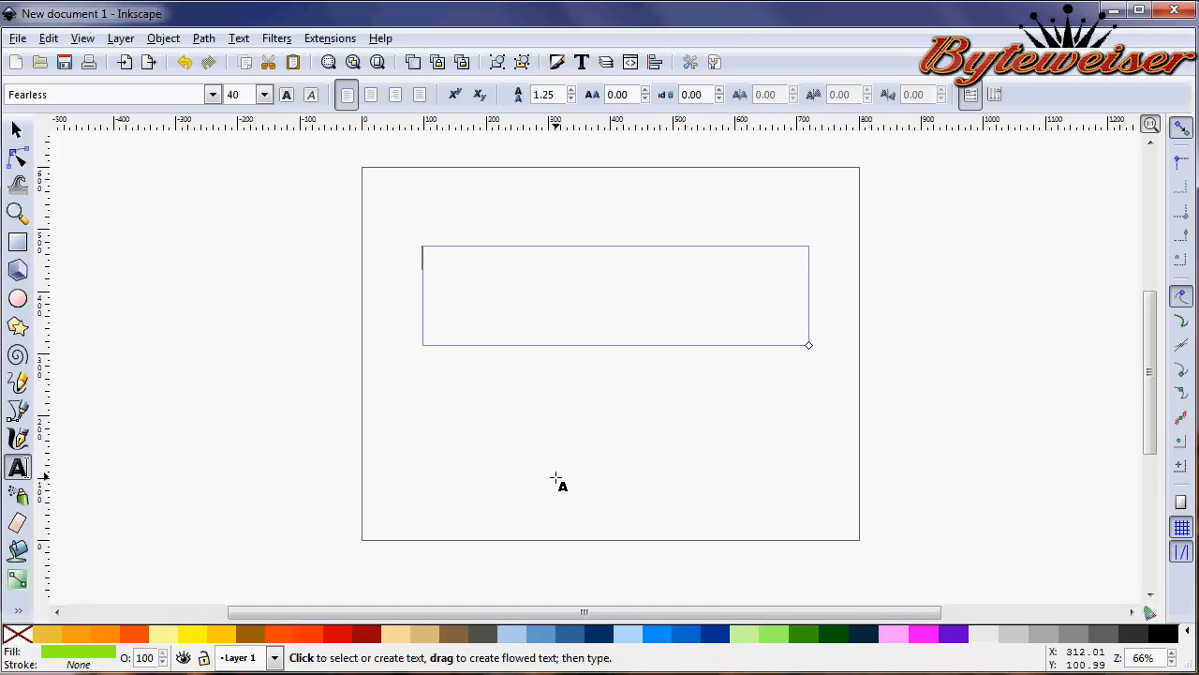
{"action": "mouse_move", "coordinate": [214, 97]}
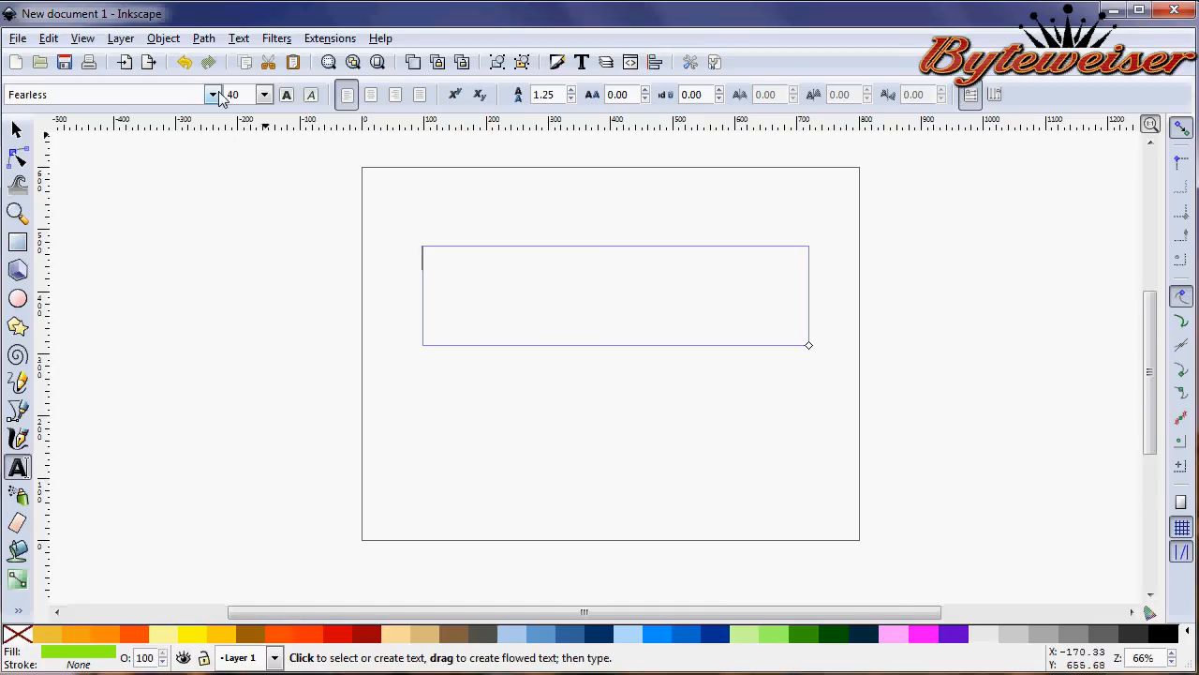
{"action": "left_click", "coordinate": [213, 94]}
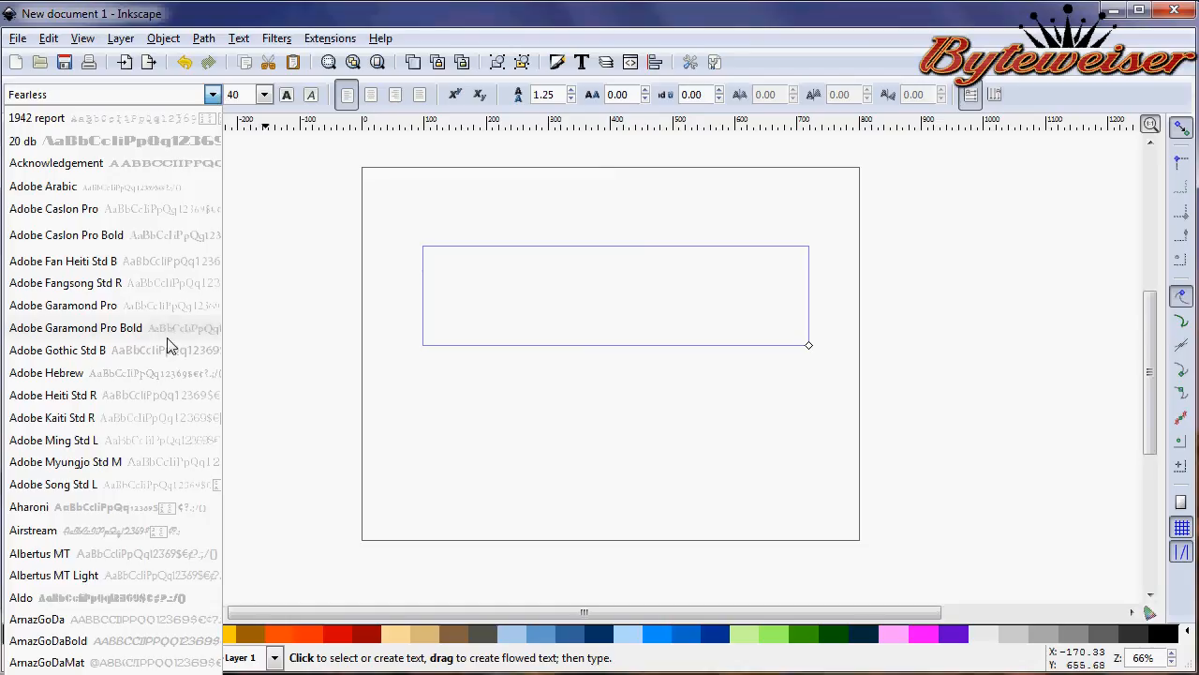
{"action": "mouse_move", "coordinate": [116, 206]}
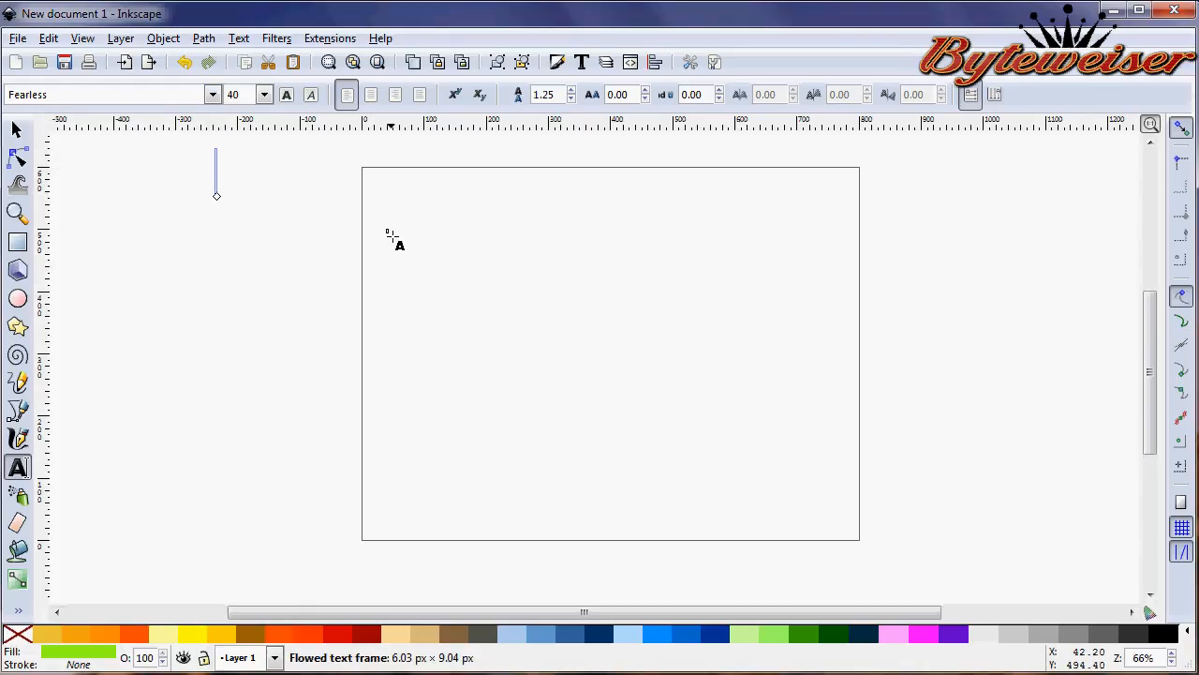
{"action": "left_click_drag", "start_coordinate": [386, 229], "coordinate": [817, 371]}
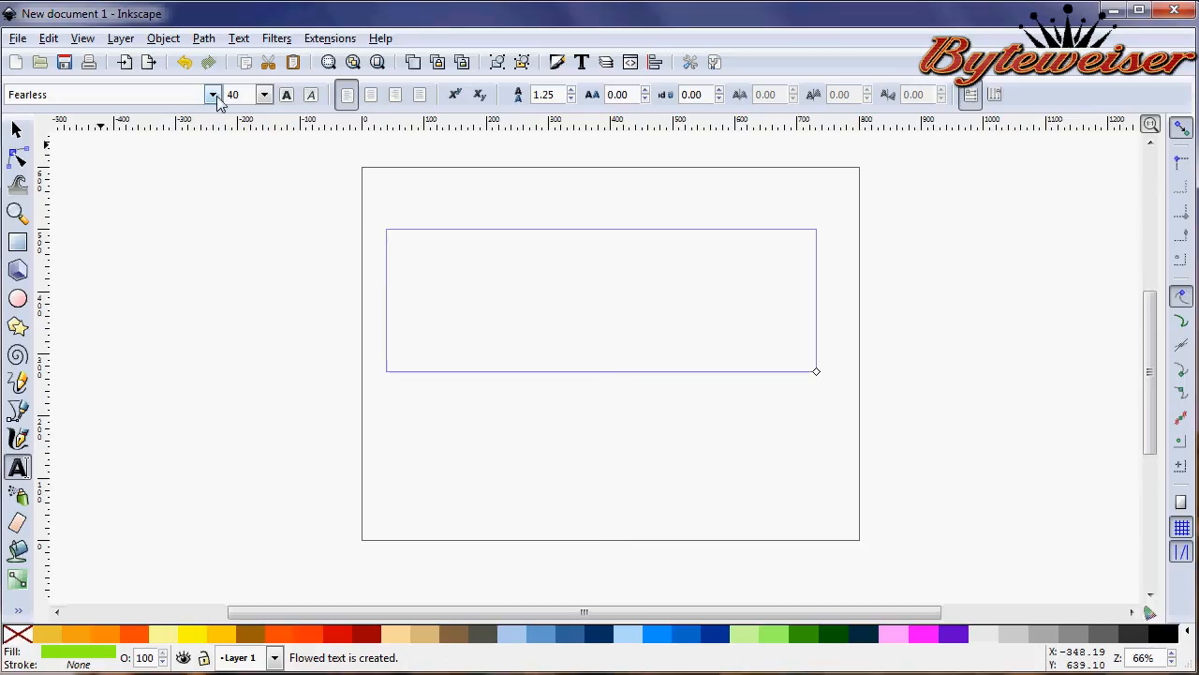
- Choose the FORQUE font for the text frame from the font list
{"action": "left_click", "coordinate": [214, 94]}
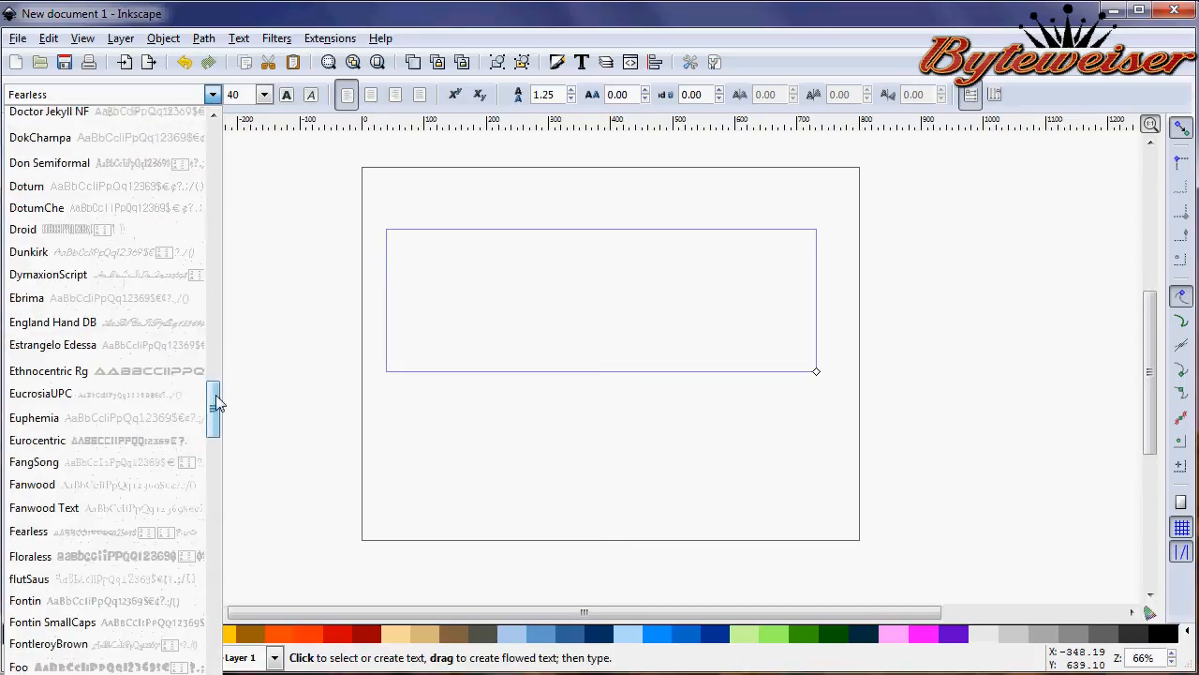
{"action": "scroll", "scroll_direction": "down", "scroll_amount": 3}
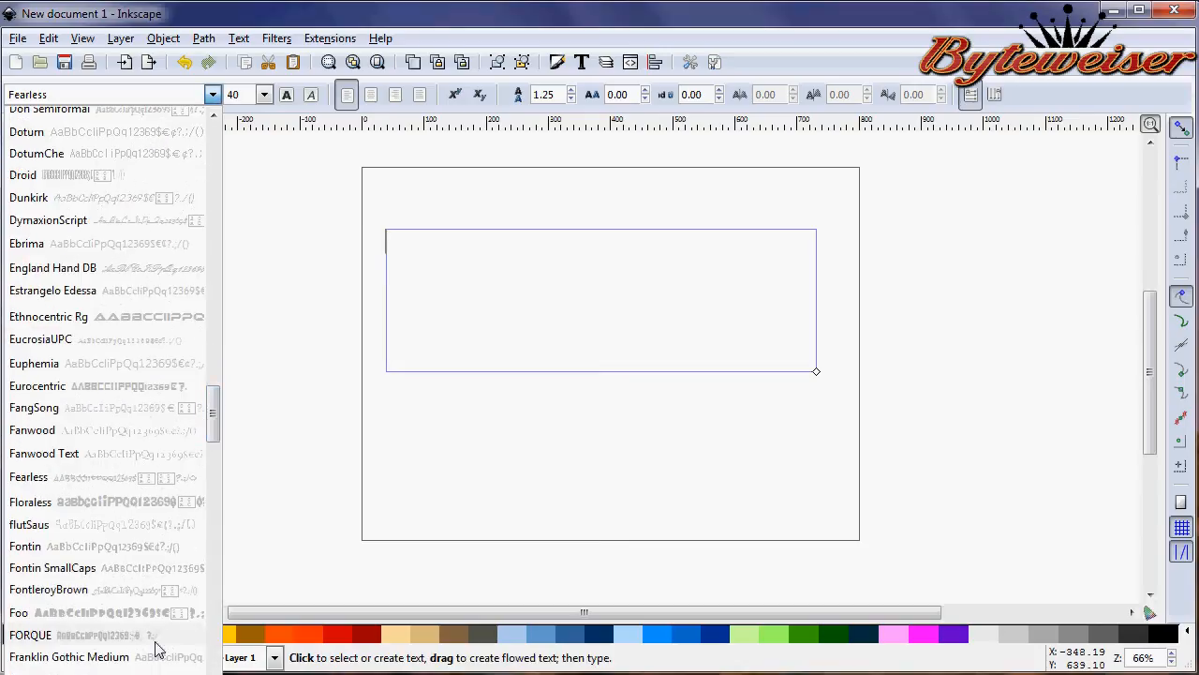
{"action": "left_click", "coordinate": [30, 636]}
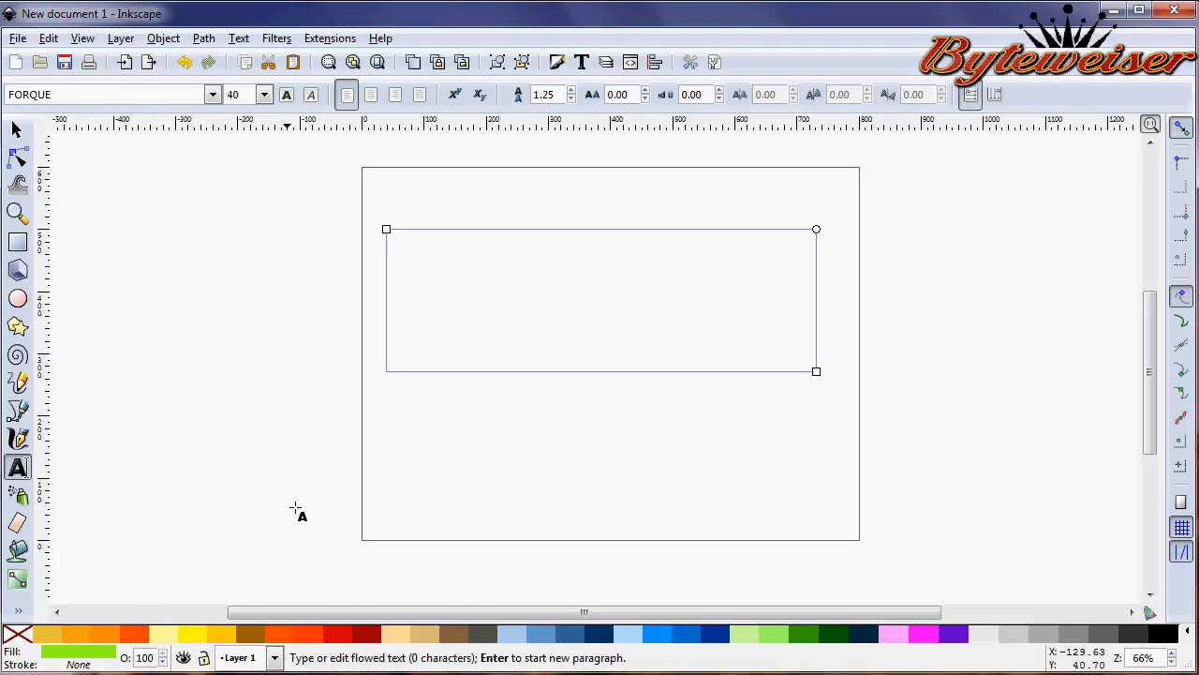
{"action": "mouse_move", "coordinate": [446, 442]}
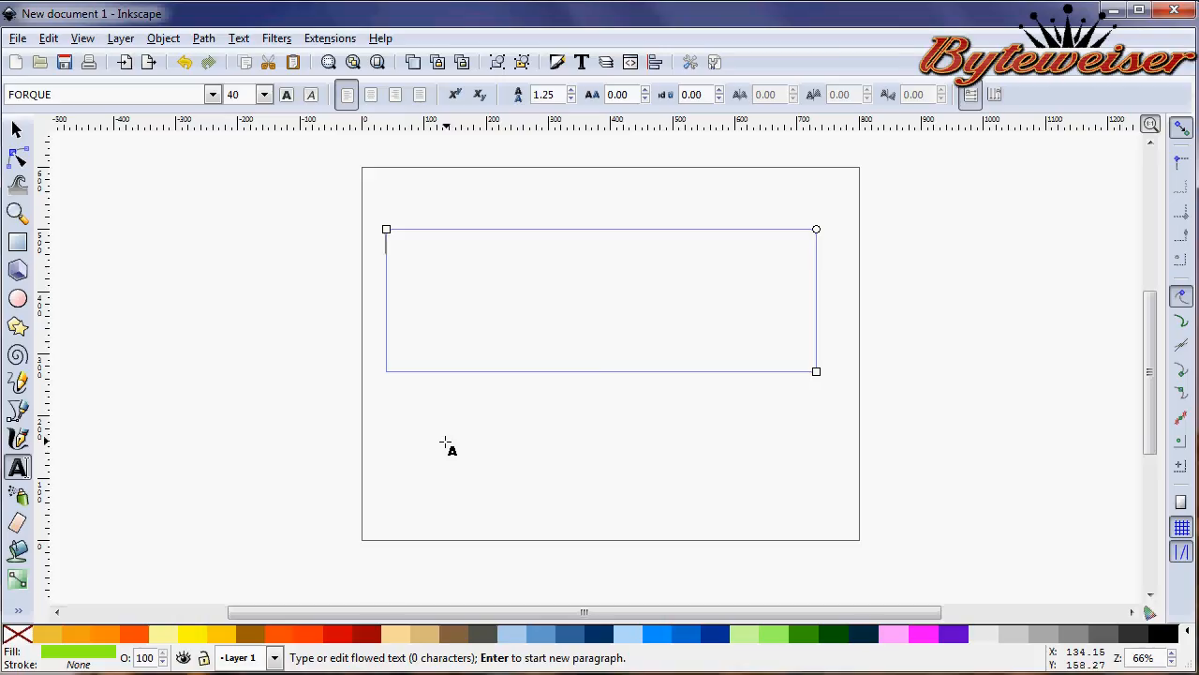
- Enter the text, select it as an object and scale it up across the page top
{"action": "type", "text": "DEMO"}
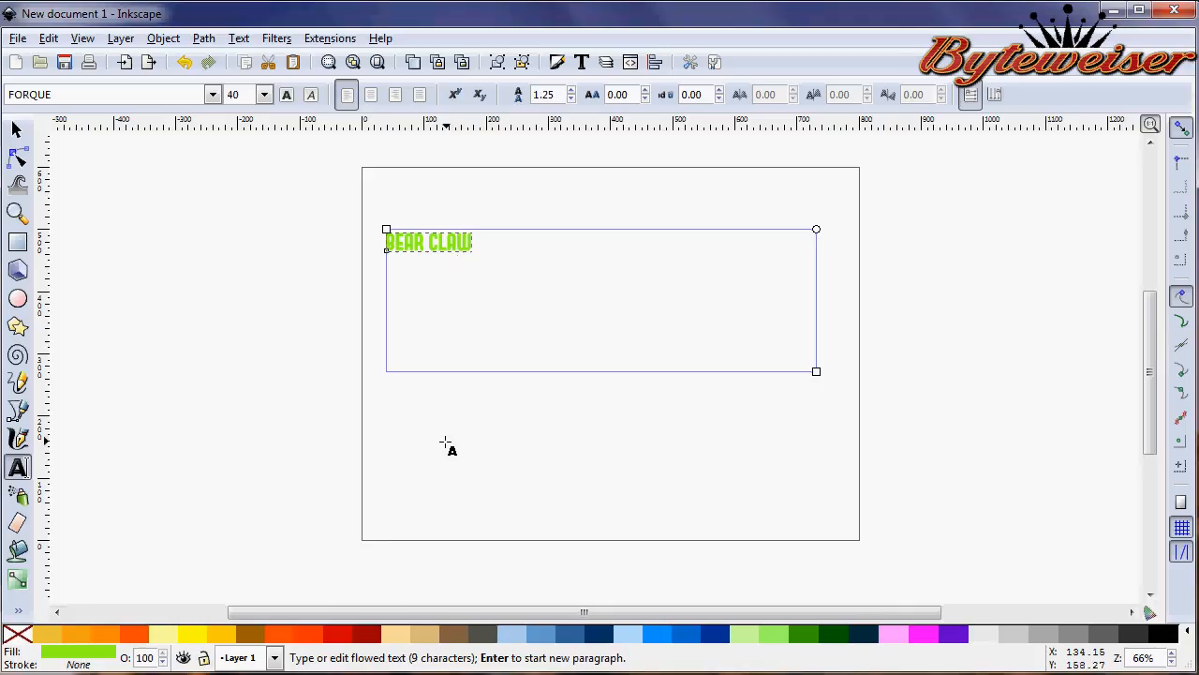
{"action": "left_click", "coordinate": [17, 129]}
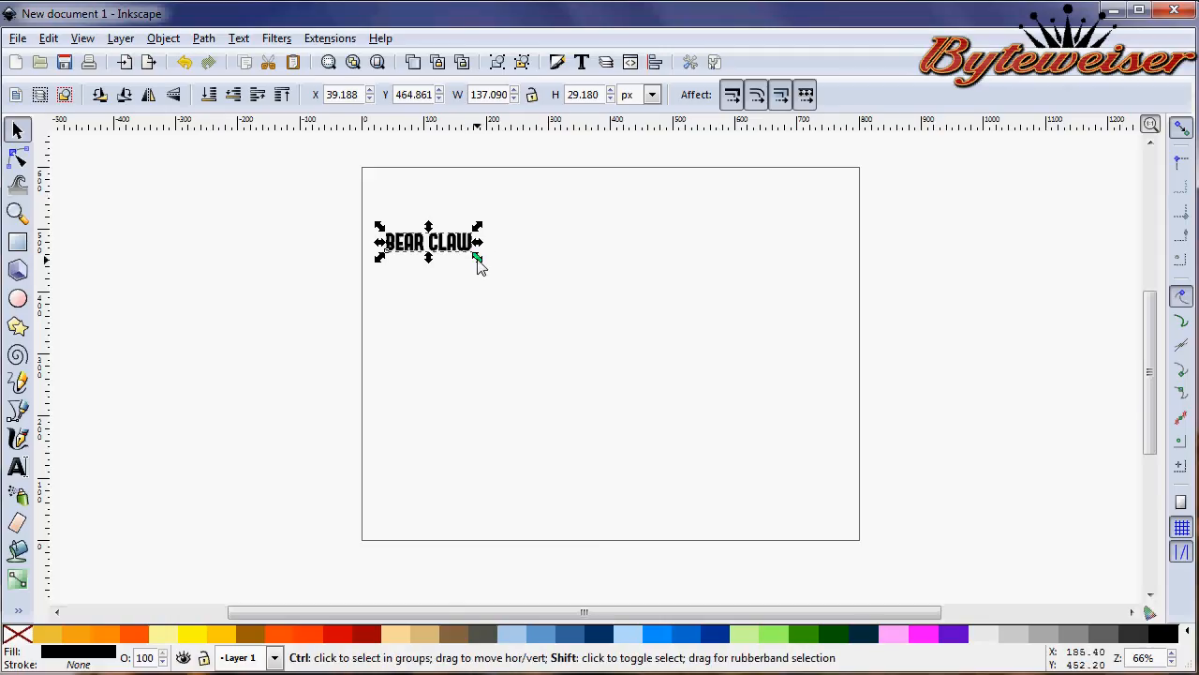
{"action": "left_click_drag", "start_coordinate": [478, 264], "coordinate": [655, 336]}
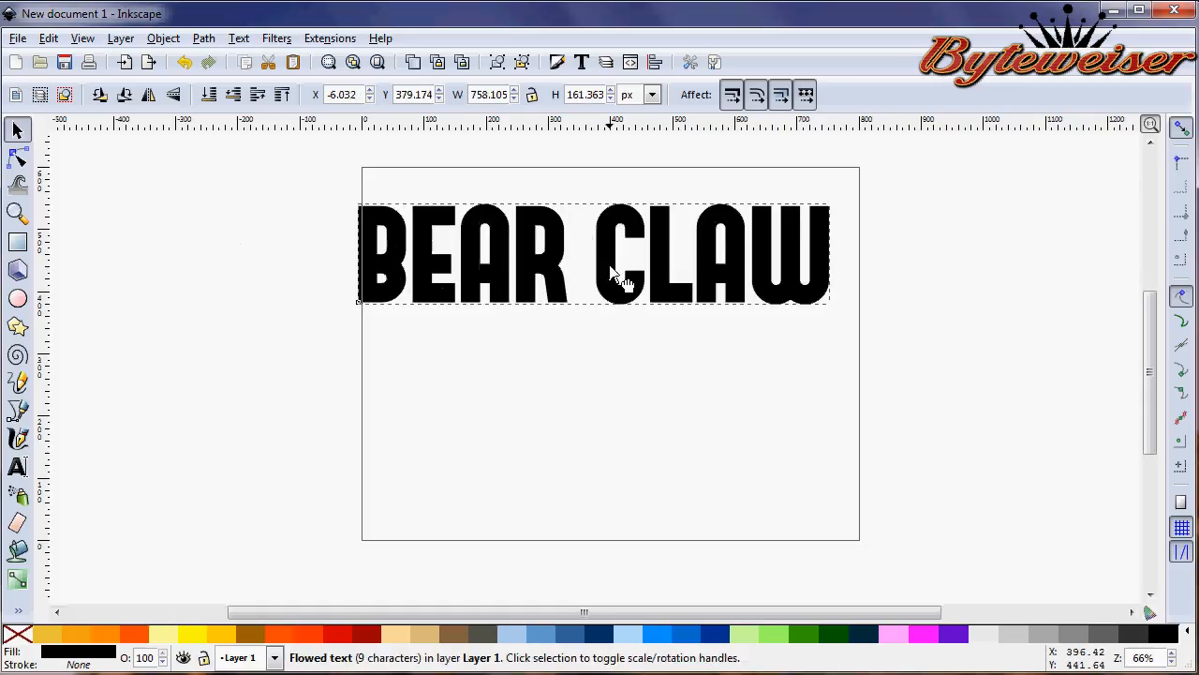
- Align the BEAR CLAW text to the page via Align and Distribute, then convert it to paths
{"action": "left_click", "coordinate": [163, 38]}
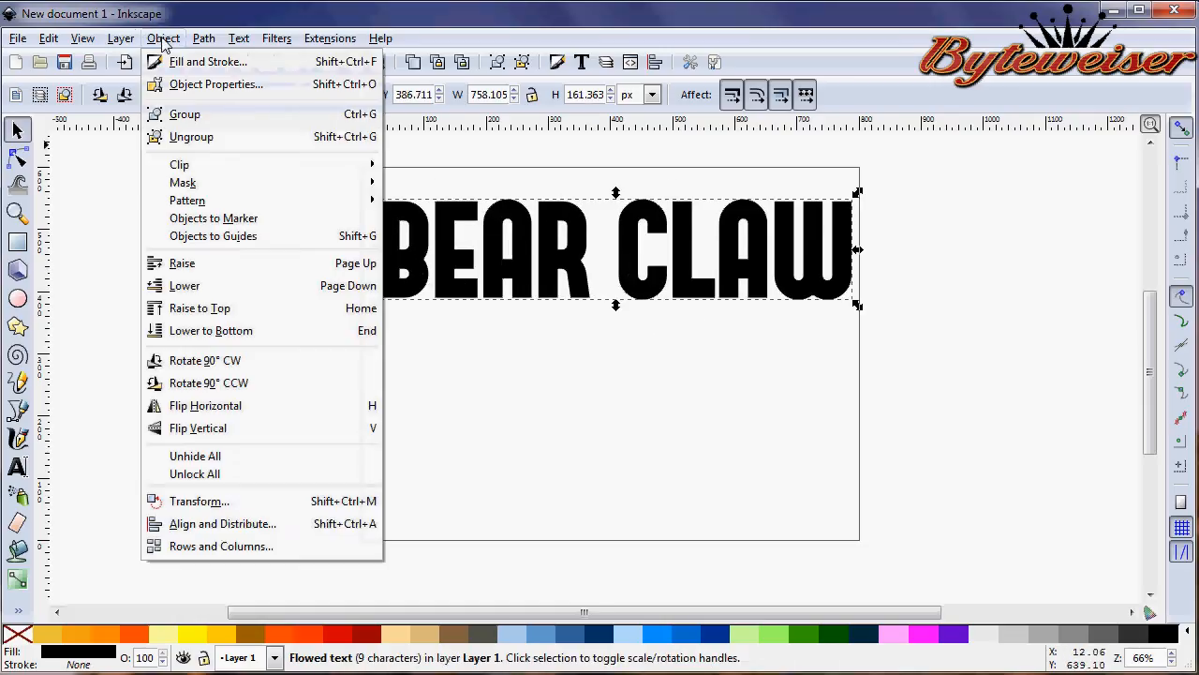
{"action": "left_click", "coordinate": [221, 523]}
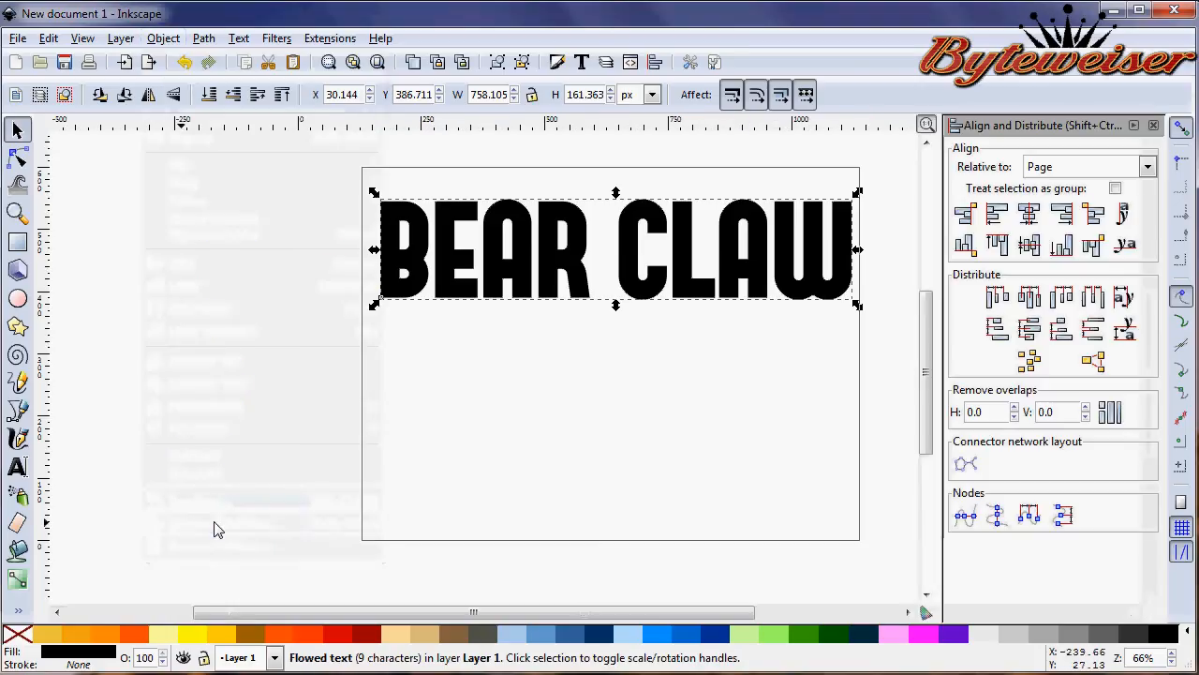
{"action": "mouse_move", "coordinate": [1028, 214]}
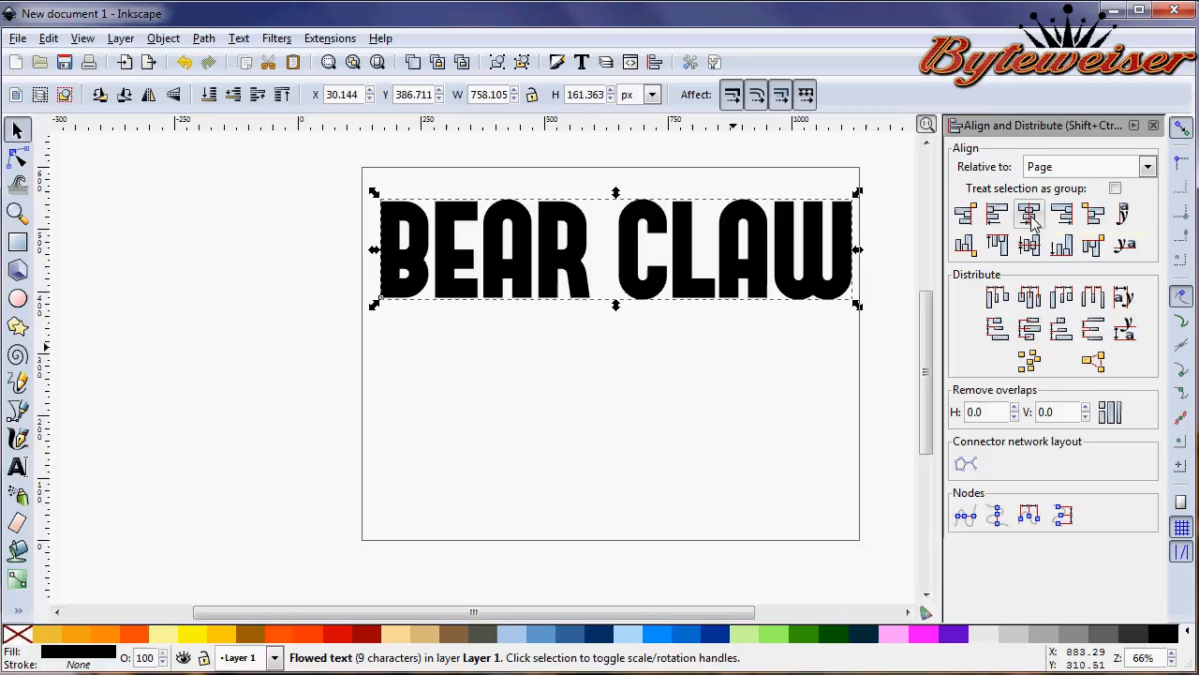
{"action": "left_click", "coordinate": [1029, 214]}
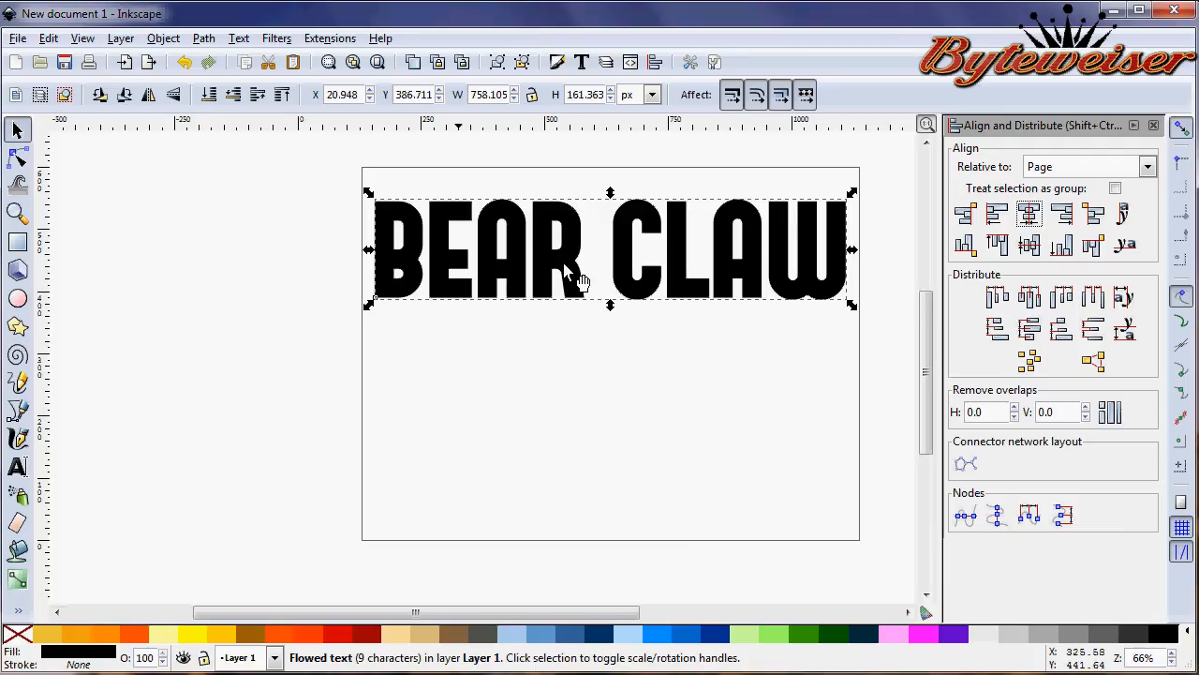
{"action": "mouse_move", "coordinate": [547, 272]}
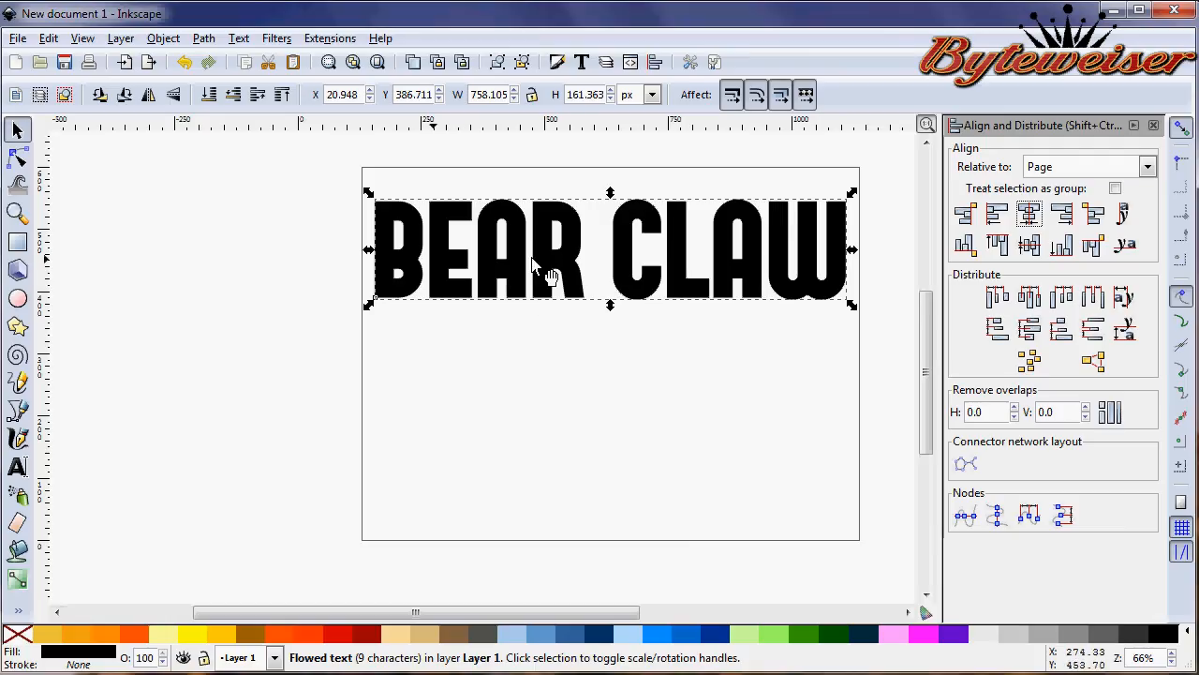
{"action": "left_click", "coordinate": [202, 38]}
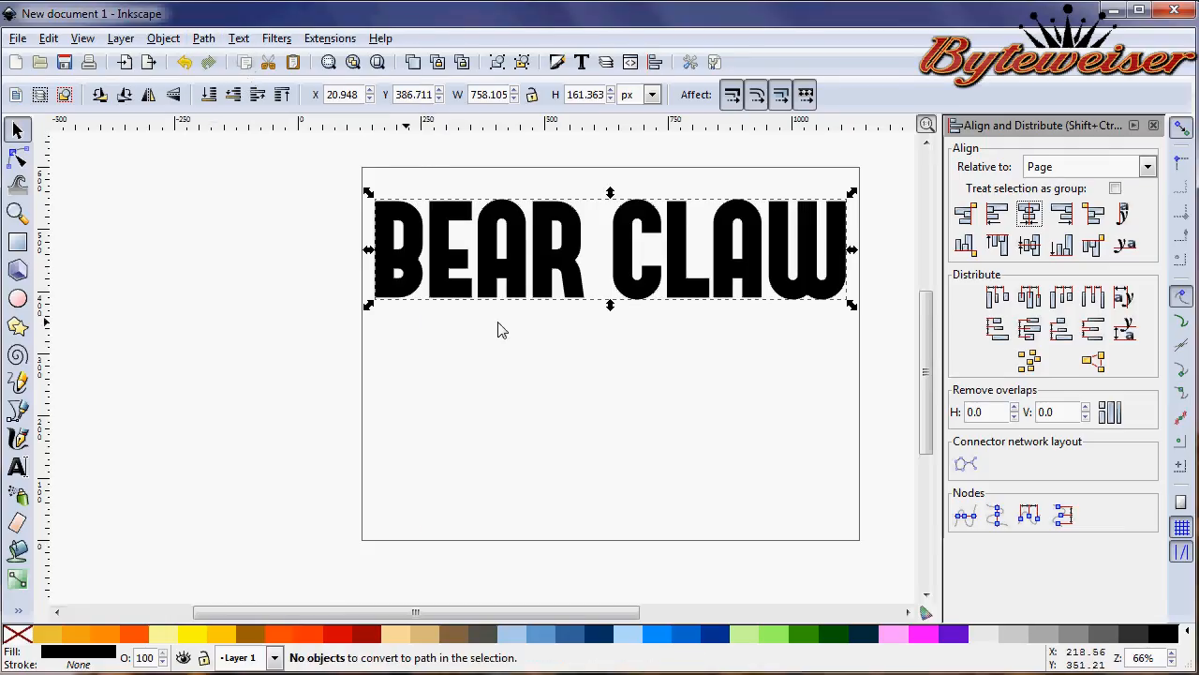
{"action": "mouse_move", "coordinate": [600, 374]}
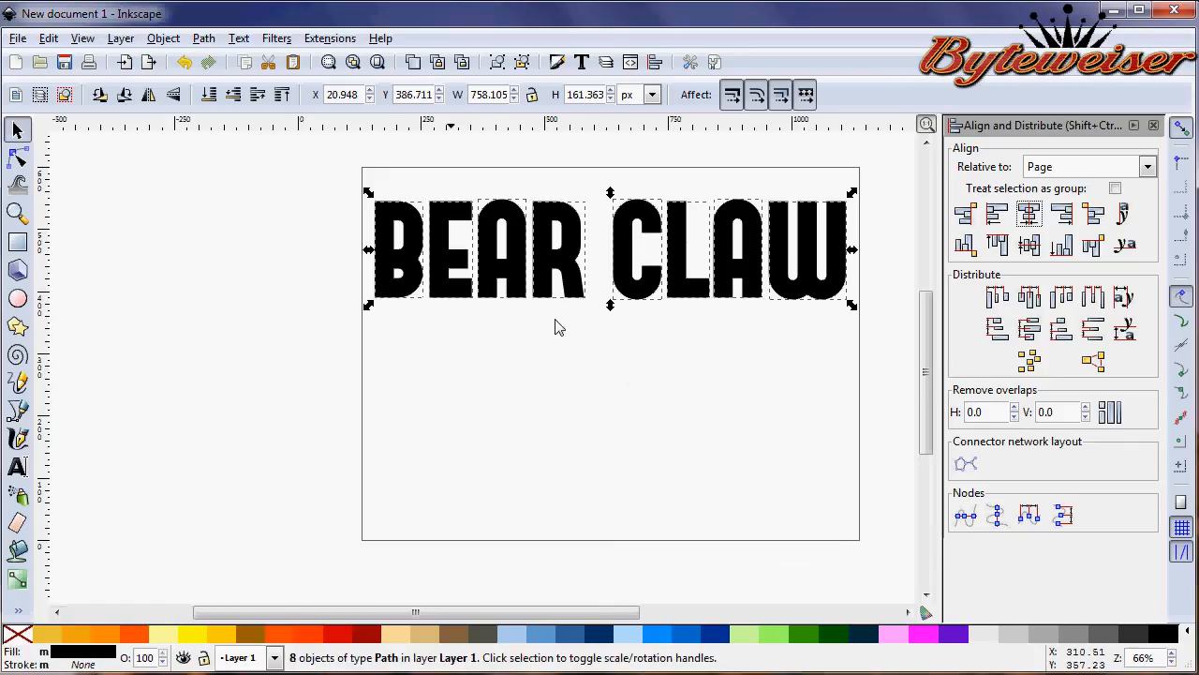
{"action": "mouse_move", "coordinate": [558, 344]}
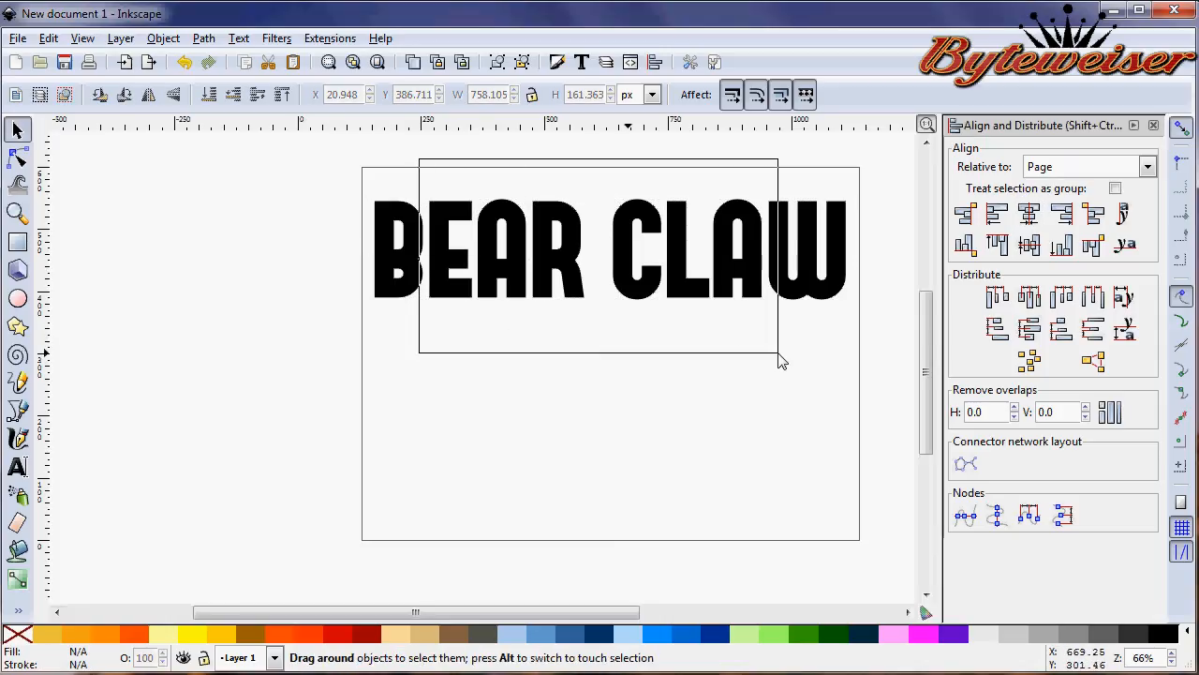
- Rubber-band select the middle letters EAR CLA and scale them down
{"action": "left_click_drag", "start_coordinate": [783, 360], "coordinate": [562, 282]}
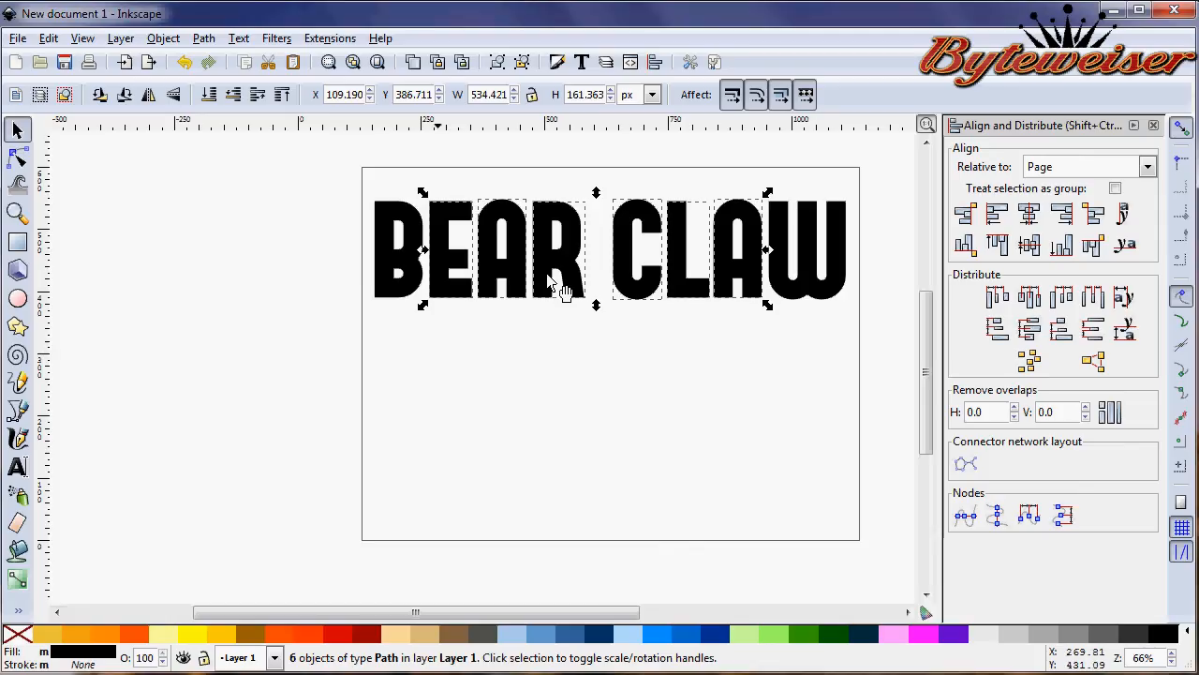
{"action": "mouse_move", "coordinate": [753, 300]}
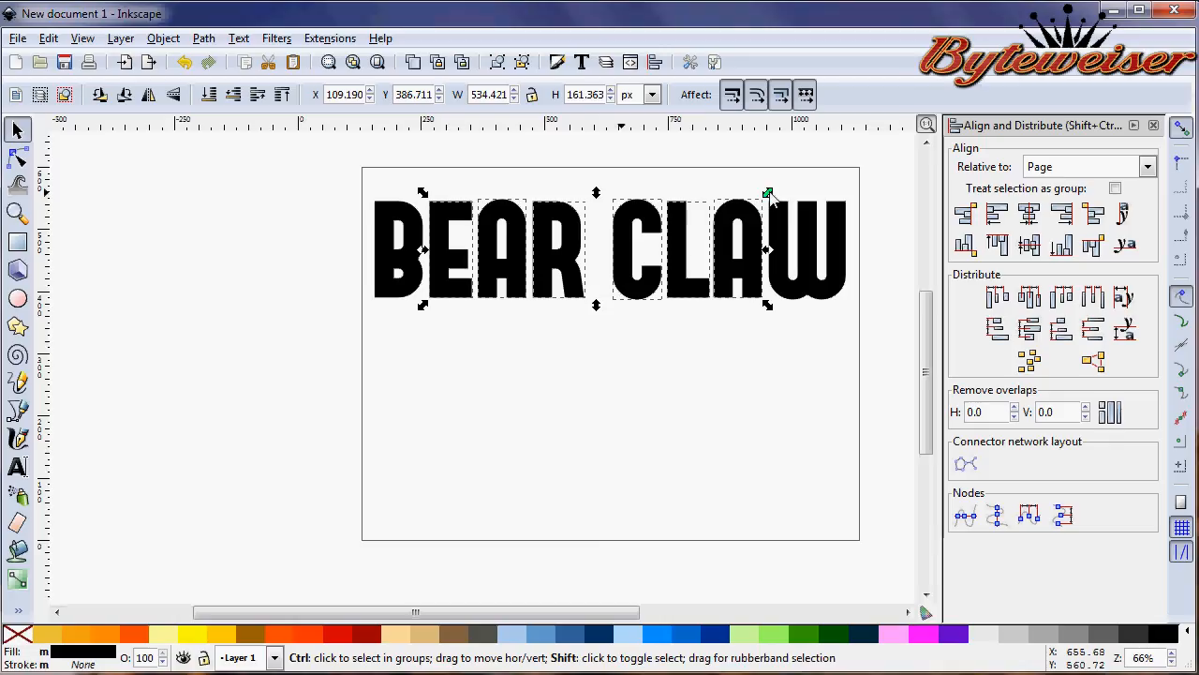
{"action": "left_click_drag", "start_coordinate": [768, 193], "coordinate": [735, 210]}
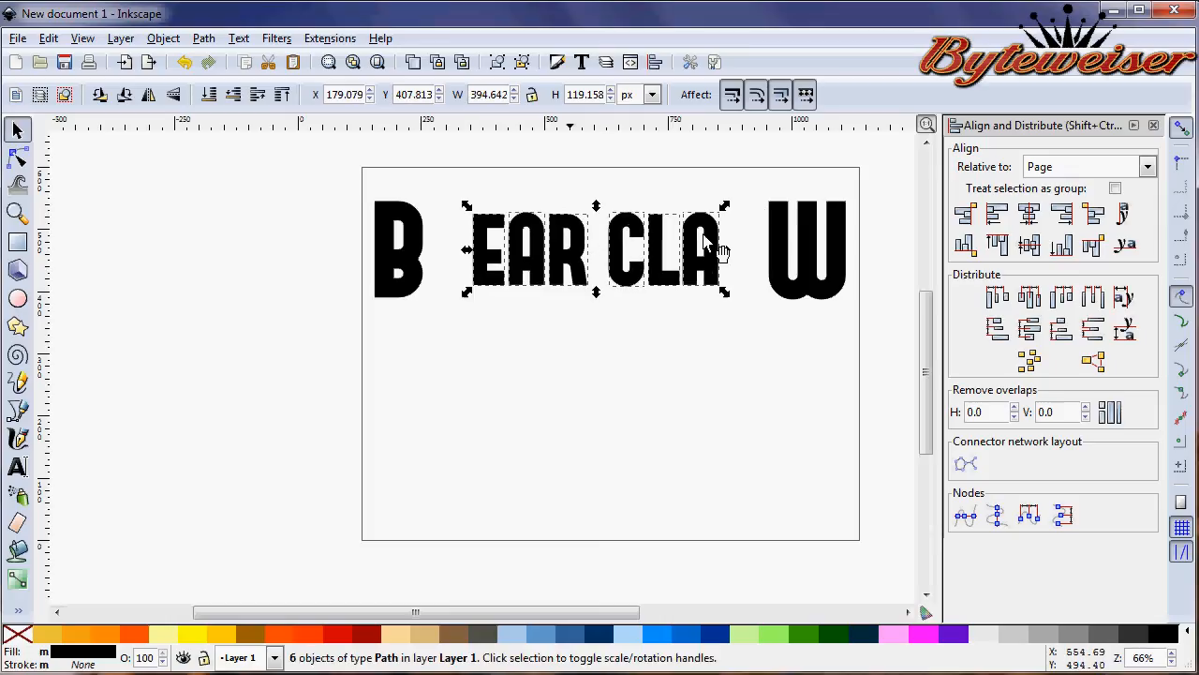
{"action": "mouse_move", "coordinate": [293, 191]}
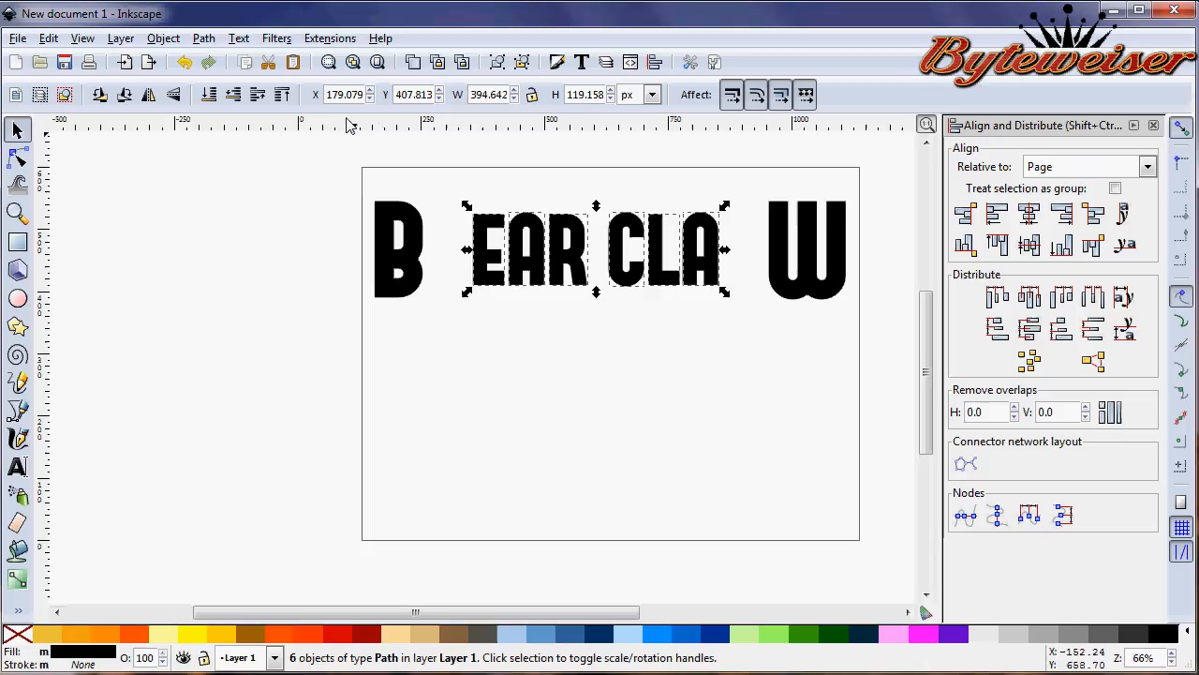
{"action": "mouse_move", "coordinate": [282, 127]}
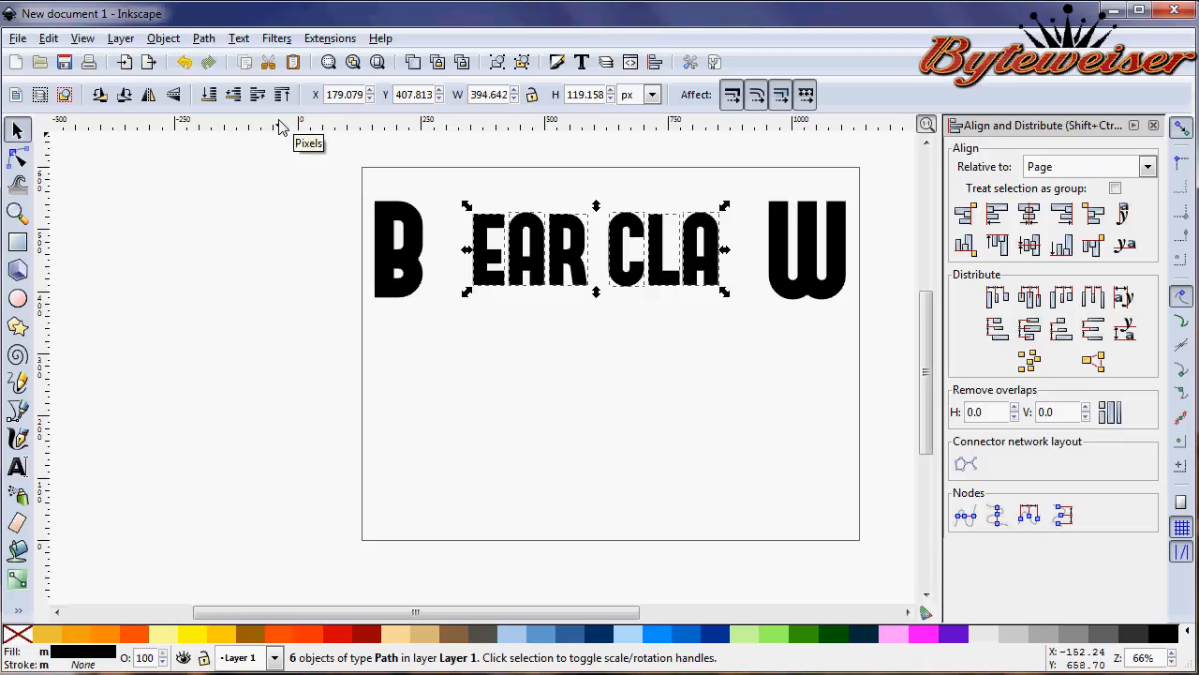
{"action": "mouse_move", "coordinate": [367, 129]}
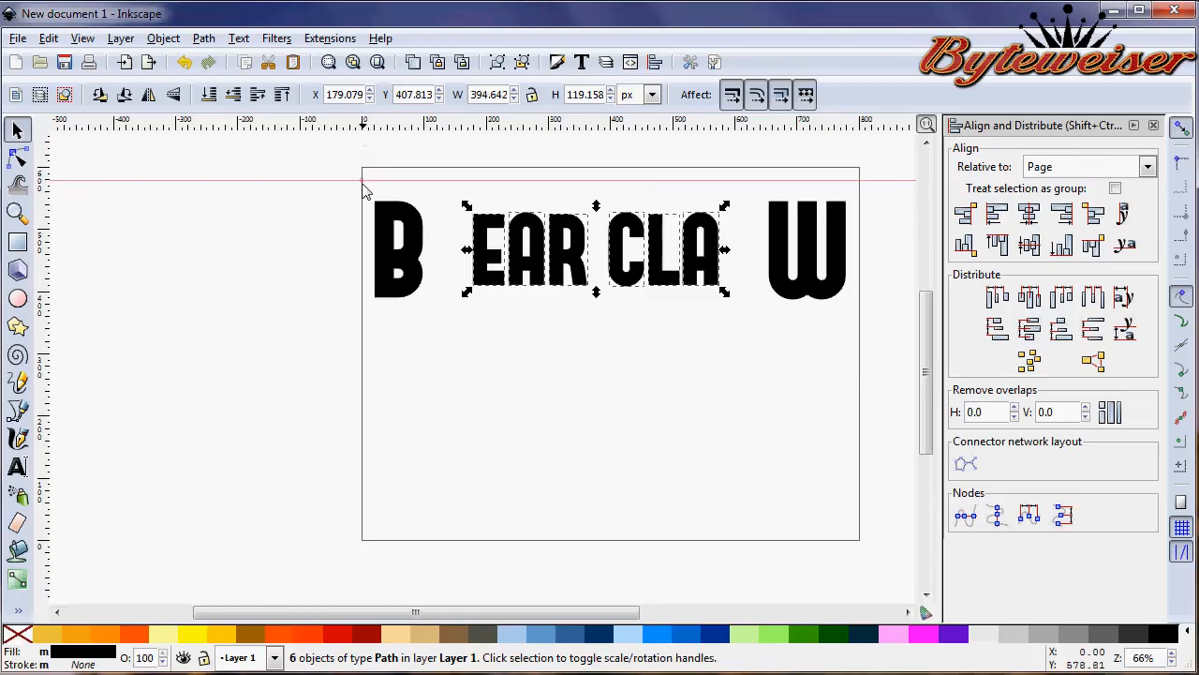
{"action": "mouse_move", "coordinate": [355, 311]}
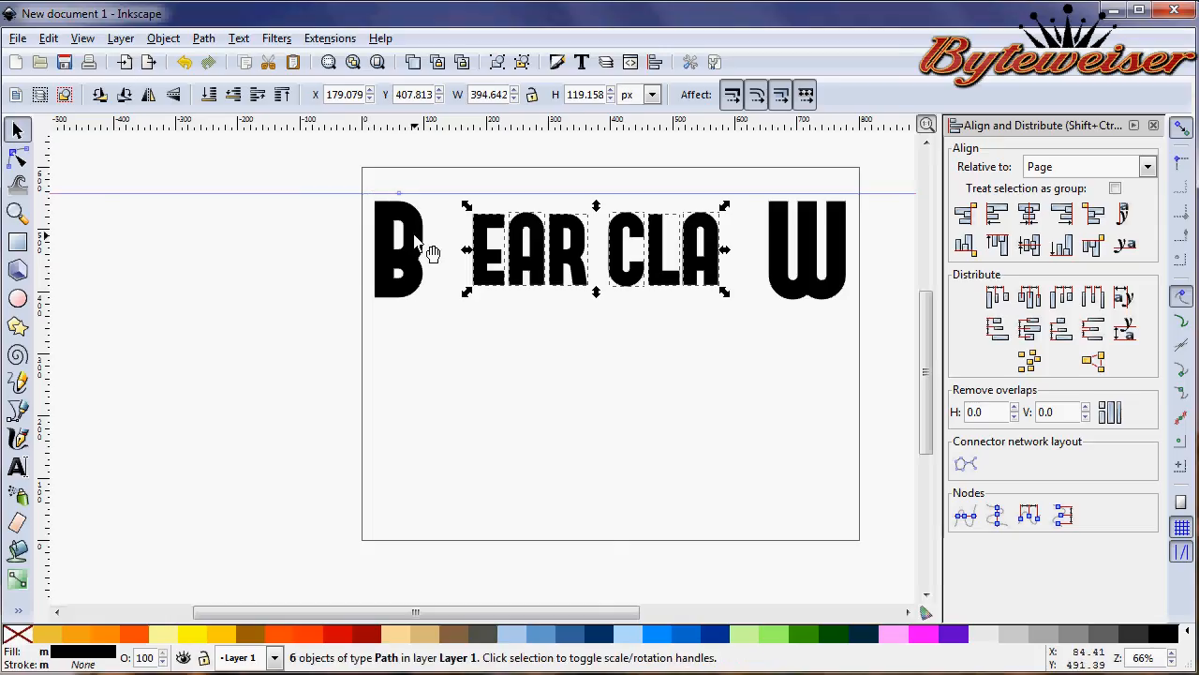
{"action": "mouse_move", "coordinate": [420, 197]}
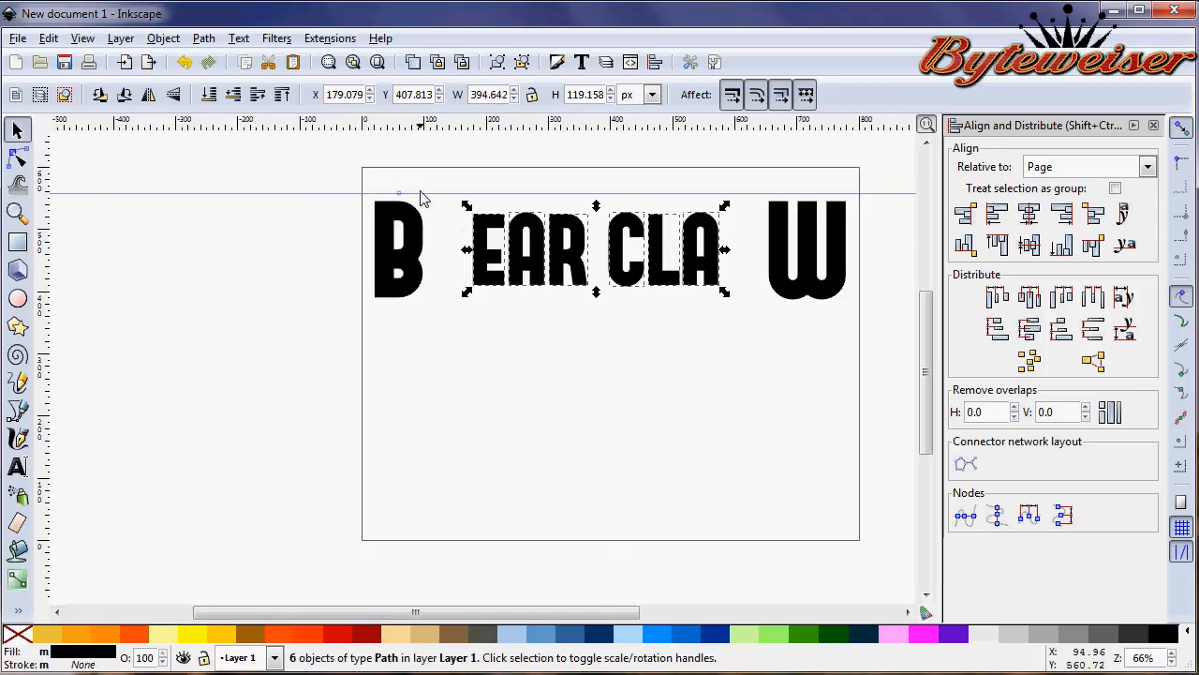
{"action": "mouse_move", "coordinate": [450, 326]}
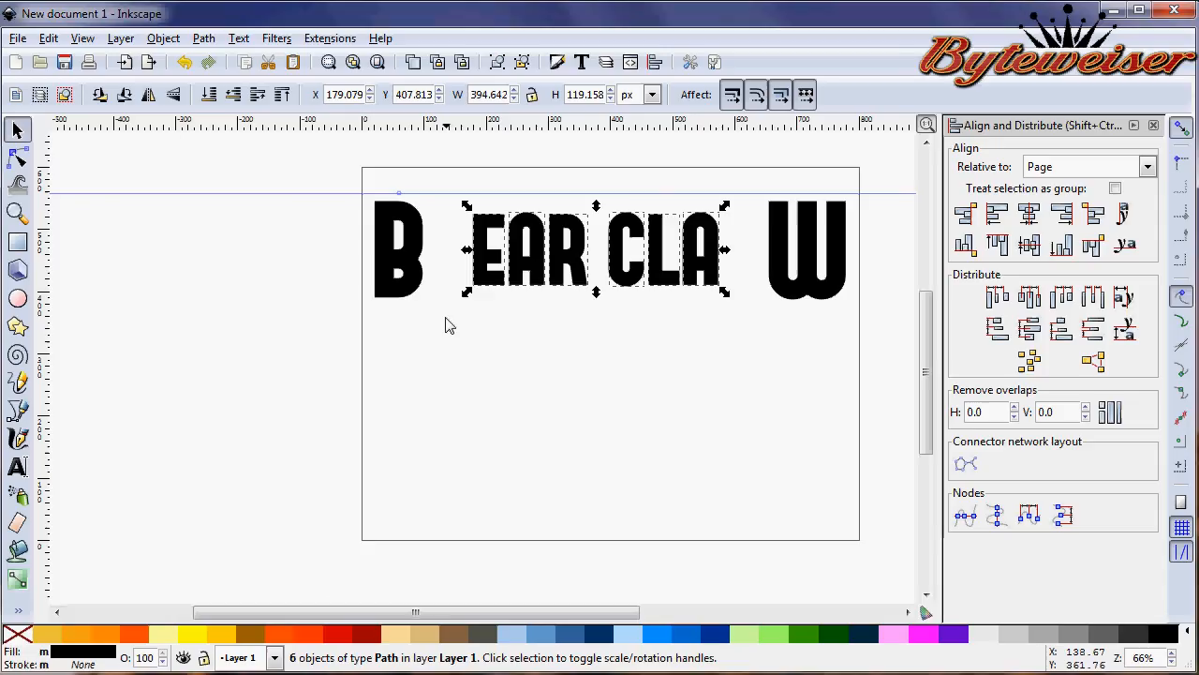
- Select the large B and W, then the smaller EAR CLA letters, to line their tops up
{"action": "left_click", "coordinate": [397, 248]}
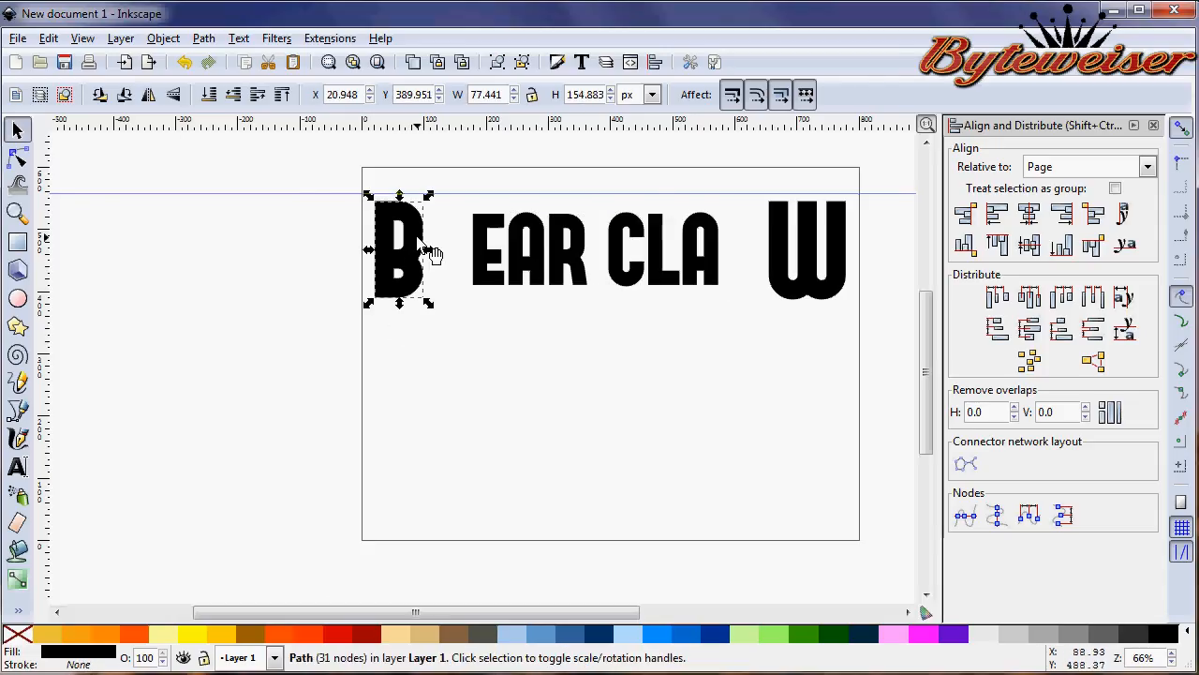
{"action": "left_click", "coordinate": [808, 251]}
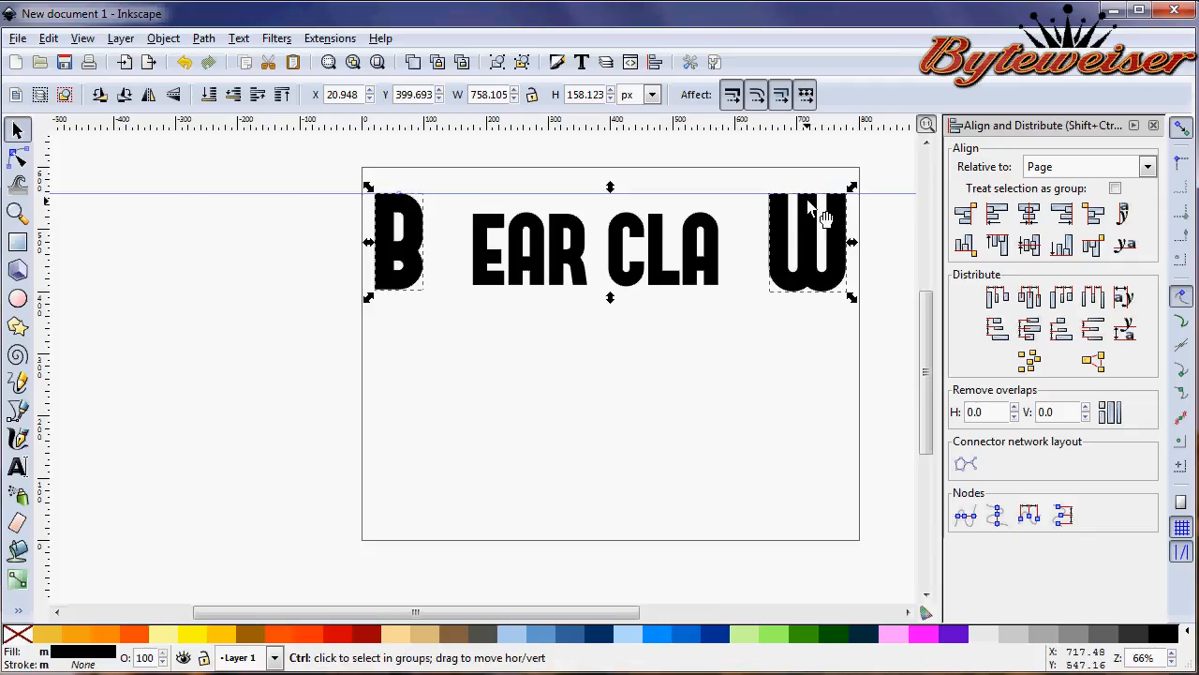
{"action": "mouse_move", "coordinate": [727, 253]}
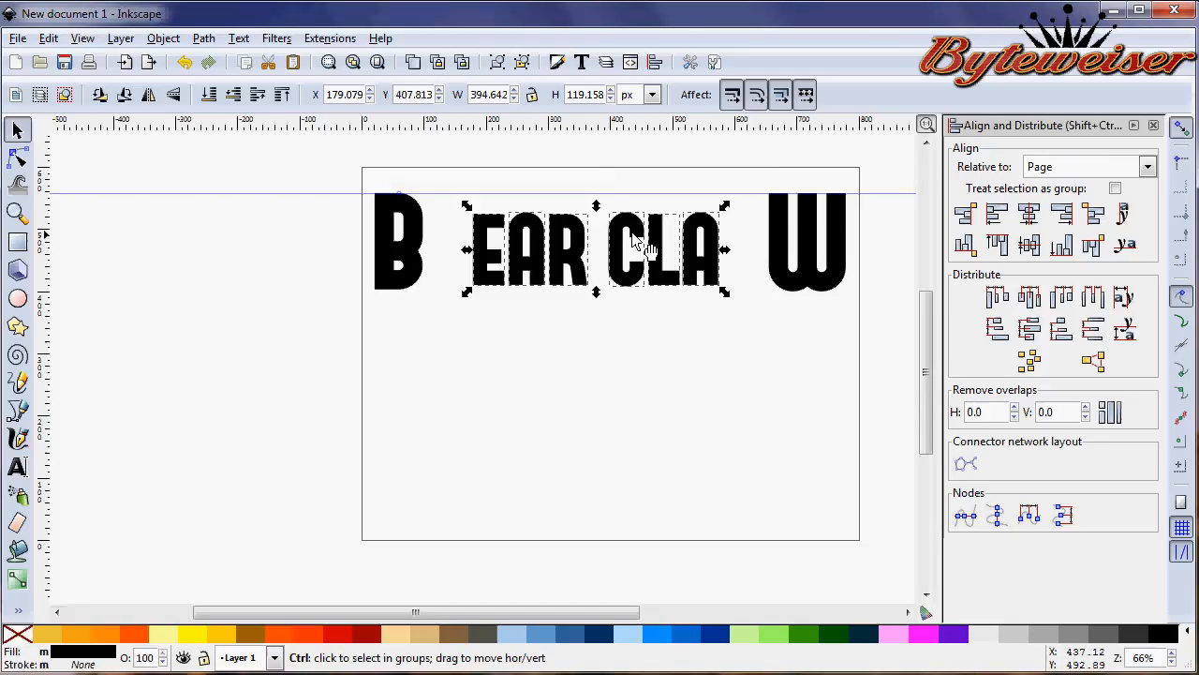
{"action": "left_click", "coordinate": [637, 247]}
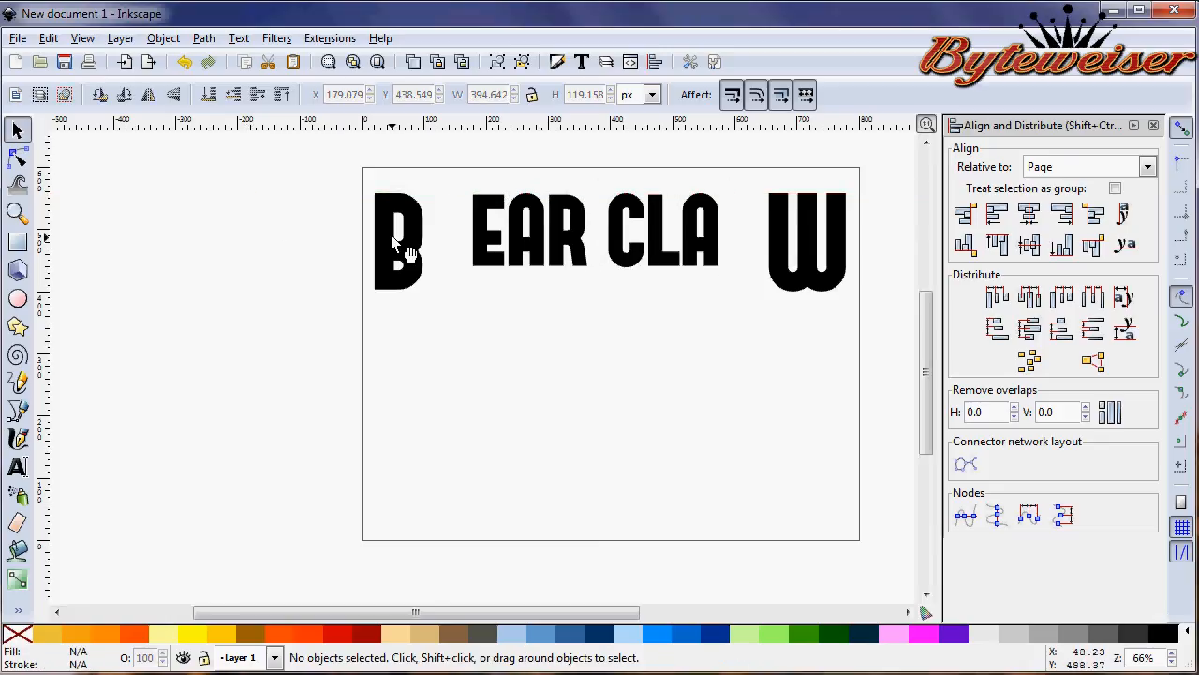
{"action": "mouse_move", "coordinate": [416, 248]}
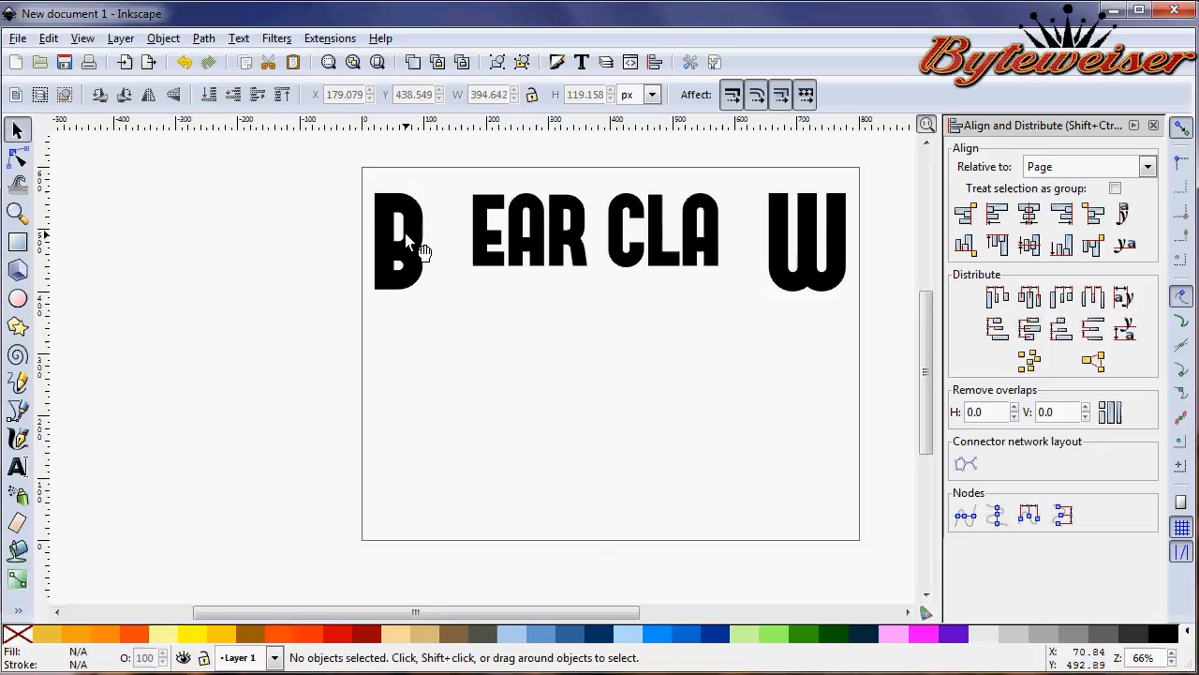
- Move the large B right so it overlaps the E and check its placement
{"action": "left_click", "coordinate": [397, 240]}
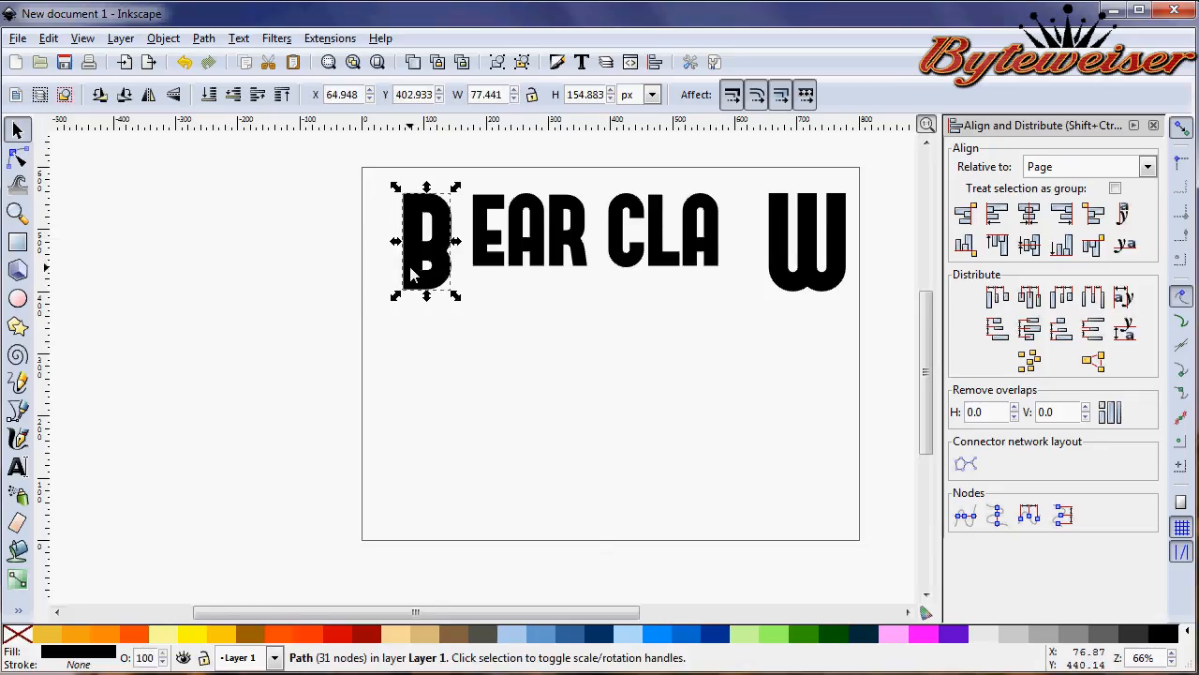
{"action": "left_click_drag", "start_coordinate": [427, 240], "coordinate": [439, 239]}
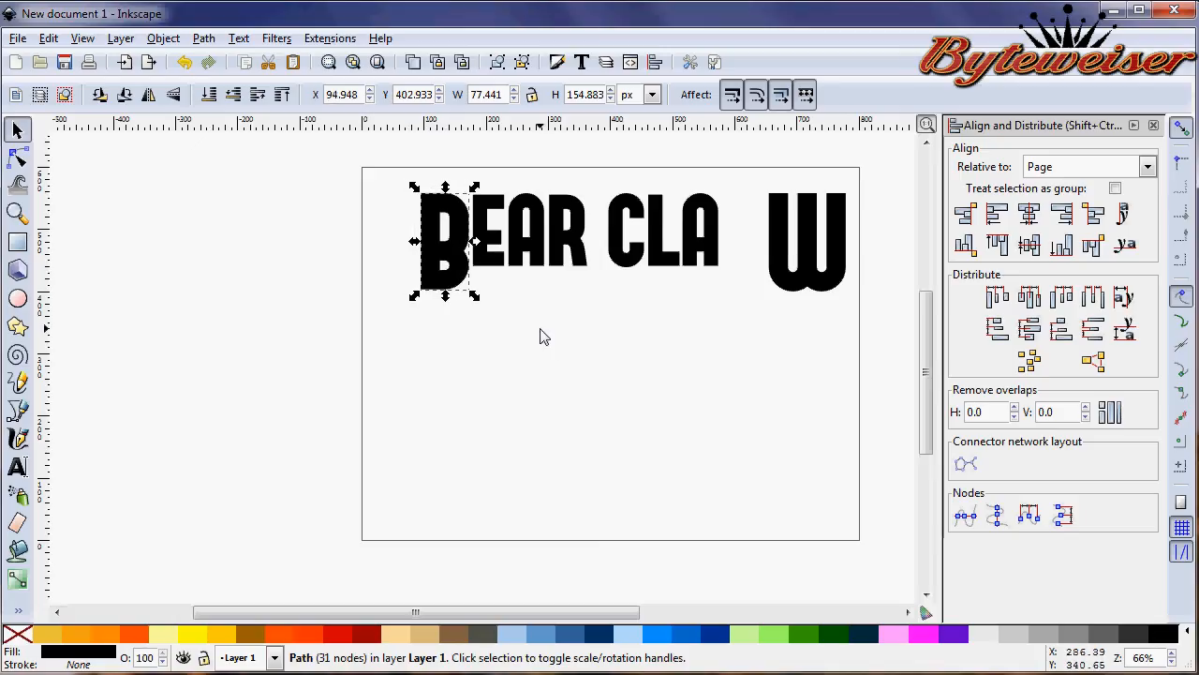
{"action": "left_click", "coordinate": [547, 328]}
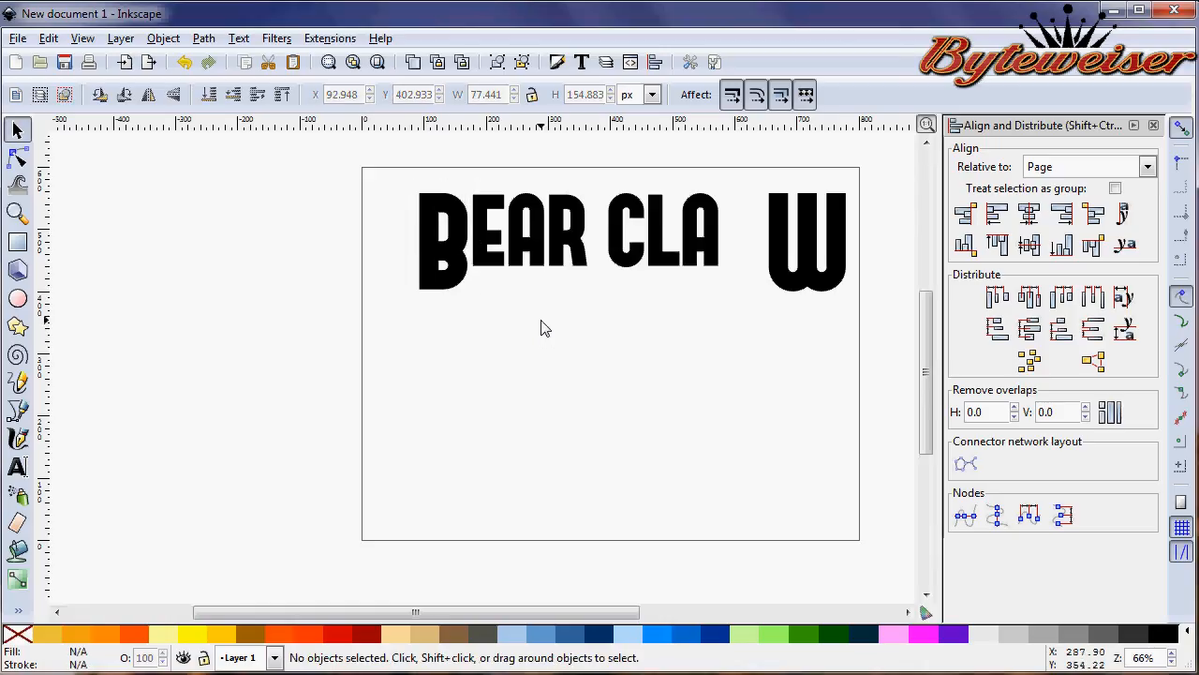
{"action": "mouse_move", "coordinate": [472, 281]}
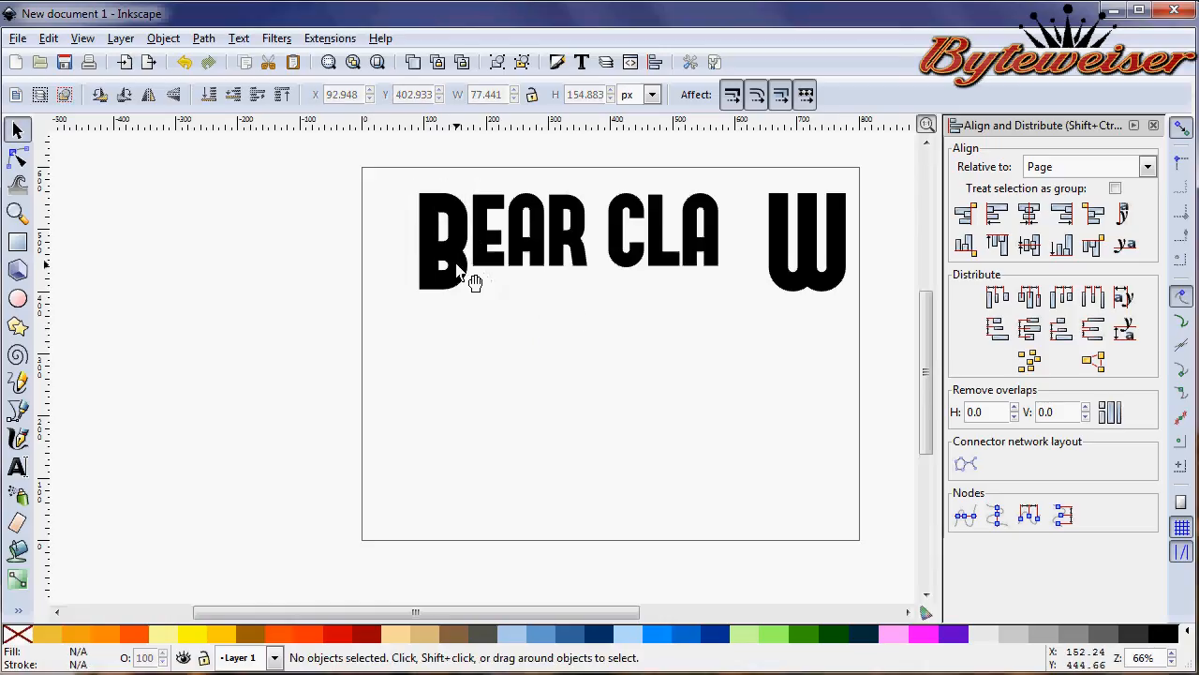
{"action": "left_click", "coordinate": [446, 239]}
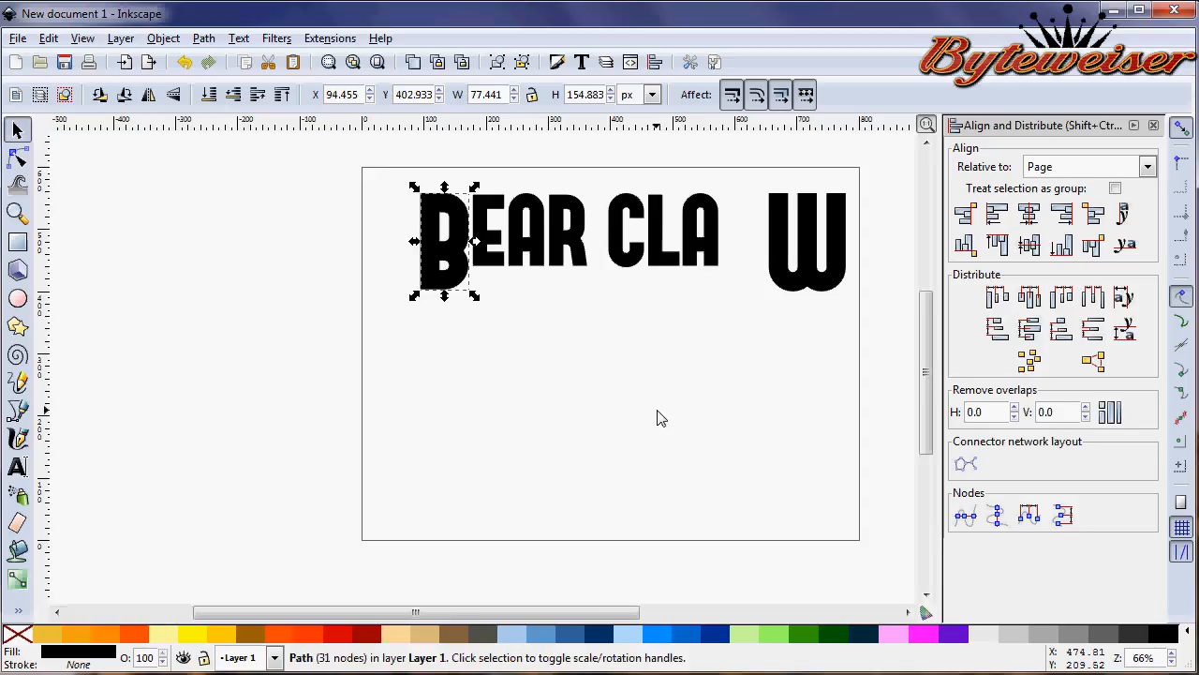
- Slide the W left so it sits tight beside the A, completing BEAR CLAW
{"action": "left_click", "coordinate": [806, 240]}
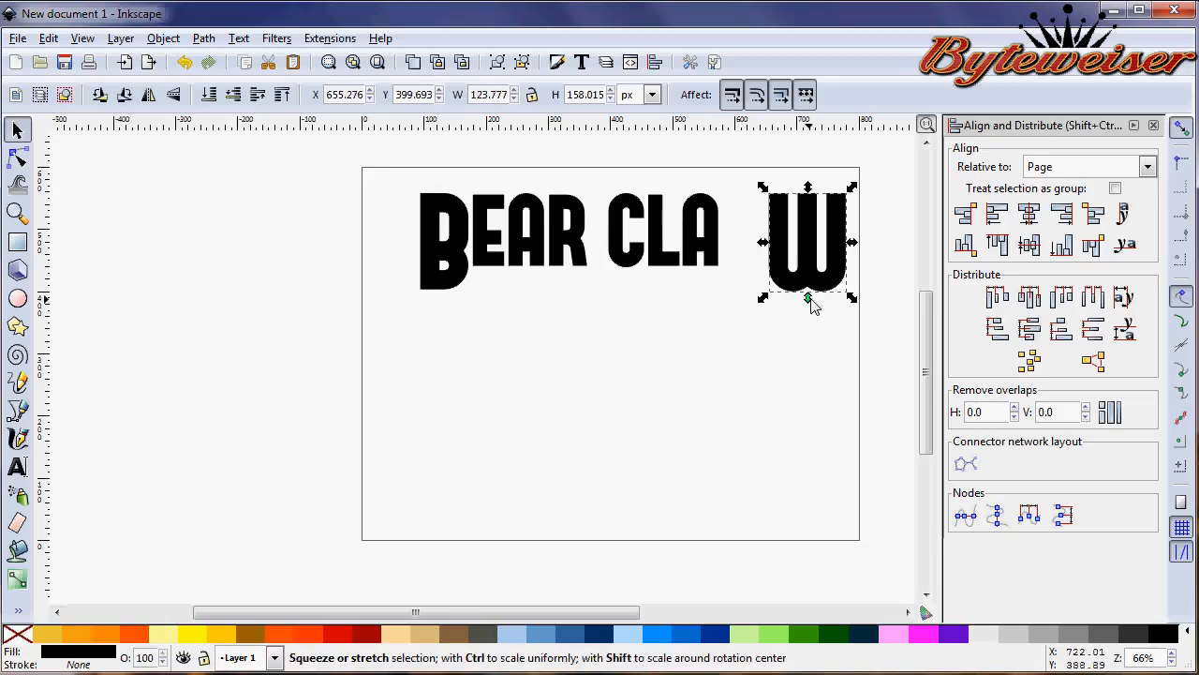
{"action": "left_click_drag", "start_coordinate": [808, 242], "coordinate": [770, 242]}
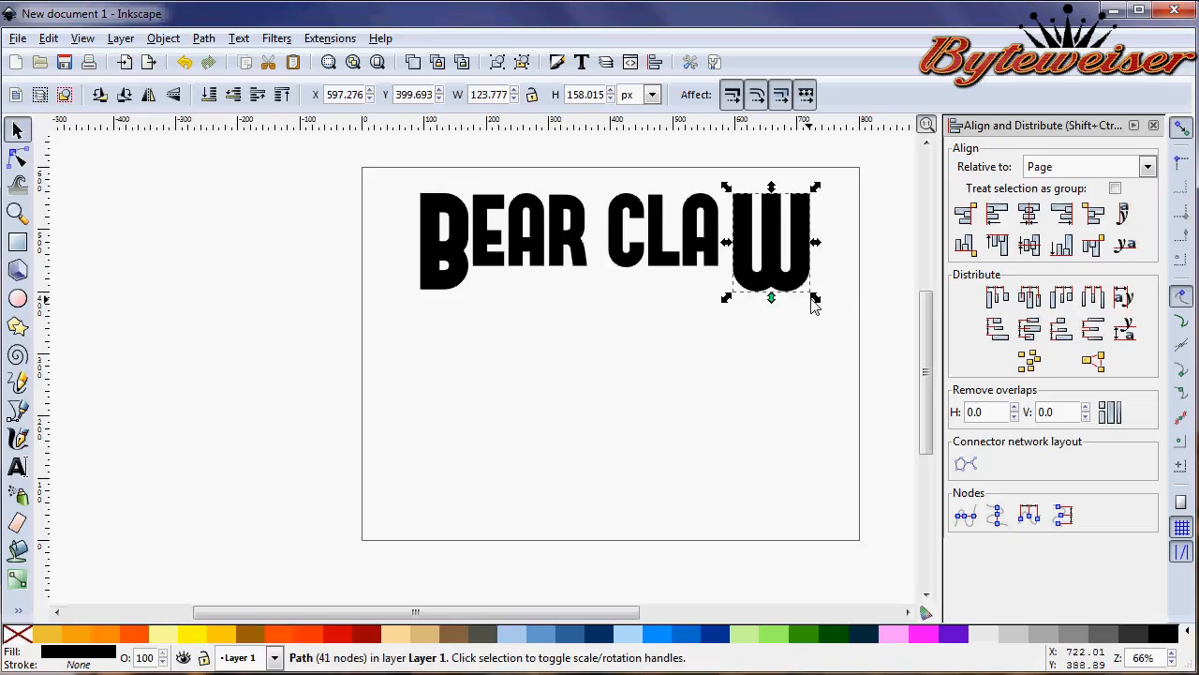
{"action": "left_click_drag", "start_coordinate": [768, 262], "coordinate": [750, 262]}
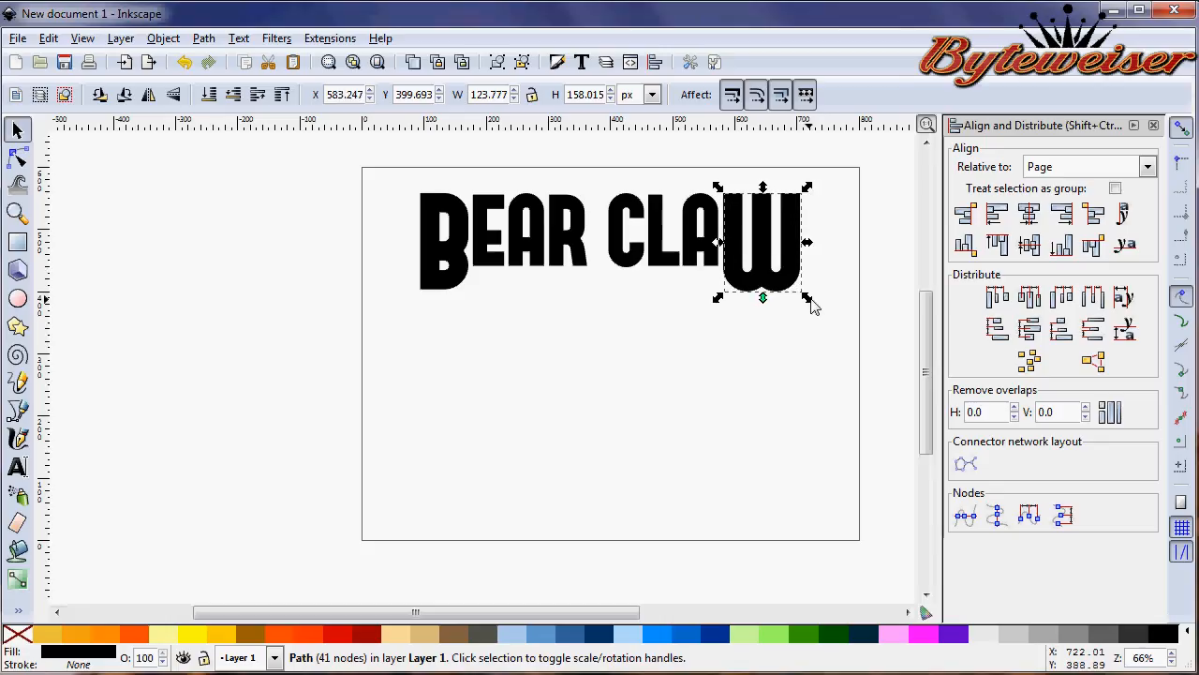
{"action": "left_click", "coordinate": [776, 438]}
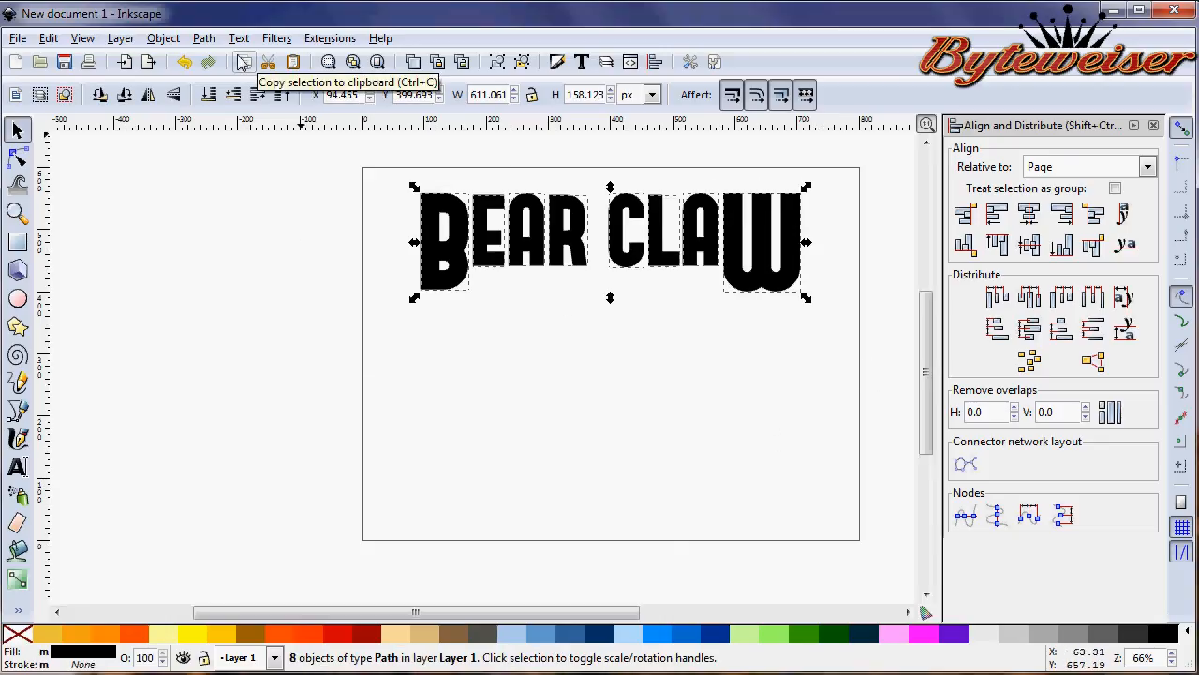
- Union all letters into one path, enlarge it and center it across the page
{"action": "left_click", "coordinate": [203, 37]}
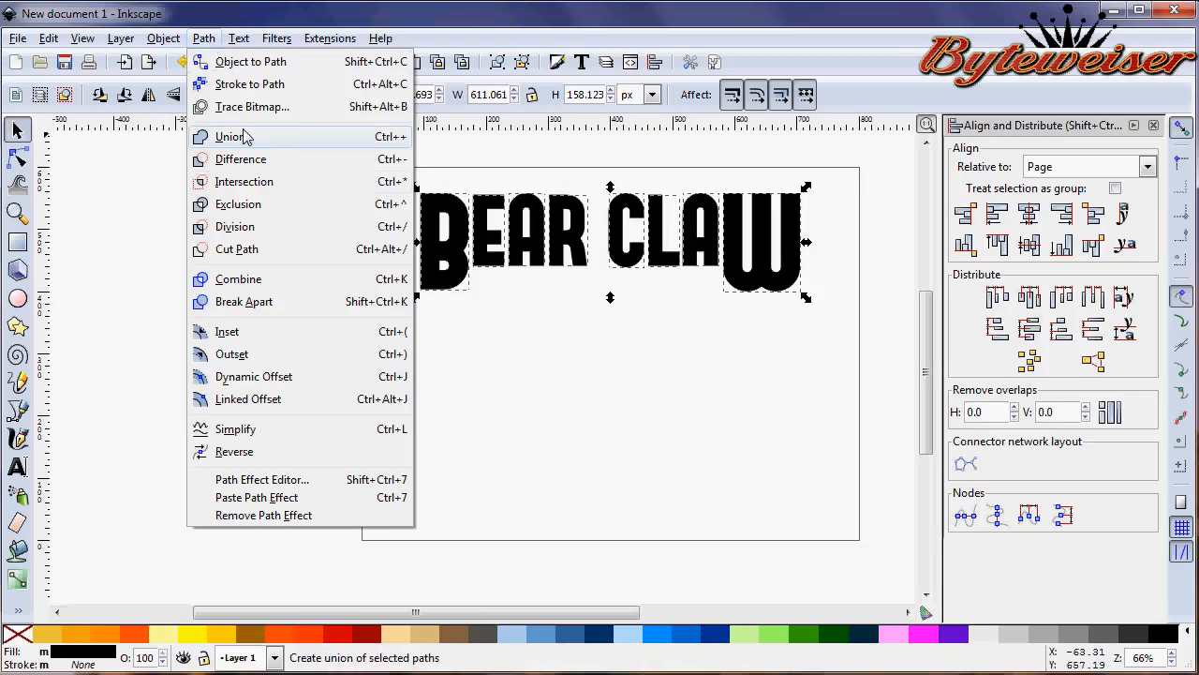
{"action": "left_click", "coordinate": [229, 137]}
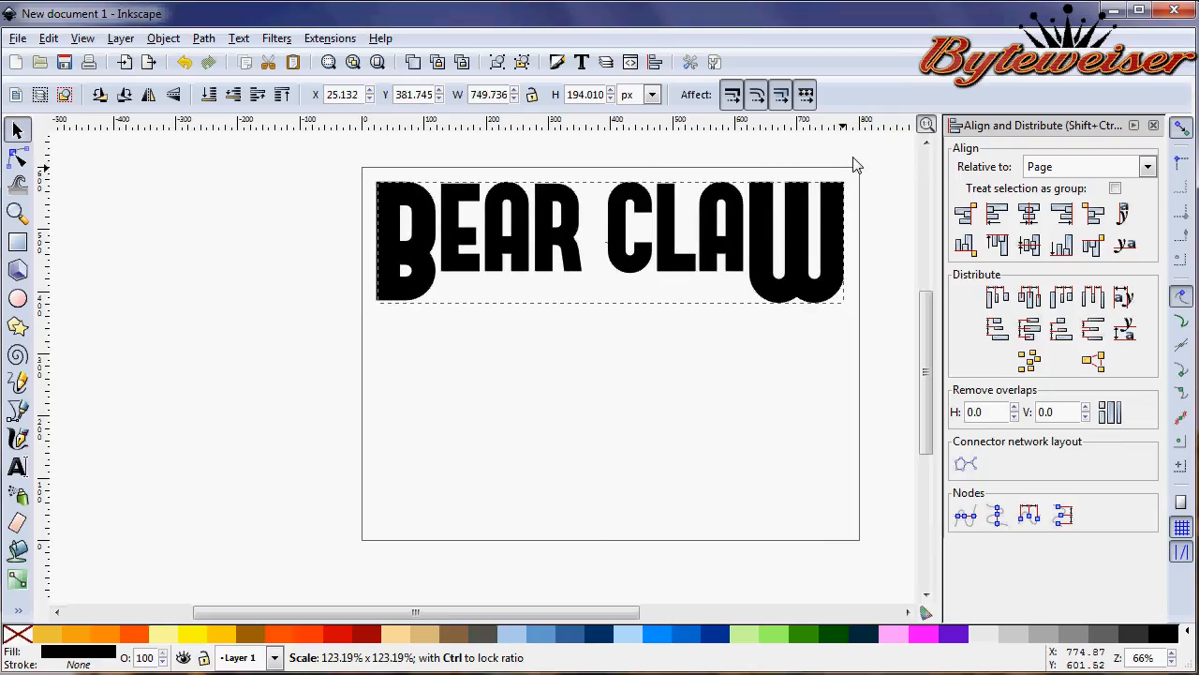
{"action": "left_click", "coordinate": [1029, 214]}
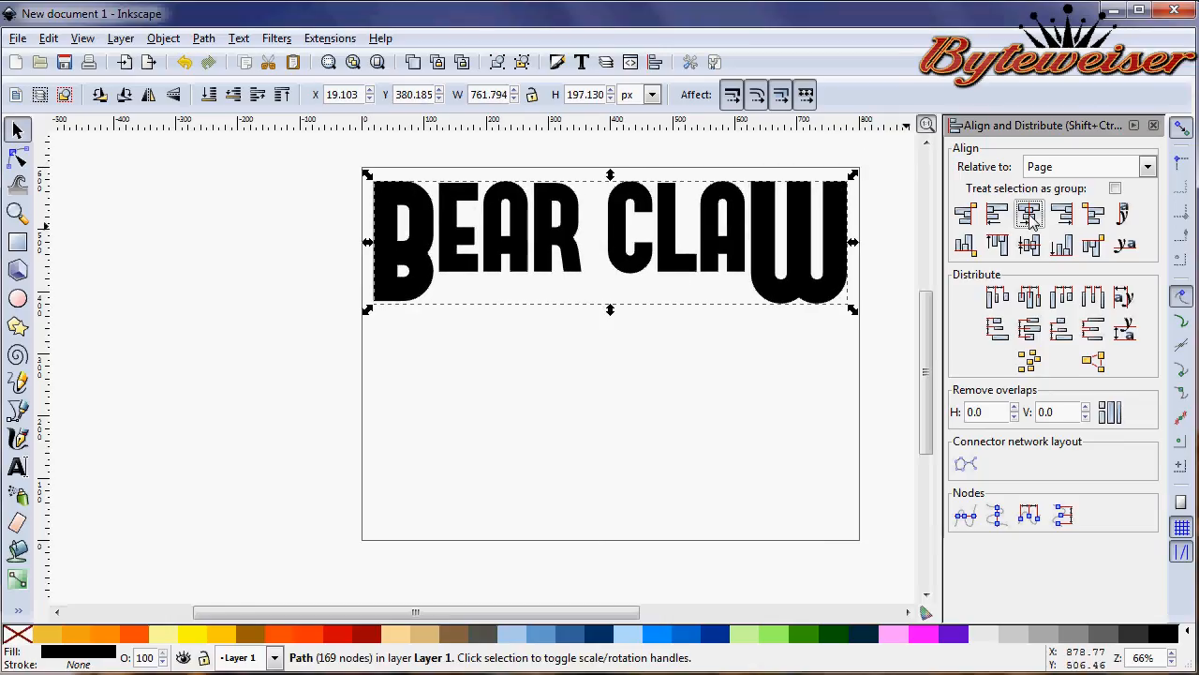
{"action": "left_click", "coordinate": [1029, 214]}
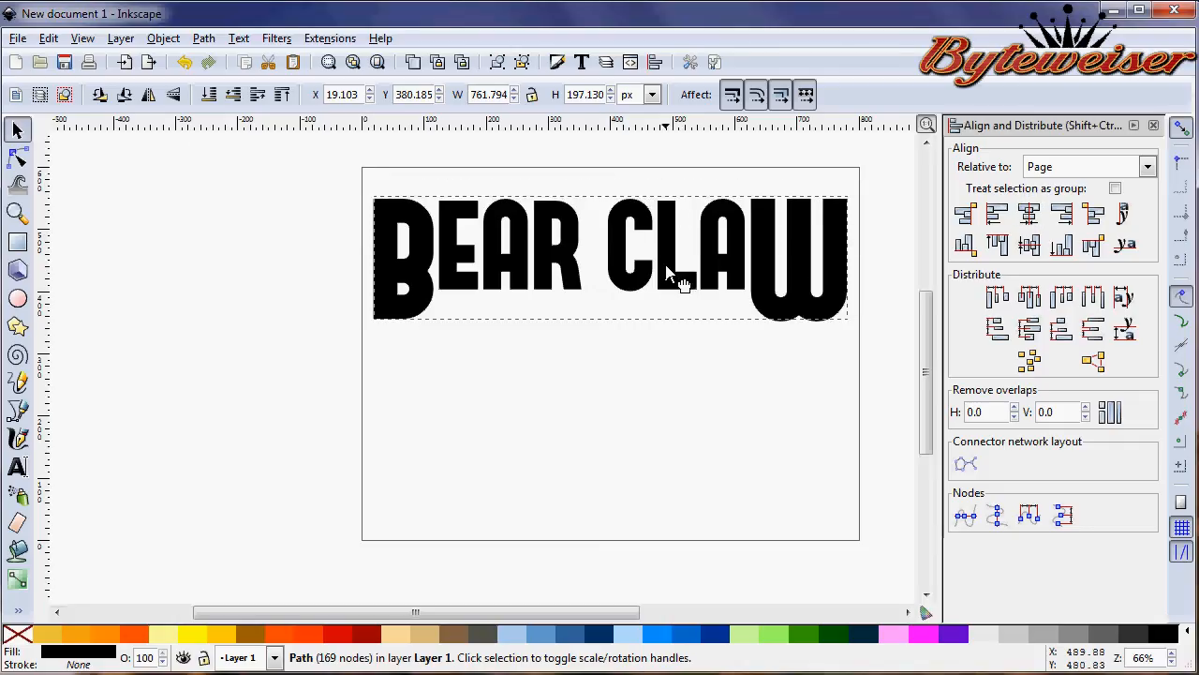
{"action": "left_click", "coordinate": [1029, 213]}
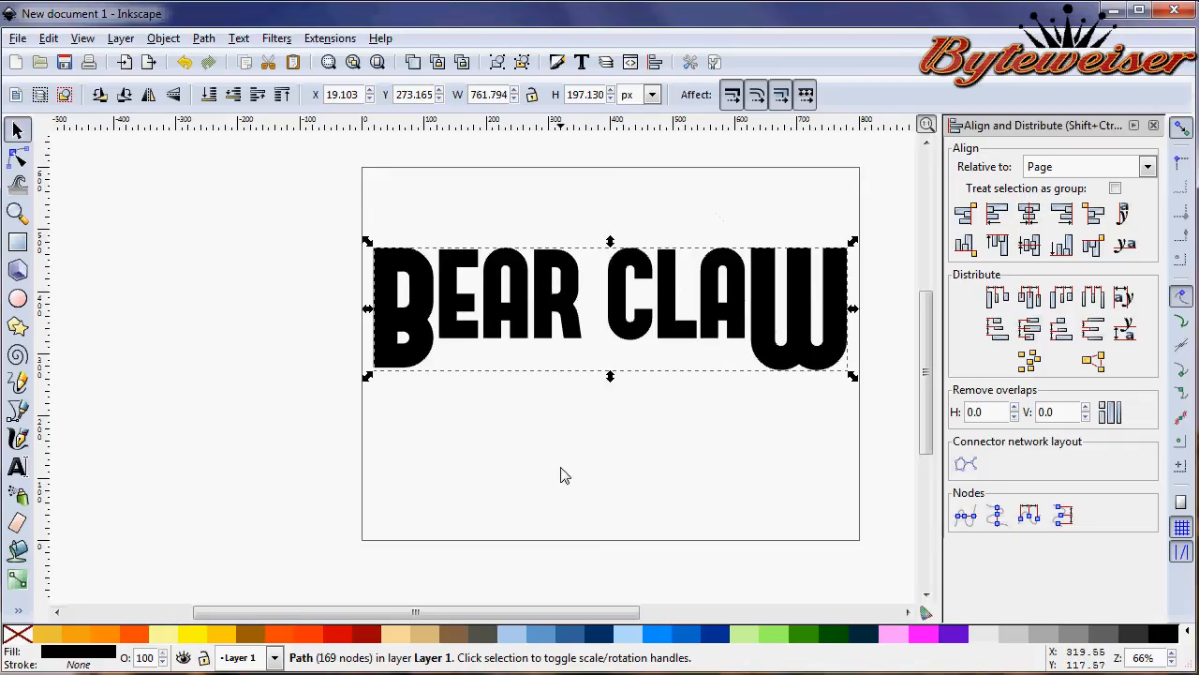
{"action": "mouse_move", "coordinate": [285, 300]}
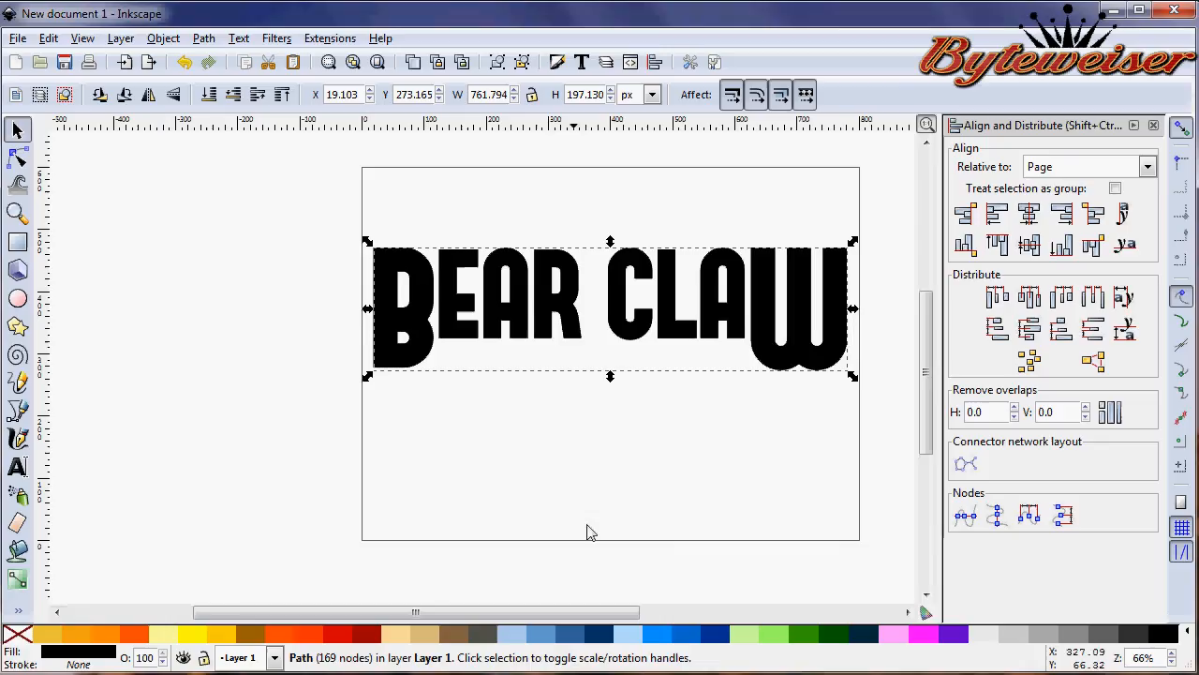
- Fill the merged BEAR CLAW path with the blue palette swatch
{"action": "left_click", "coordinate": [663, 637]}
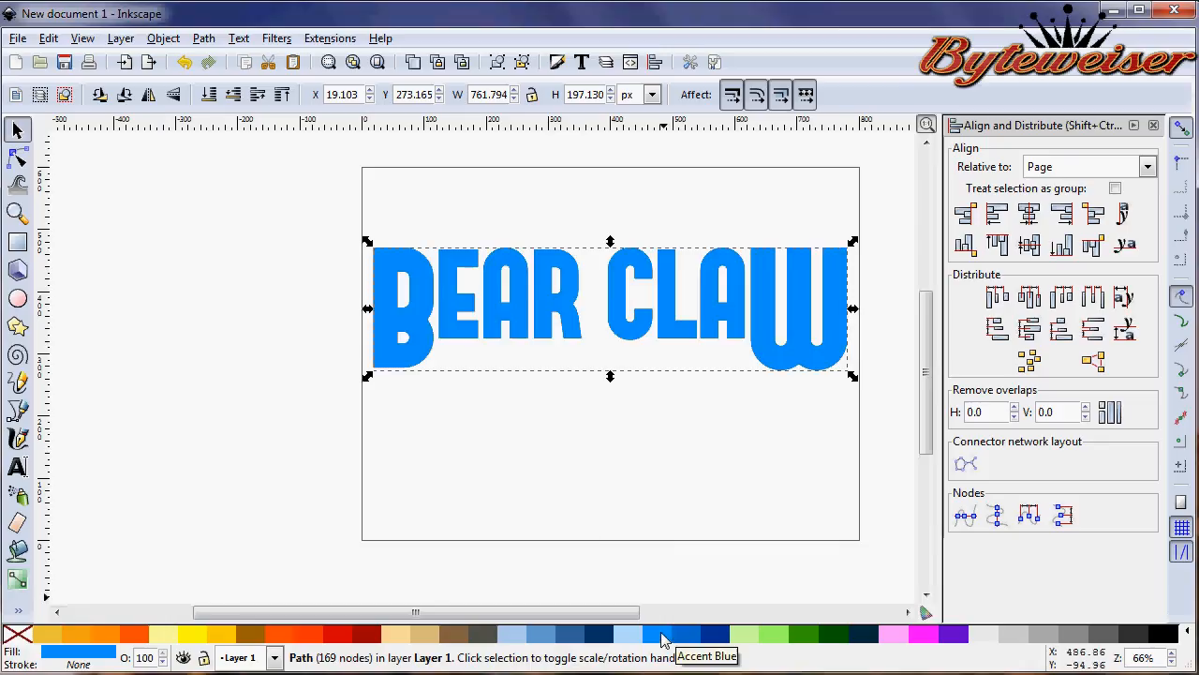
{"action": "mouse_move", "coordinate": [502, 315]}
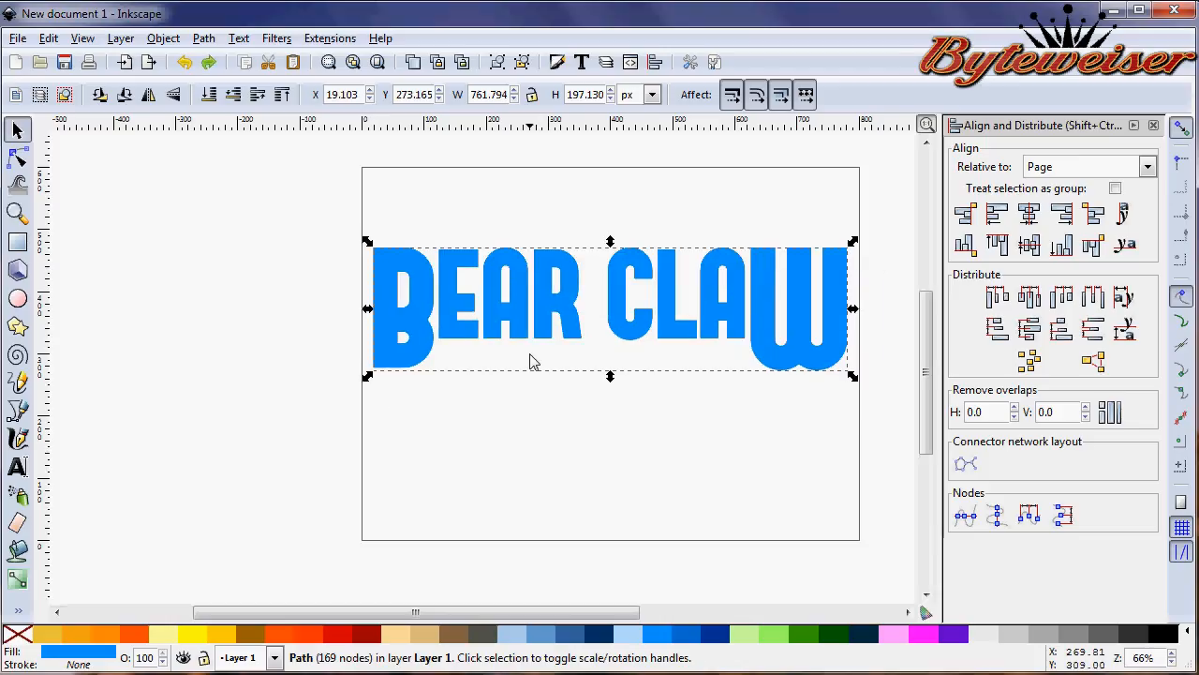
{"action": "mouse_move", "coordinate": [188, 384]}
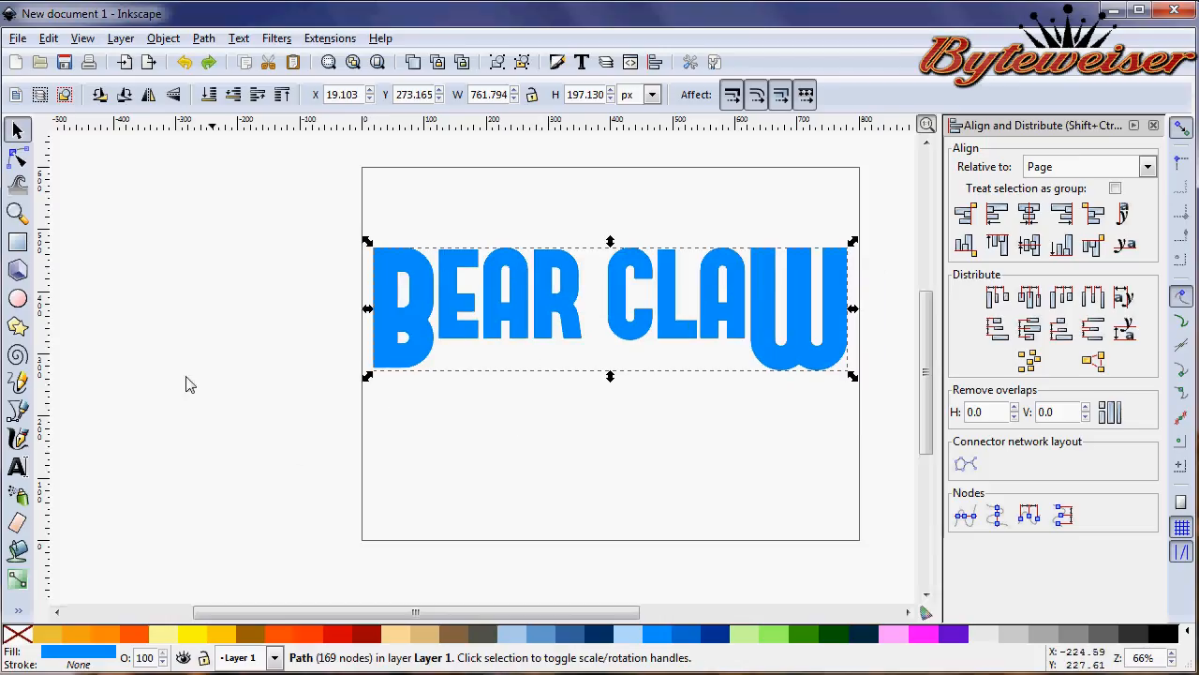
{"action": "mouse_move", "coordinate": [28, 307]}
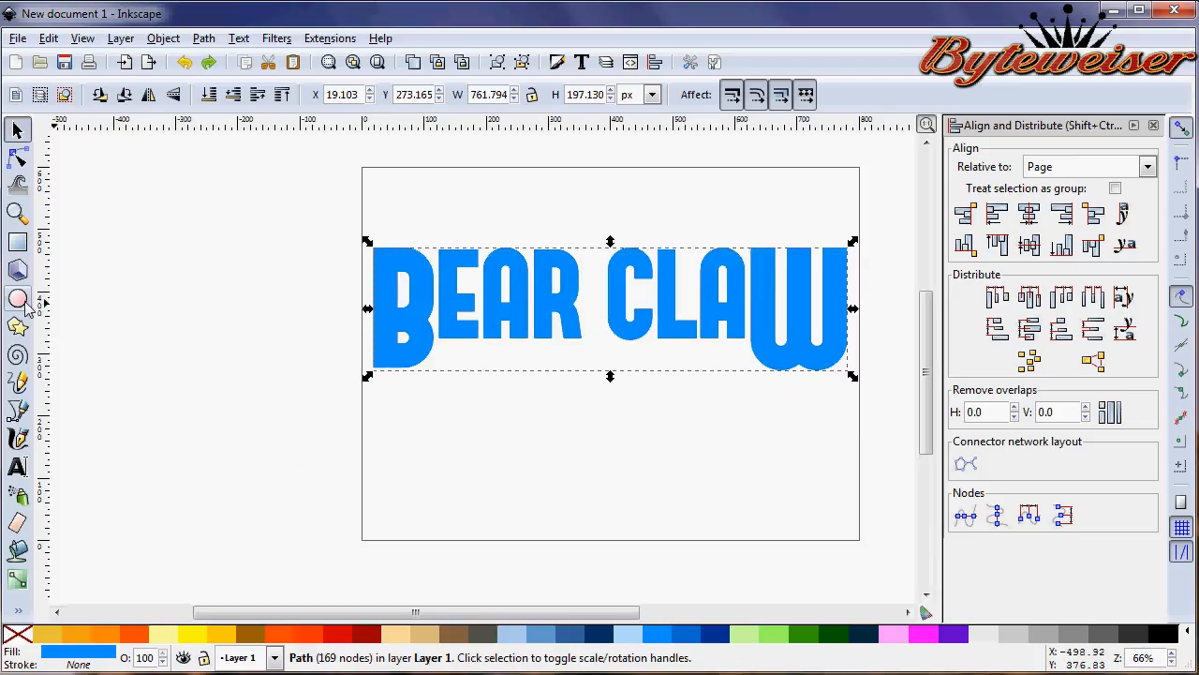
- Draw an ellipse over the top of the letters and rotate it to slant across the word
{"action": "left_click", "coordinate": [18, 300]}
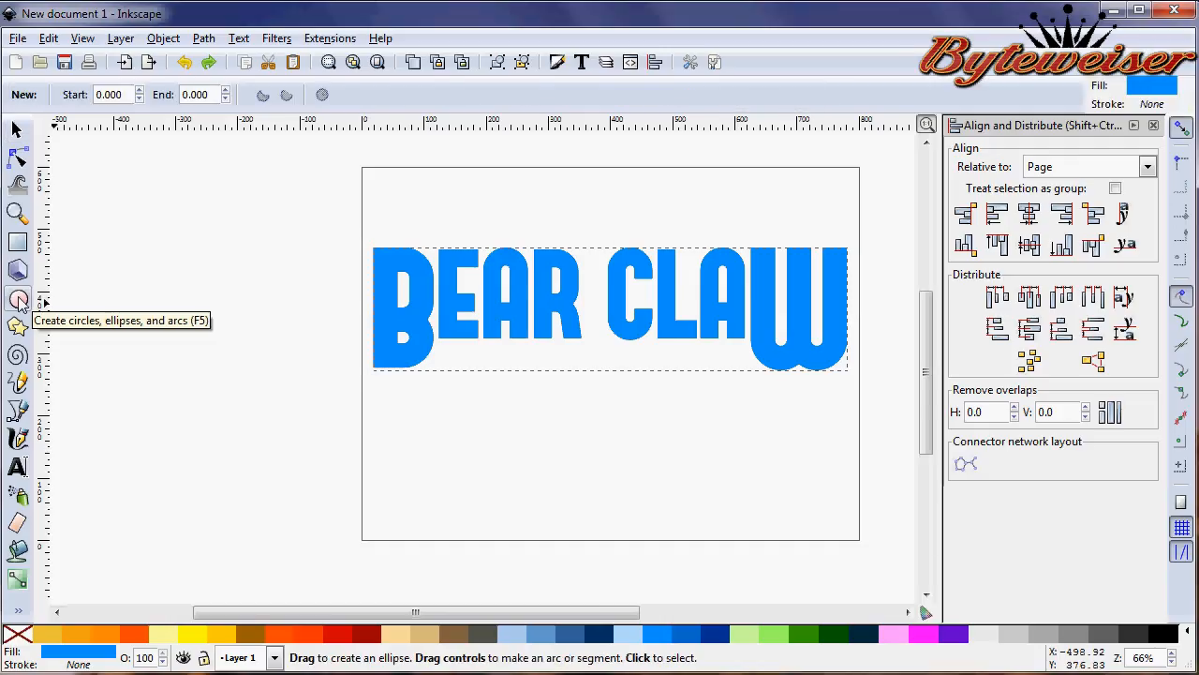
{"action": "left_click_drag", "start_coordinate": [281, 191], "coordinate": [572, 206]}
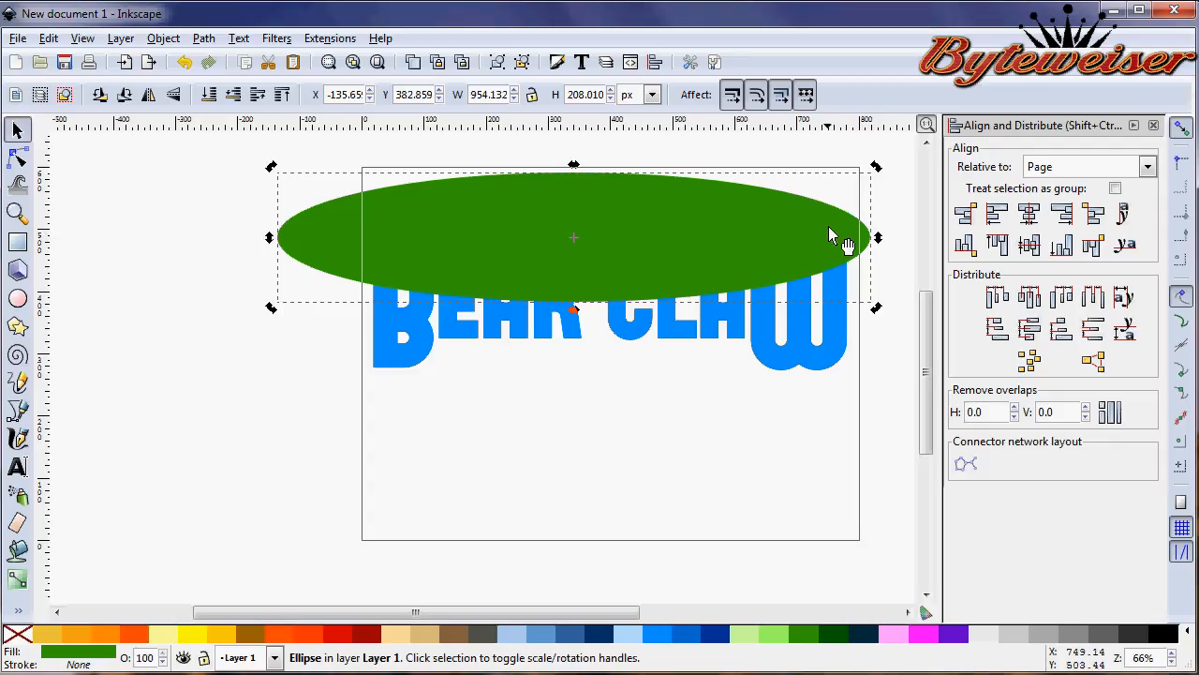
{"action": "mouse_move", "coordinate": [881, 183]}
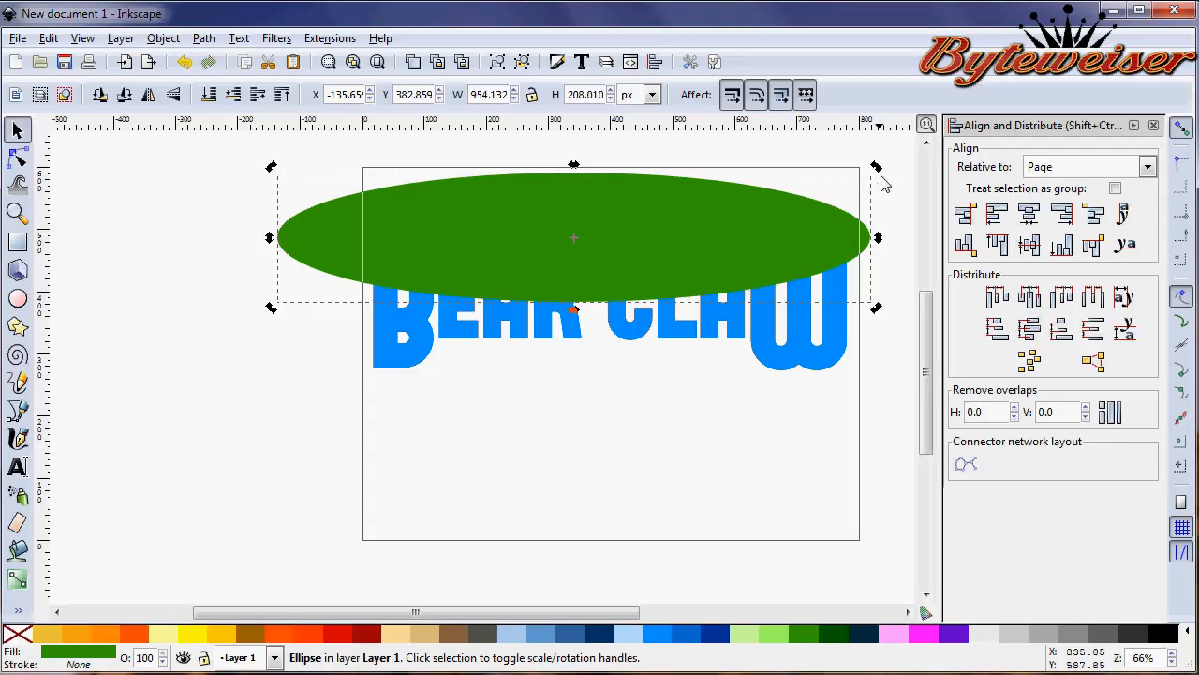
{"action": "left_click", "coordinate": [573, 236]}
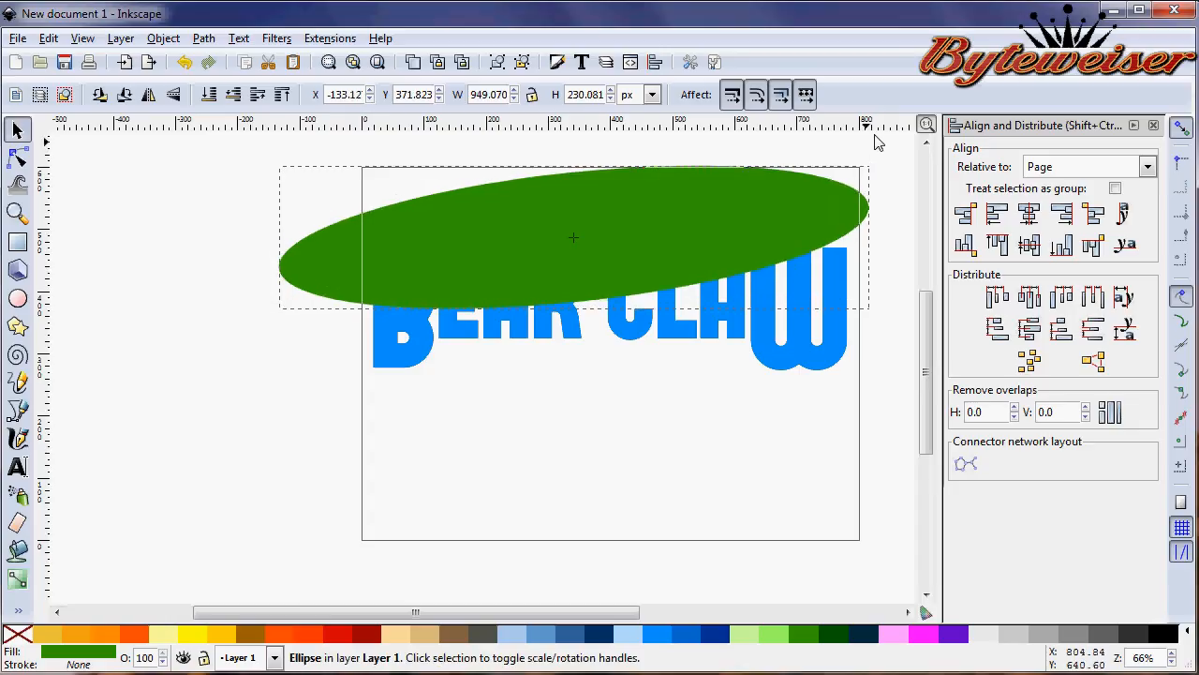
{"action": "left_click_drag", "start_coordinate": [573, 236], "coordinate": [768, 253]}
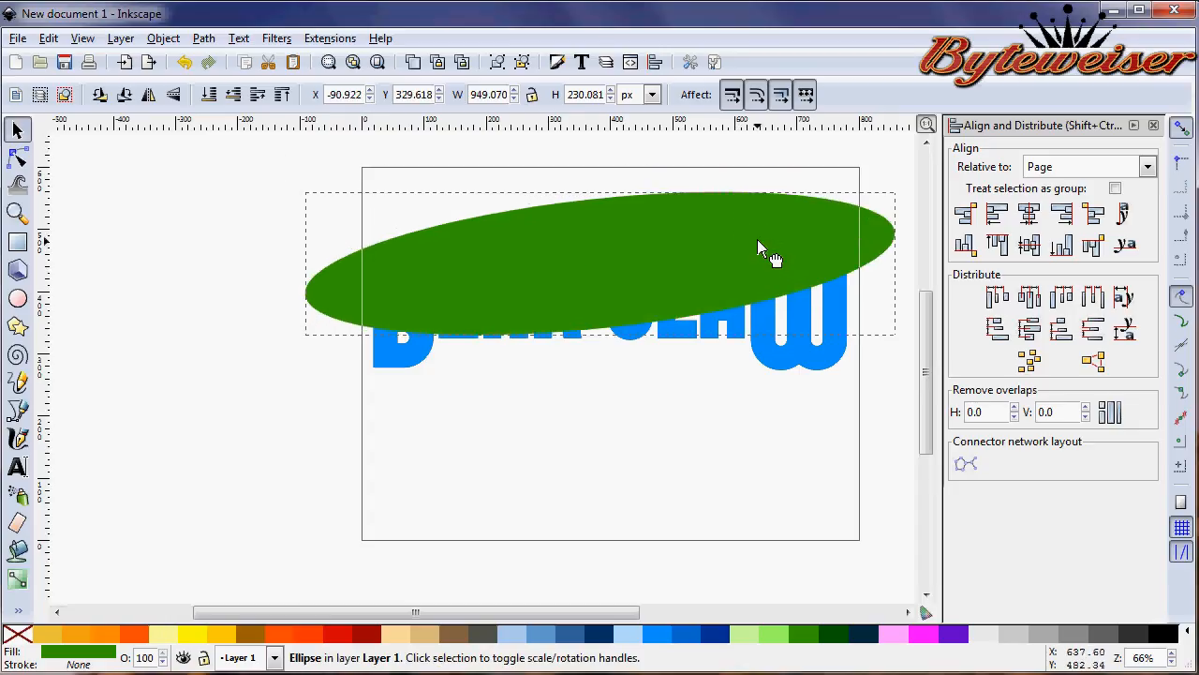
{"action": "left_click", "coordinate": [765, 241]}
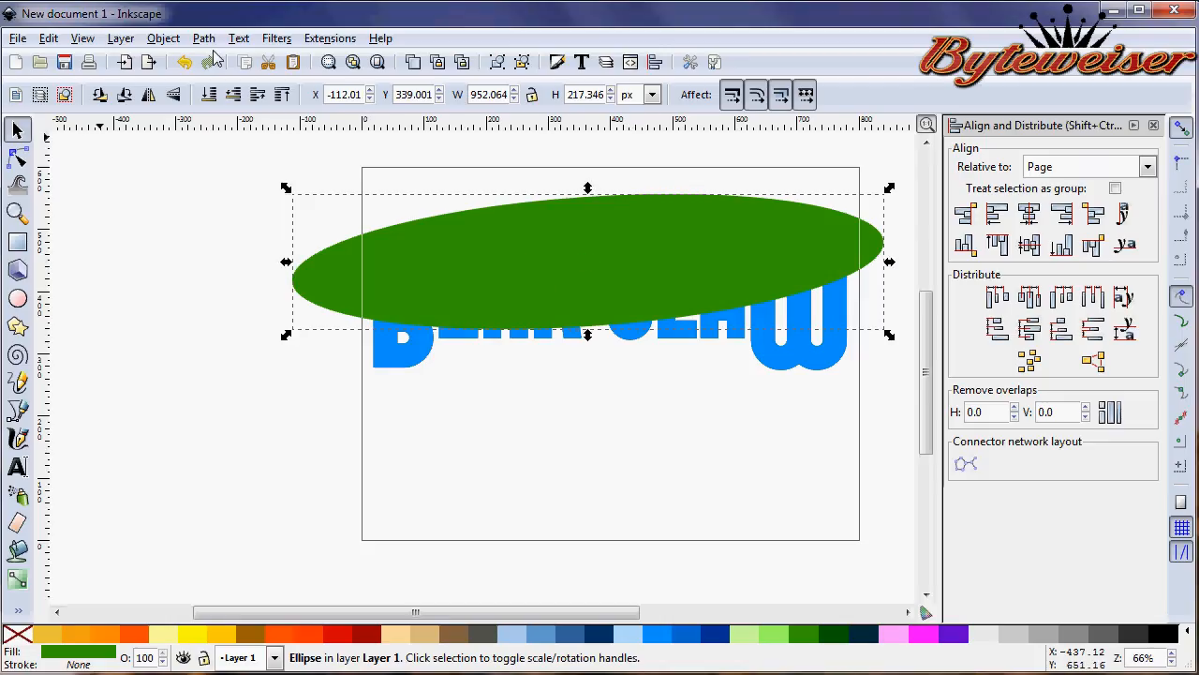
{"action": "left_click", "coordinate": [203, 37]}
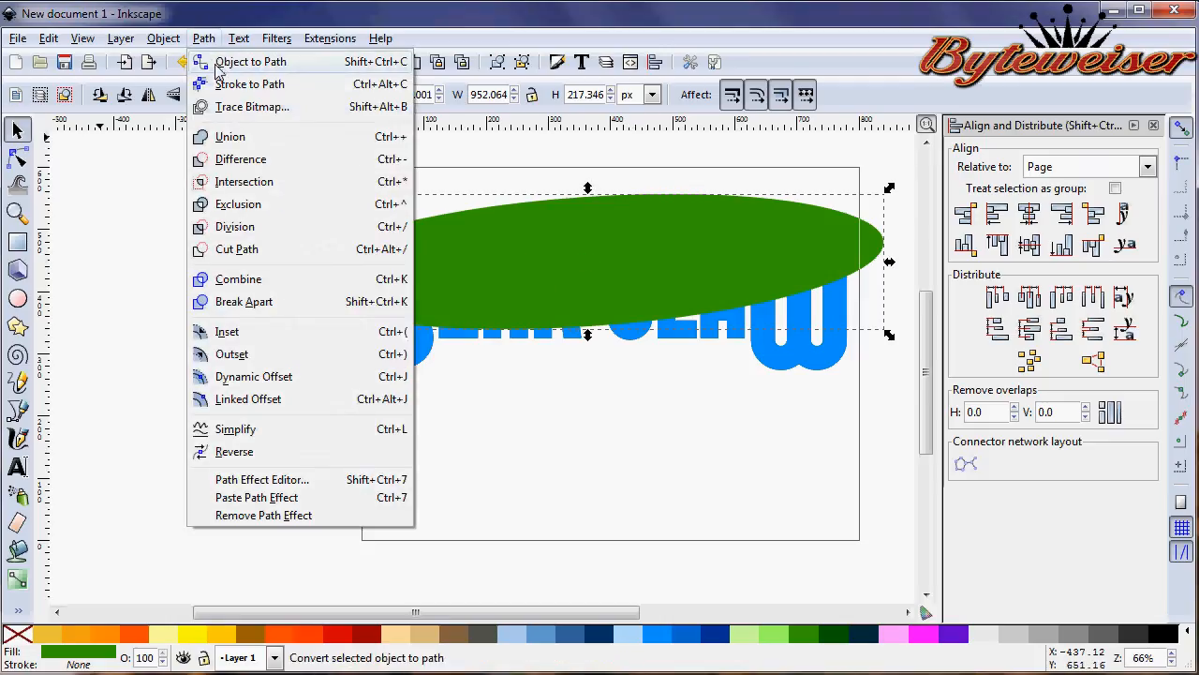
{"action": "left_click", "coordinate": [251, 60]}
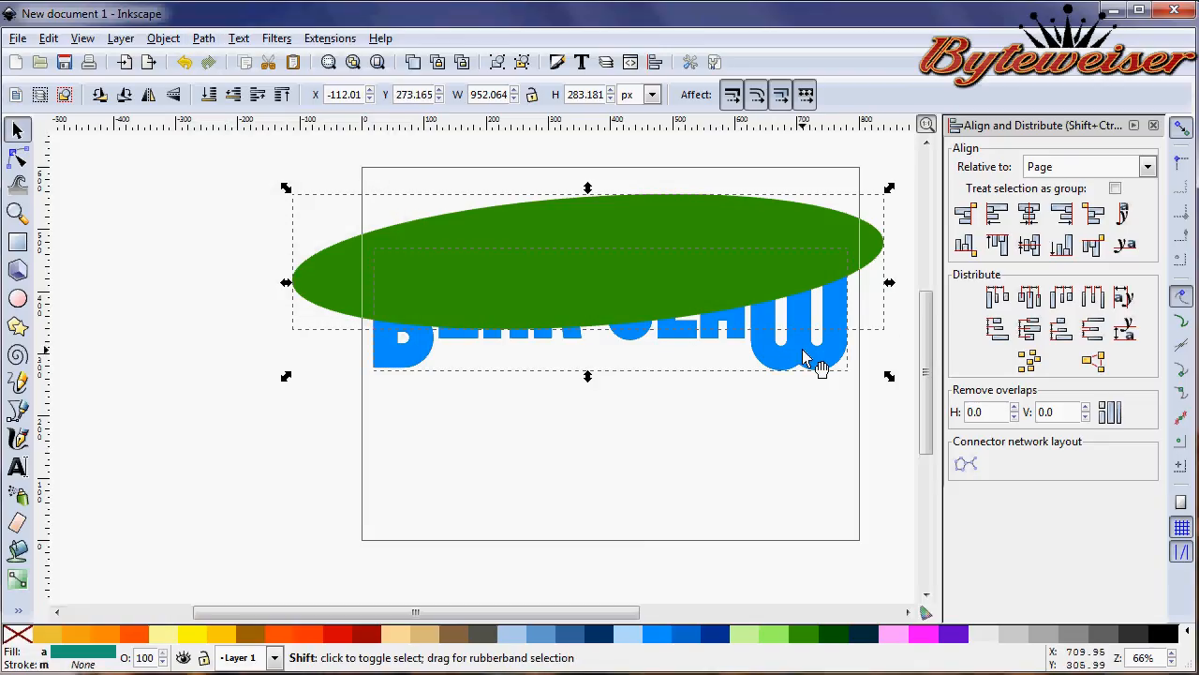
{"action": "mouse_move", "coordinate": [697, 232]}
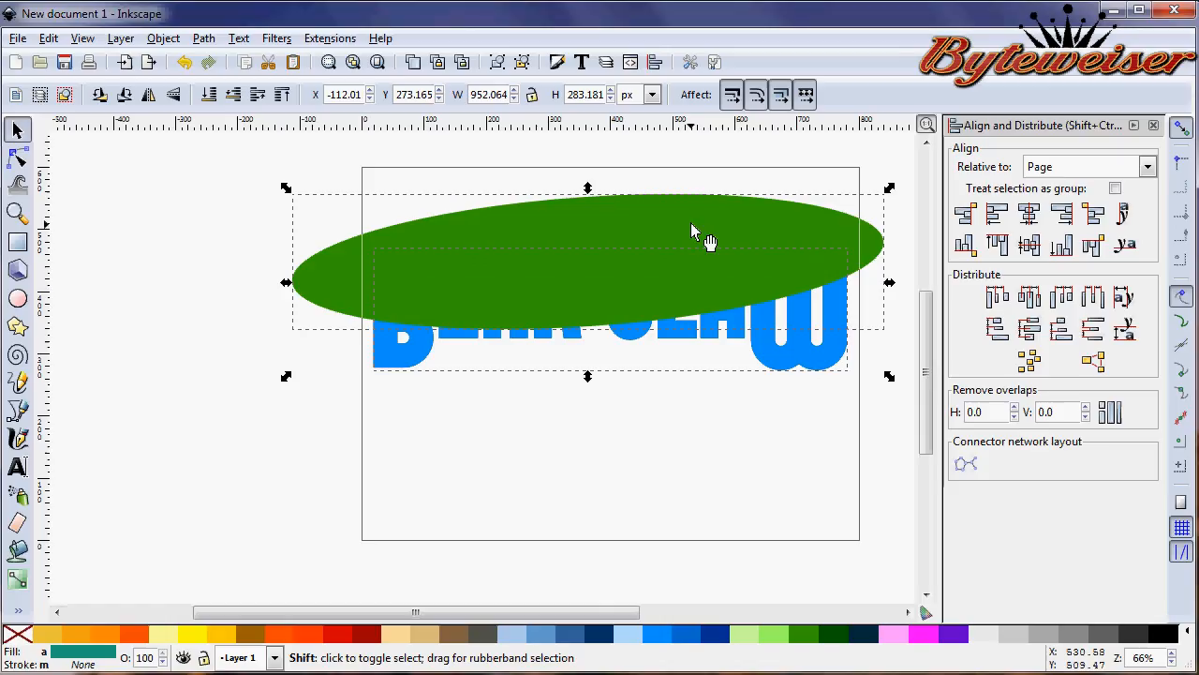
{"action": "left_click", "coordinate": [802, 374]}
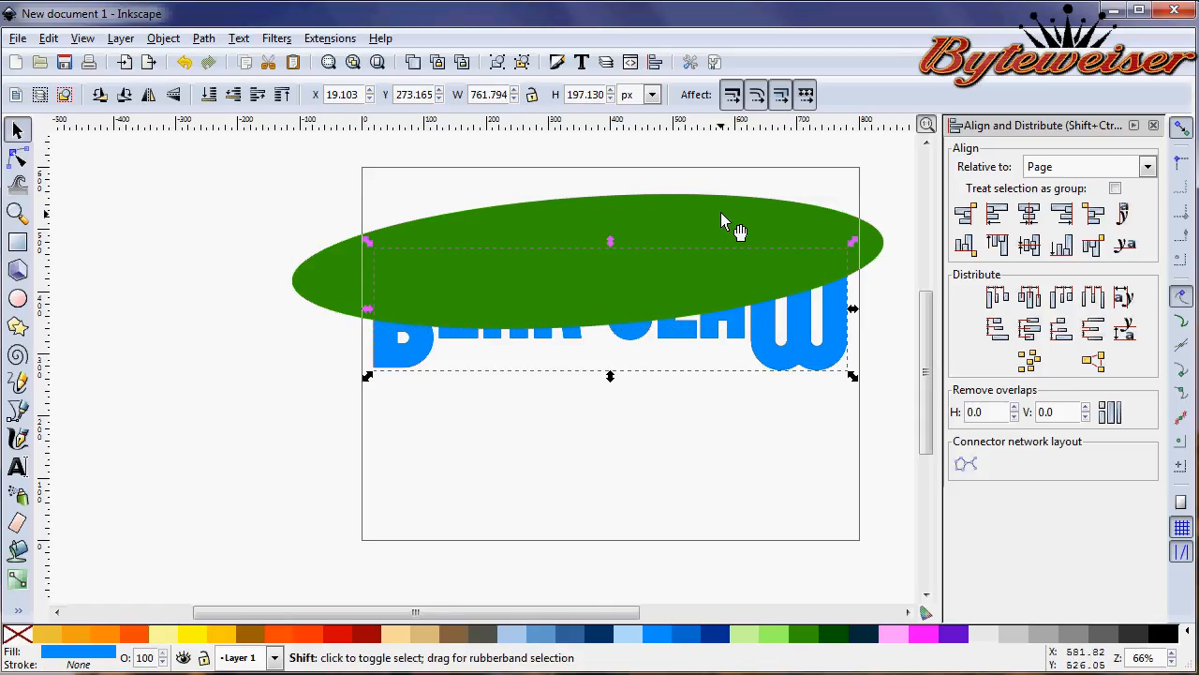
{"action": "mouse_move", "coordinate": [684, 229]}
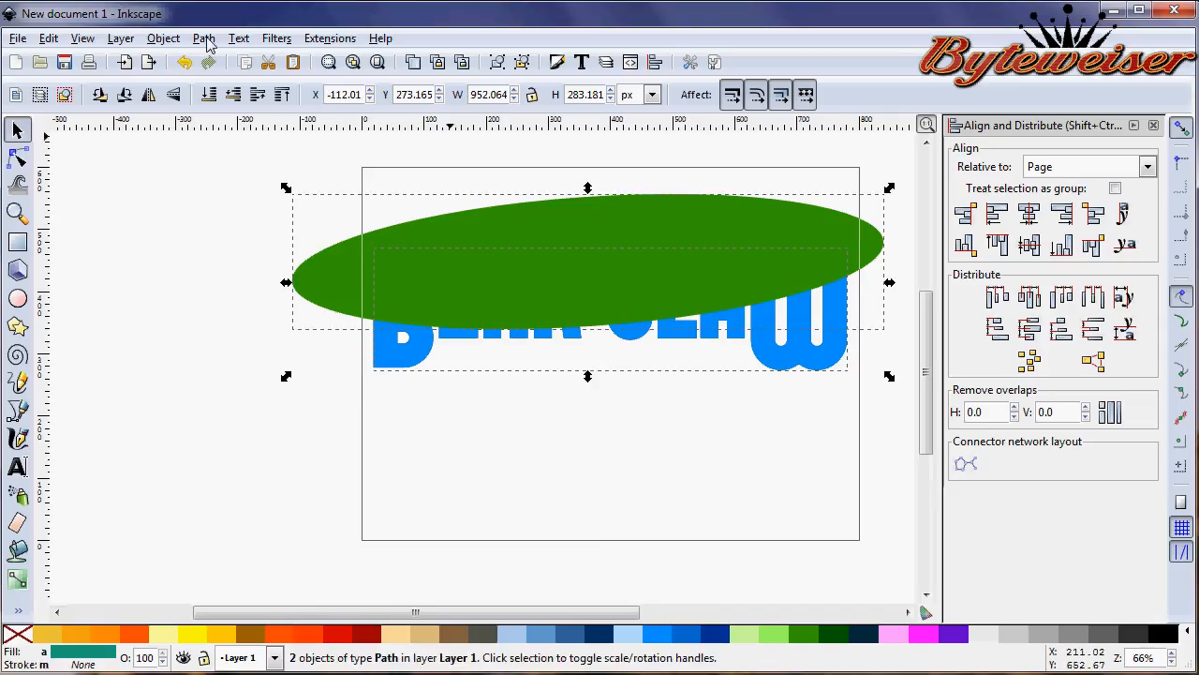
{"action": "left_click", "coordinate": [203, 37]}
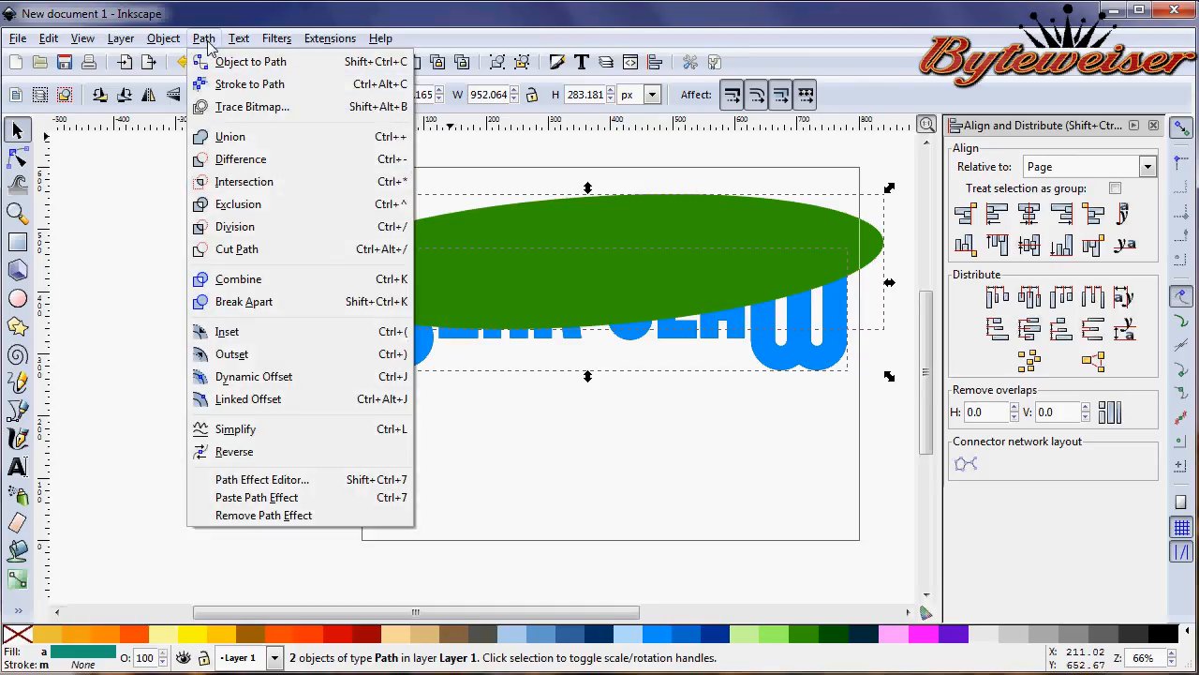
{"action": "mouse_move", "coordinate": [243, 180]}
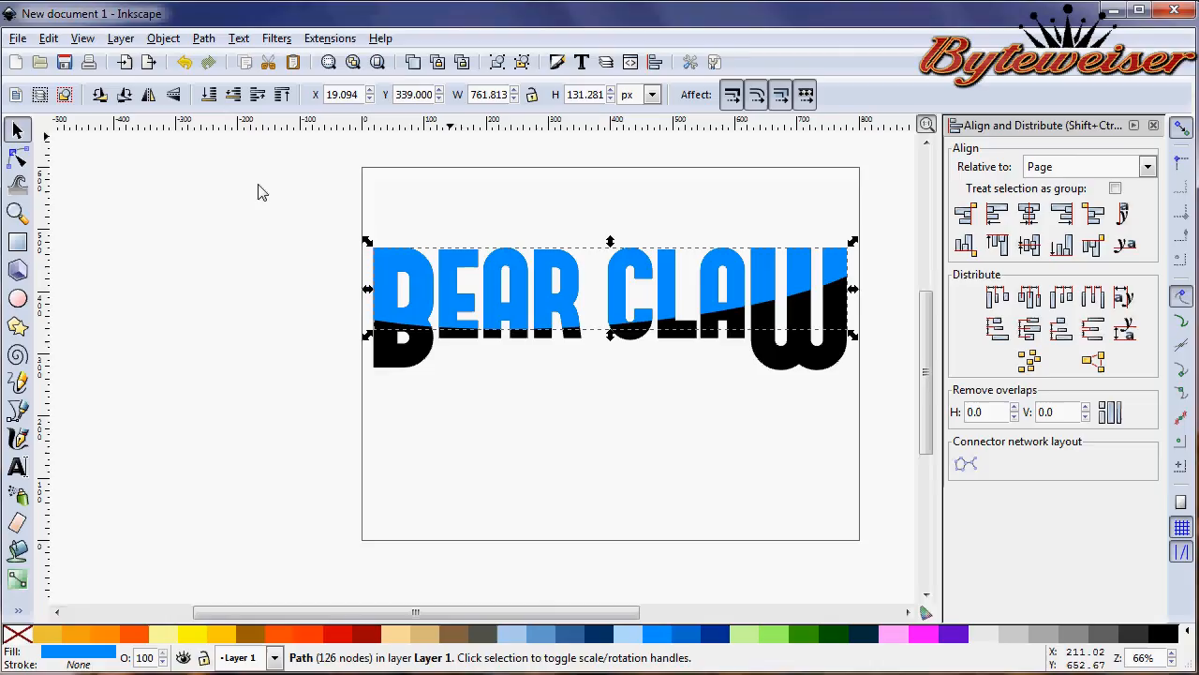
{"action": "mouse_move", "coordinate": [266, 197]}
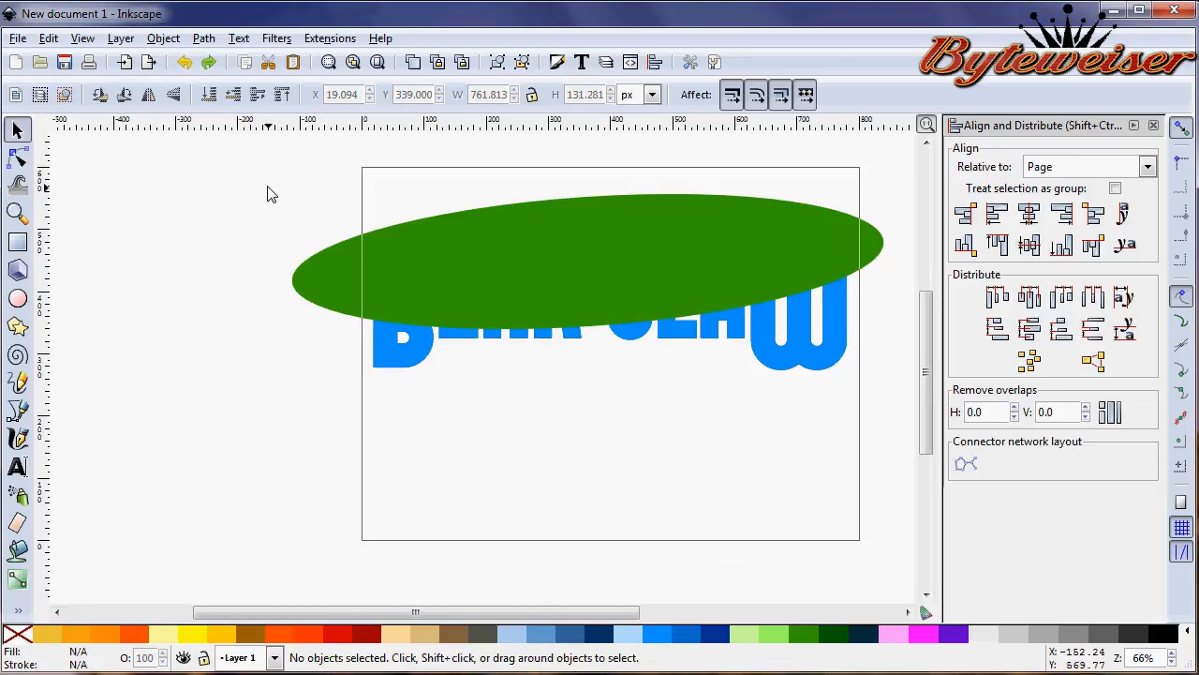
- Apply Path > Dynamic Offset to the lettering to create a black outline copy behind it
{"action": "left_click", "coordinate": [708, 233]}
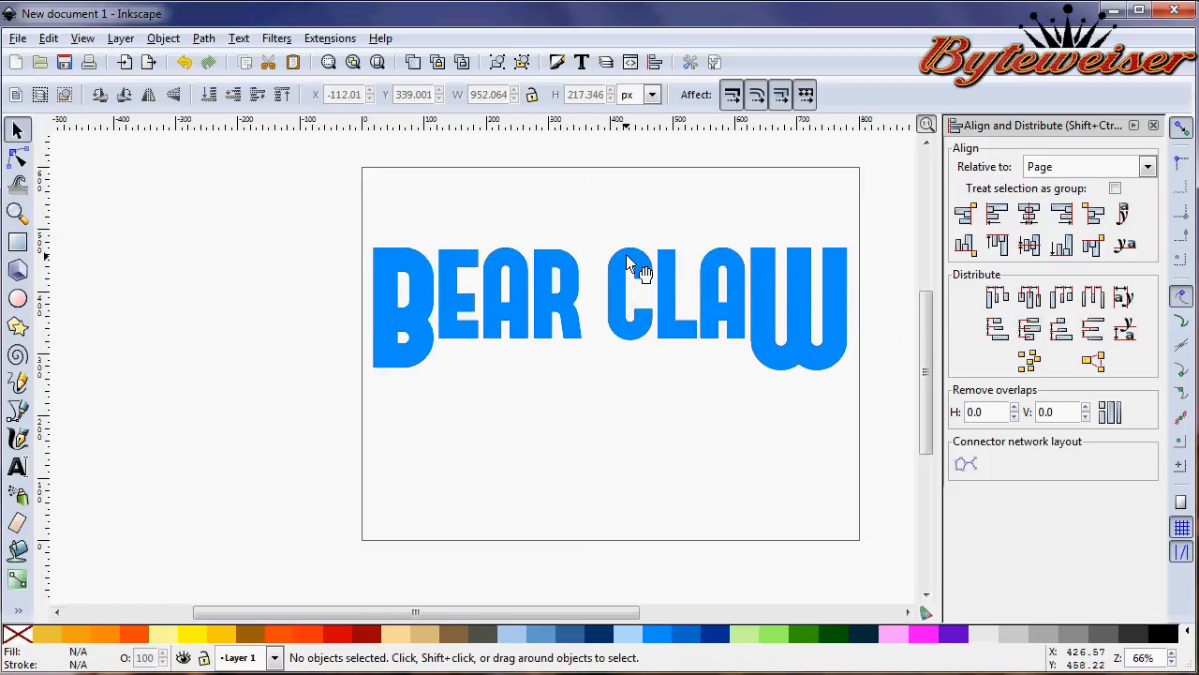
{"action": "left_click", "coordinate": [202, 37]}
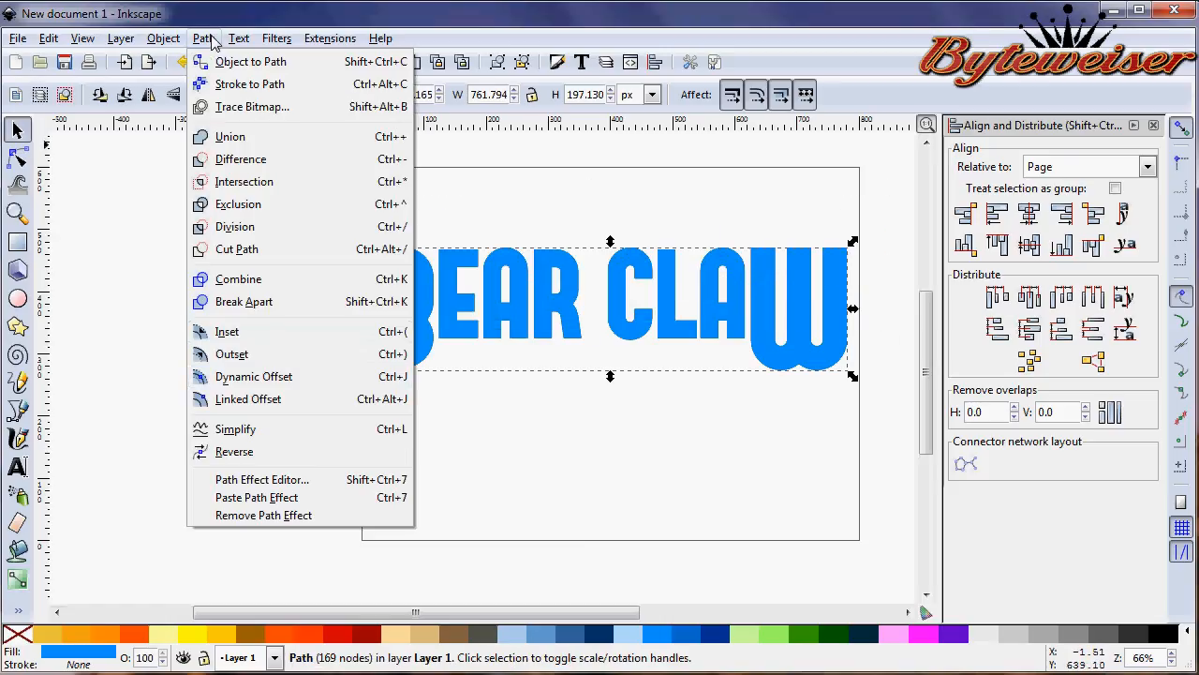
{"action": "mouse_move", "coordinate": [253, 375]}
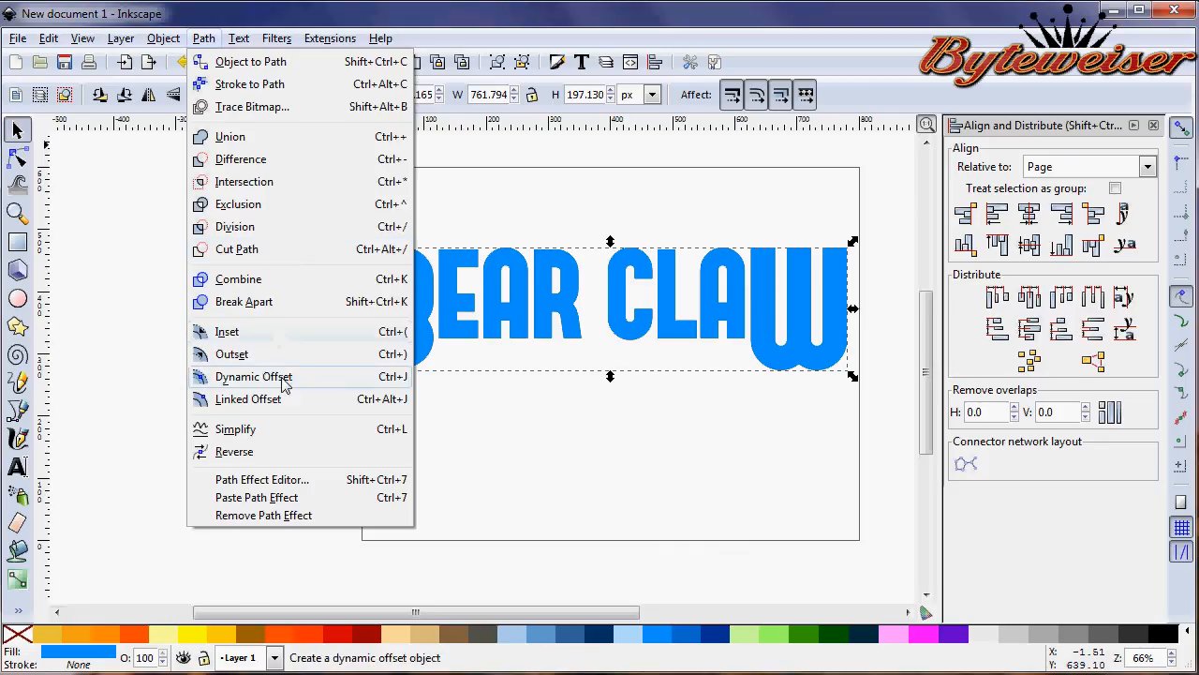
{"action": "left_click", "coordinate": [253, 375]}
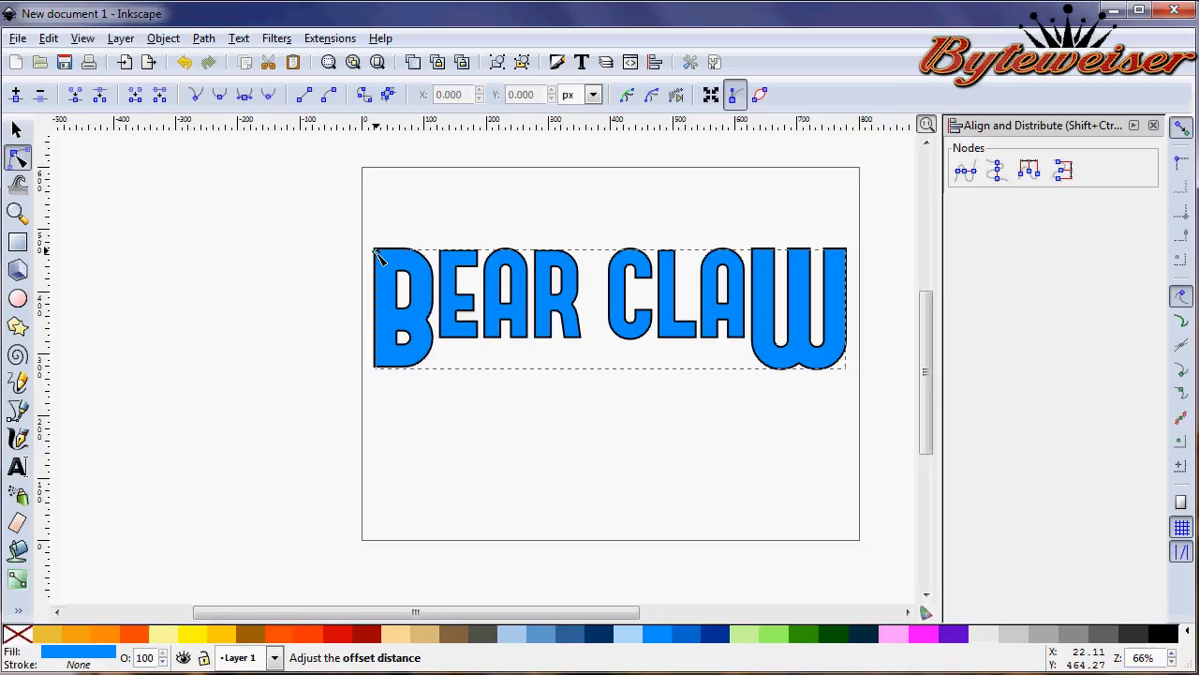
{"action": "left_click", "coordinate": [15, 129]}
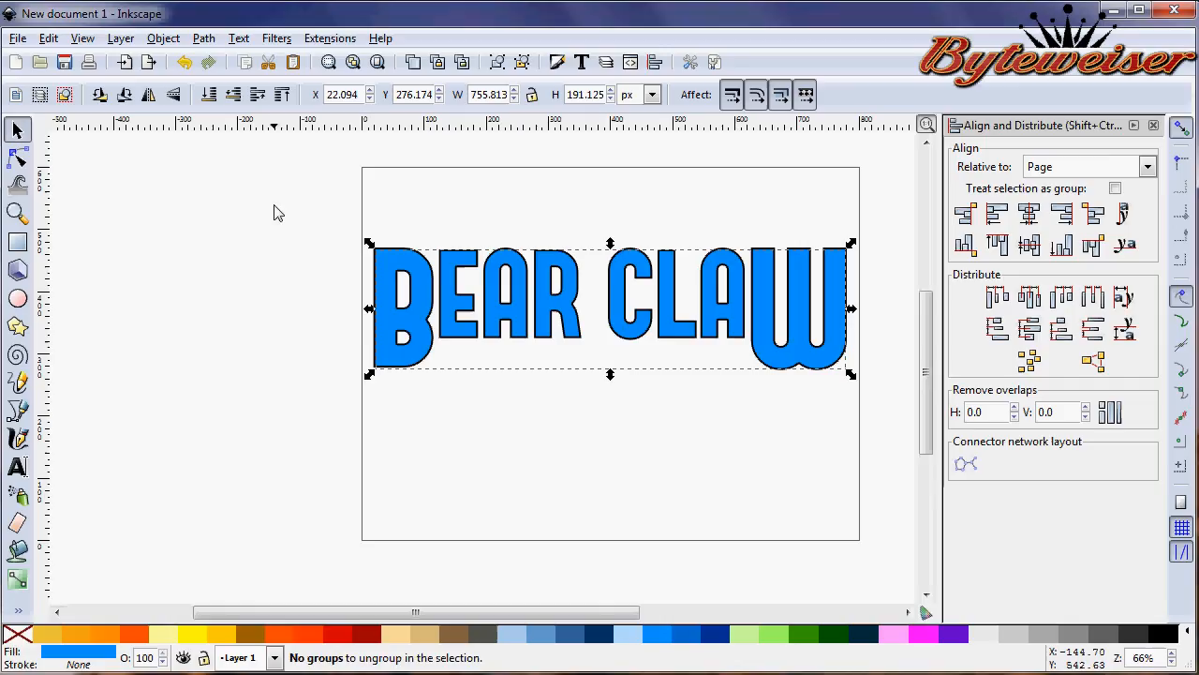
{"action": "mouse_move", "coordinate": [416, 184]}
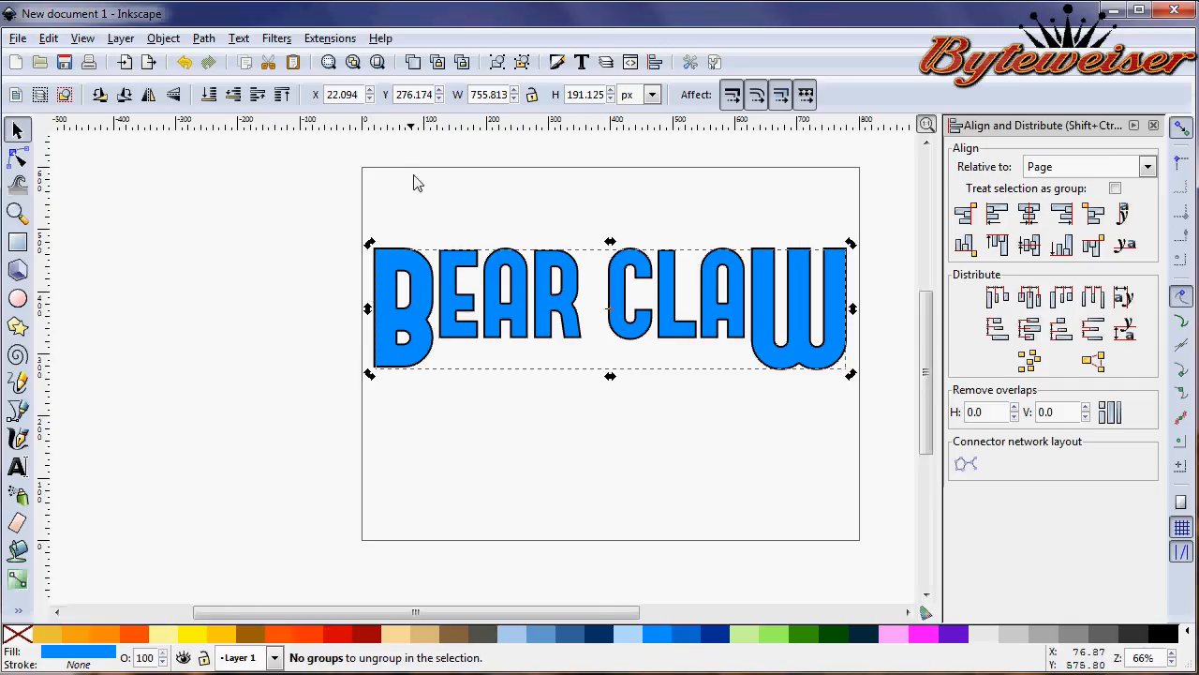
{"action": "left_click", "coordinate": [609, 300]}
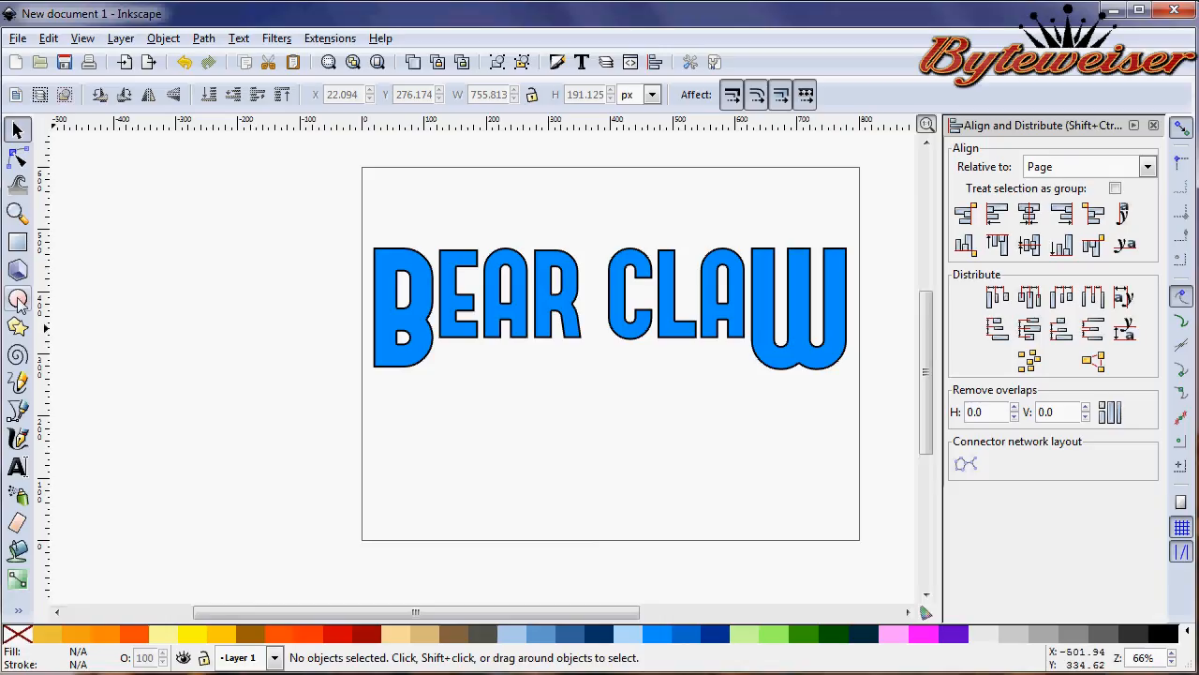
- Draw a wide green ellipse over the letters and convert it to a path
{"action": "left_click_drag", "start_coordinate": [254, 185], "coordinate": [757, 255]}
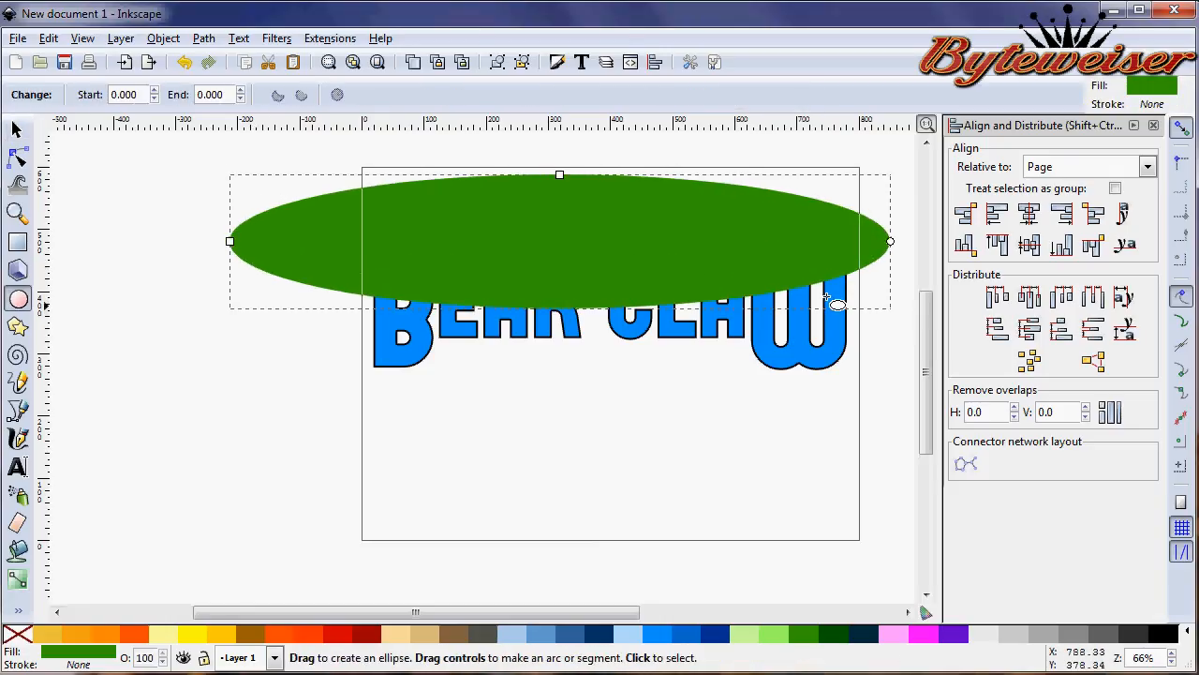
{"action": "left_click", "coordinate": [202, 38]}
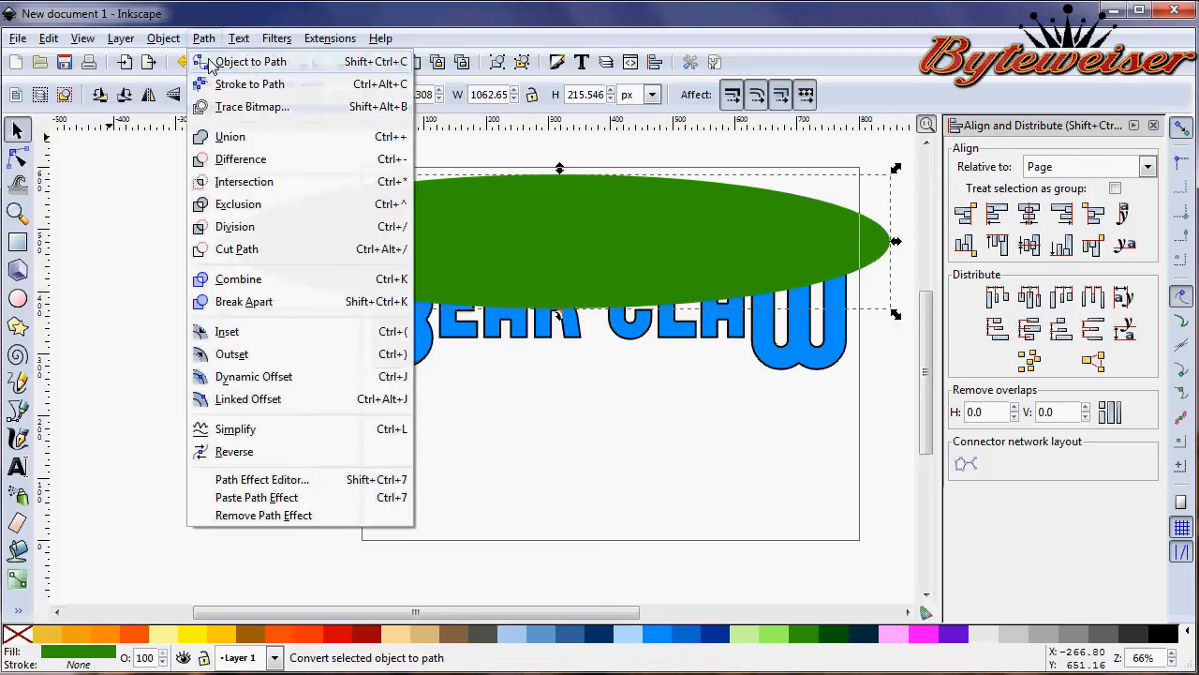
{"action": "left_click", "coordinate": [251, 59]}
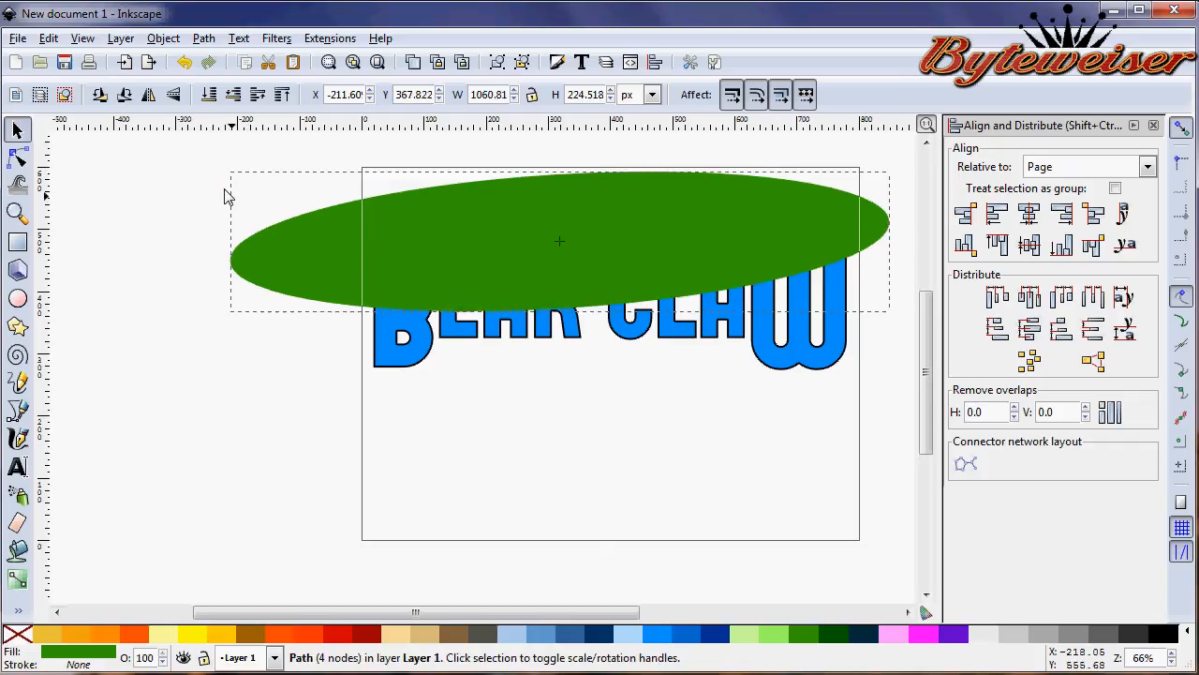
- Tilt and shift the ellipse right across the upper letters, then add the letters to the selection
{"action": "left_click_drag", "start_coordinate": [560, 242], "coordinate": [615, 260]}
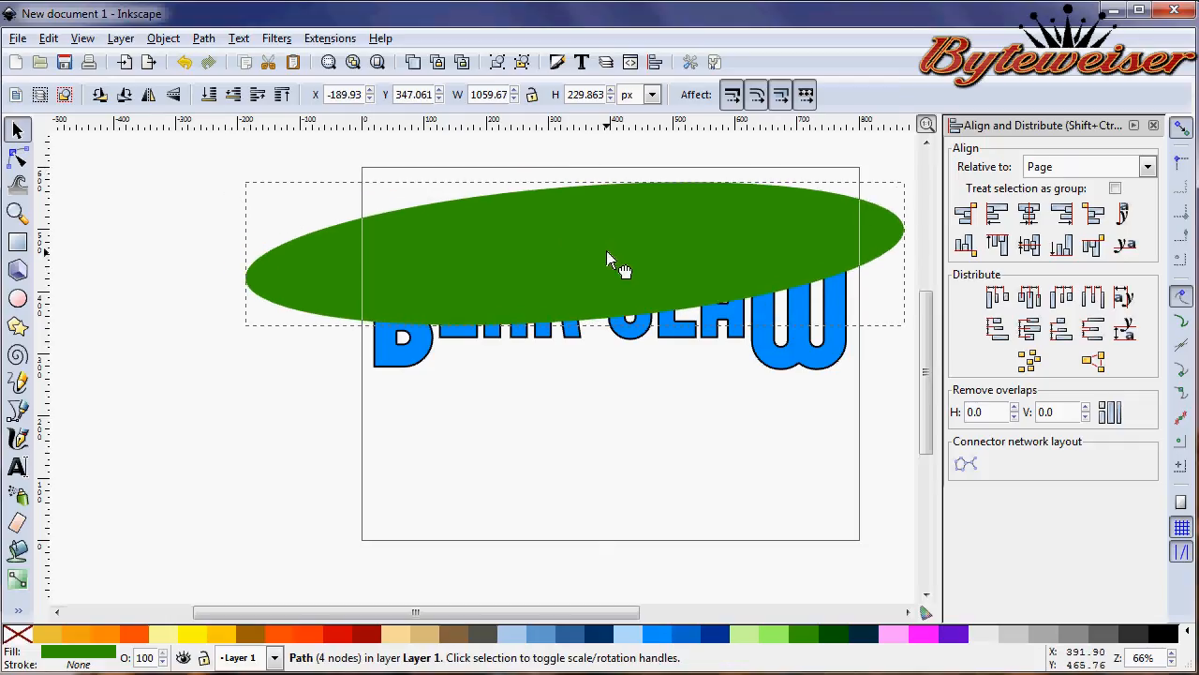
{"action": "left_click_drag", "start_coordinate": [607, 259], "coordinate": [630, 262]}
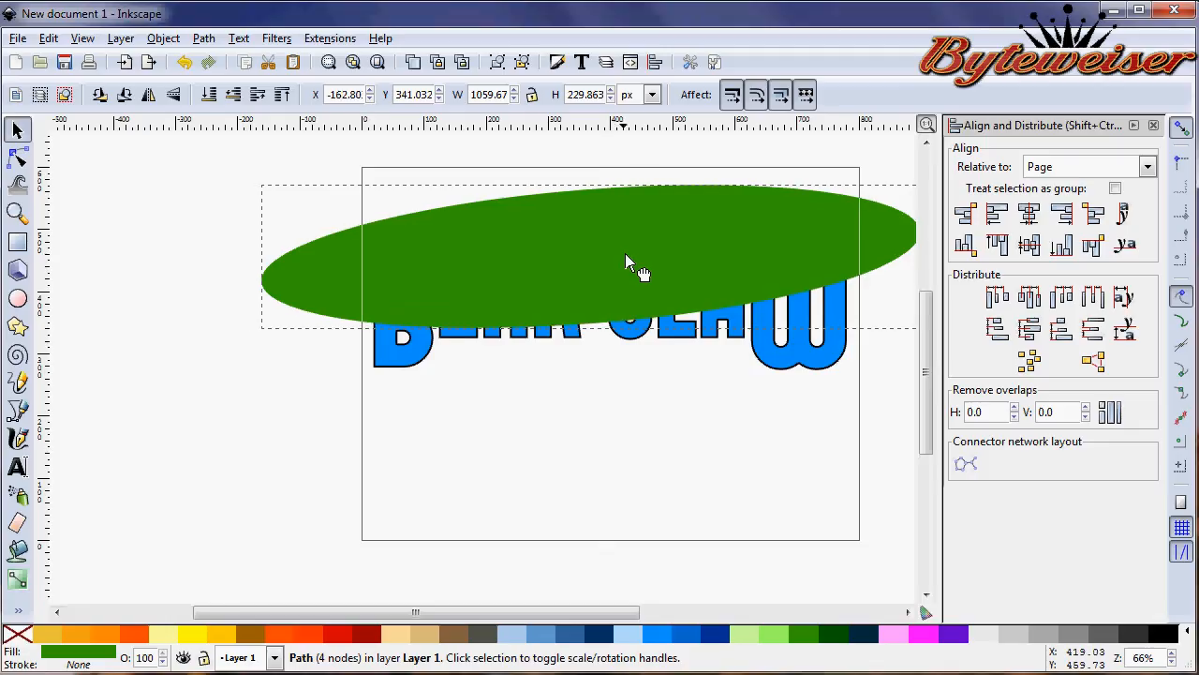
{"action": "left_click", "coordinate": [628, 263]}
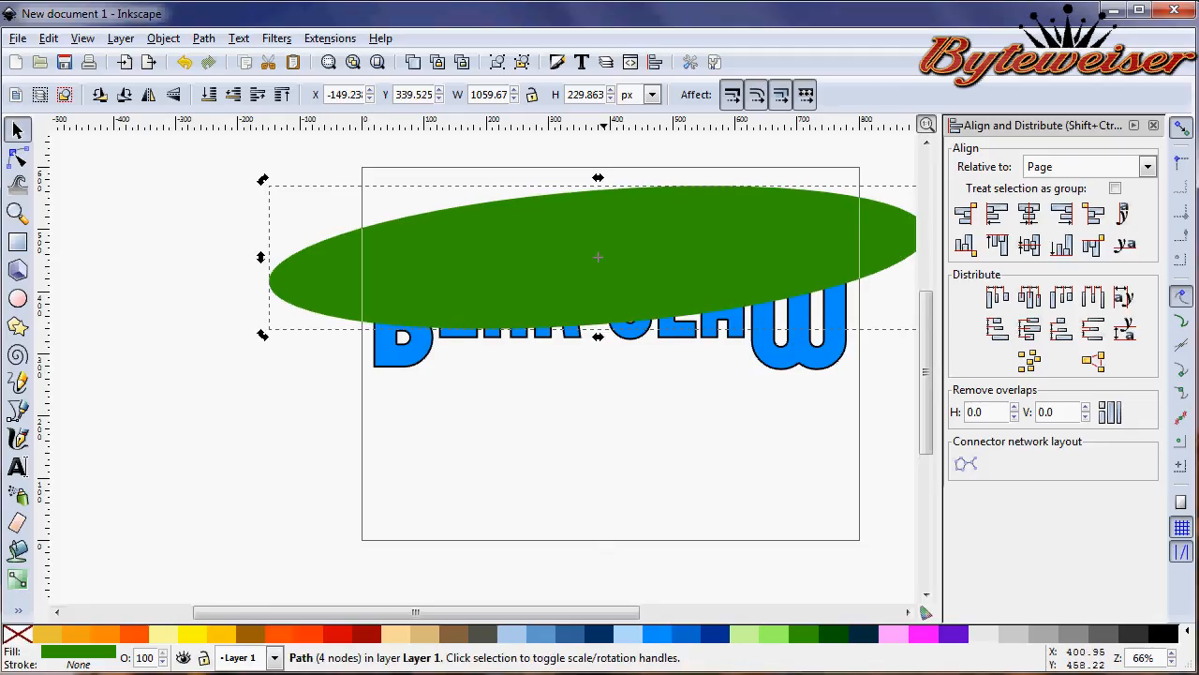
{"action": "mouse_move", "coordinate": [783, 365]}
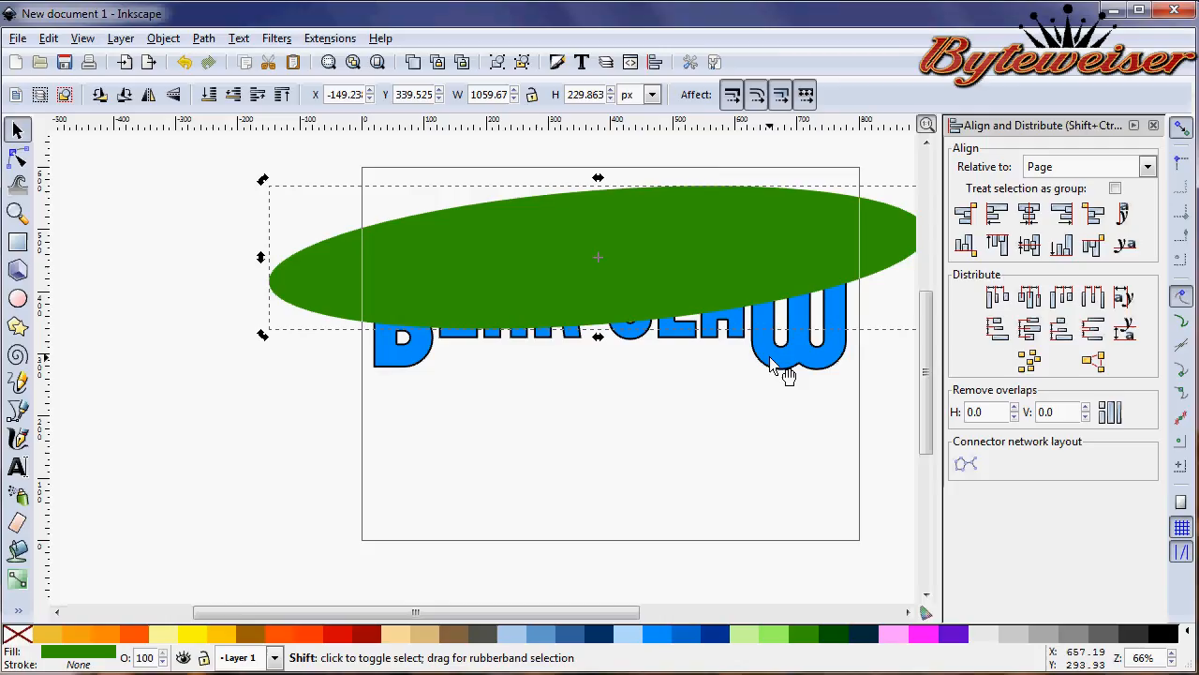
{"action": "left_click", "coordinate": [202, 37]}
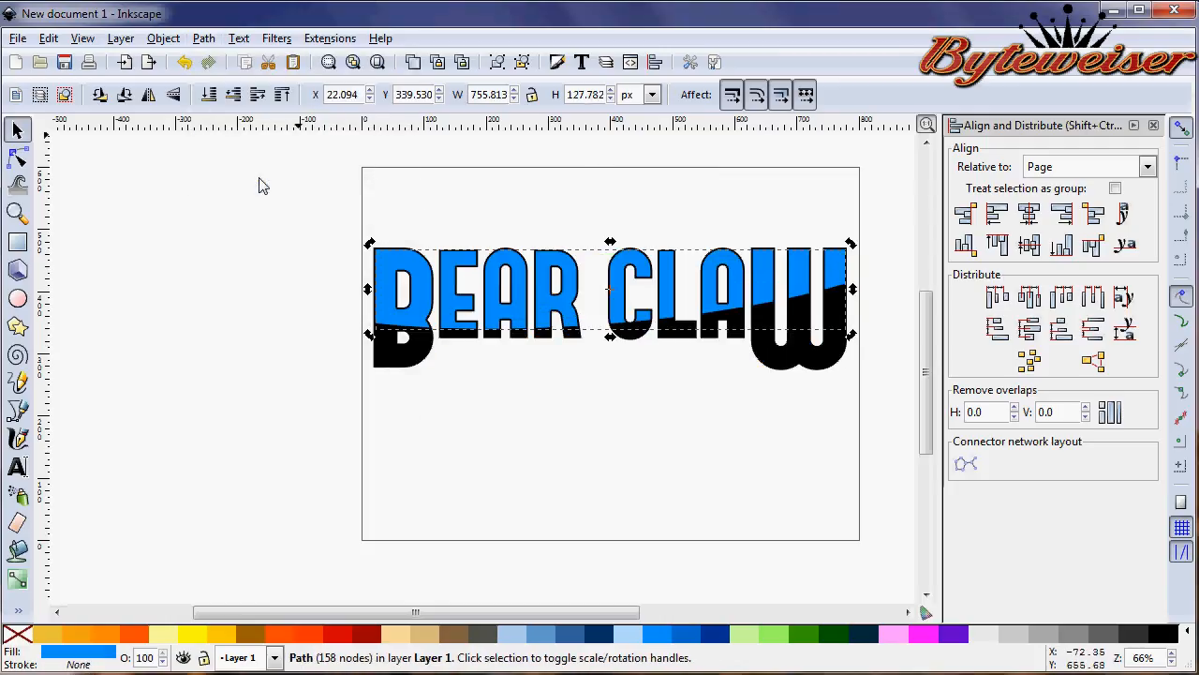
{"action": "mouse_move", "coordinate": [678, 446]}
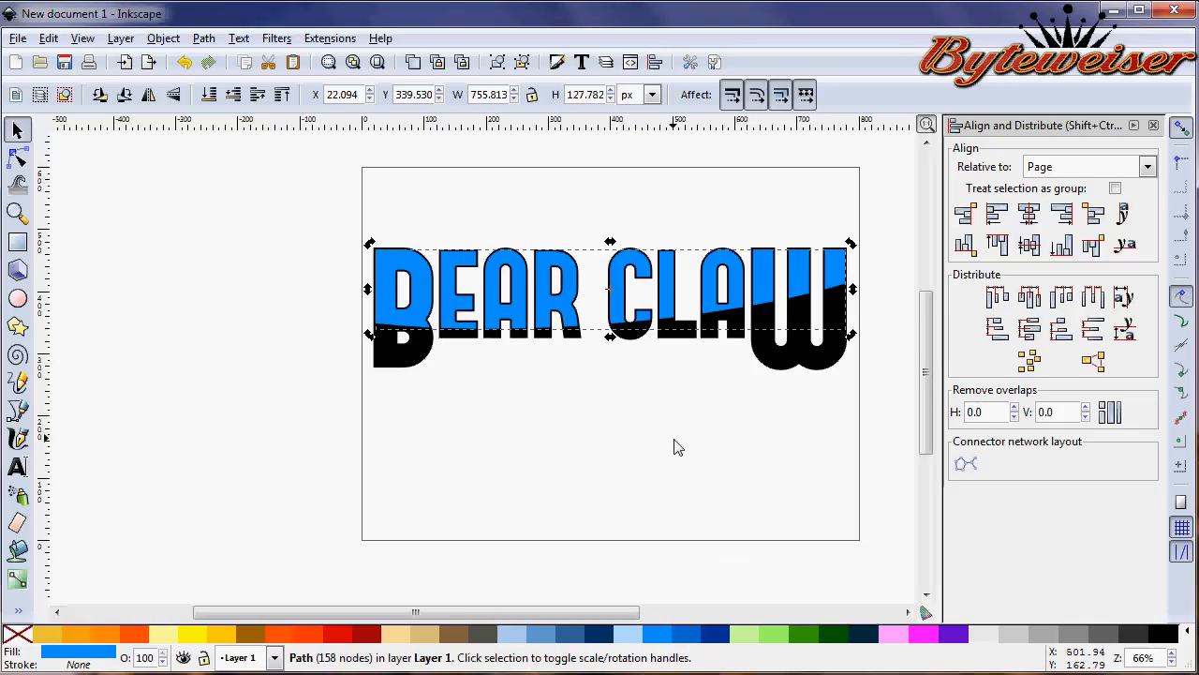
{"action": "mouse_move", "coordinate": [553, 403]}
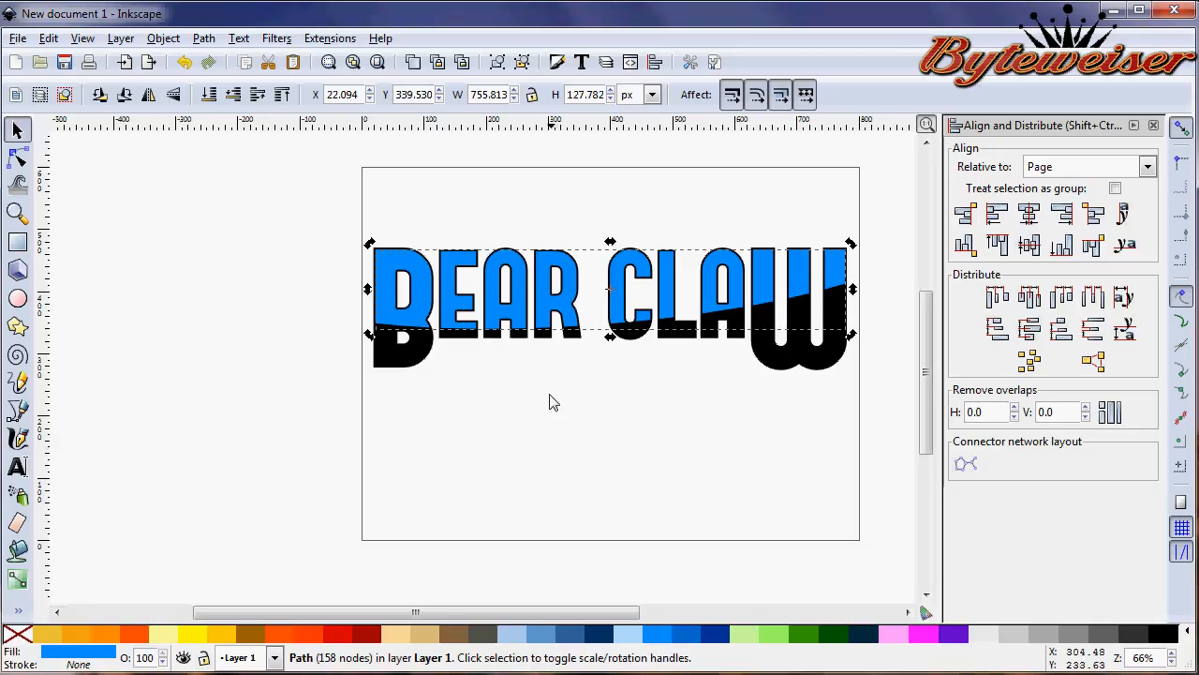
{"action": "mouse_move", "coordinate": [458, 386]}
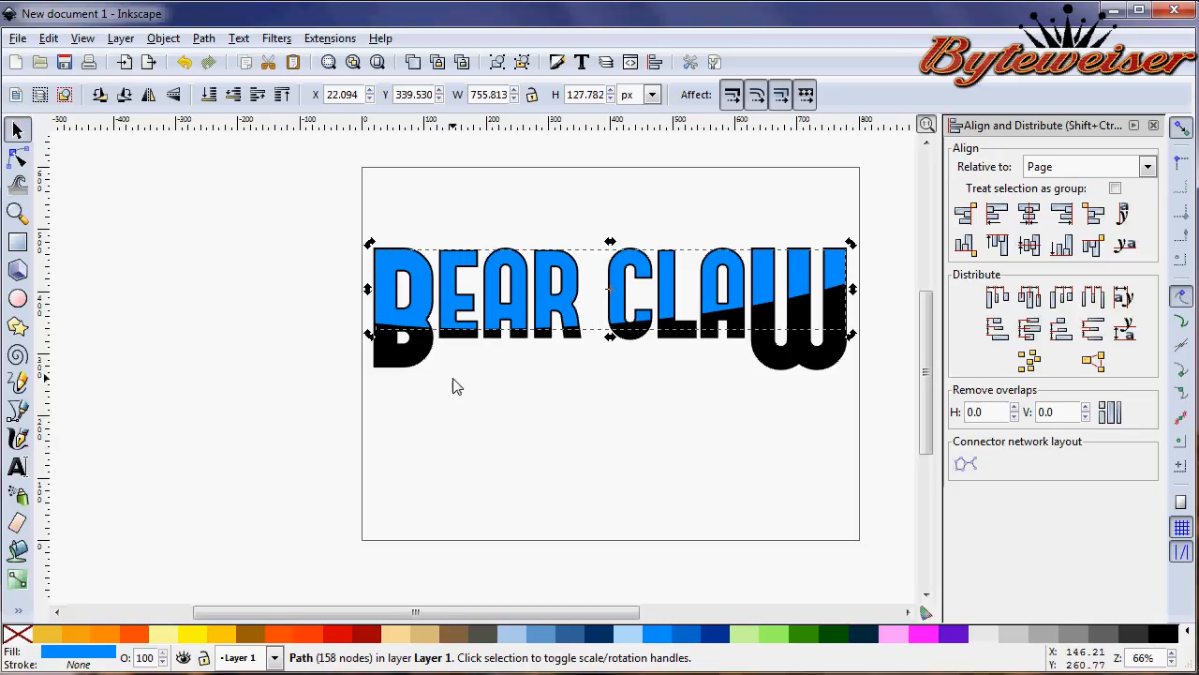
{"action": "mouse_move", "coordinate": [440, 367]}
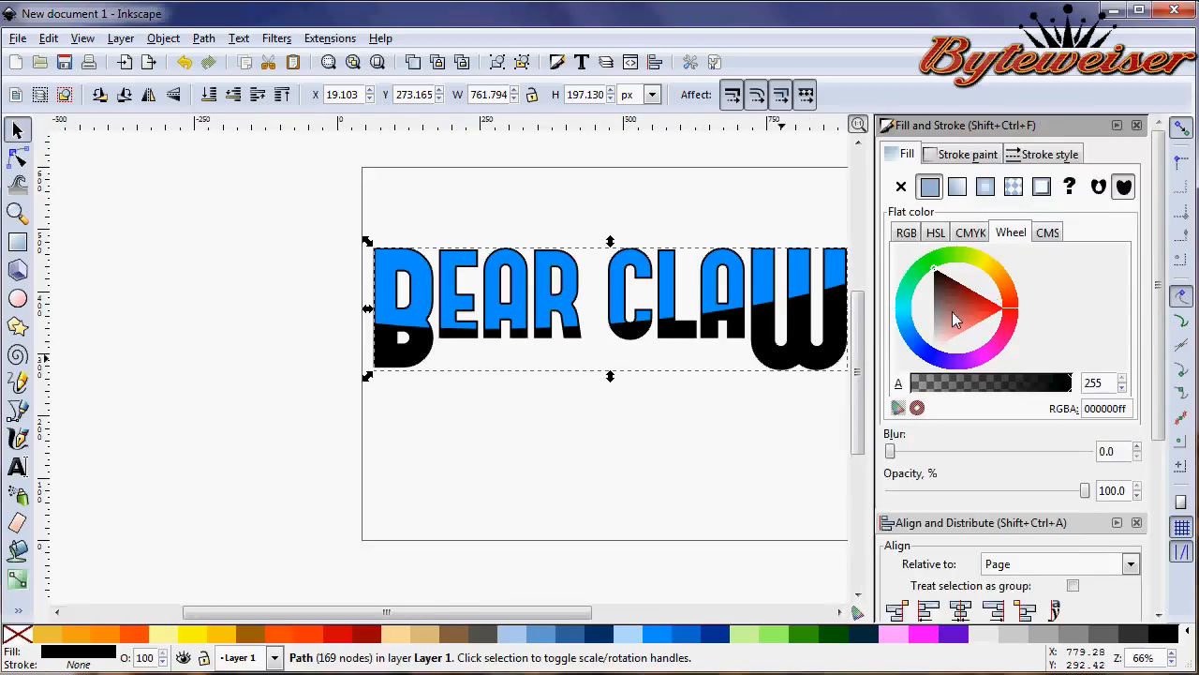
{"action": "mouse_move", "coordinate": [1027, 394]}
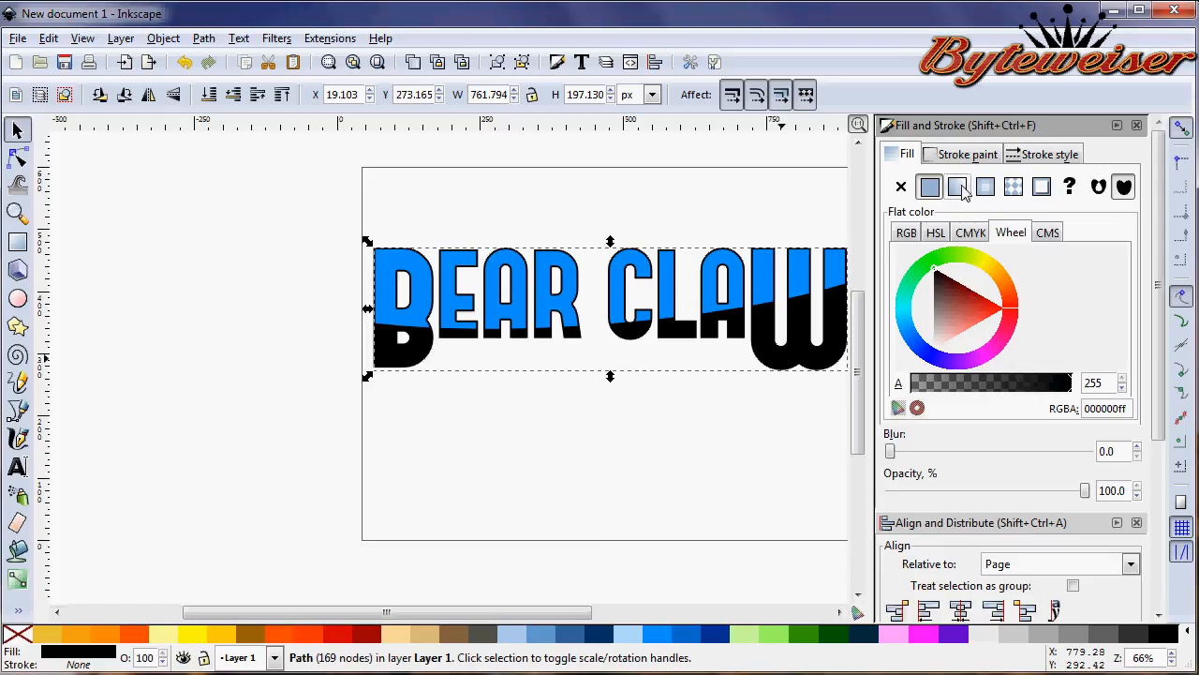
- Edit the black lower letters' gradient stop to green, then set a flat dark green fill
{"action": "left_click", "coordinate": [958, 187]}
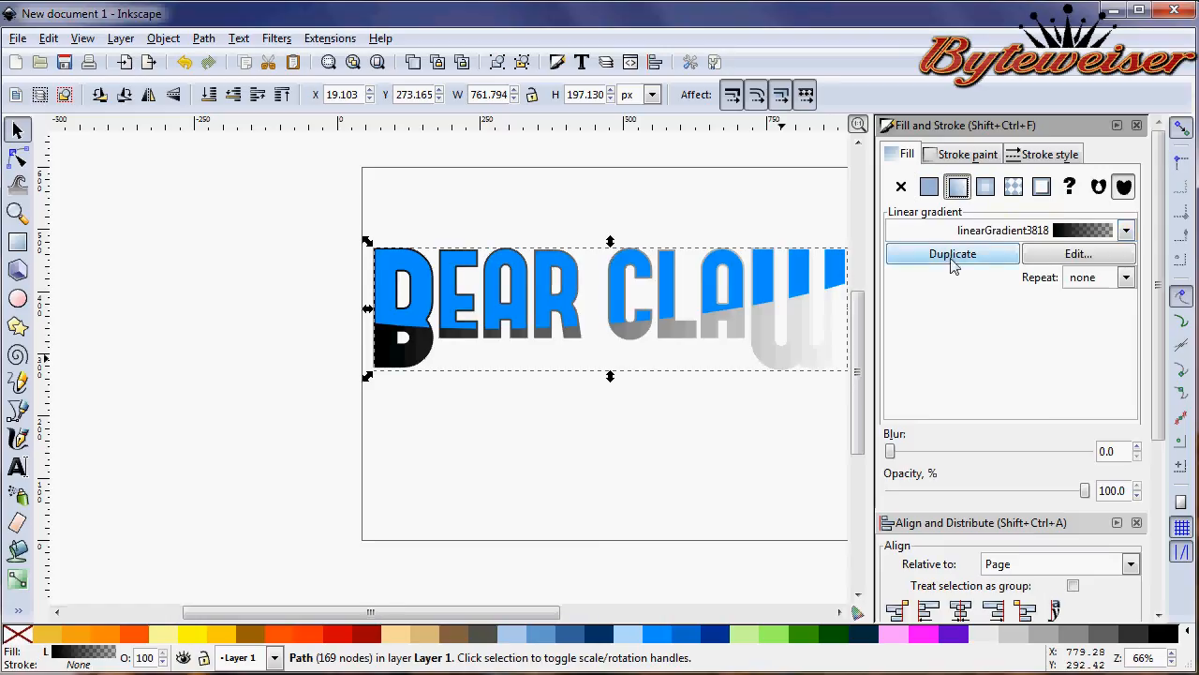
{"action": "left_click", "coordinate": [1079, 253]}
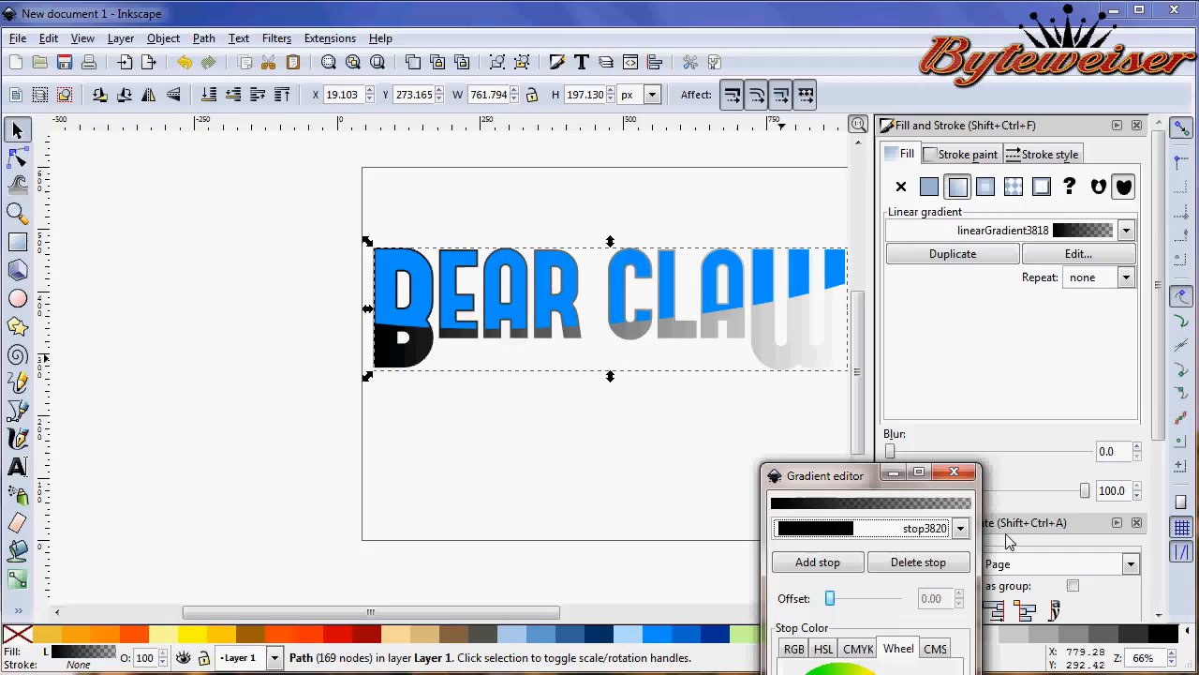
{"action": "mouse_move", "coordinate": [880, 547]}
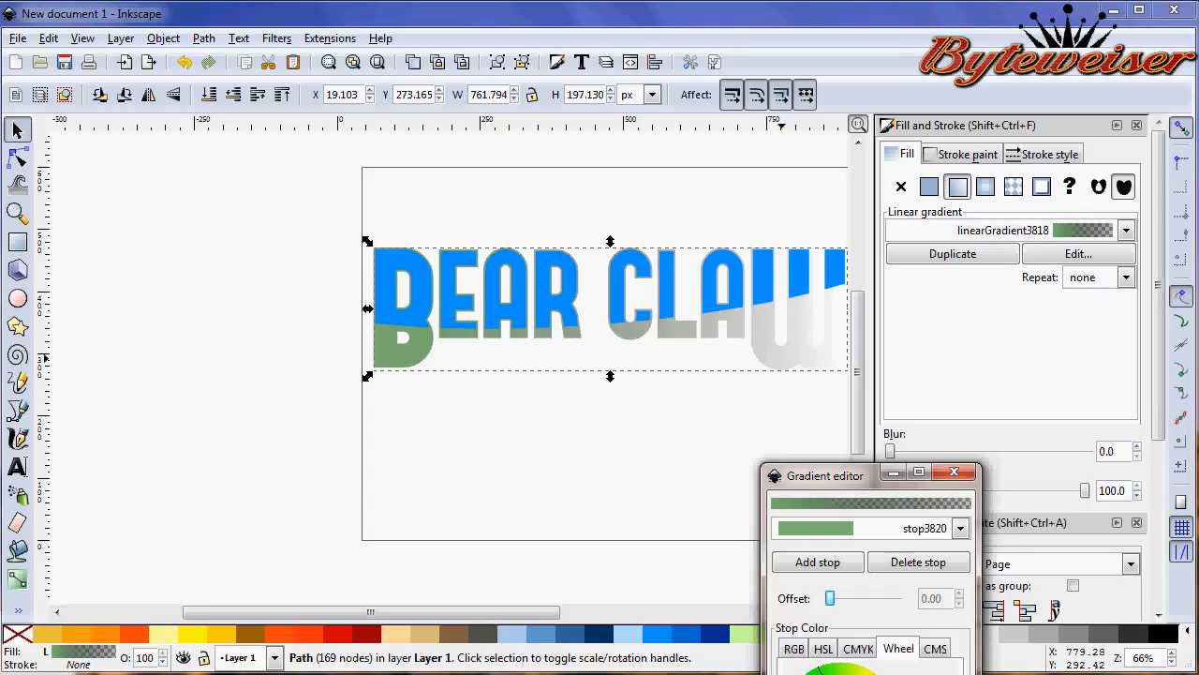
{"action": "left_click", "coordinate": [953, 472]}
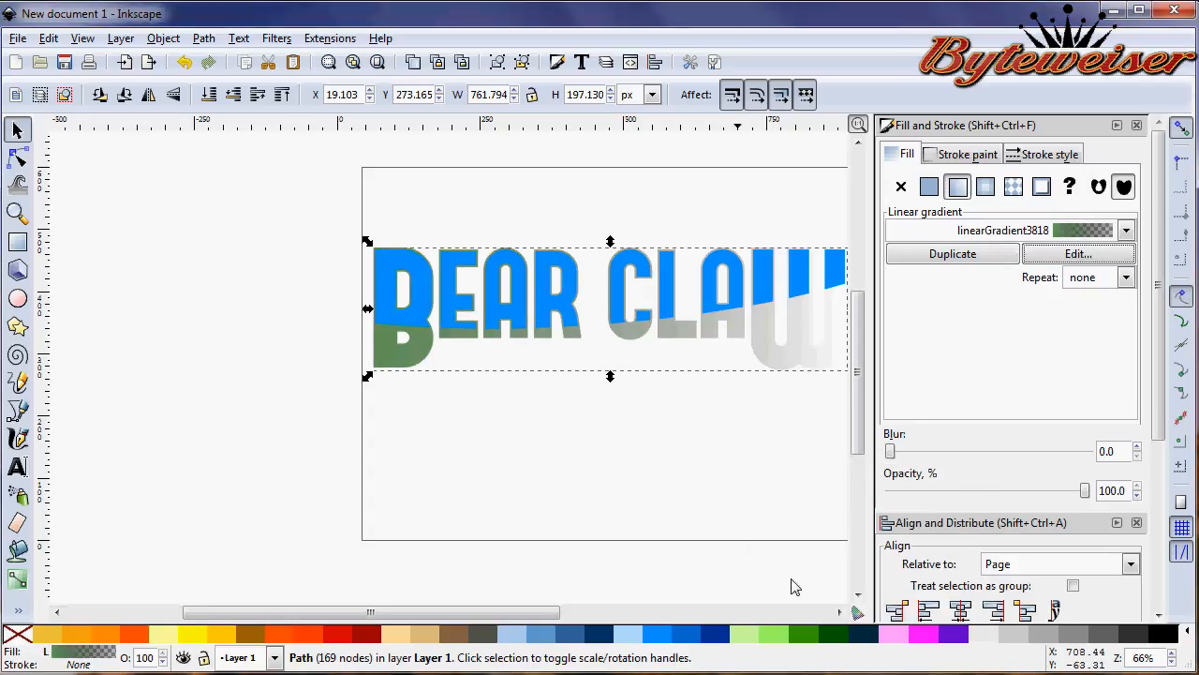
{"action": "left_click", "coordinate": [929, 187]}
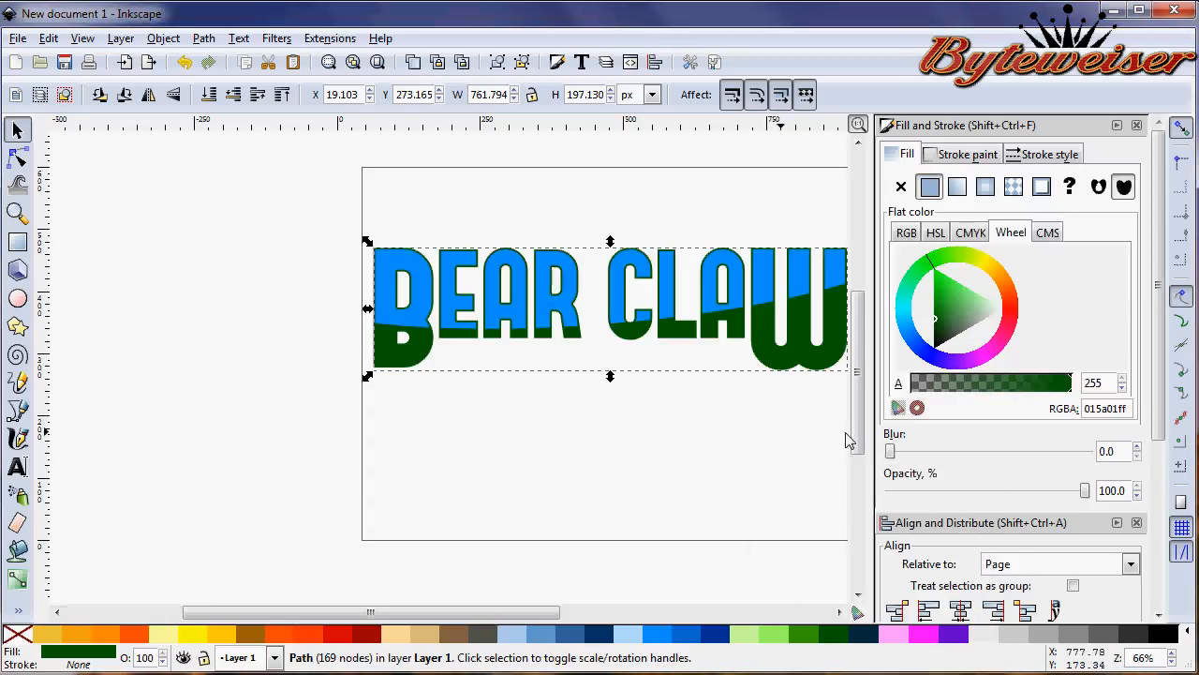
- Switch the dark green lower letters to a linear gradient and edit its stops
{"action": "left_click", "coordinate": [958, 188]}
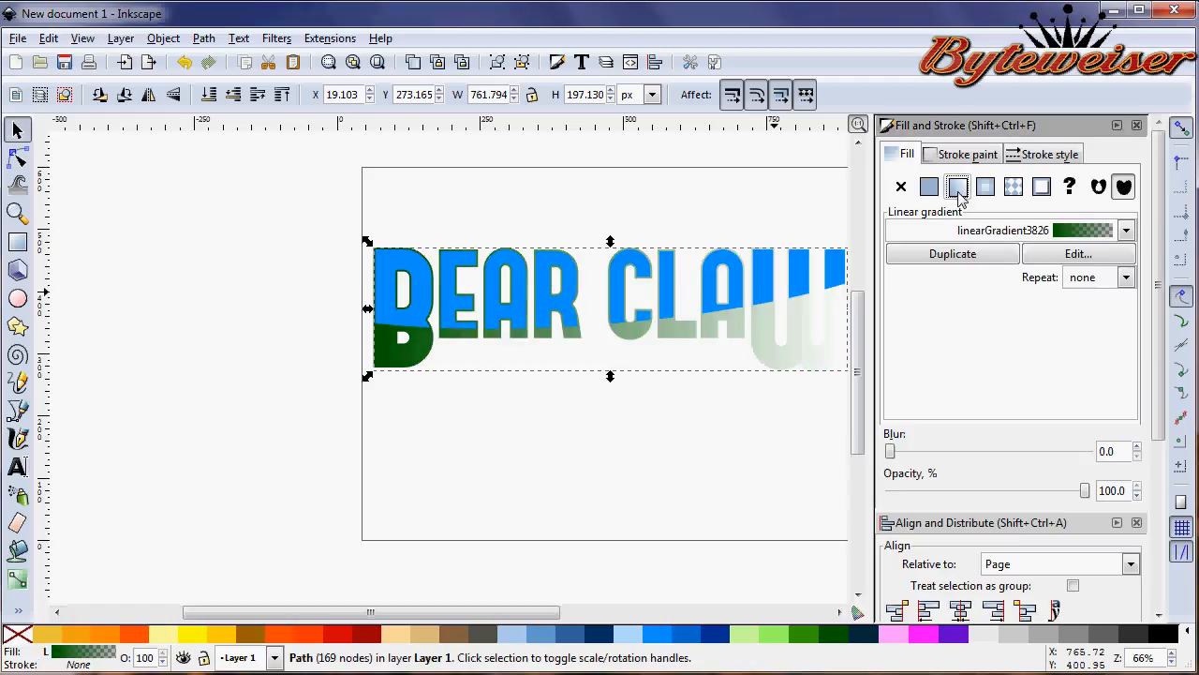
{"action": "left_click", "coordinate": [1080, 253]}
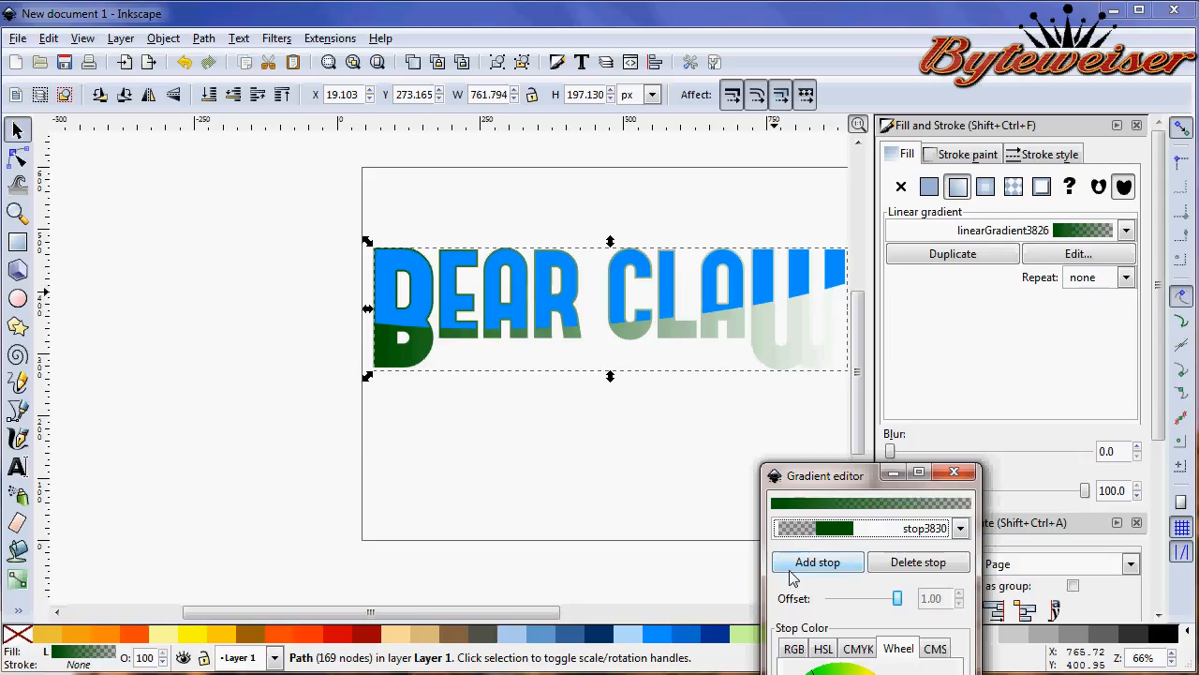
{"action": "mouse_move", "coordinate": [817, 562]}
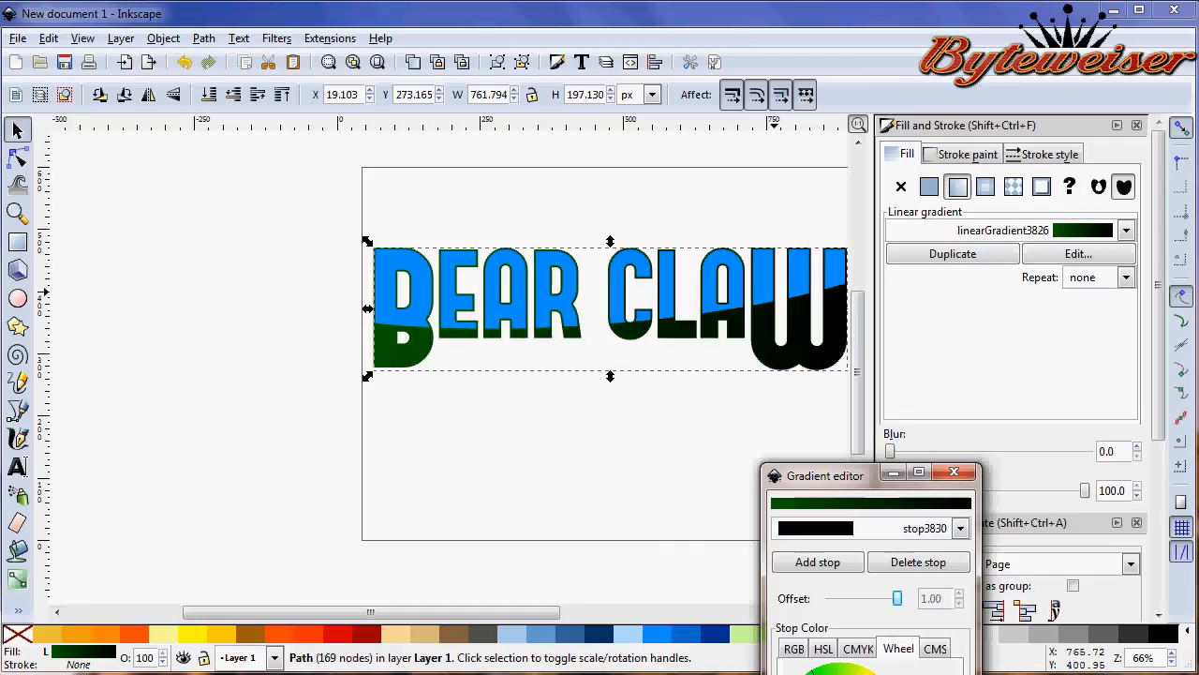
{"action": "left_click", "coordinate": [954, 473]}
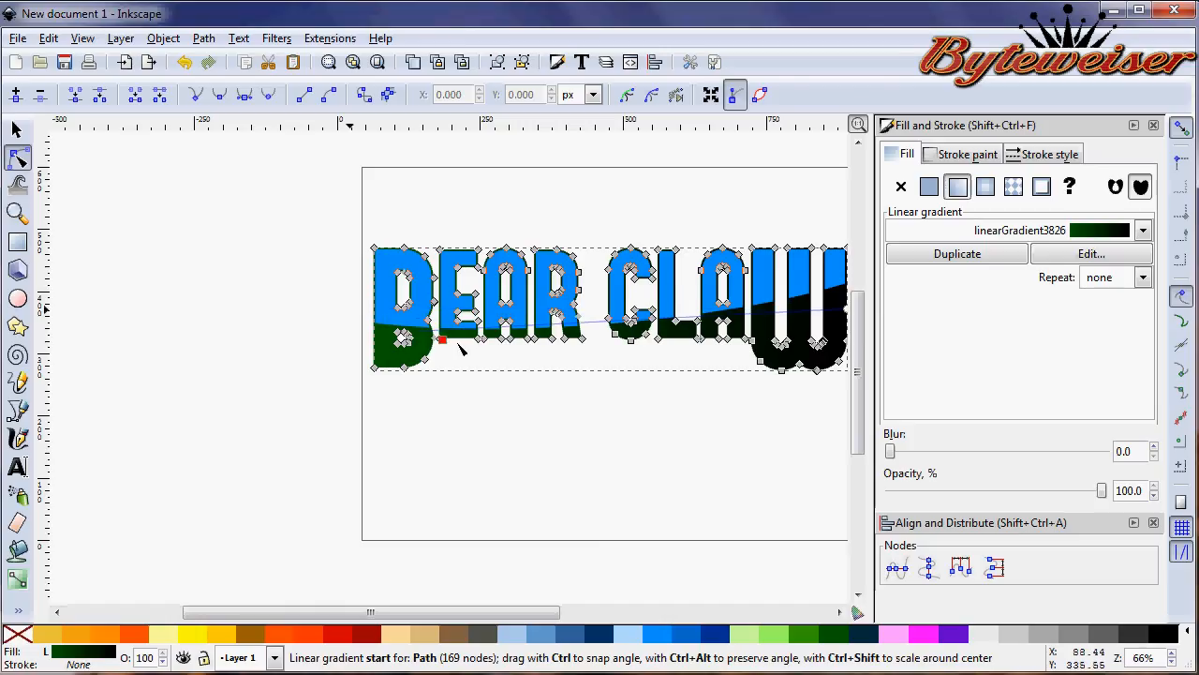
- Drag the gradient start below the letters and swing the end to steepen the blue-green slant
{"action": "left_click_drag", "start_coordinate": [442, 339], "coordinate": [382, 314]}
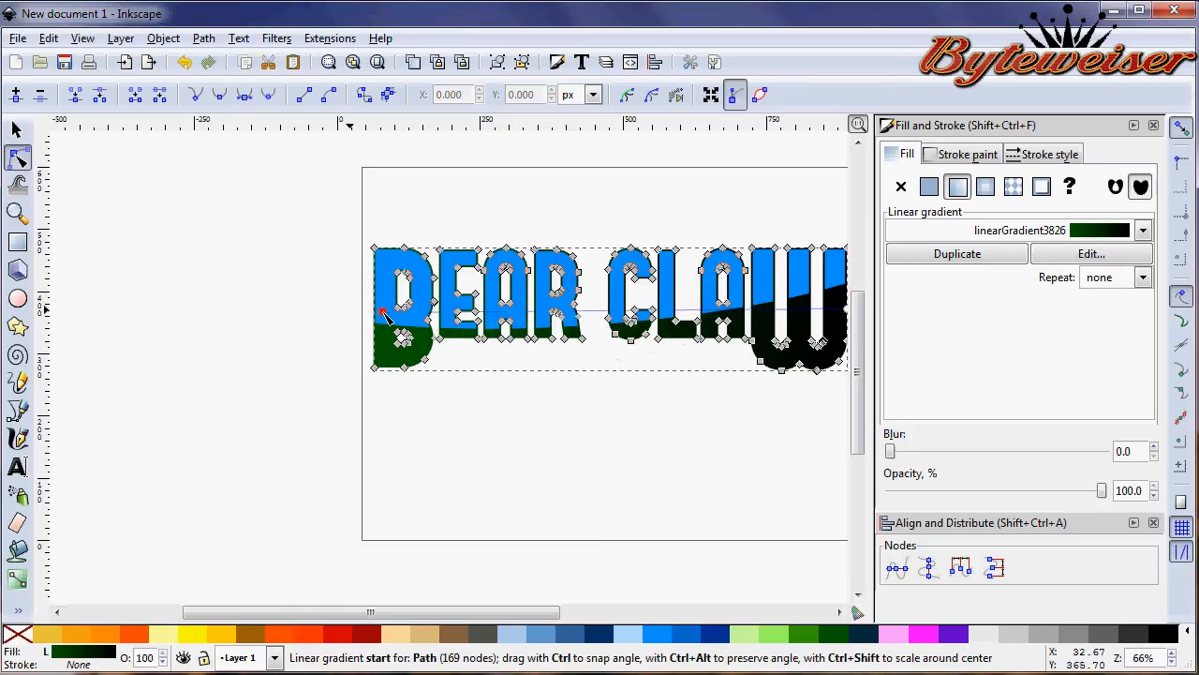
{"action": "left_click_drag", "start_coordinate": [385, 315], "coordinate": [615, 367]}
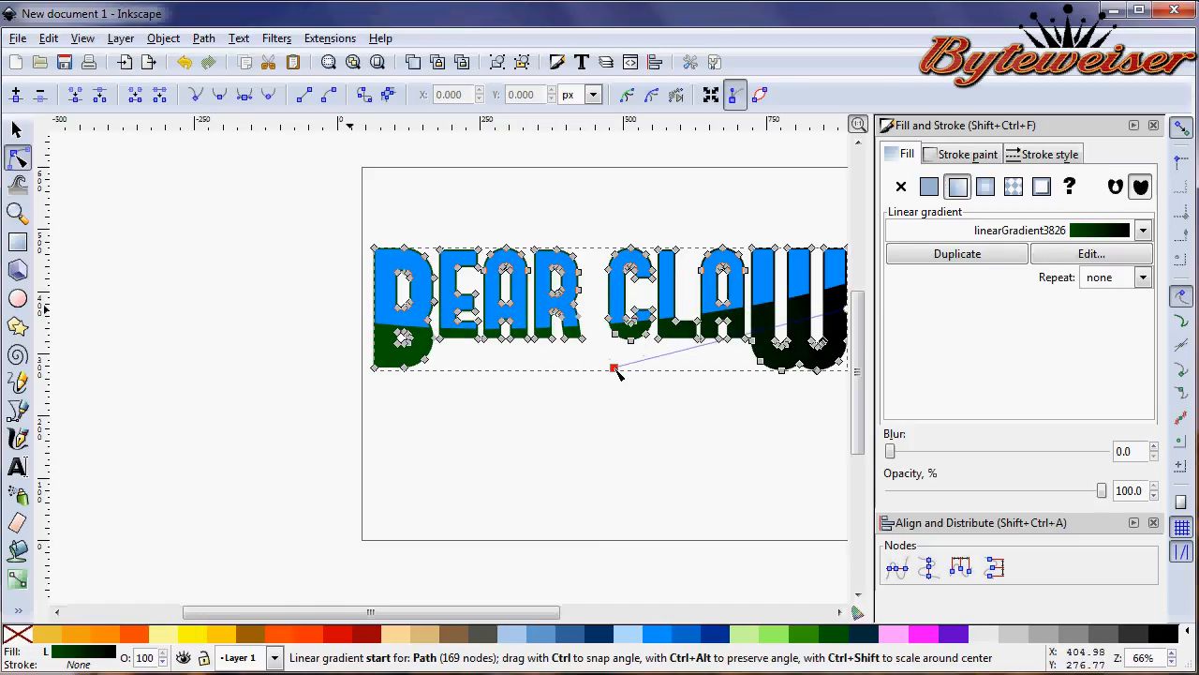
{"action": "left_click", "coordinate": [930, 185]}
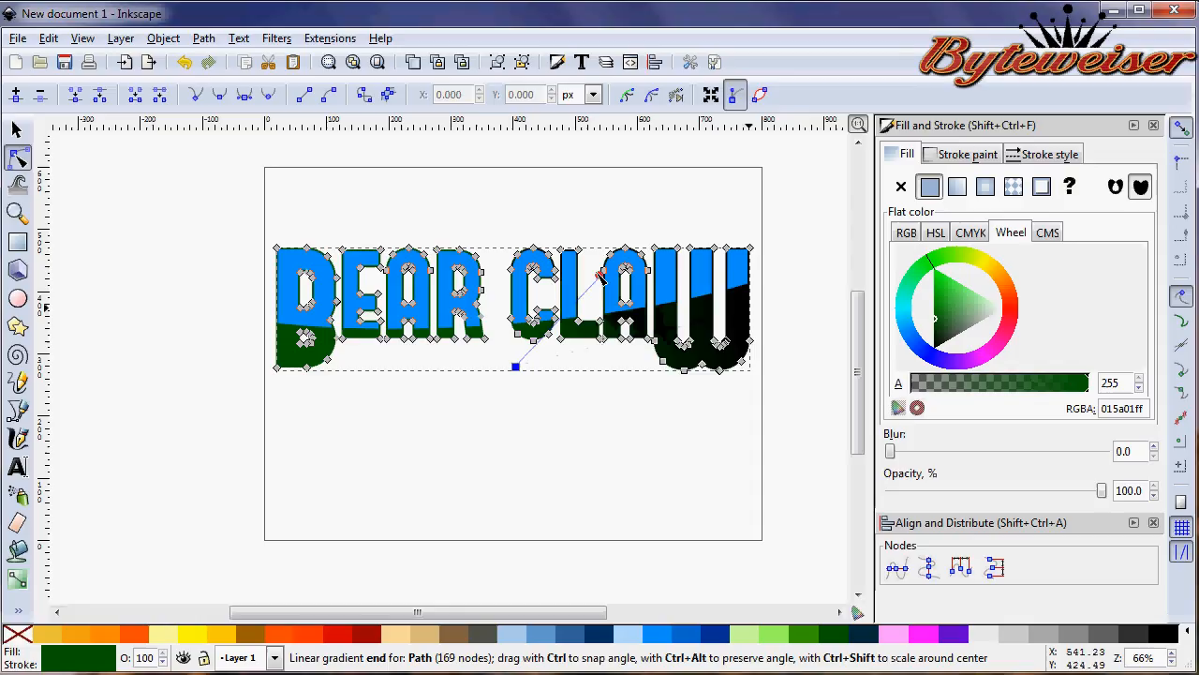
{"action": "left_click_drag", "start_coordinate": [600, 278], "coordinate": [506, 253]}
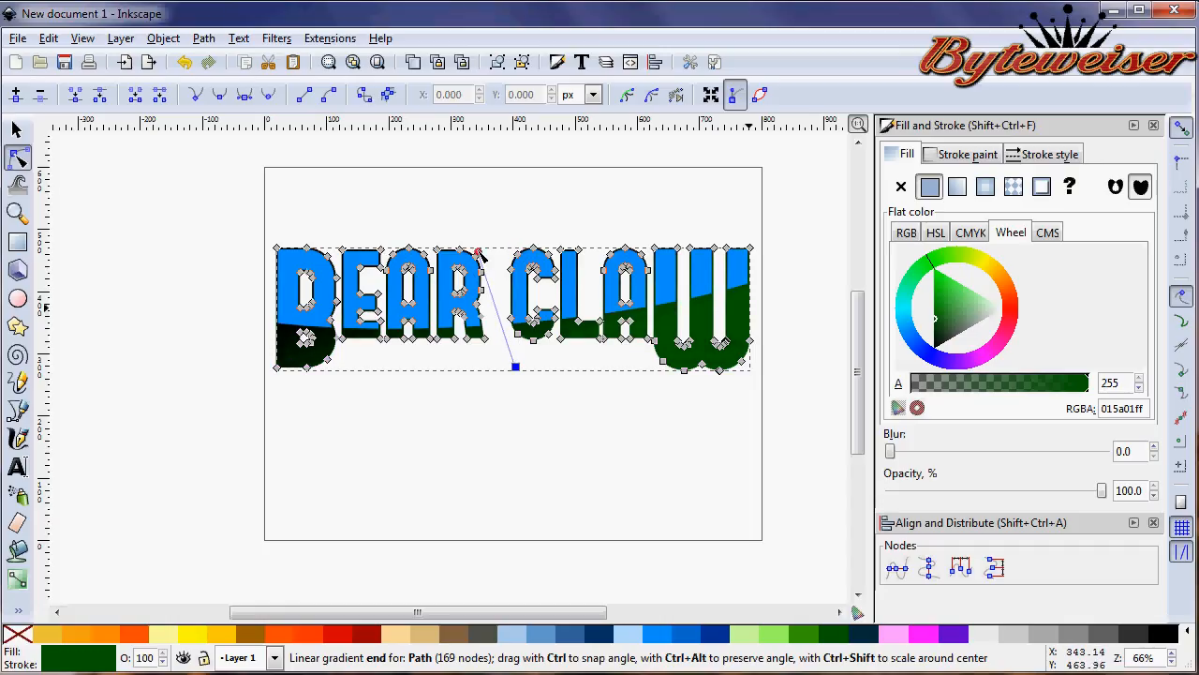
{"action": "left_click_drag", "start_coordinate": [478, 255], "coordinate": [502, 252]}
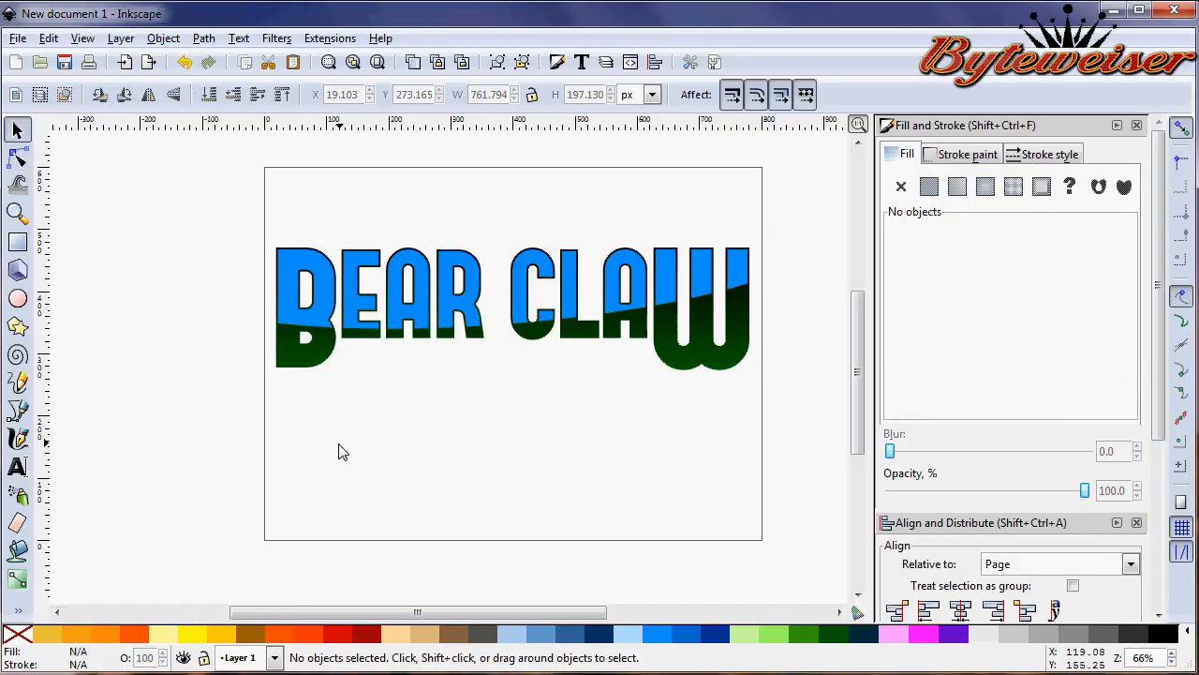
- Select the blue top lettering and give it a solid yellow fill (ffff00ff)
{"action": "left_click", "coordinate": [459, 309]}
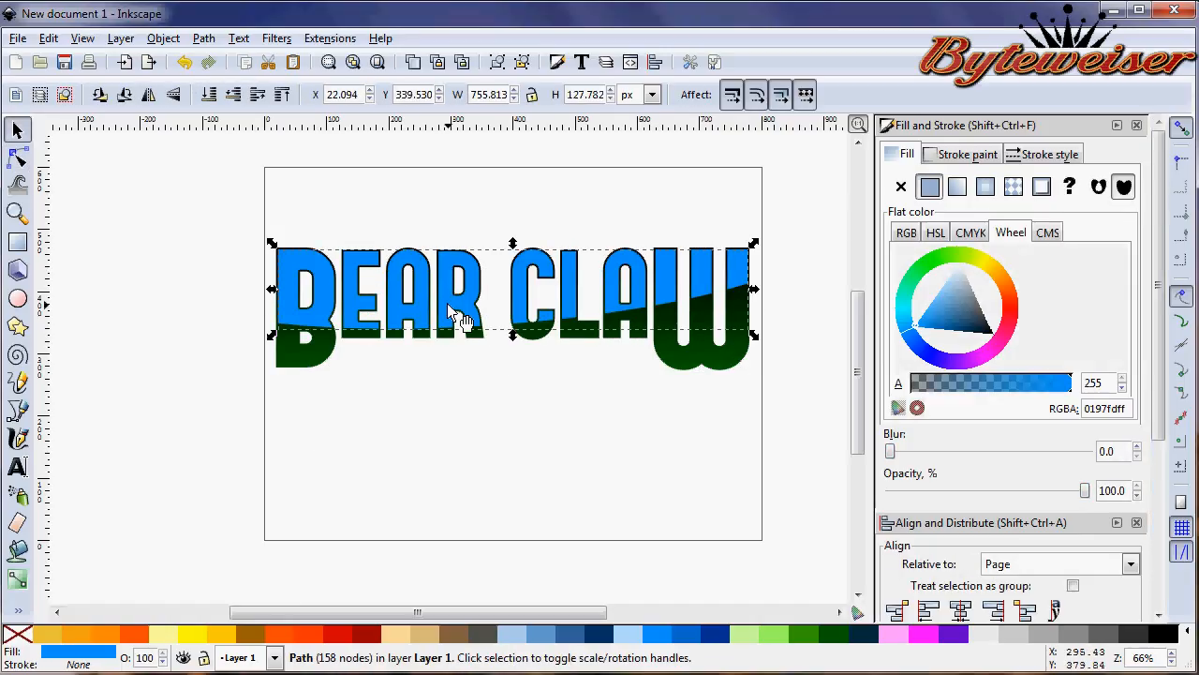
{"action": "mouse_move", "coordinate": [542, 514]}
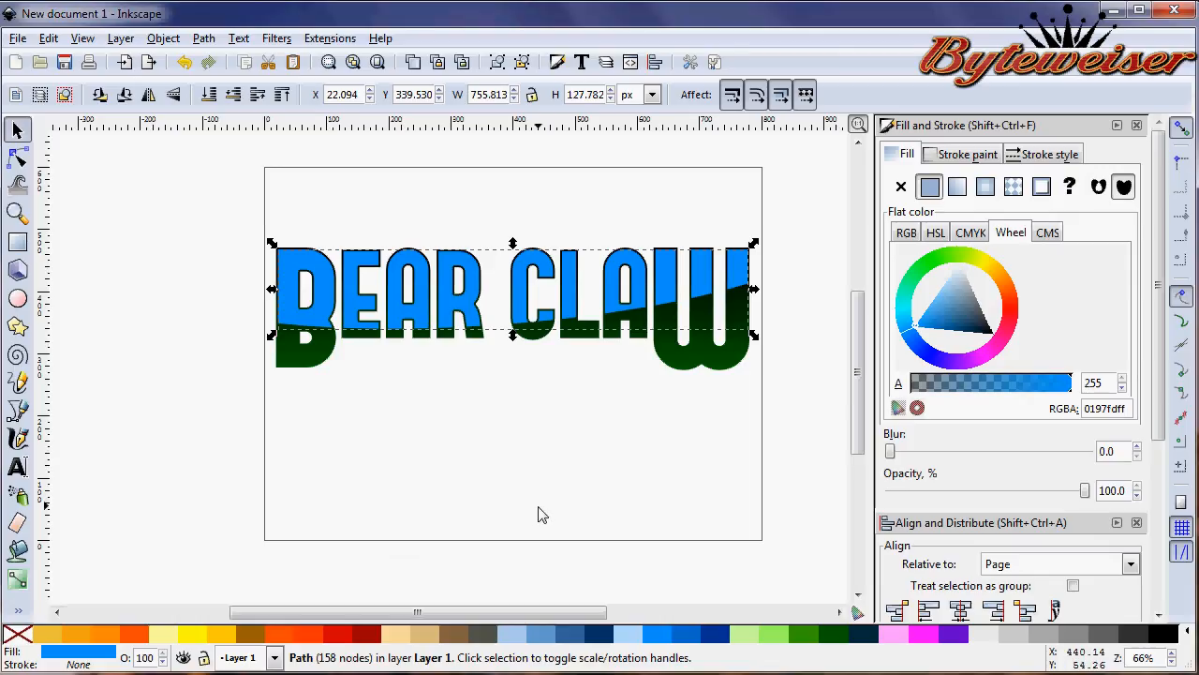
{"action": "mouse_move", "coordinate": [742, 558]}
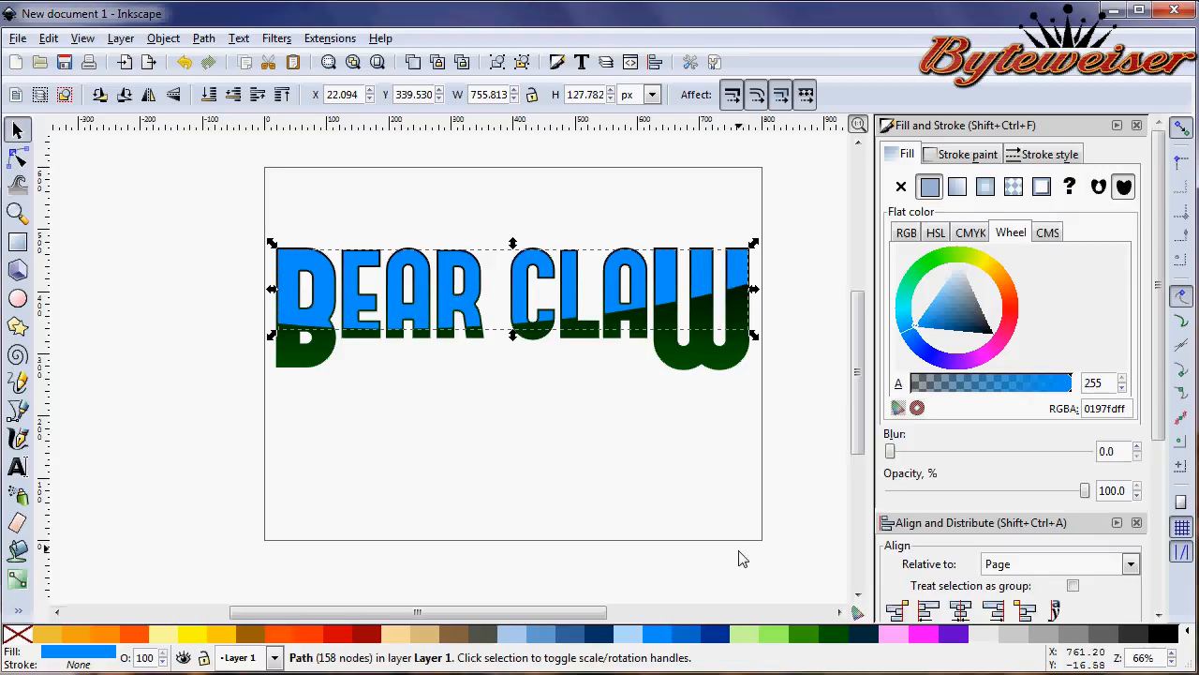
{"action": "mouse_move", "coordinate": [743, 596]}
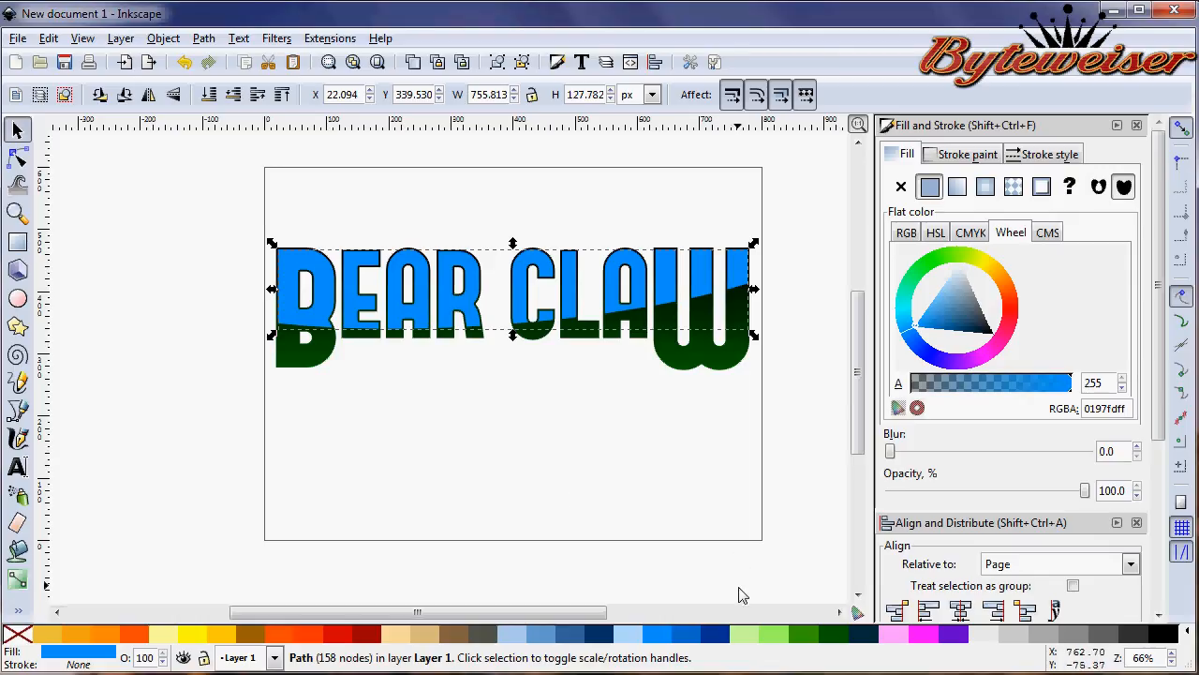
{"action": "mouse_move", "coordinate": [712, 569]}
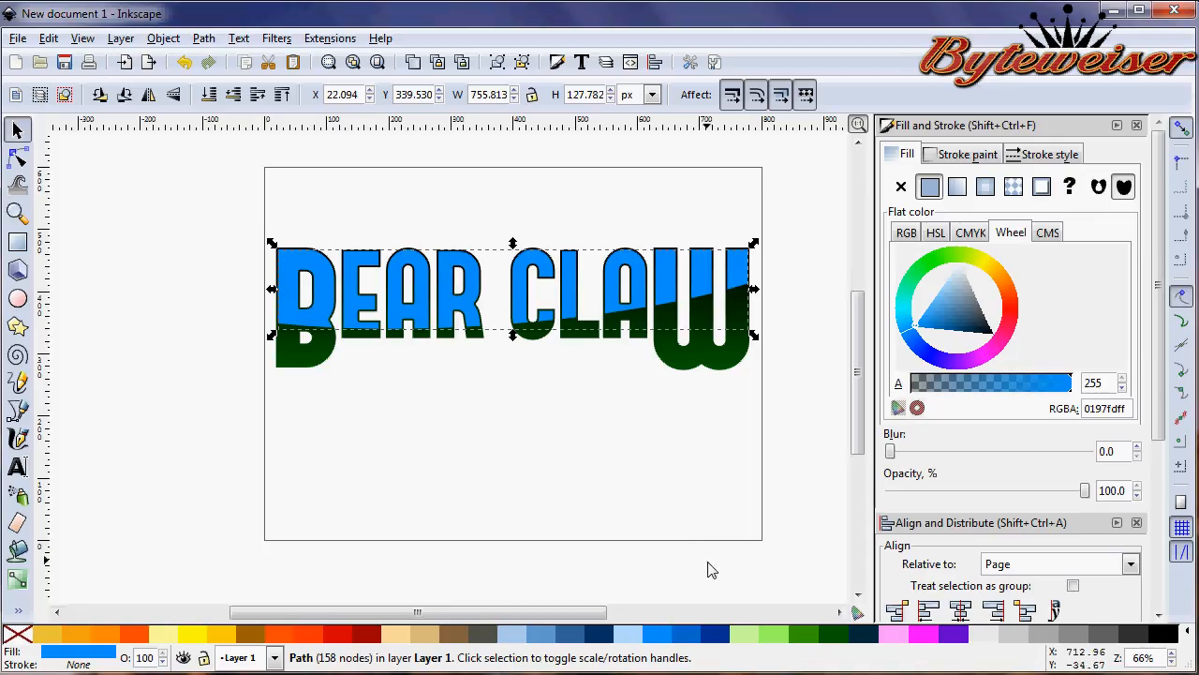
{"action": "mouse_move", "coordinate": [590, 517]}
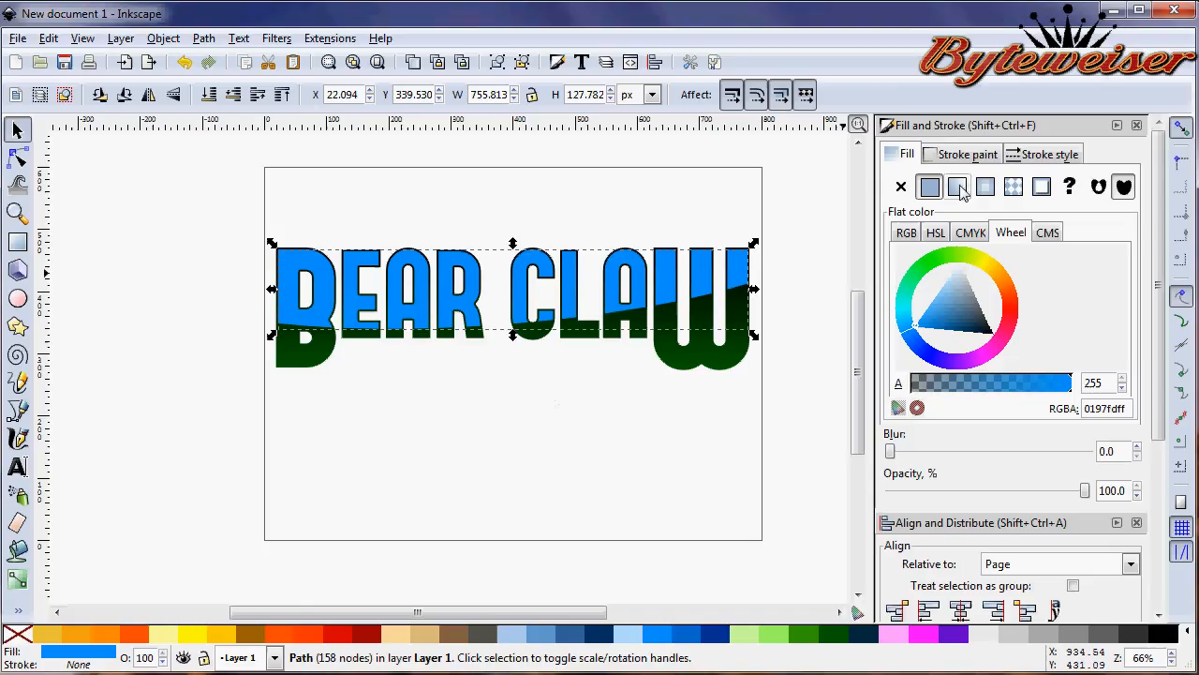
{"action": "left_click", "coordinate": [957, 187]}
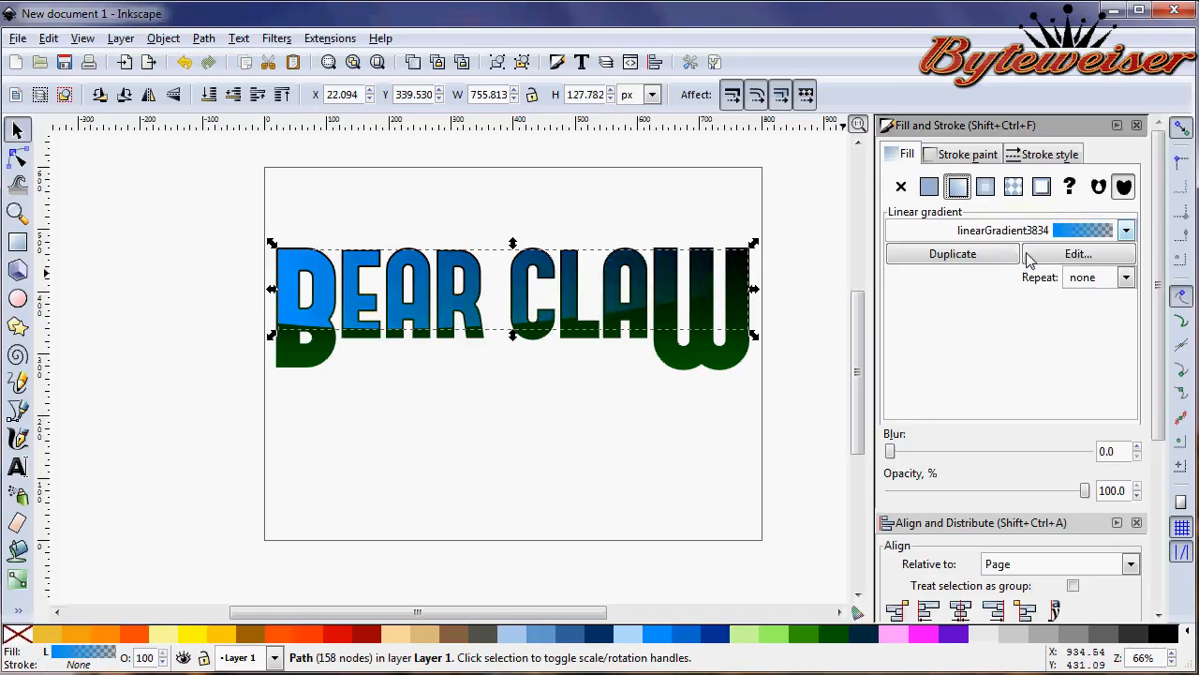
{"action": "left_click", "coordinate": [929, 188]}
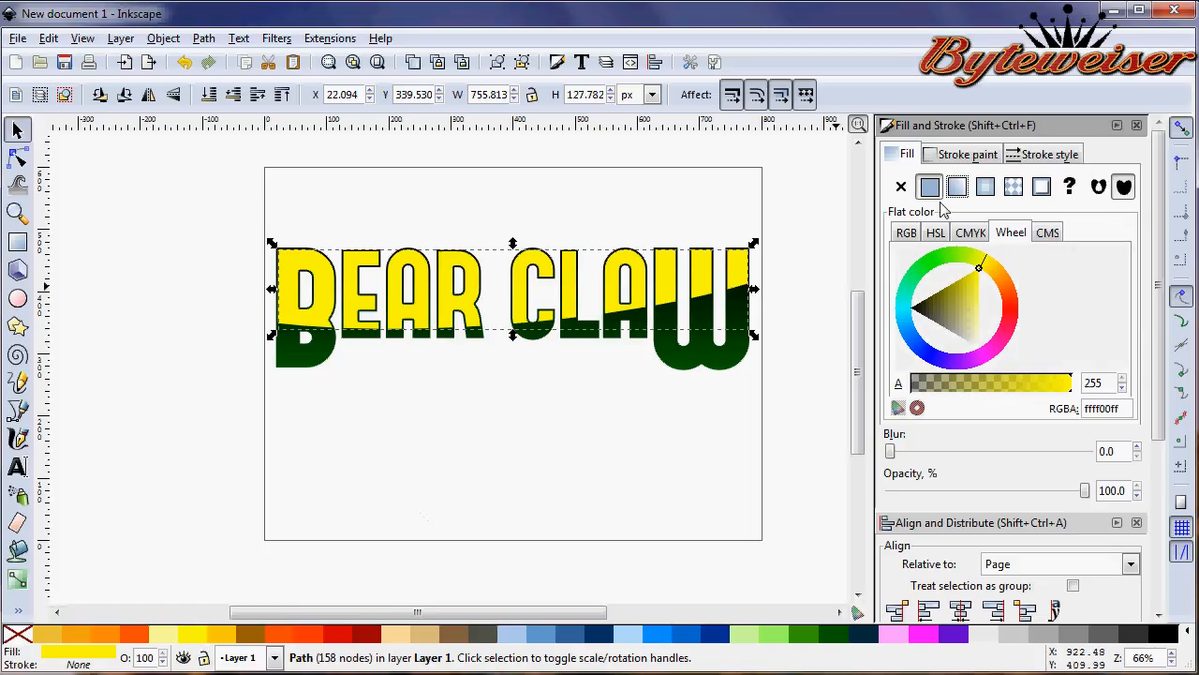
- Make the yellow letters a linear gradient fading downward, then open its stops in the editor
{"action": "left_click", "coordinate": [957, 187]}
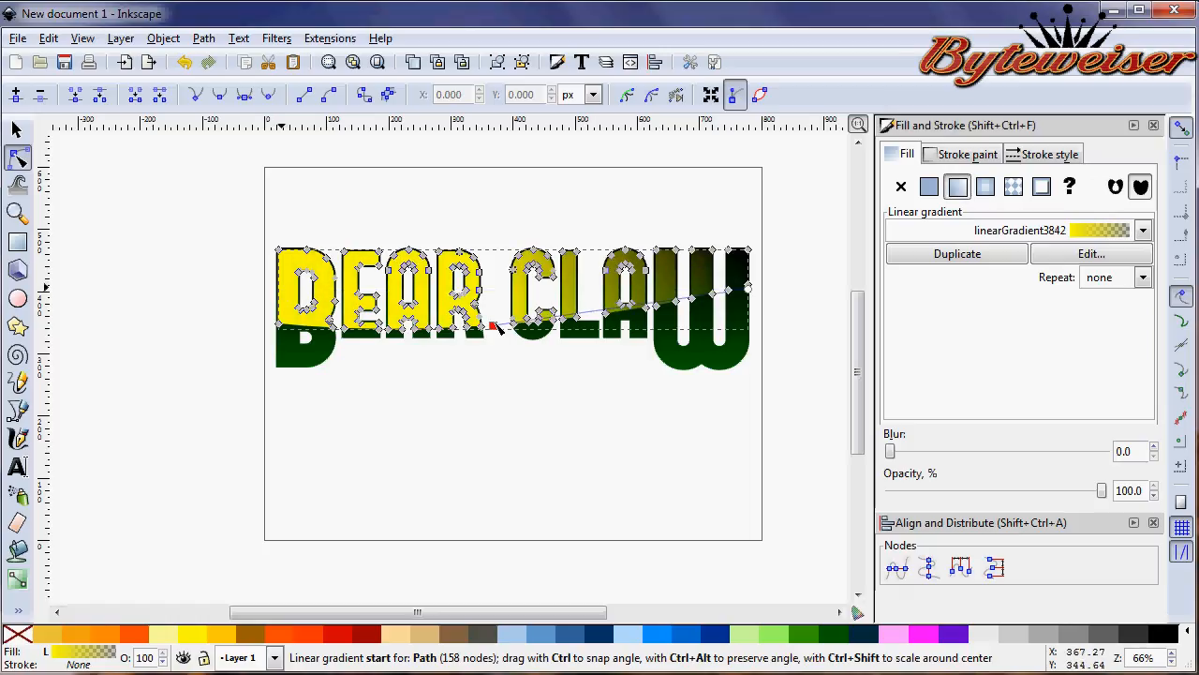
{"action": "left_click", "coordinate": [929, 187]}
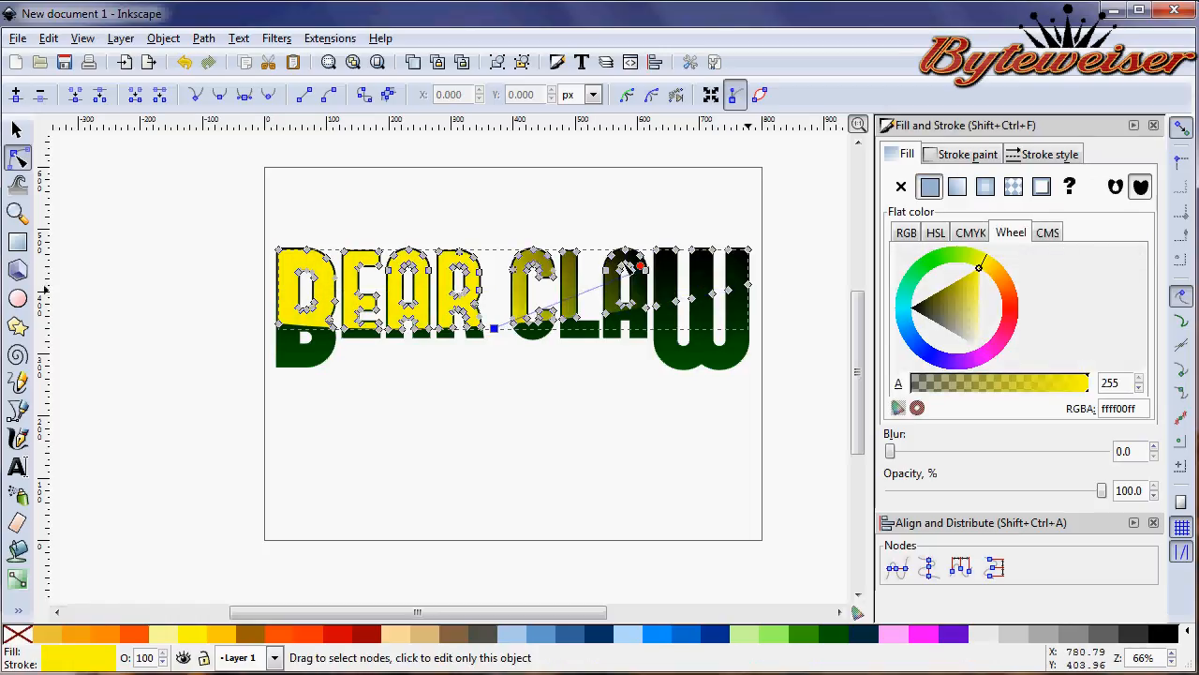
{"action": "left_click_drag", "start_coordinate": [637, 266], "coordinate": [495, 253]}
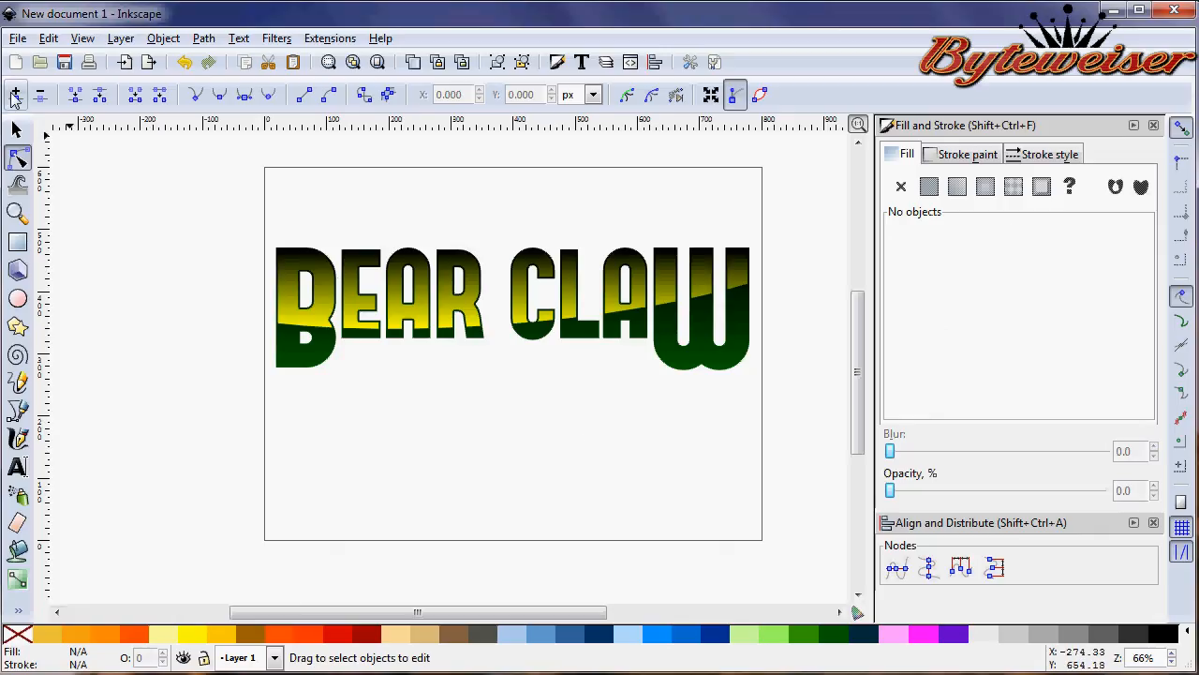
{"action": "left_click", "coordinate": [15, 129]}
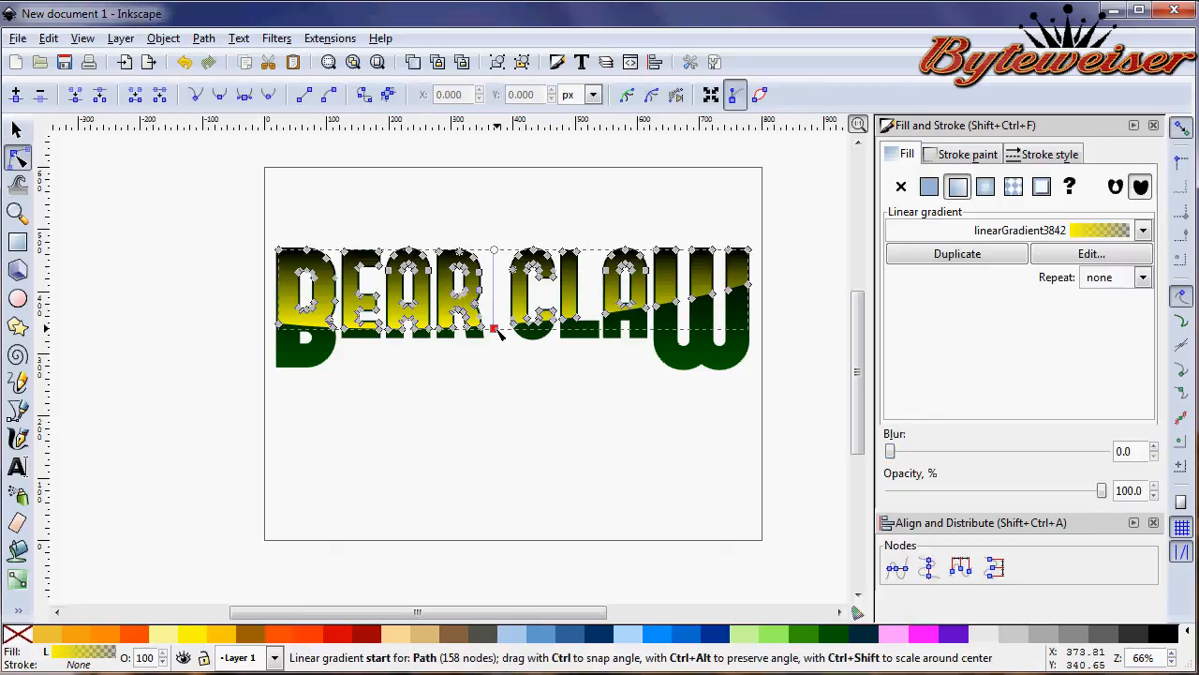
{"action": "left_click", "coordinate": [1090, 253]}
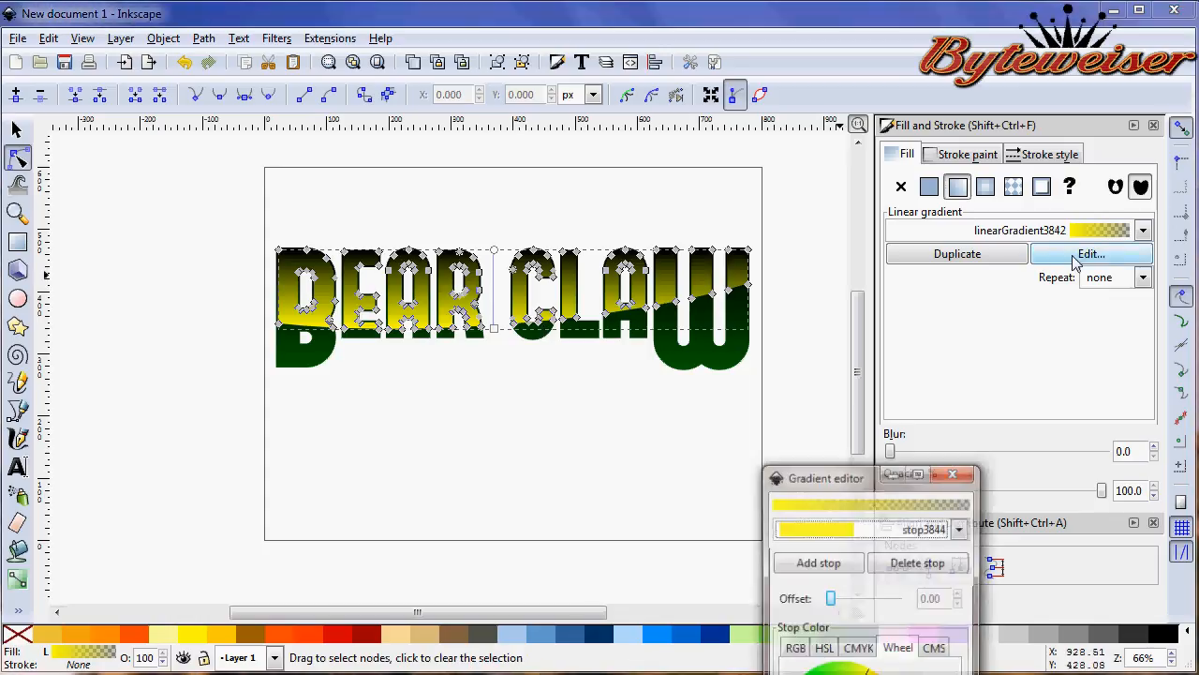
- Lighten the yellow stop to a paler yellow and close the gradient editor
{"action": "left_click", "coordinate": [958, 528]}
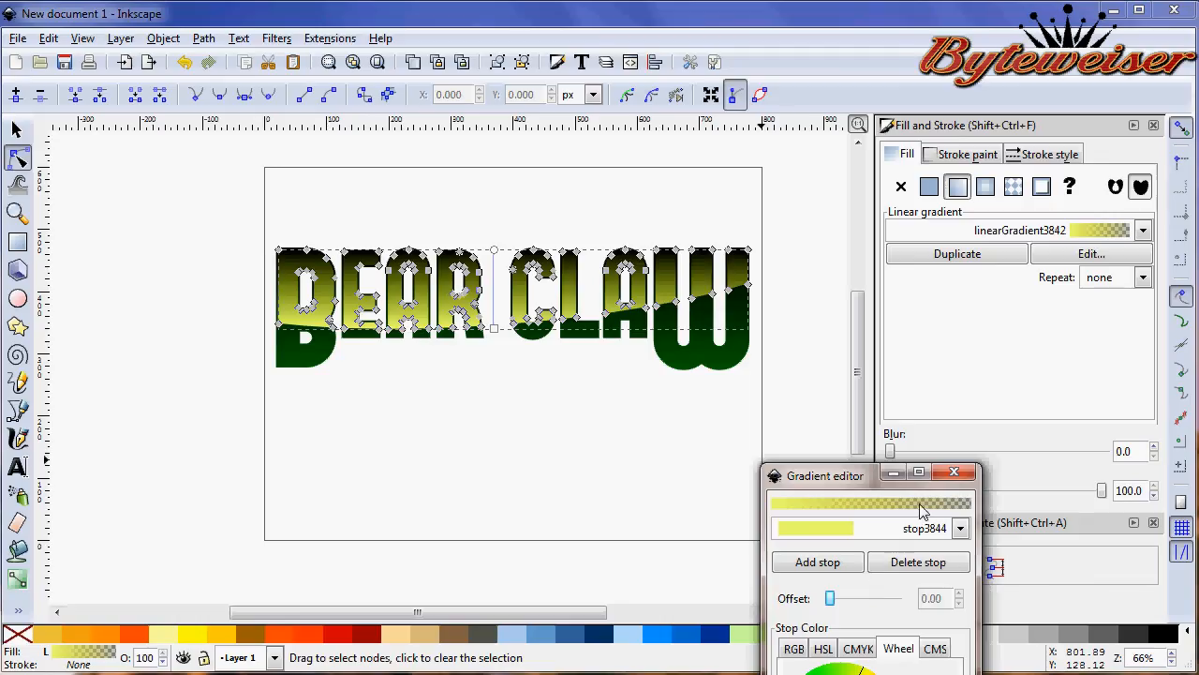
{"action": "left_click", "coordinate": [954, 472]}
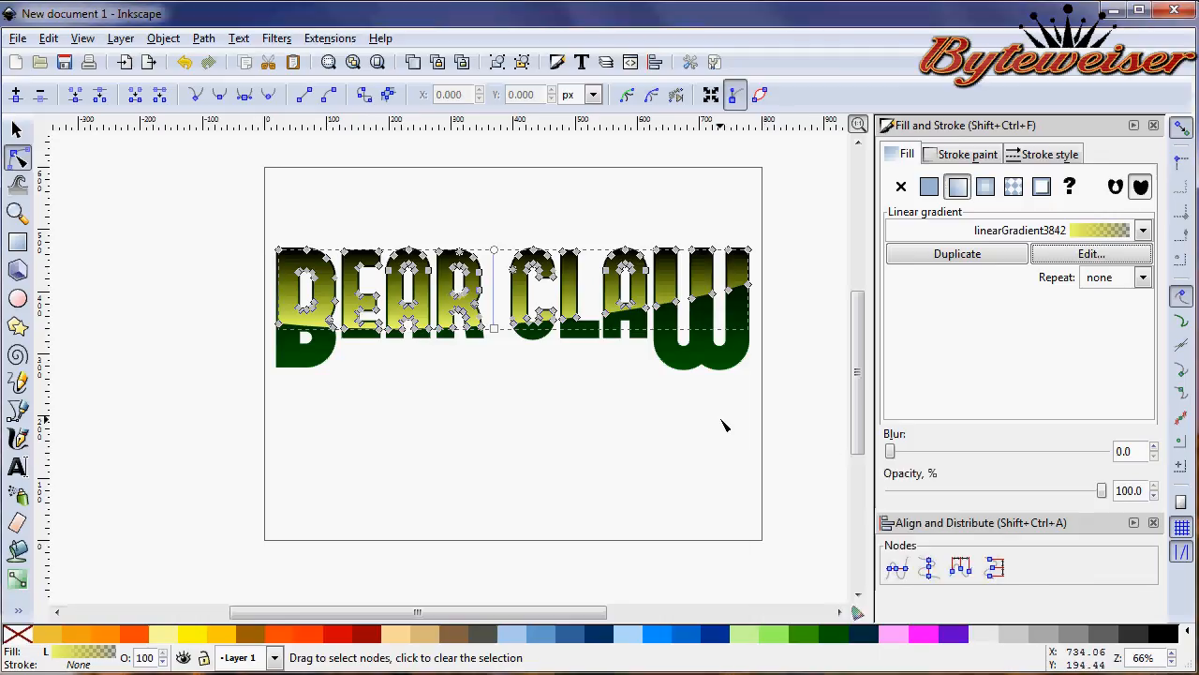
{"action": "mouse_move", "coordinate": [986, 187]}
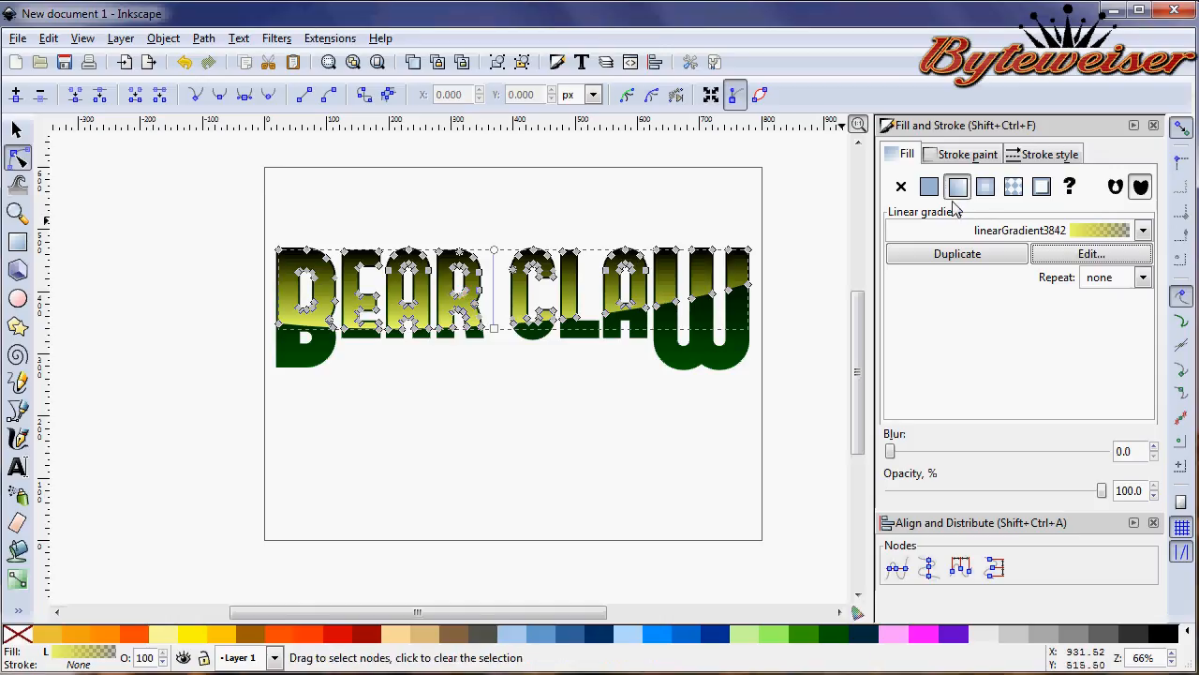
- Switch the letters to a radial gradient, centre it on the word and enlarge its radius
{"action": "left_click", "coordinate": [985, 188]}
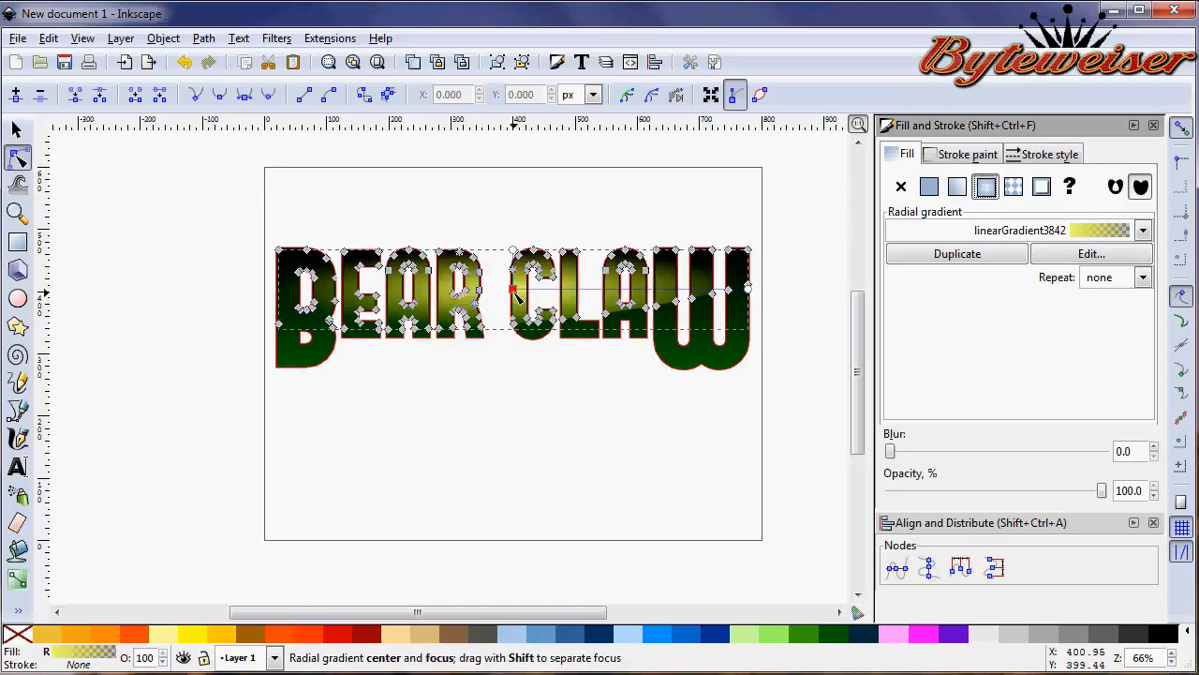
{"action": "left_click_drag", "start_coordinate": [514, 289], "coordinate": [510, 323]}
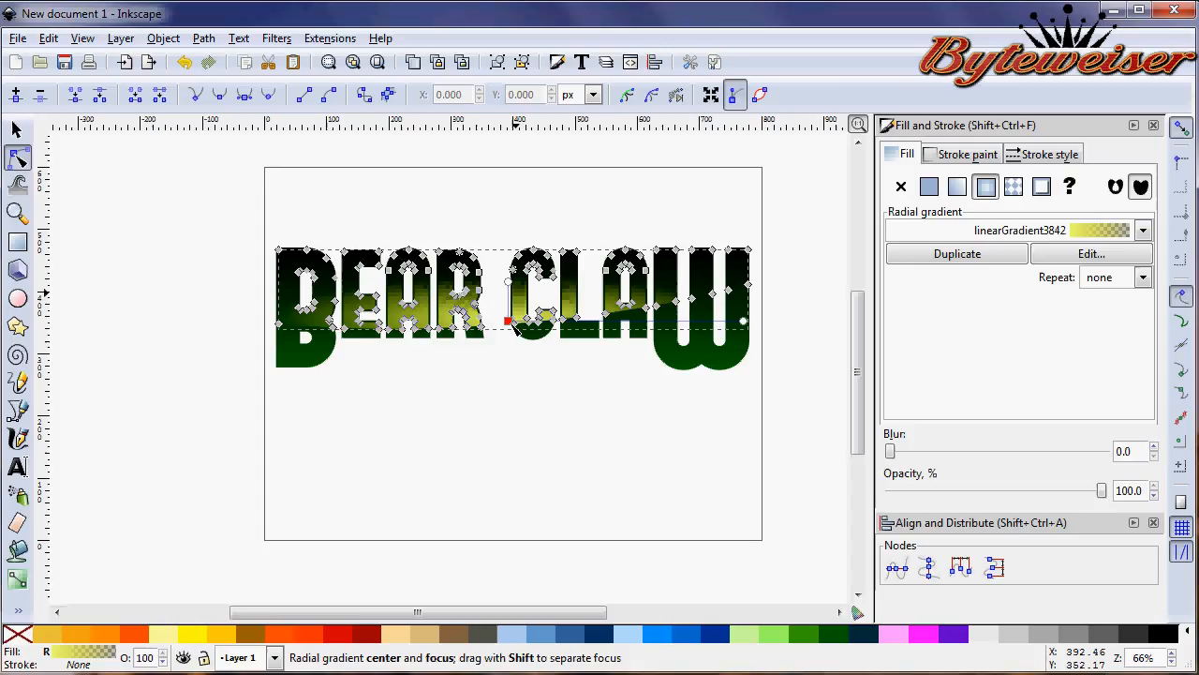
{"action": "left_click_drag", "start_coordinate": [510, 322], "coordinate": [510, 309]}
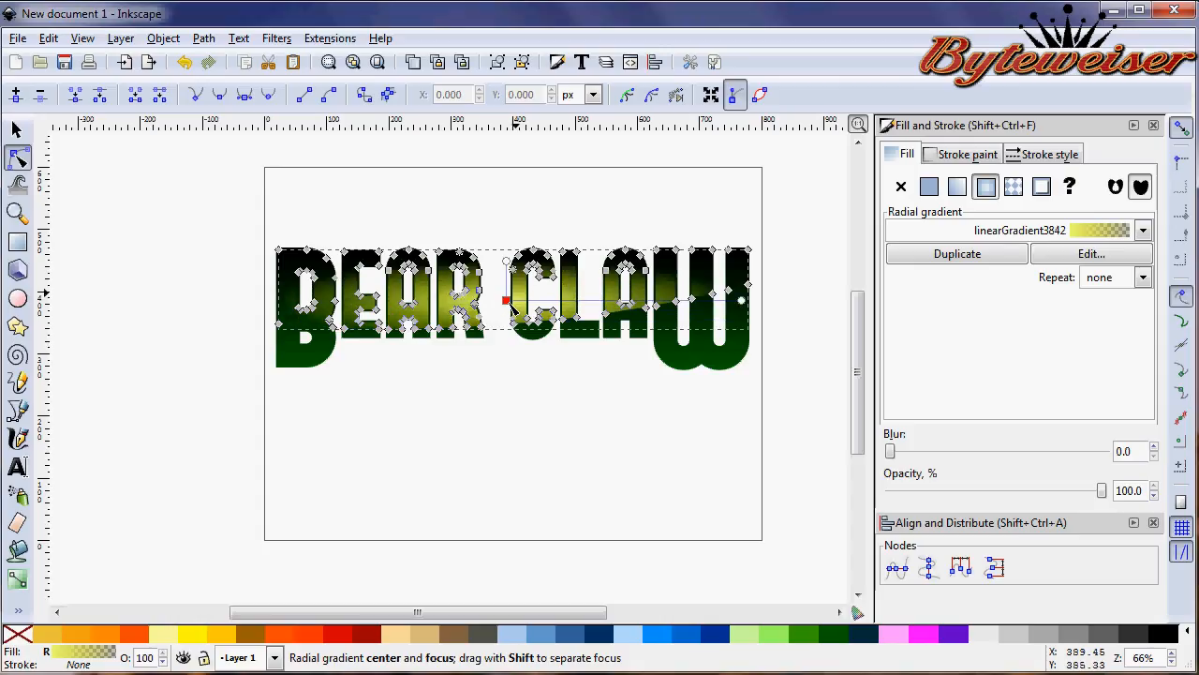
{"action": "left_click_drag", "start_coordinate": [506, 300], "coordinate": [506, 322]}
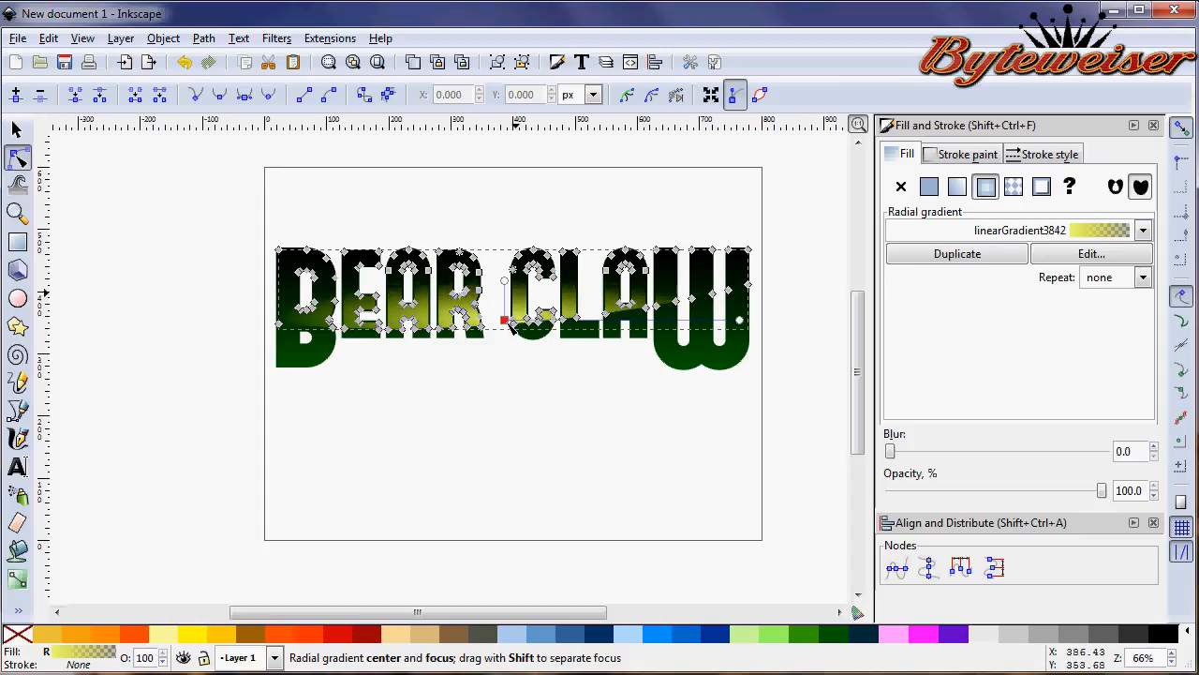
{"action": "left_click", "coordinate": [930, 187]}
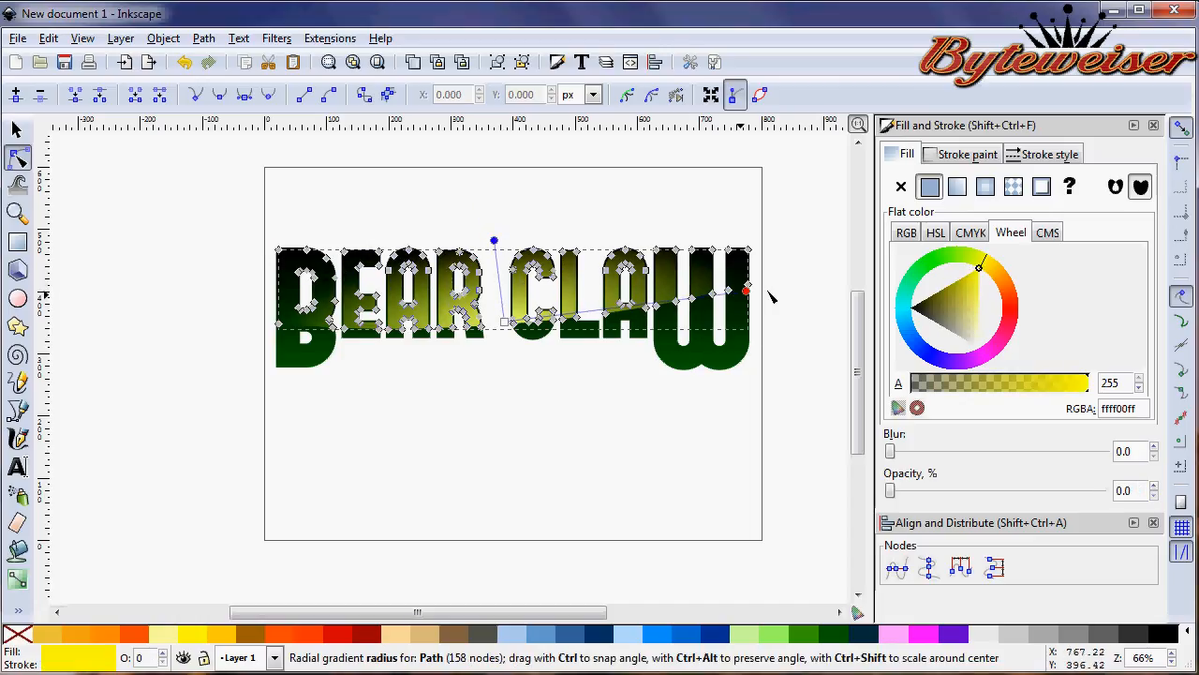
{"action": "left_click_drag", "start_coordinate": [746, 290], "coordinate": [847, 279]}
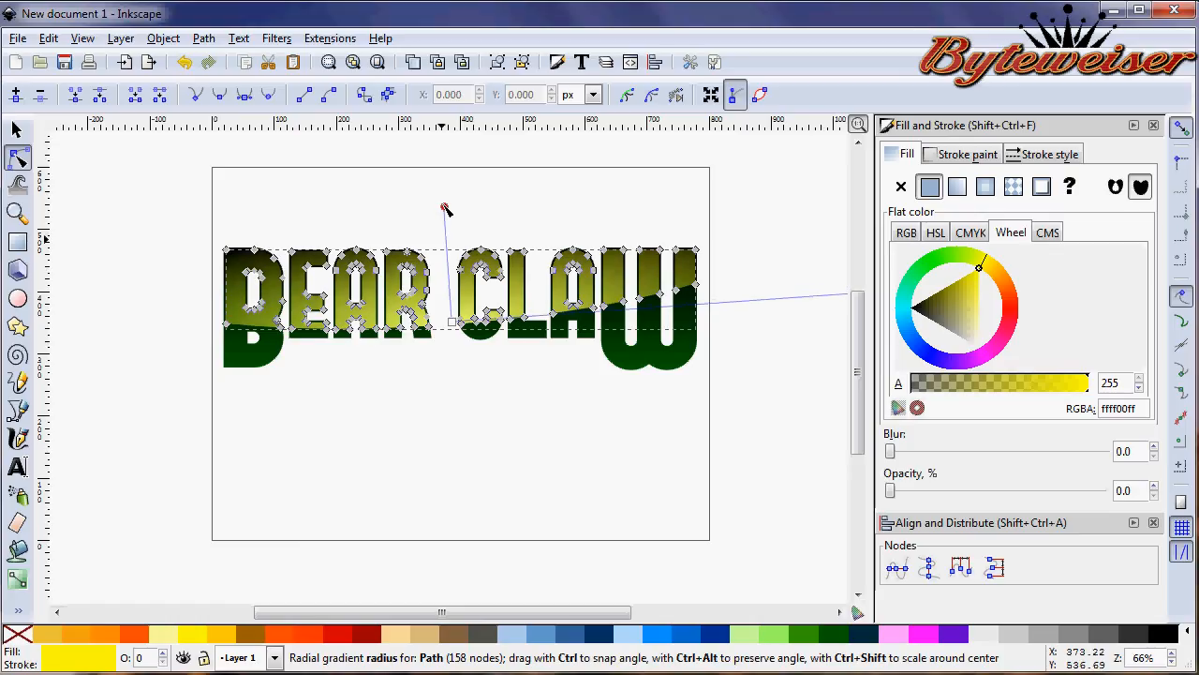
- Shift the radial gradient leftward across the letters and deselect
{"action": "left_click", "coordinate": [446, 418]}
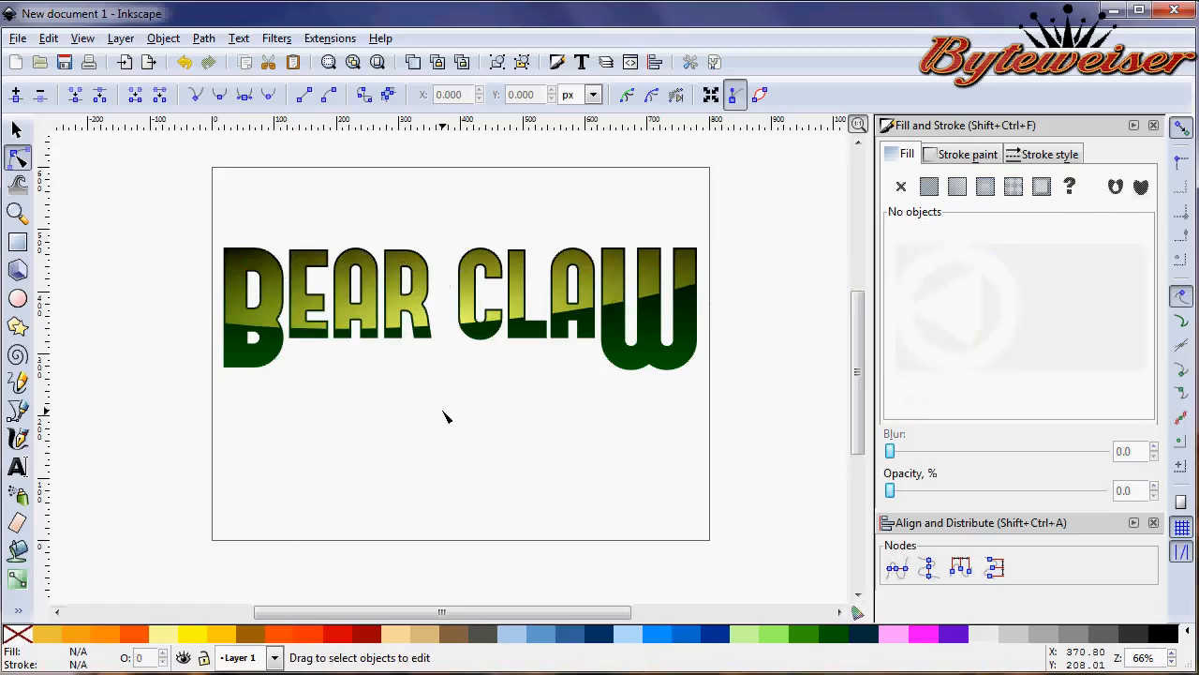
{"action": "left_click", "coordinate": [450, 309]}
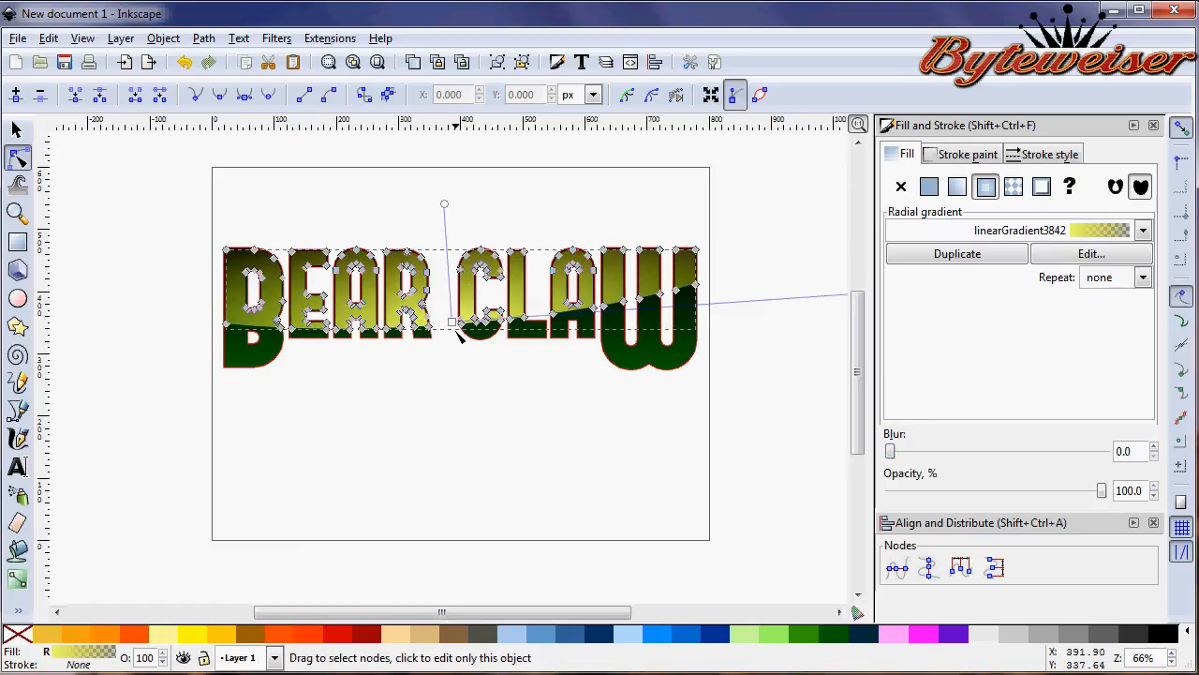
{"action": "left_click_drag", "start_coordinate": [453, 322], "coordinate": [386, 322]}
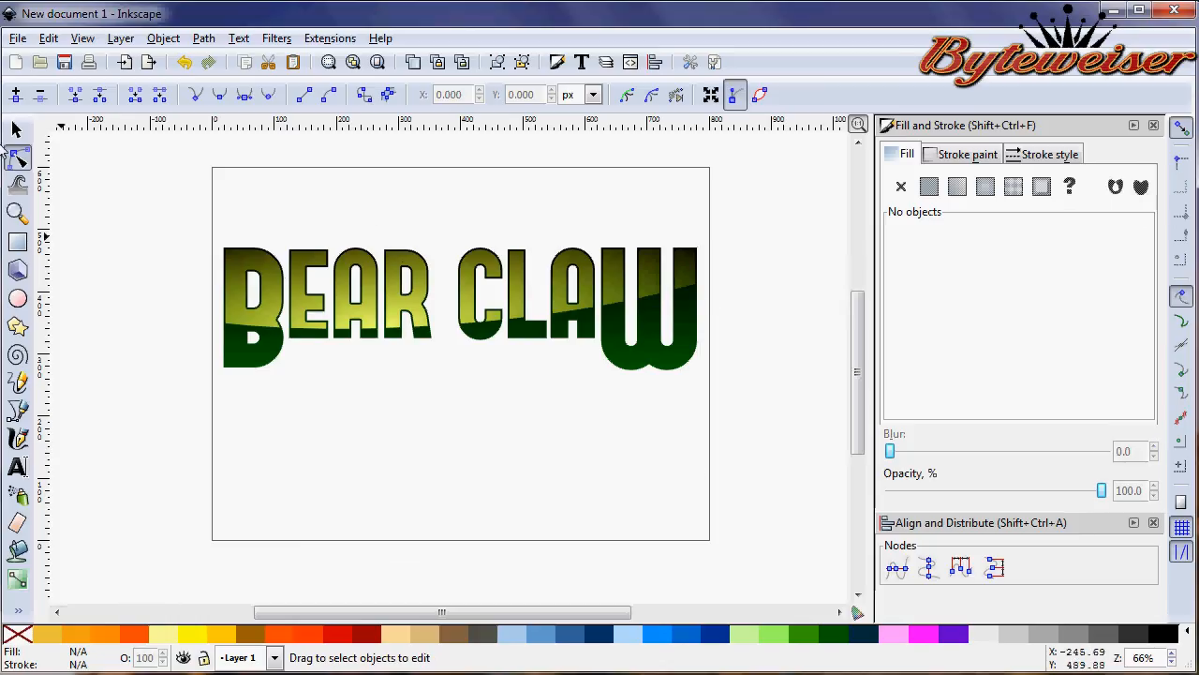
{"action": "left_click", "coordinate": [15, 129]}
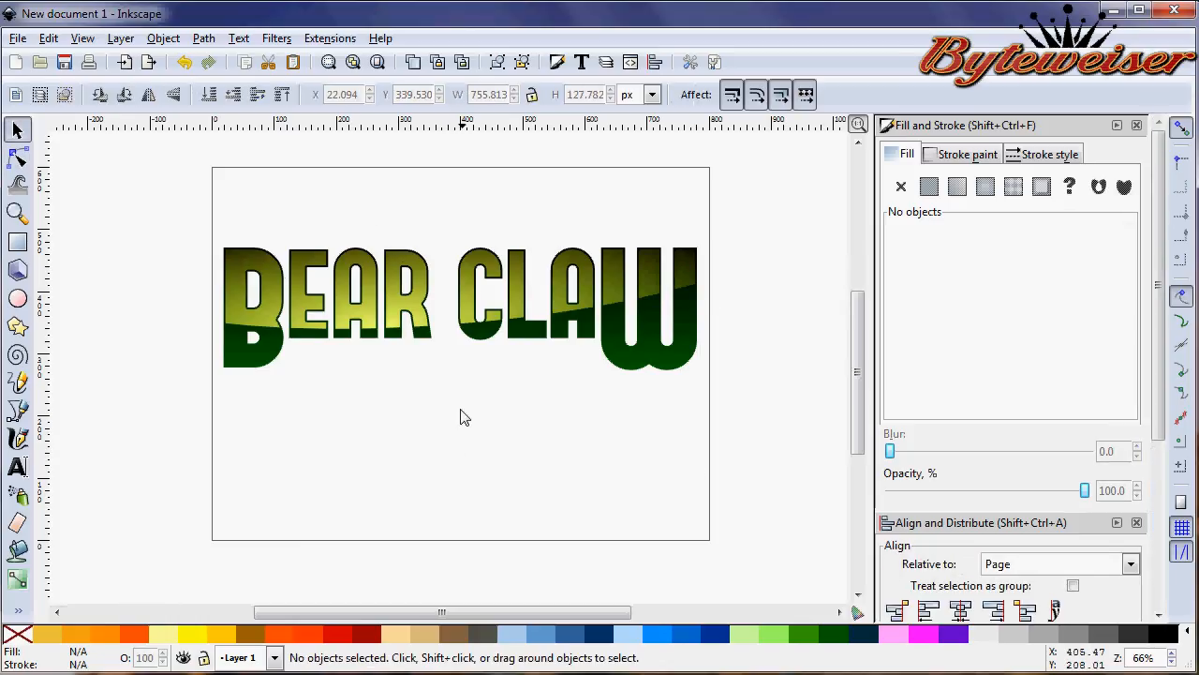
{"action": "mouse_move", "coordinate": [469, 419]}
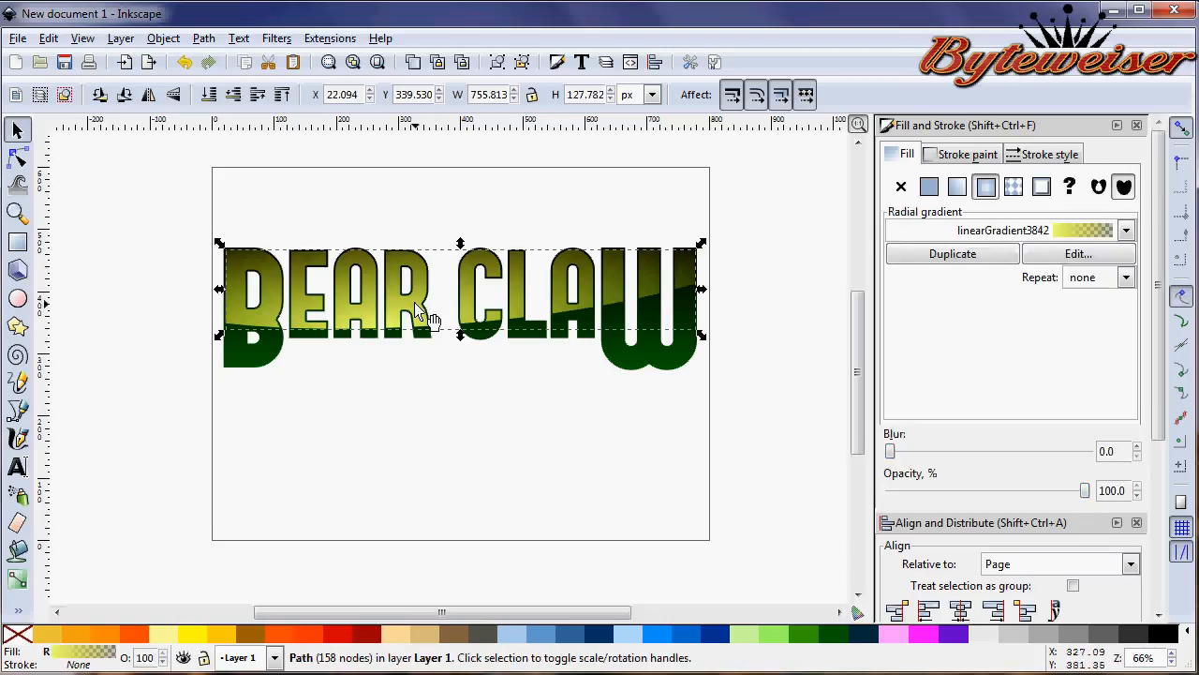
{"action": "mouse_move", "coordinate": [1078, 255]}
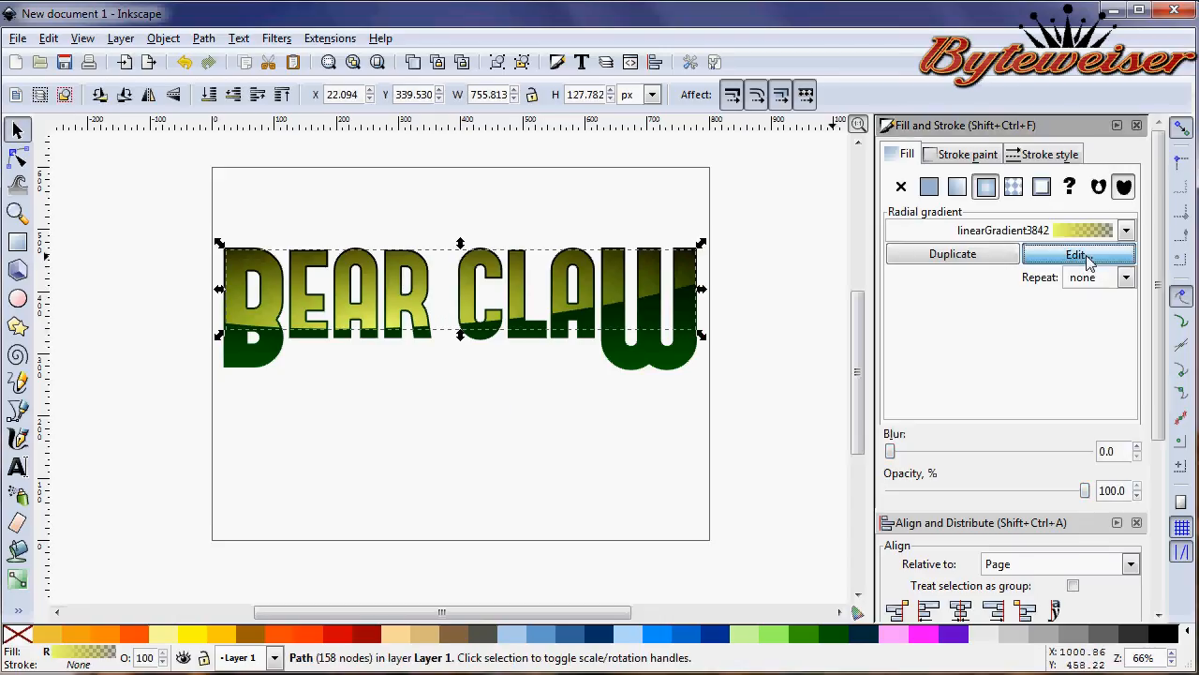
- Set the gradient's second stop to reddish brown in the editor and close it
{"action": "left_click", "coordinate": [1078, 255]}
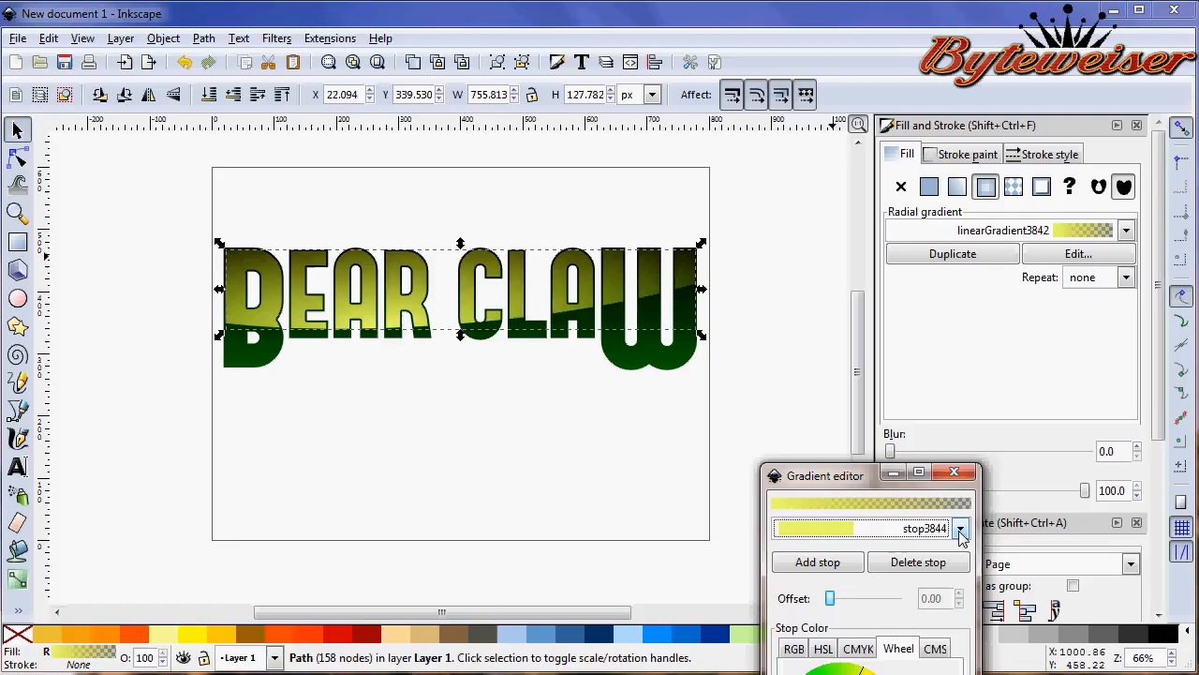
{"action": "left_click", "coordinate": [959, 529]}
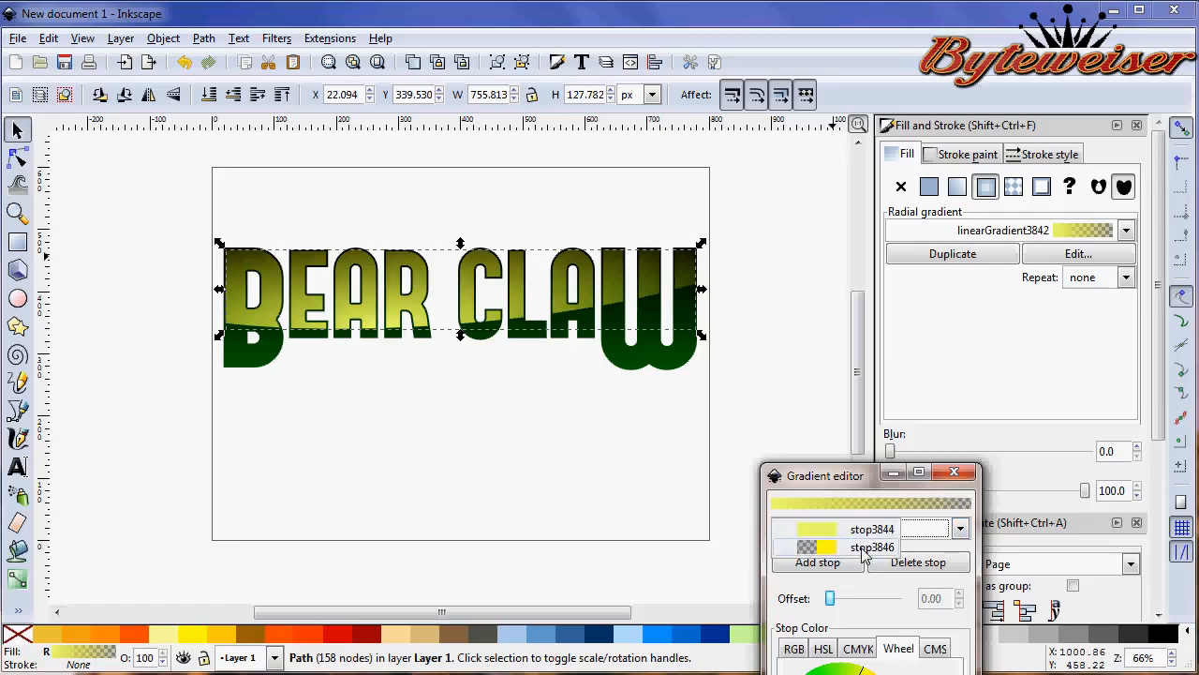
{"action": "left_click", "coordinate": [871, 547]}
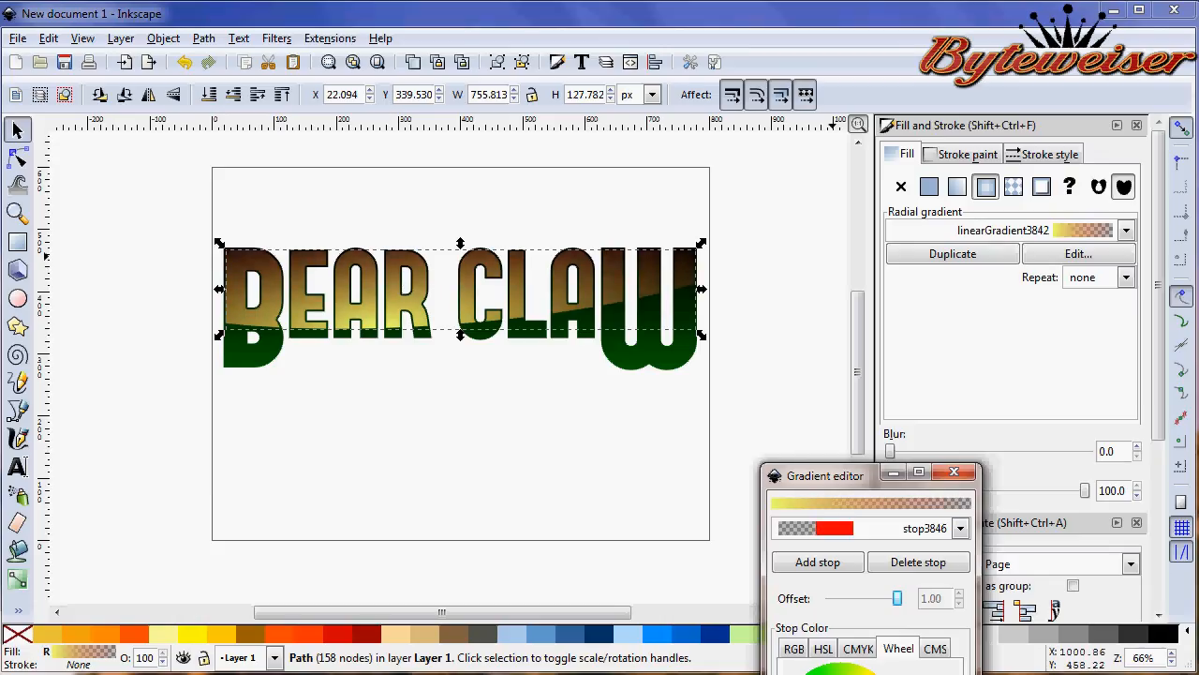
{"action": "left_click", "coordinate": [954, 472]}
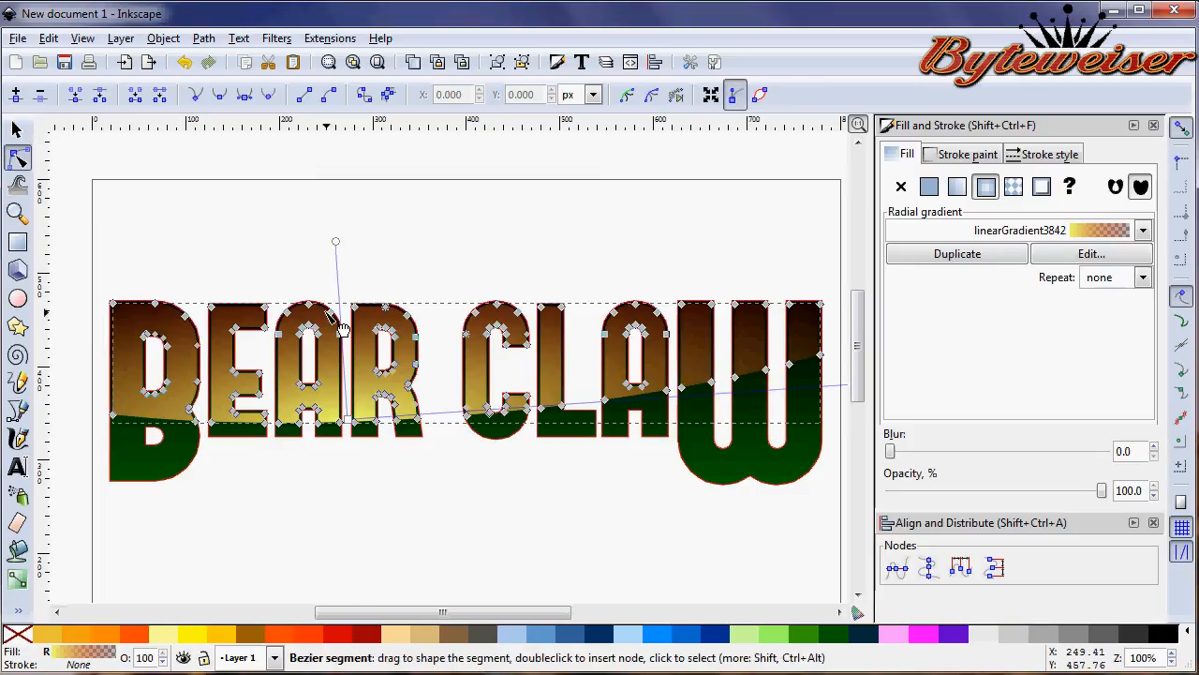
- Drag the gradient end farther right past the letters, deselect and return to the Selector
{"action": "left_click_drag", "start_coordinate": [336, 242], "coordinate": [336, 215]}
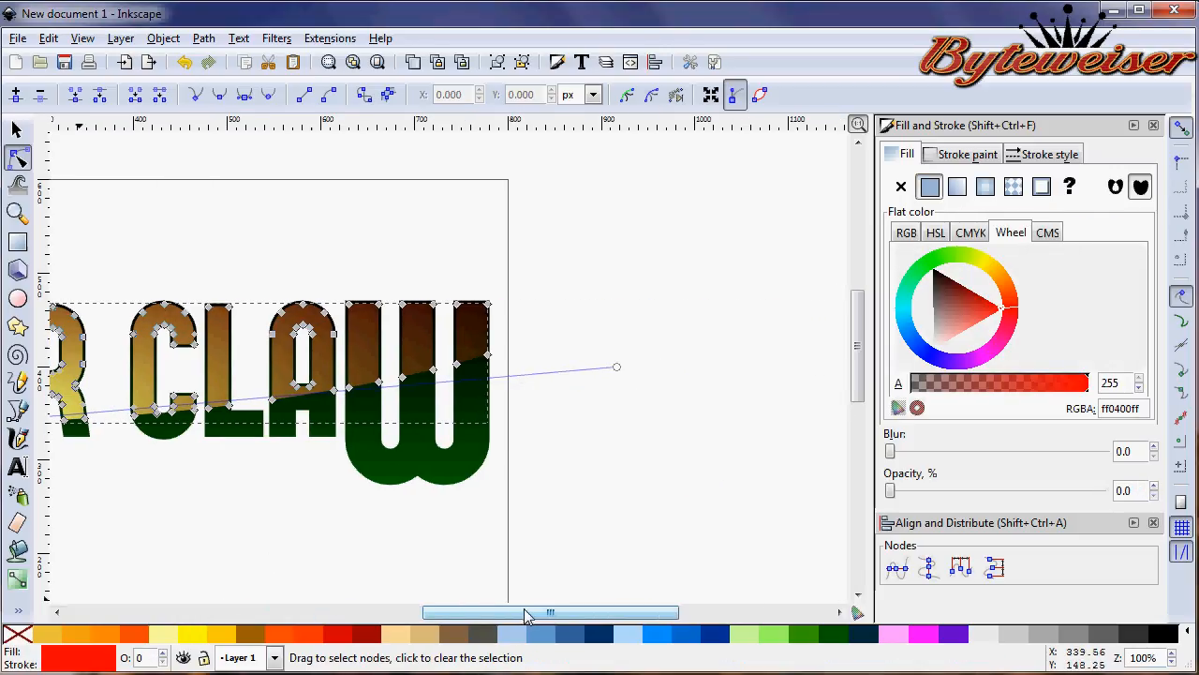
{"action": "left_click_drag", "start_coordinate": [616, 365], "coordinate": [715, 356]}
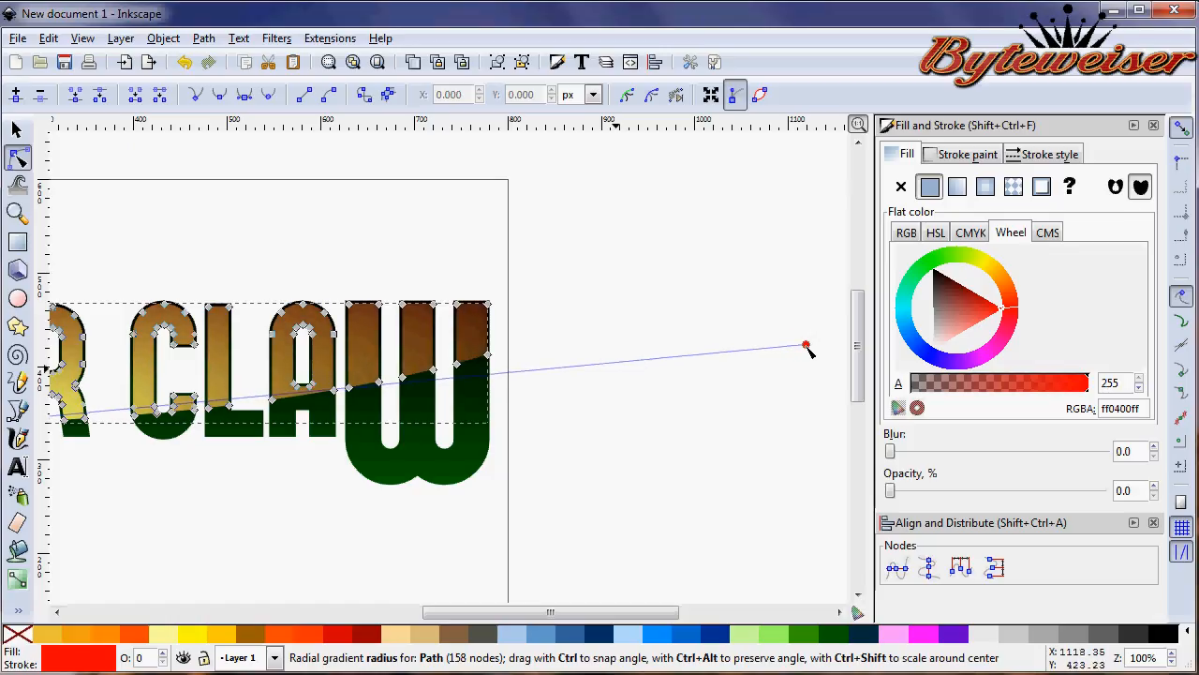
{"action": "left_click", "coordinate": [805, 344]}
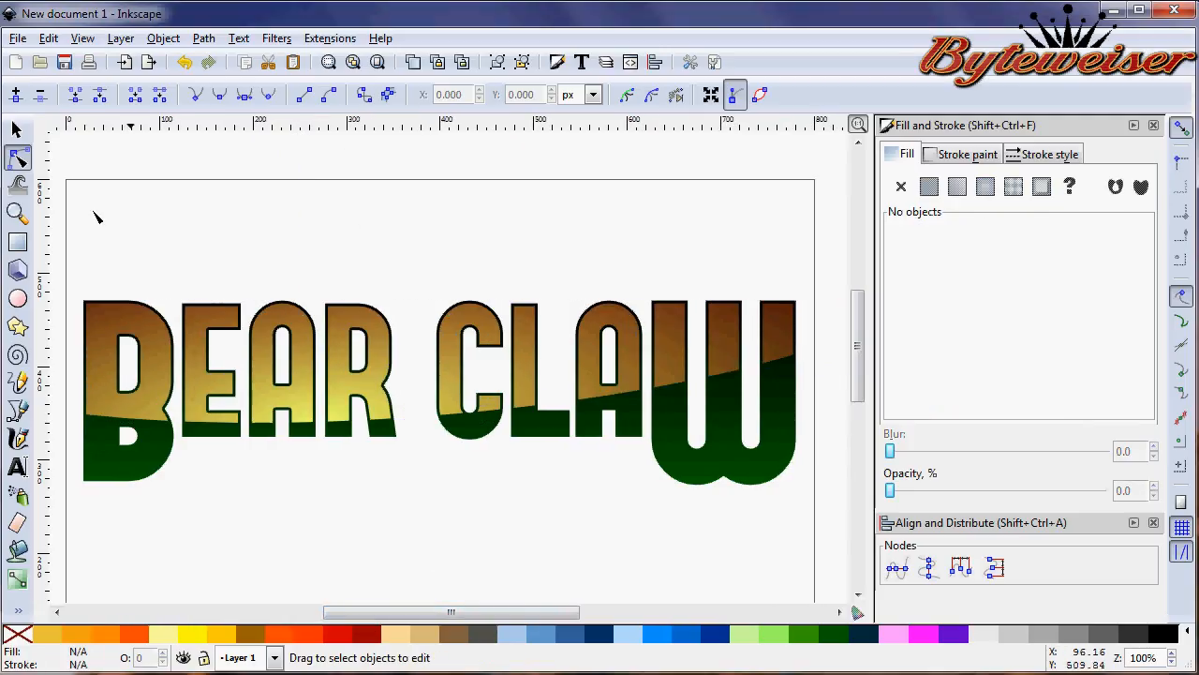
{"action": "left_click", "coordinate": [17, 129]}
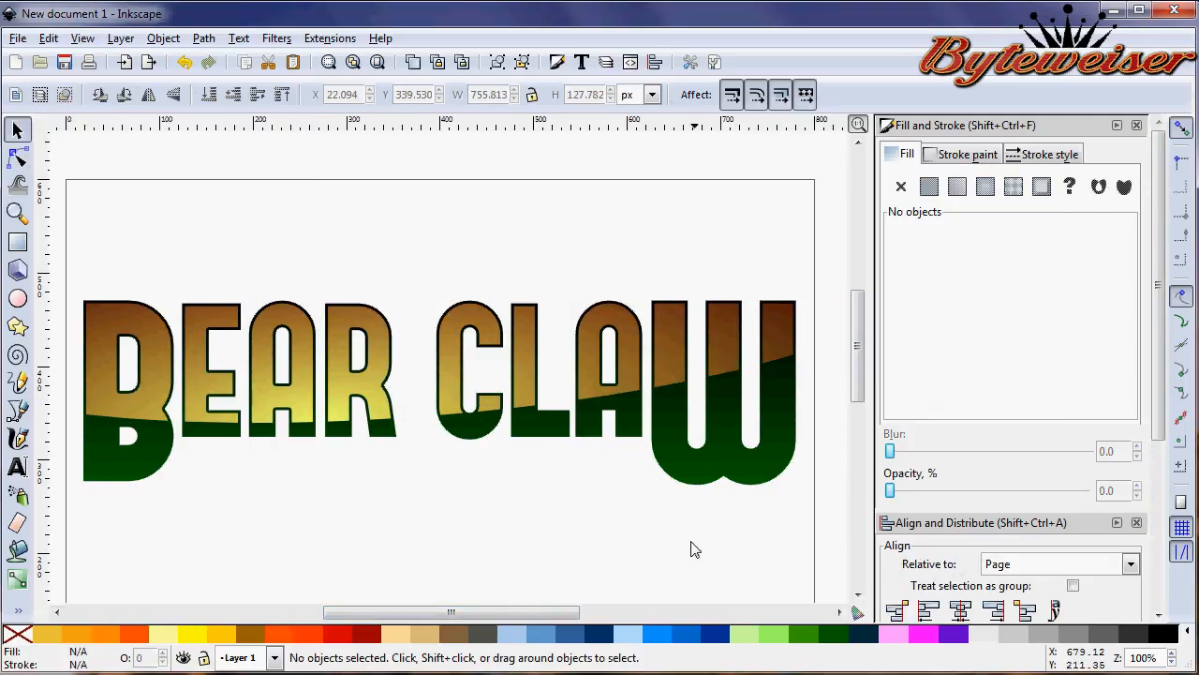
{"action": "mouse_move", "coordinate": [839, 414]}
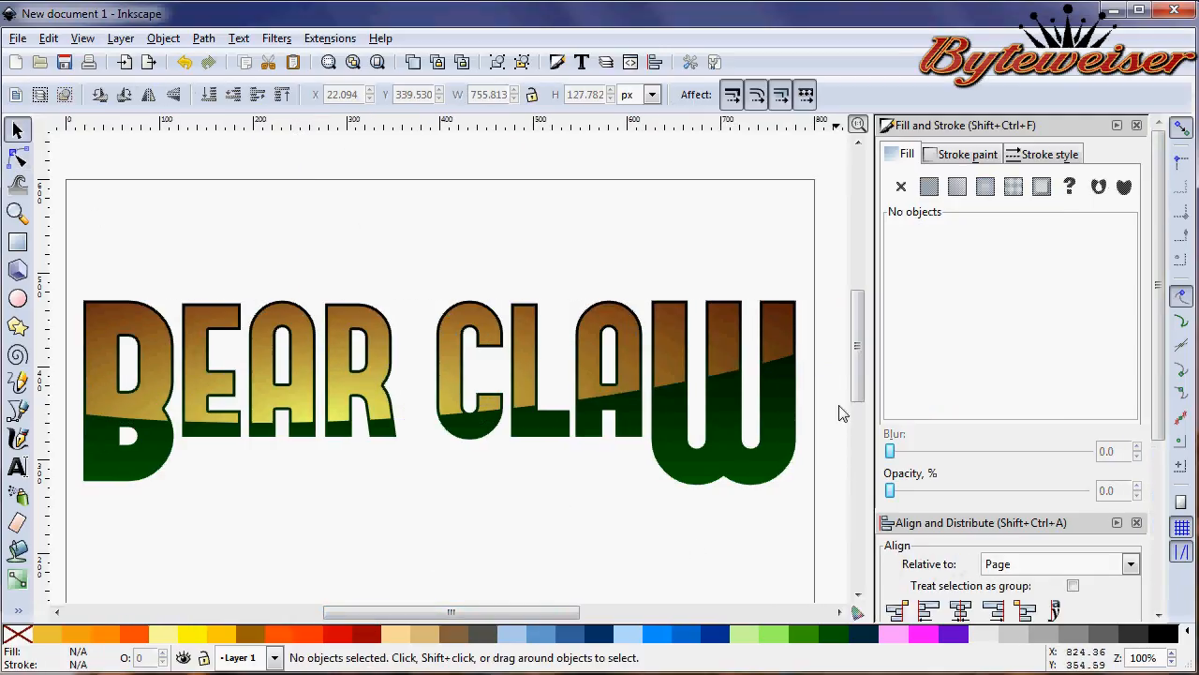
{"action": "scroll", "scroll_direction": "up", "scroll_amount": 3}
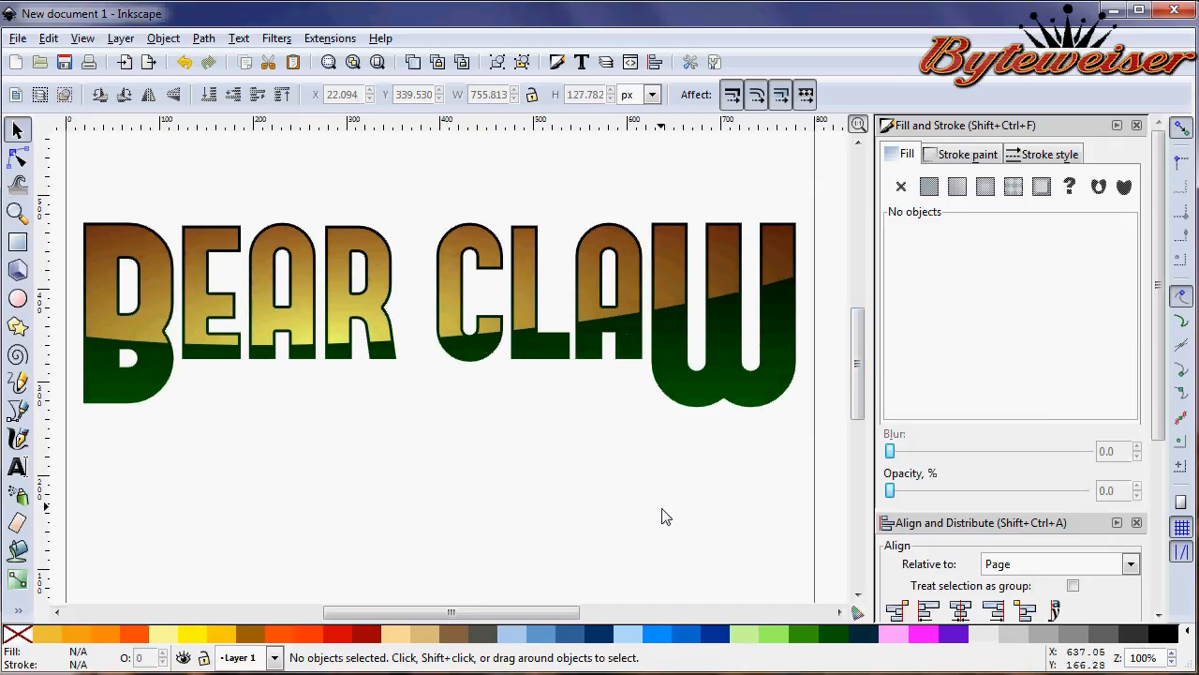
{"action": "mouse_move", "coordinate": [382, 472]}
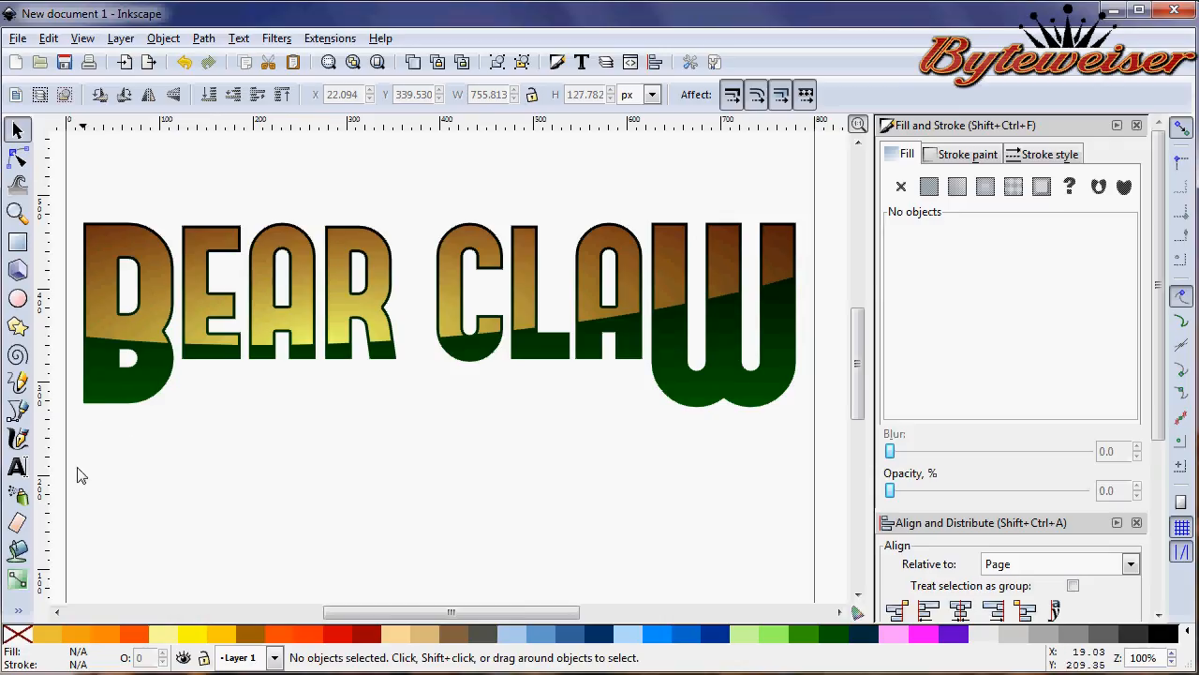
- Create a text frame below BEAR CLAW and write BOATING in the Fearless font
{"action": "left_click", "coordinate": [17, 467]}
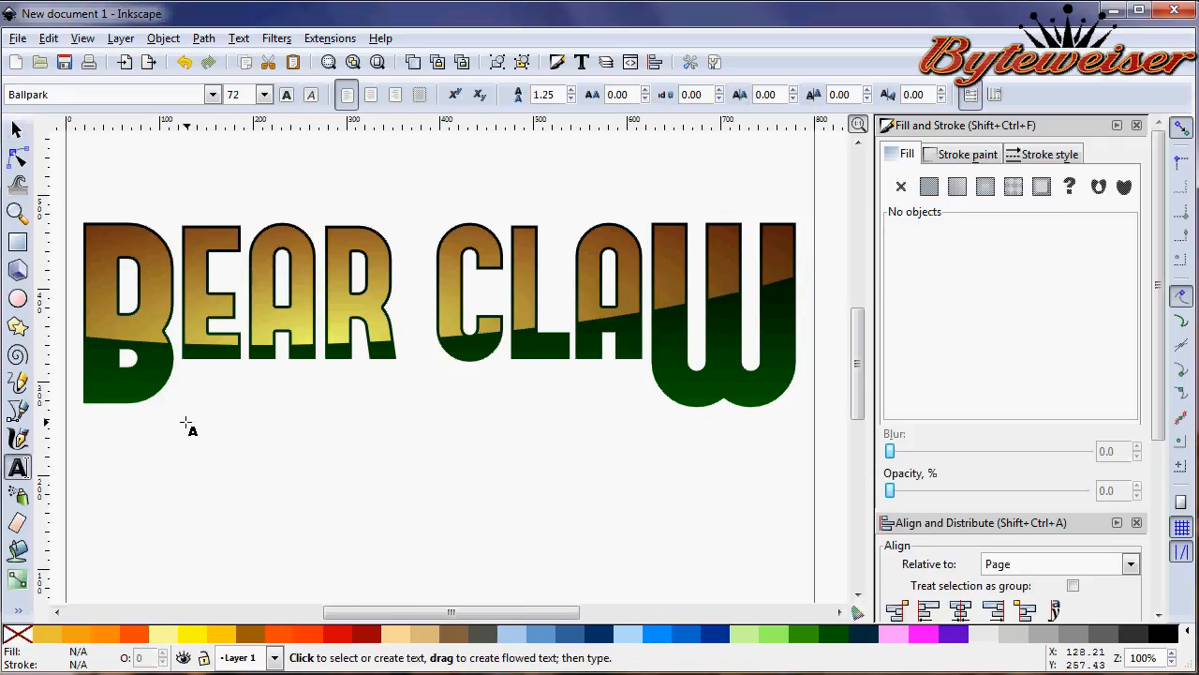
{"action": "left_click_drag", "start_coordinate": [184, 422], "coordinate": [671, 528]}
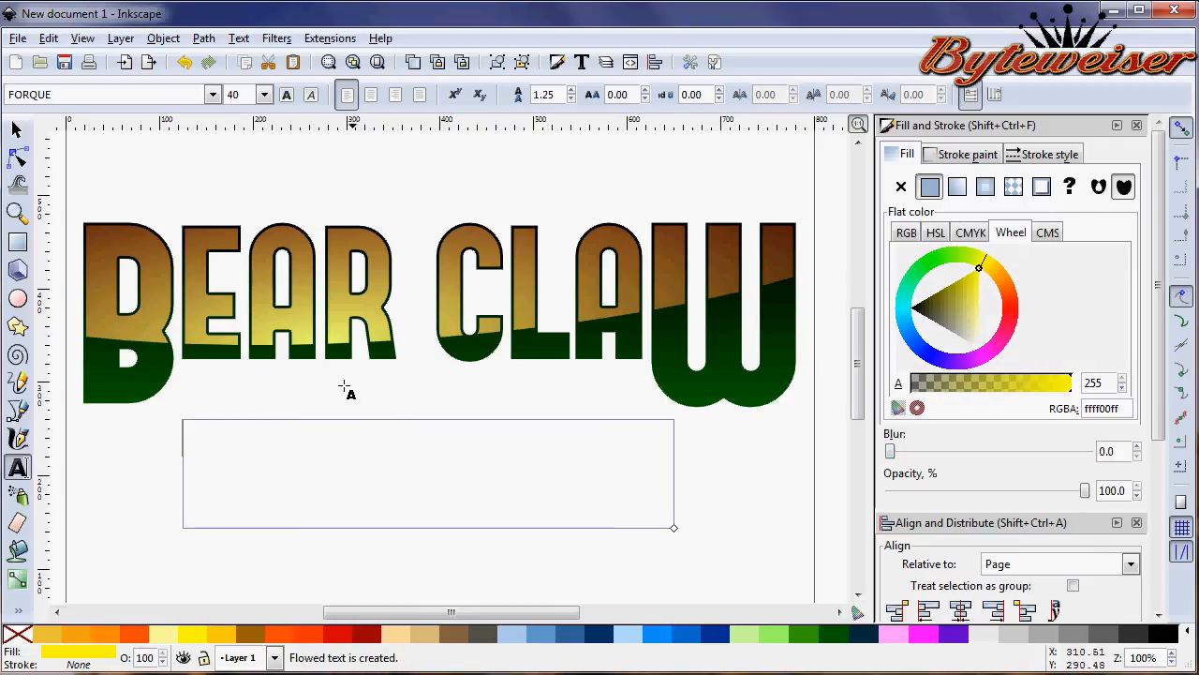
{"action": "left_click", "coordinate": [213, 94]}
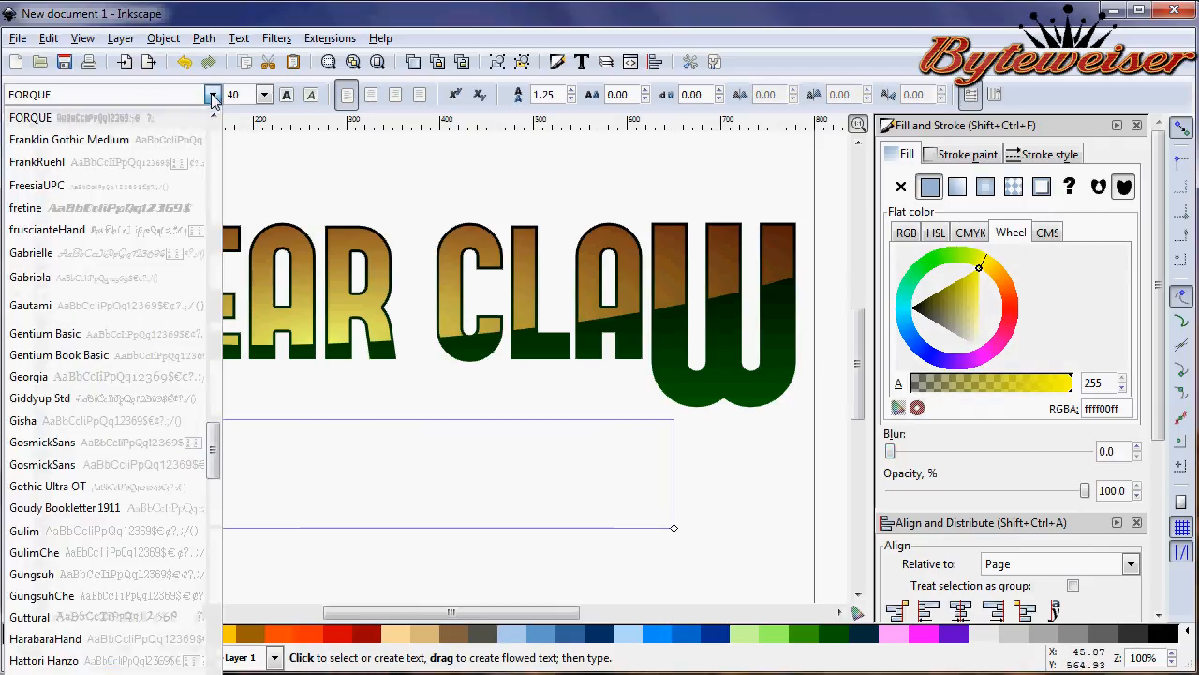
{"action": "scroll", "scroll_direction": "up", "scroll_amount": 3}
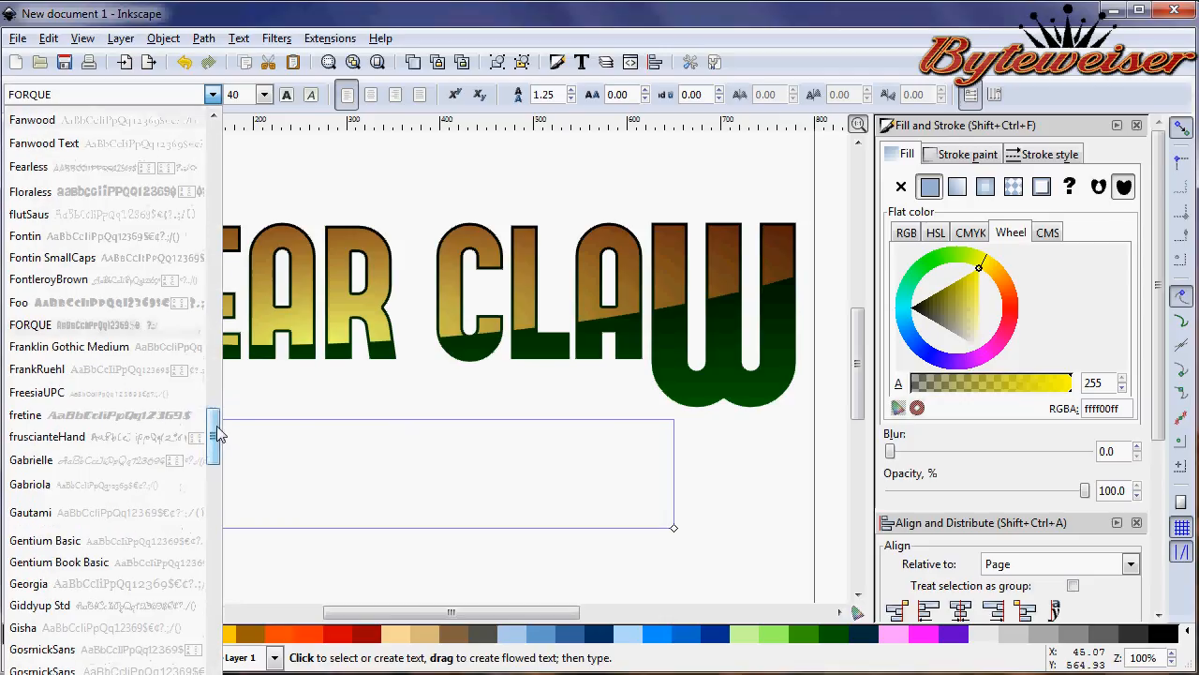
{"action": "left_click", "coordinate": [28, 166]}
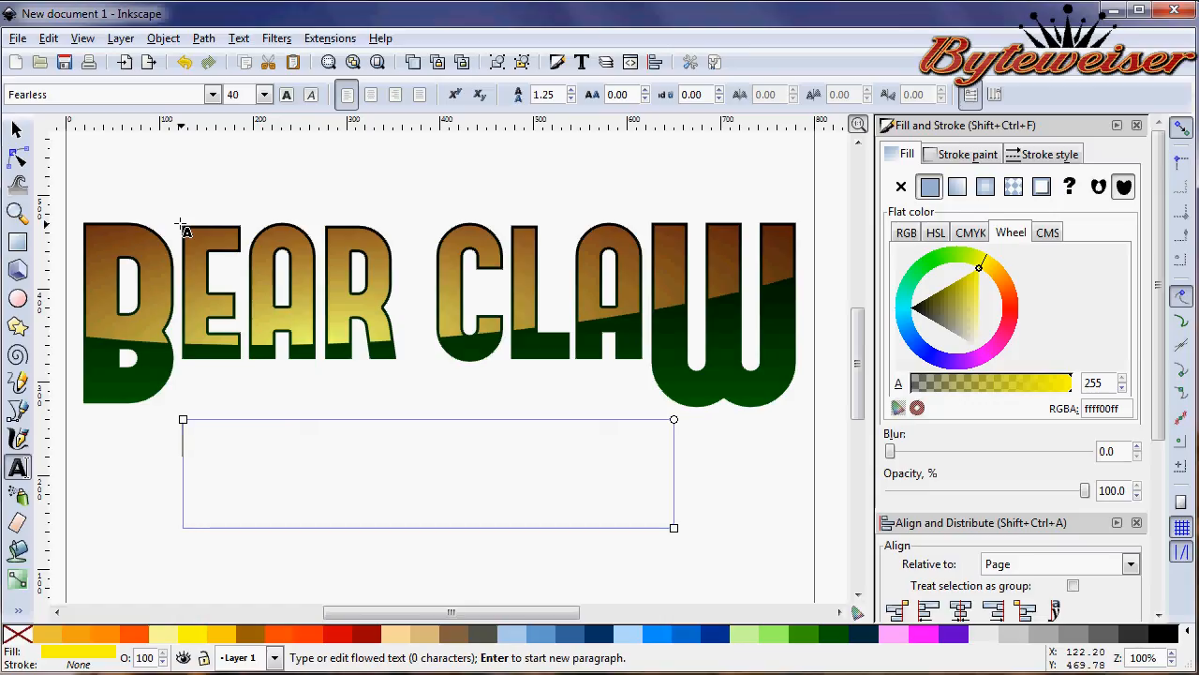
{"action": "type", "text": "BOATING"}
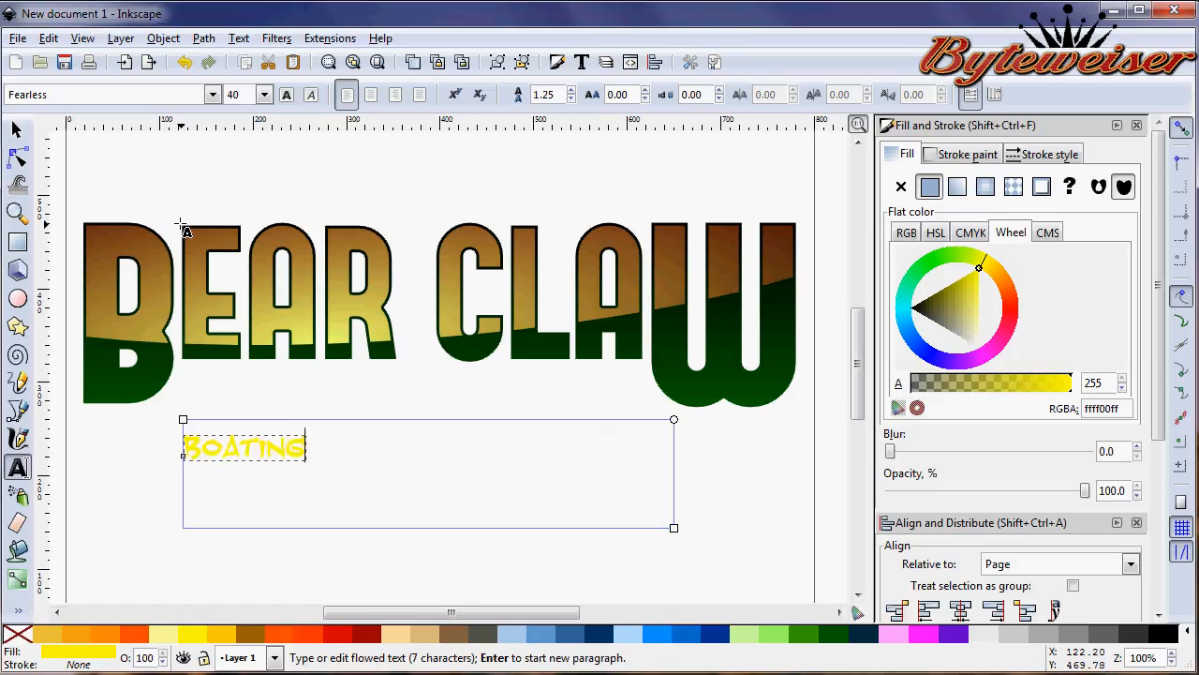
{"action": "mouse_move", "coordinate": [1171, 641]}
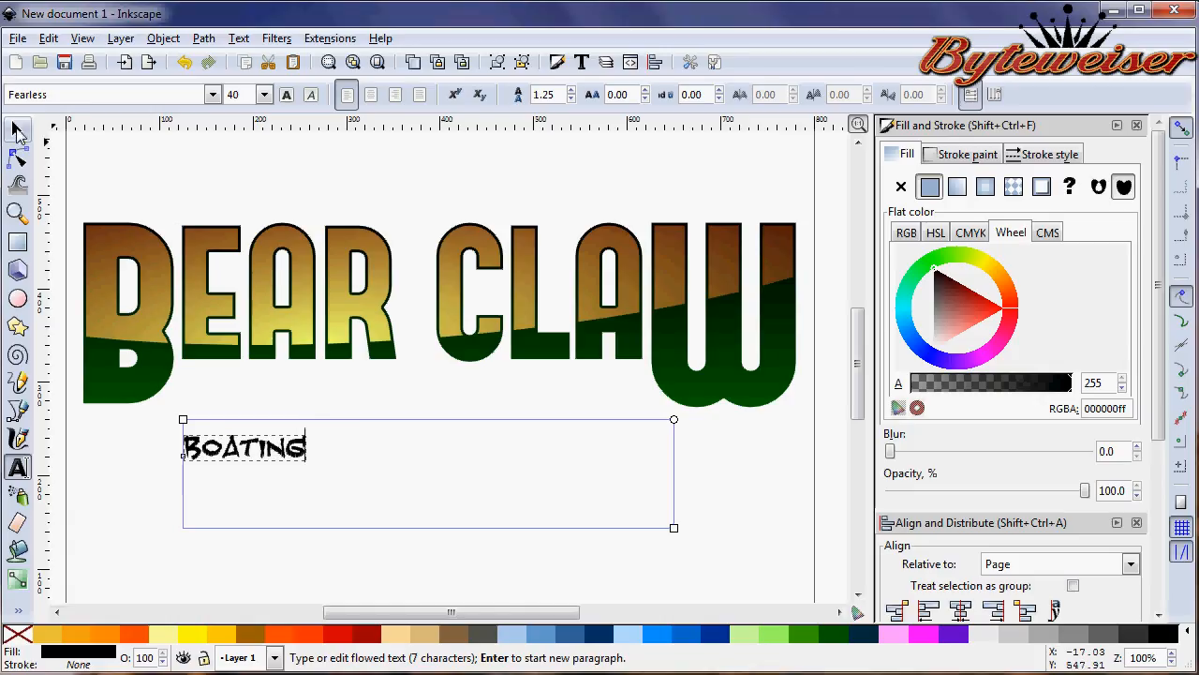
{"action": "left_click", "coordinate": [16, 129]}
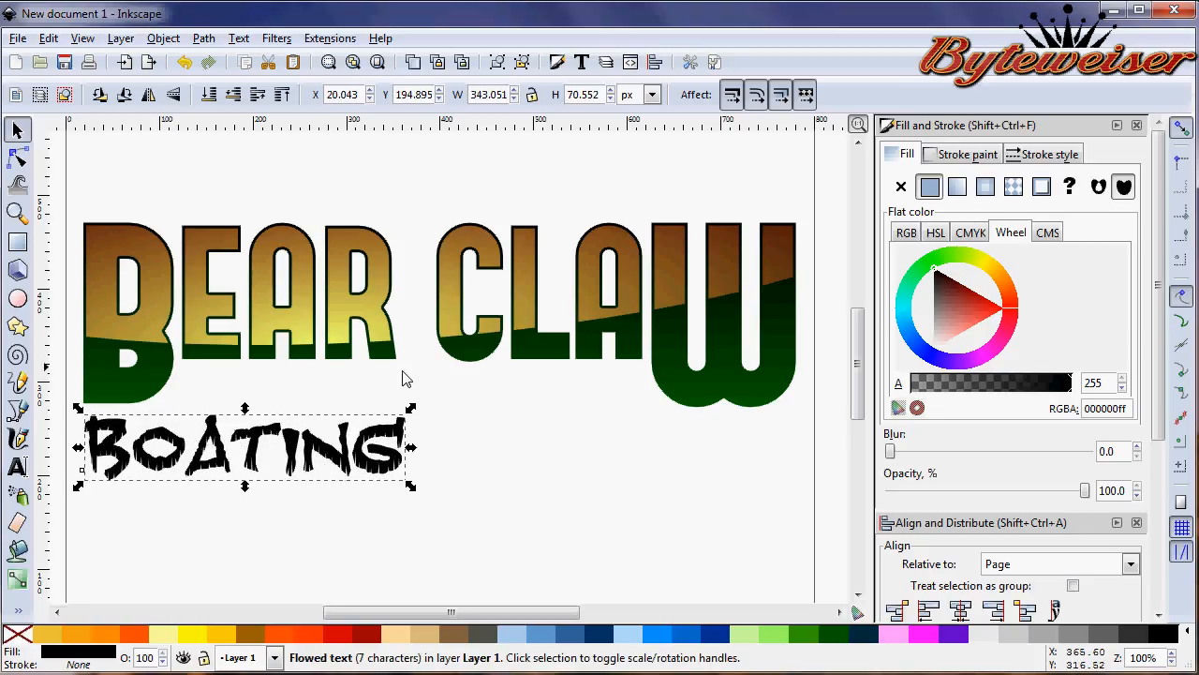
{"action": "left_click_drag", "start_coordinate": [243, 450], "coordinate": [596, 456]}
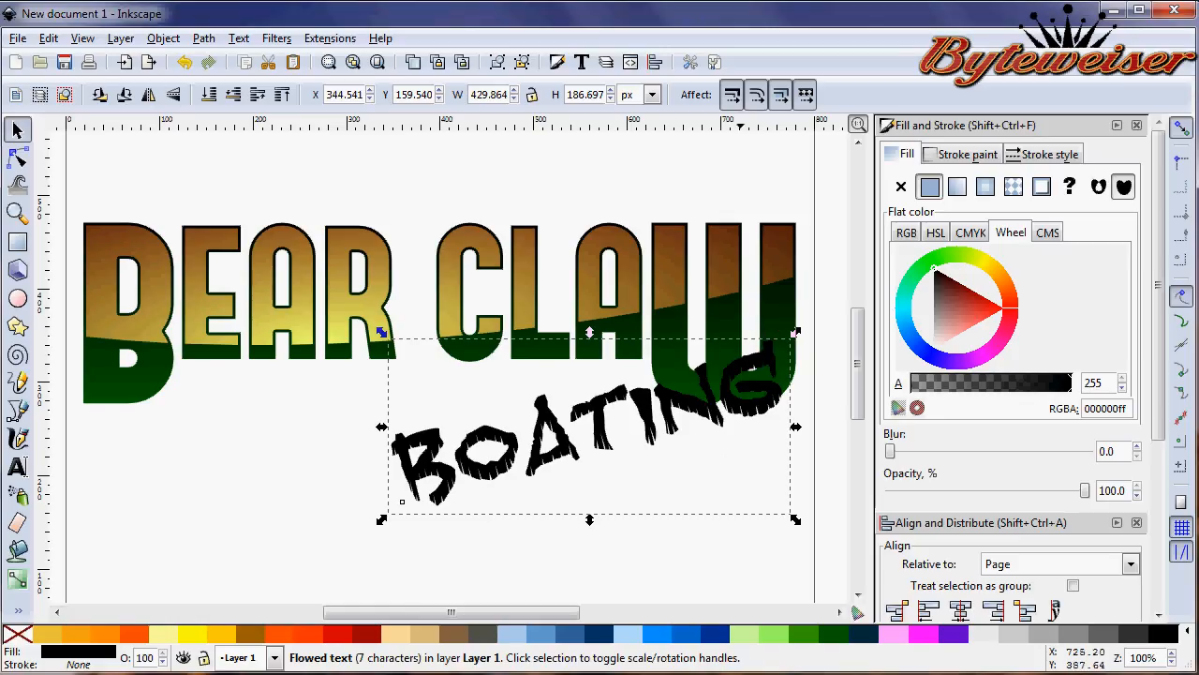
{"action": "mouse_move", "coordinate": [764, 397]}
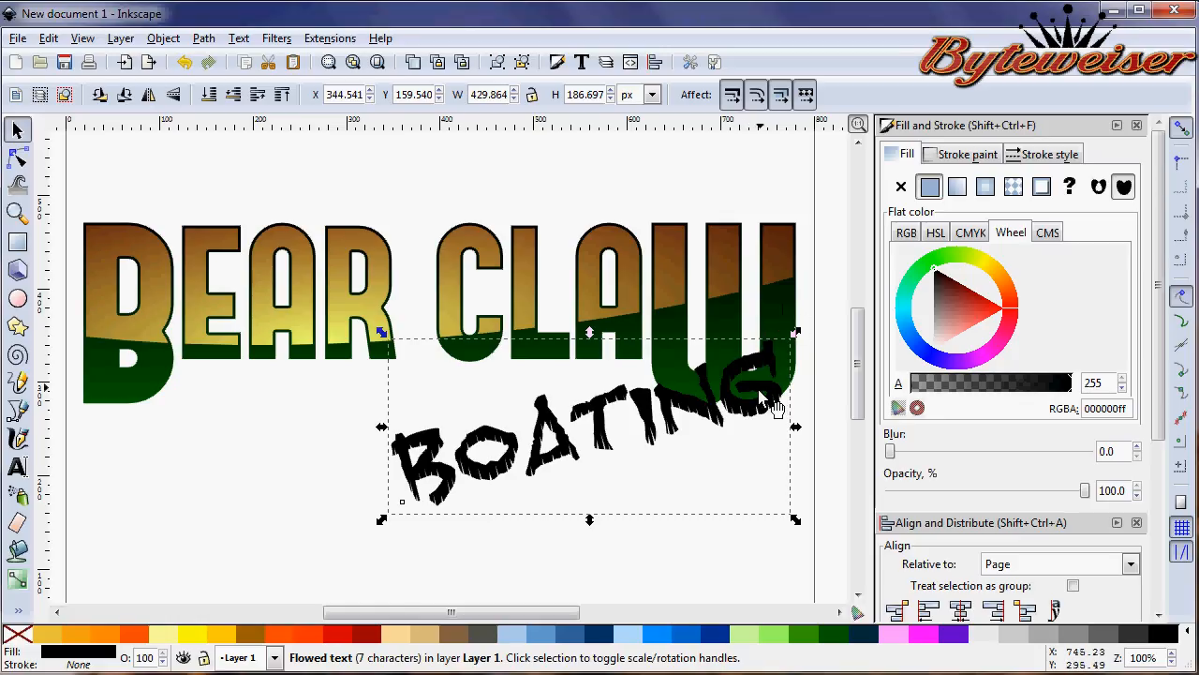
{"action": "mouse_move", "coordinate": [694, 416]}
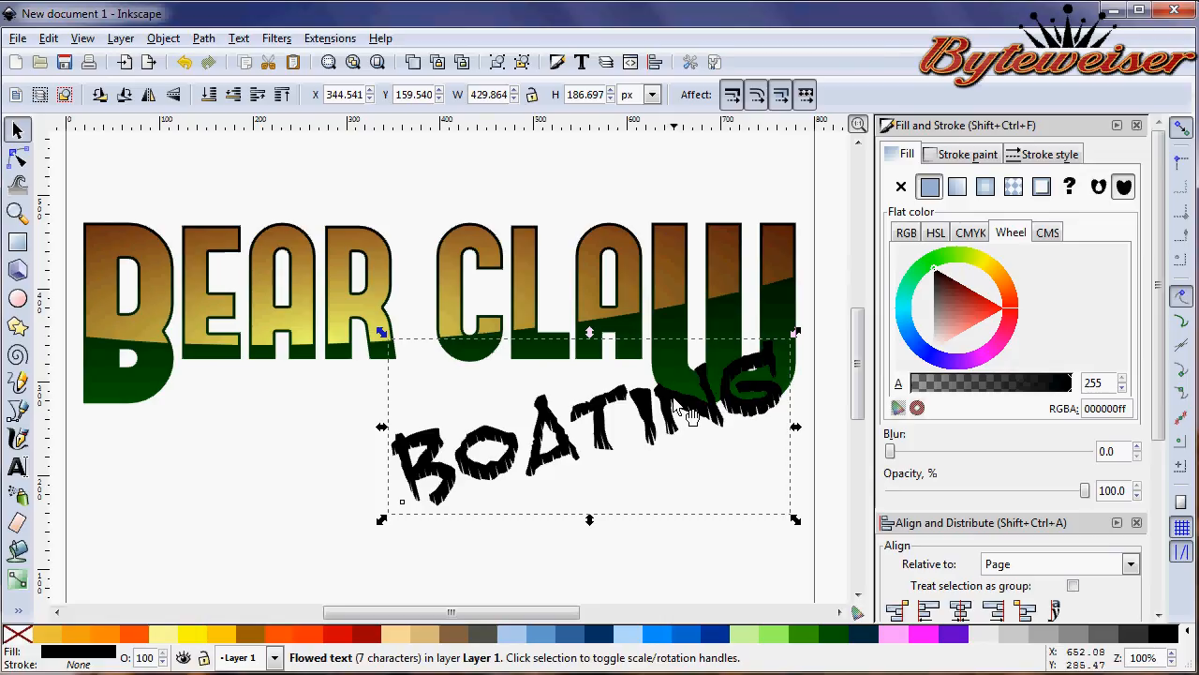
{"action": "mouse_move", "coordinate": [741, 420]}
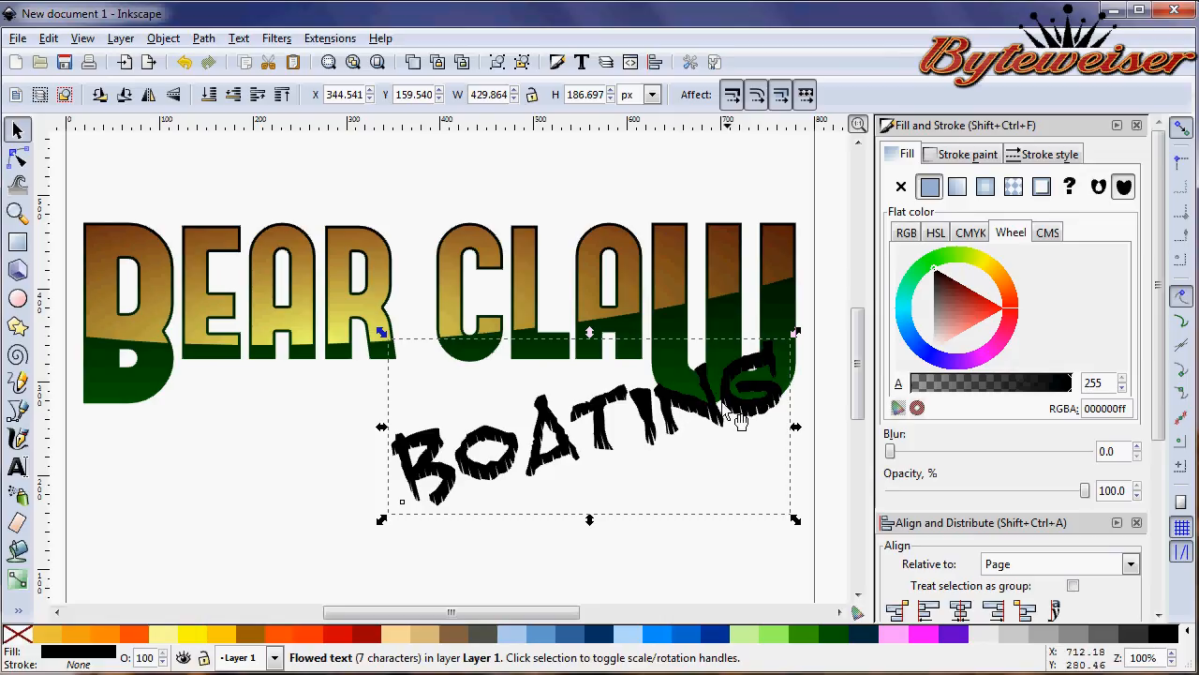
{"action": "mouse_move", "coordinate": [603, 440]}
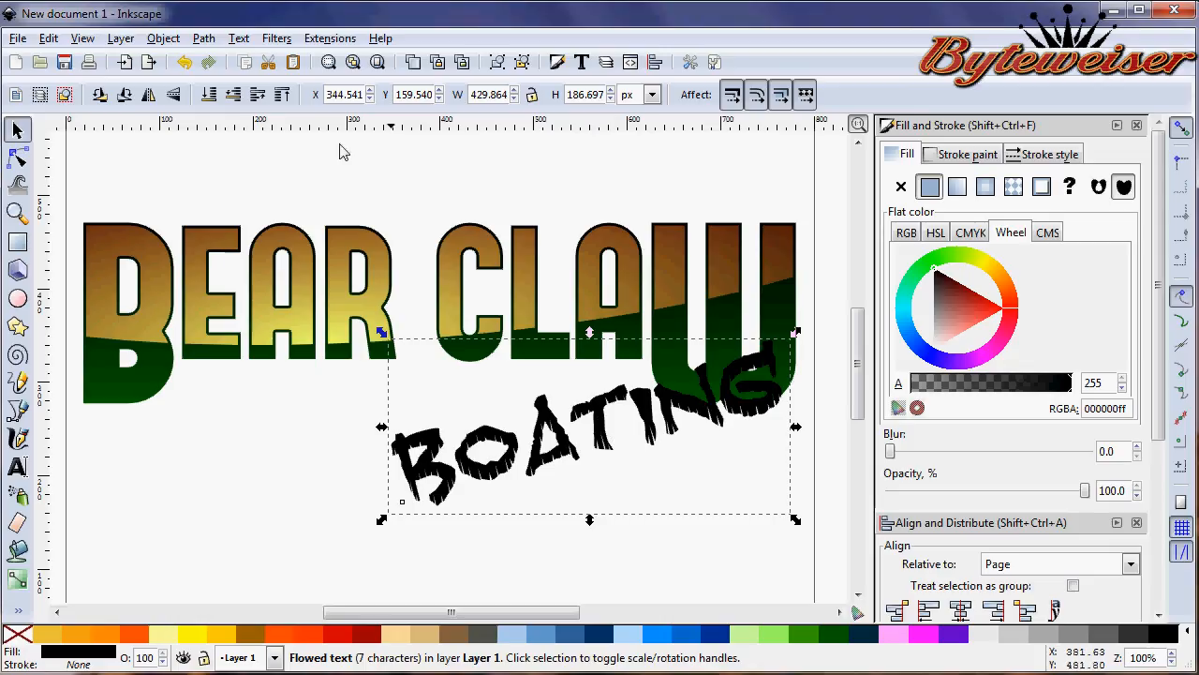
{"action": "mouse_move", "coordinate": [615, 440]}
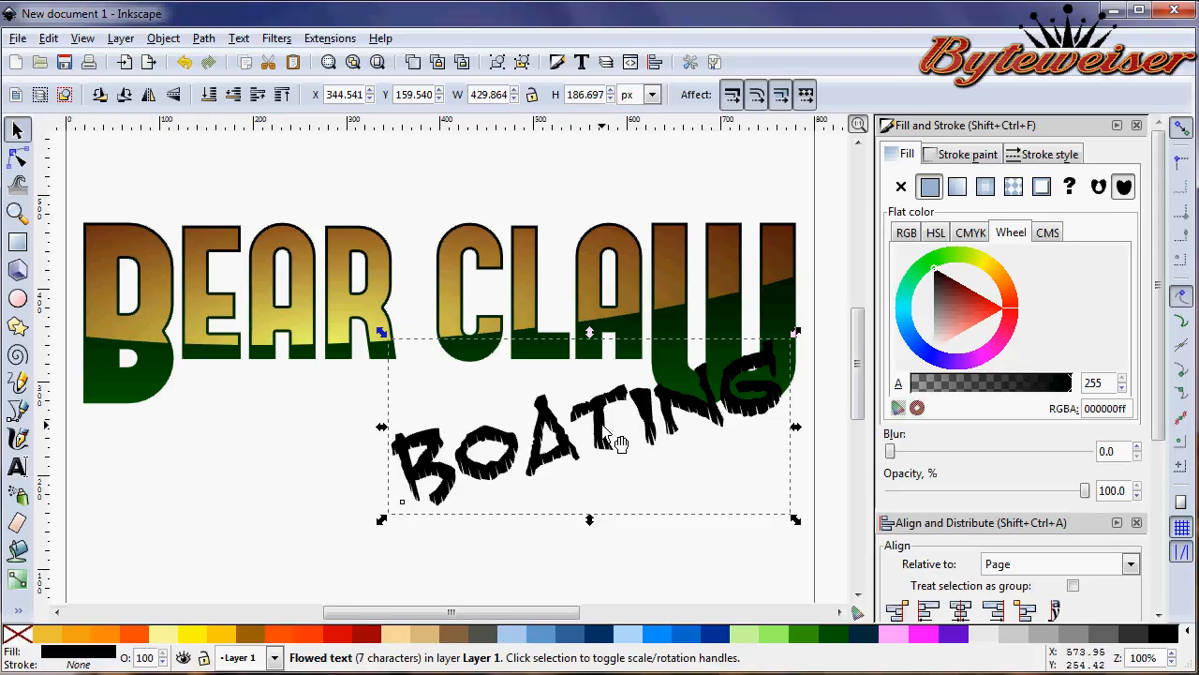
{"action": "mouse_move", "coordinate": [600, 435]}
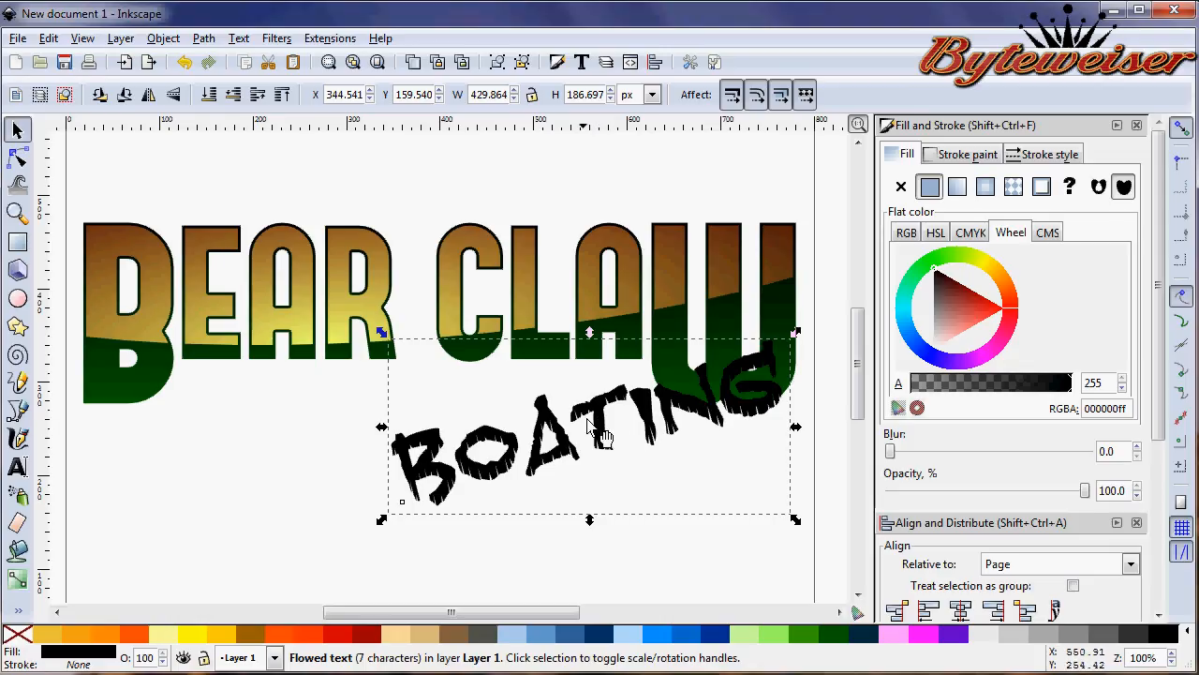
{"action": "mouse_move", "coordinate": [764, 408]}
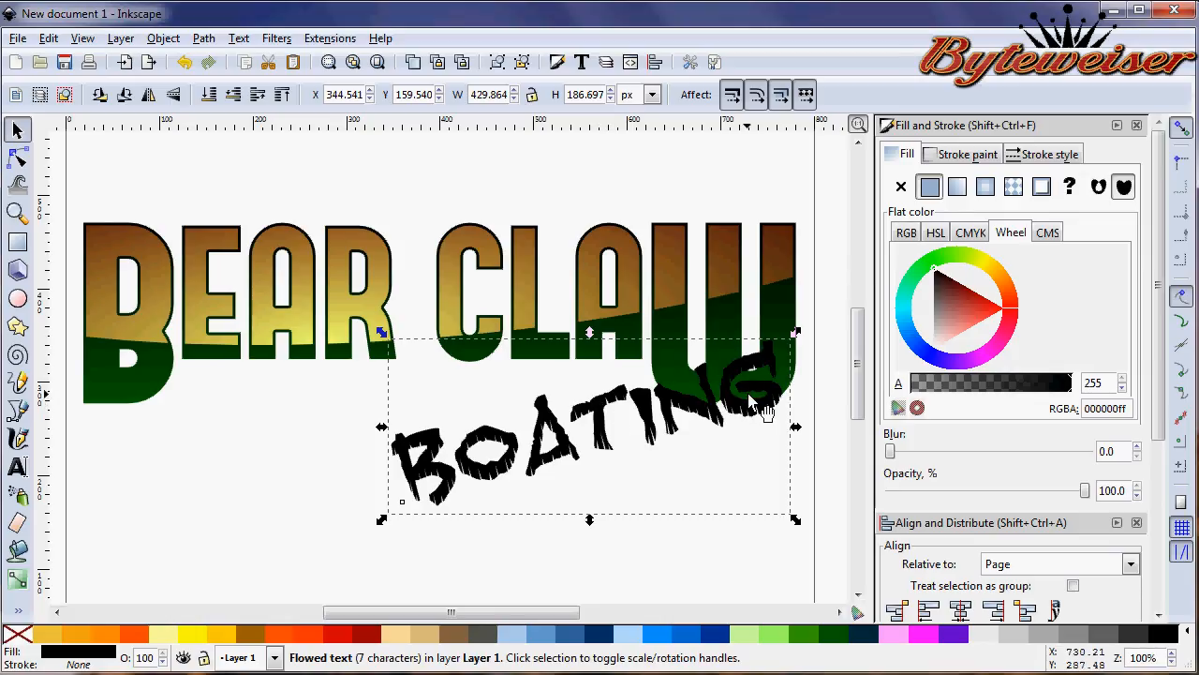
{"action": "mouse_move", "coordinate": [750, 328]}
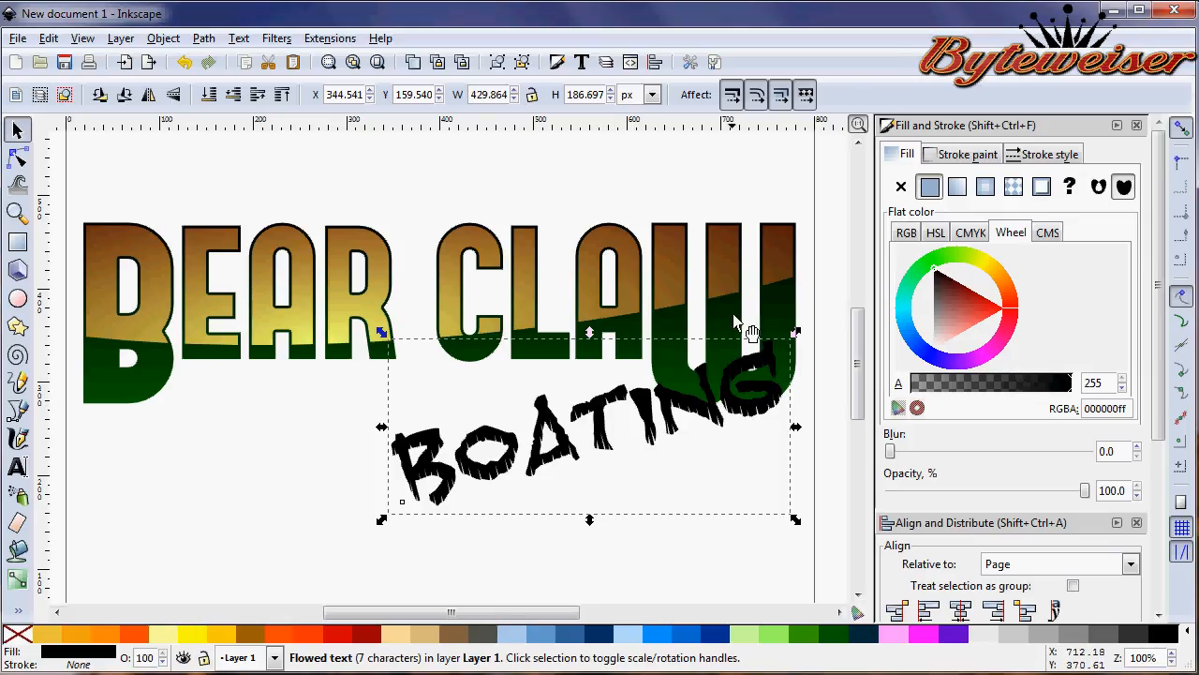
{"action": "mouse_move", "coordinate": [633, 333]}
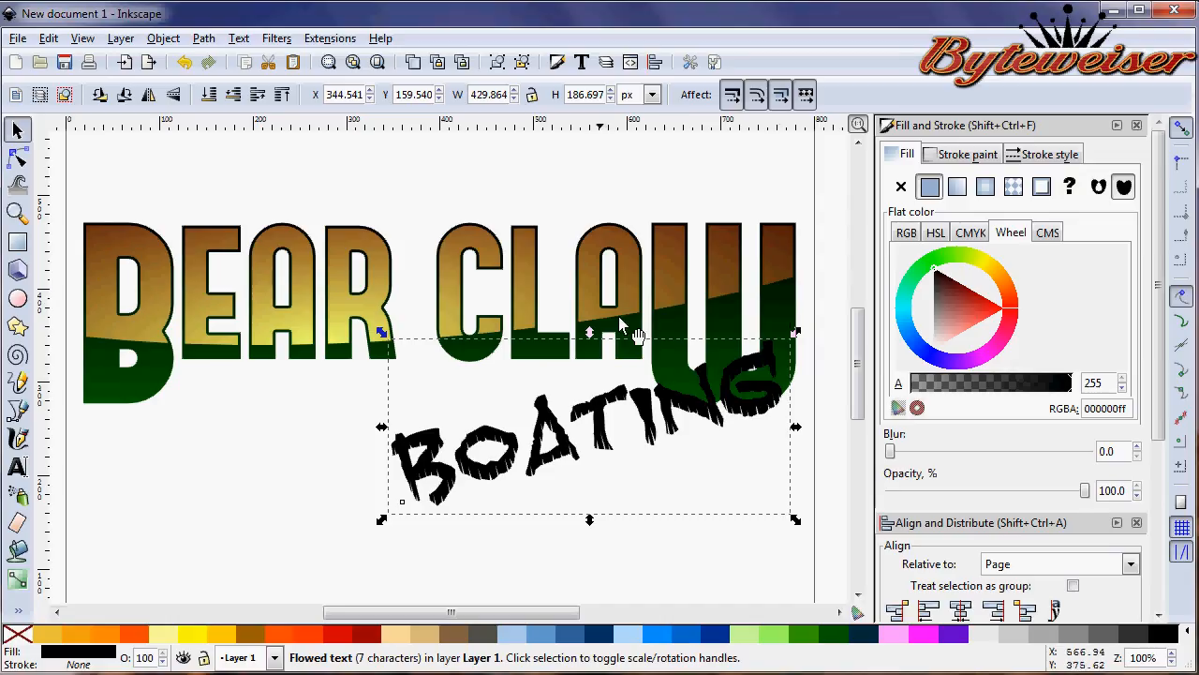
{"action": "mouse_move", "coordinate": [692, 401]}
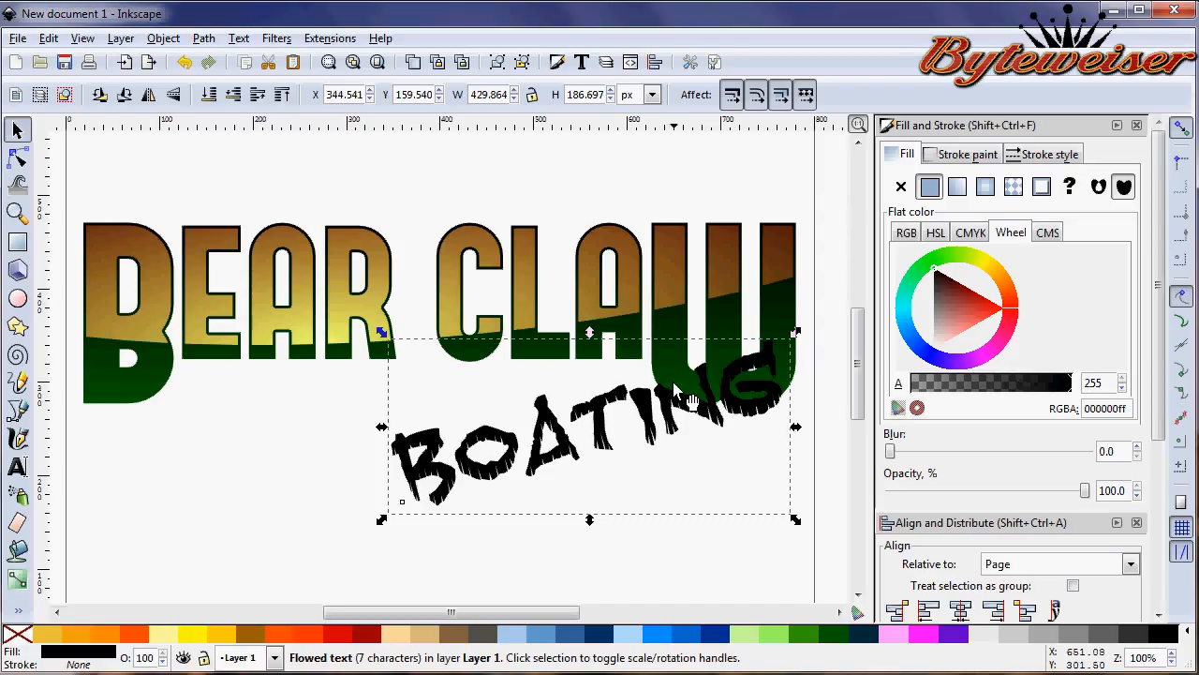
{"action": "mouse_move", "coordinate": [178, 47]}
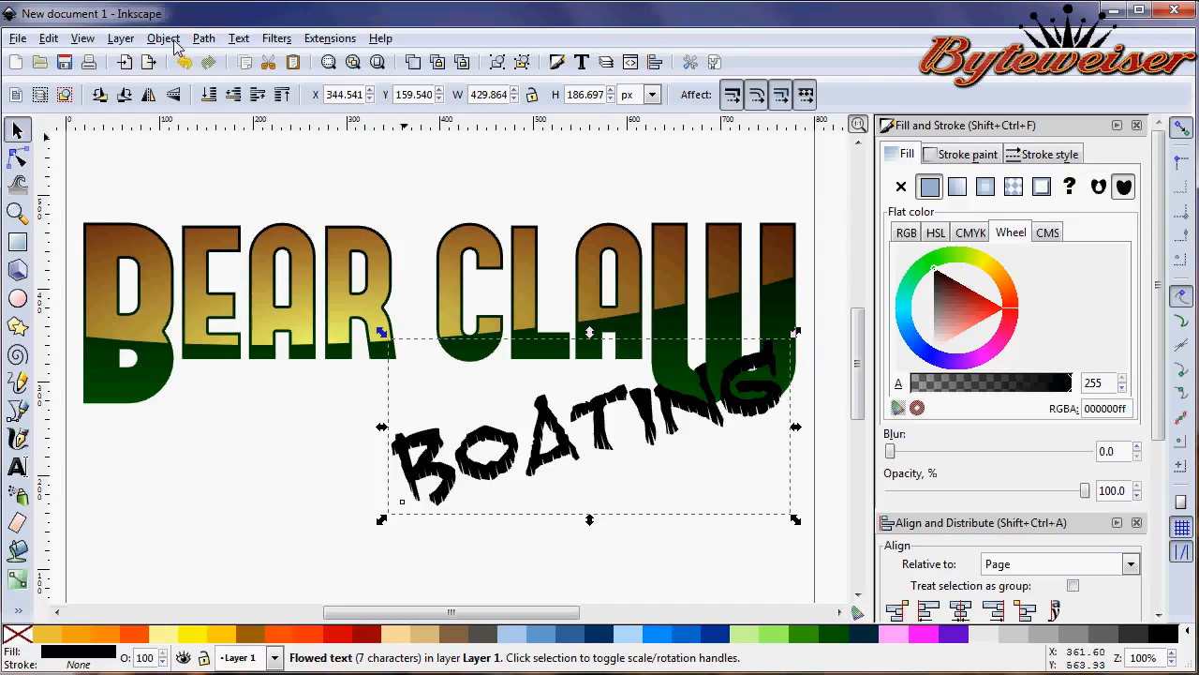
- Convert BOATING to paths, ungroup the letters, and combine the seven into one path
{"action": "left_click", "coordinate": [203, 38]}
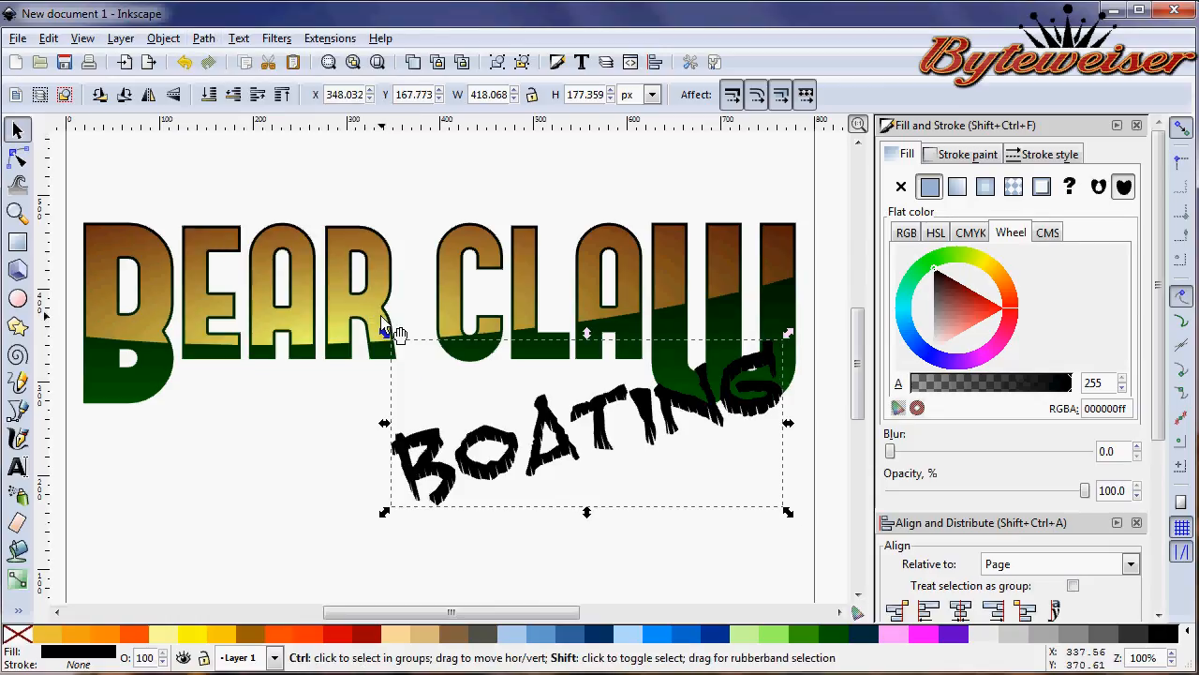
{"action": "left_click", "coordinate": [477, 459]}
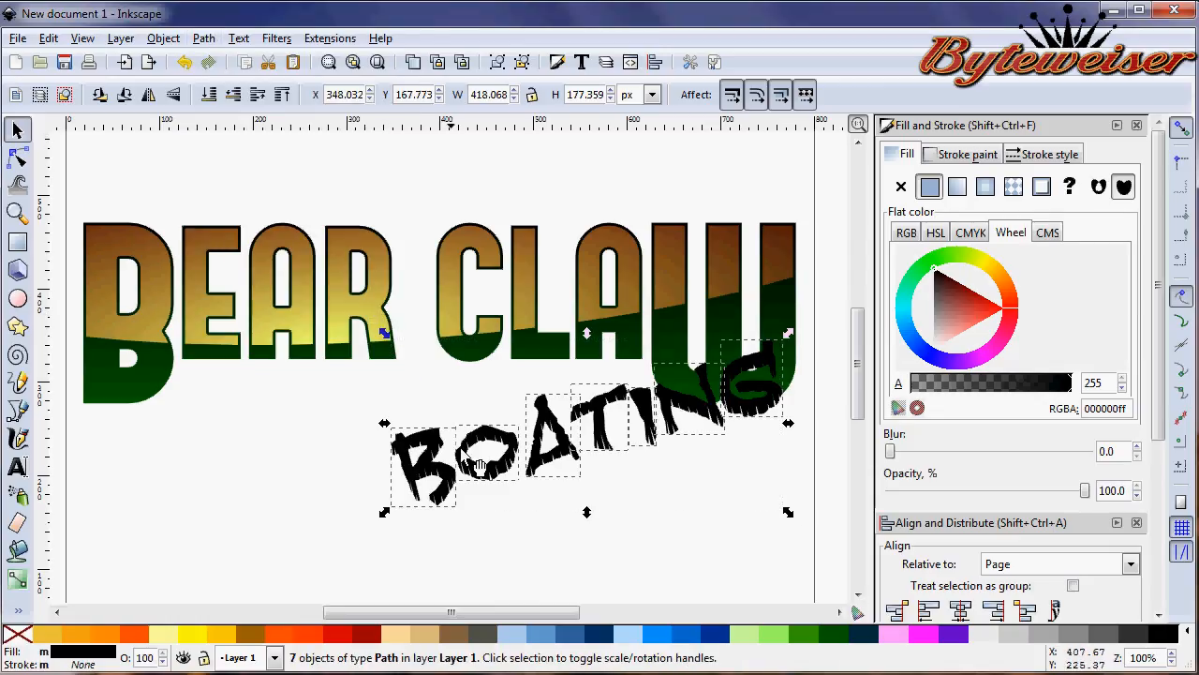
{"action": "left_click", "coordinate": [202, 38]}
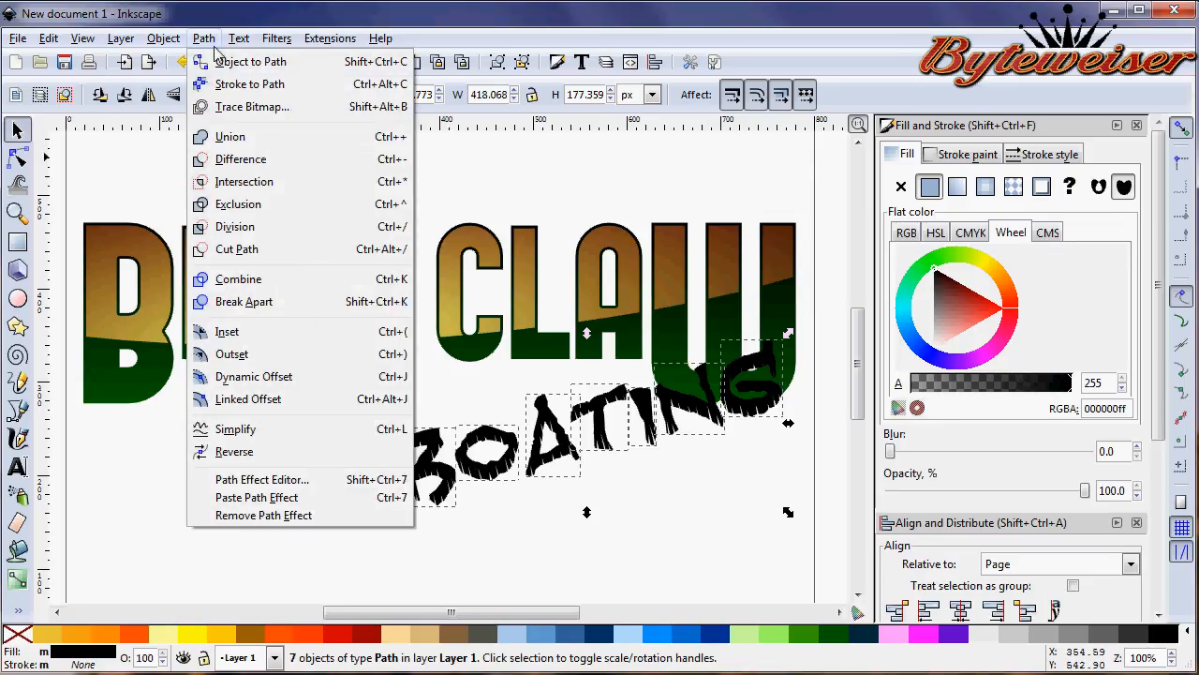
{"action": "left_click", "coordinate": [238, 277]}
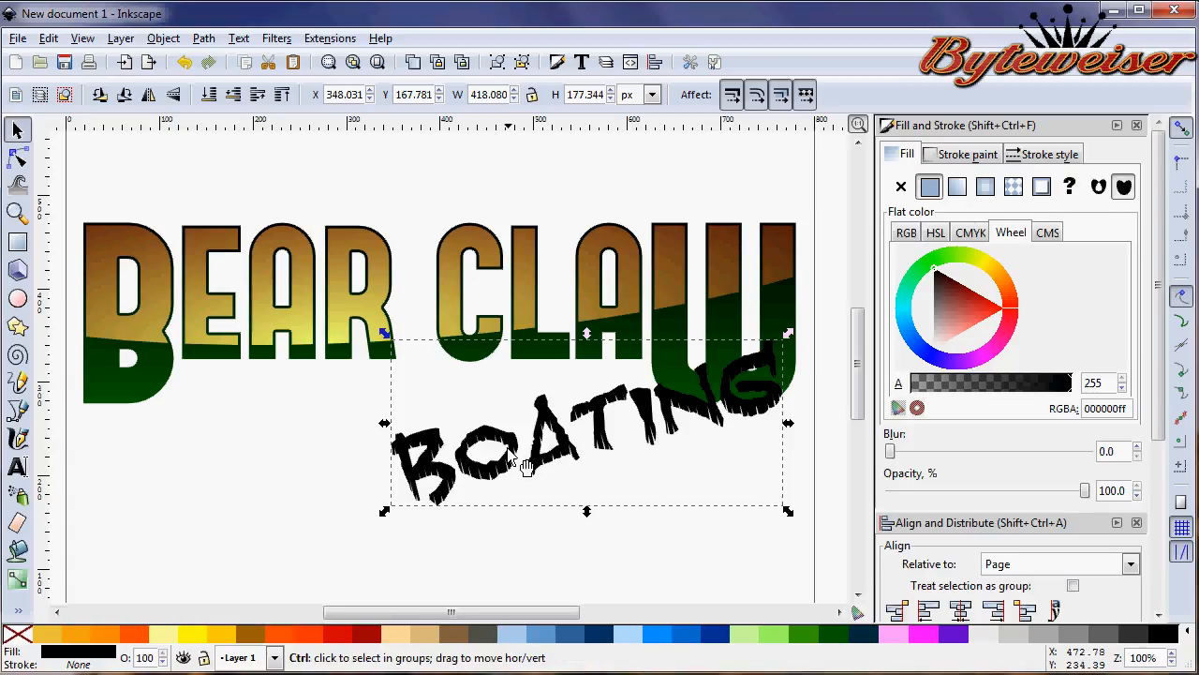
{"action": "mouse_move", "coordinate": [551, 536]}
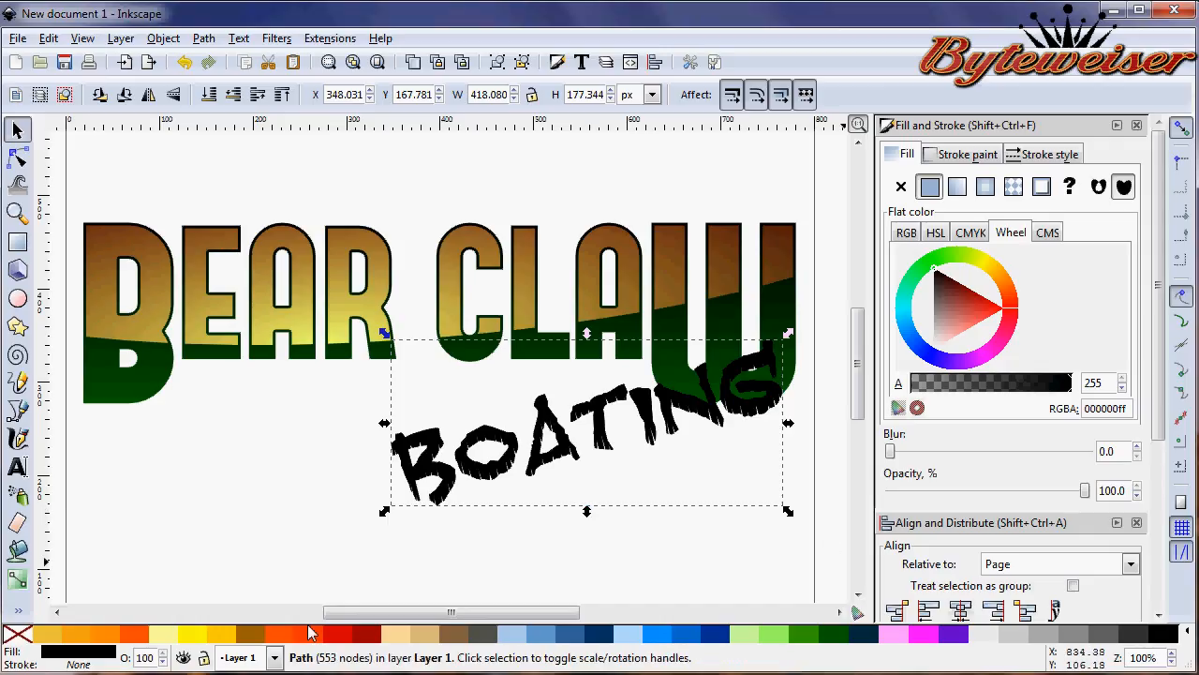
- Try a white fill on the combined BOATING path, then return it to black
{"action": "left_click", "coordinate": [940, 358]}
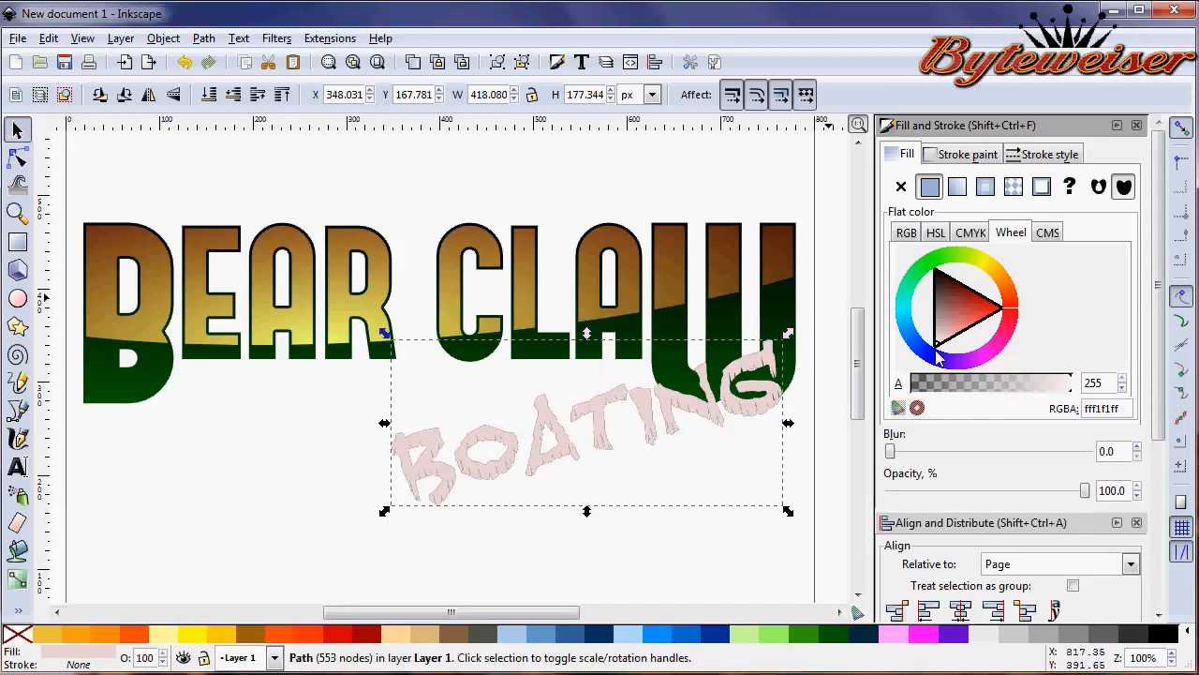
{"action": "left_click", "coordinate": [937, 334]}
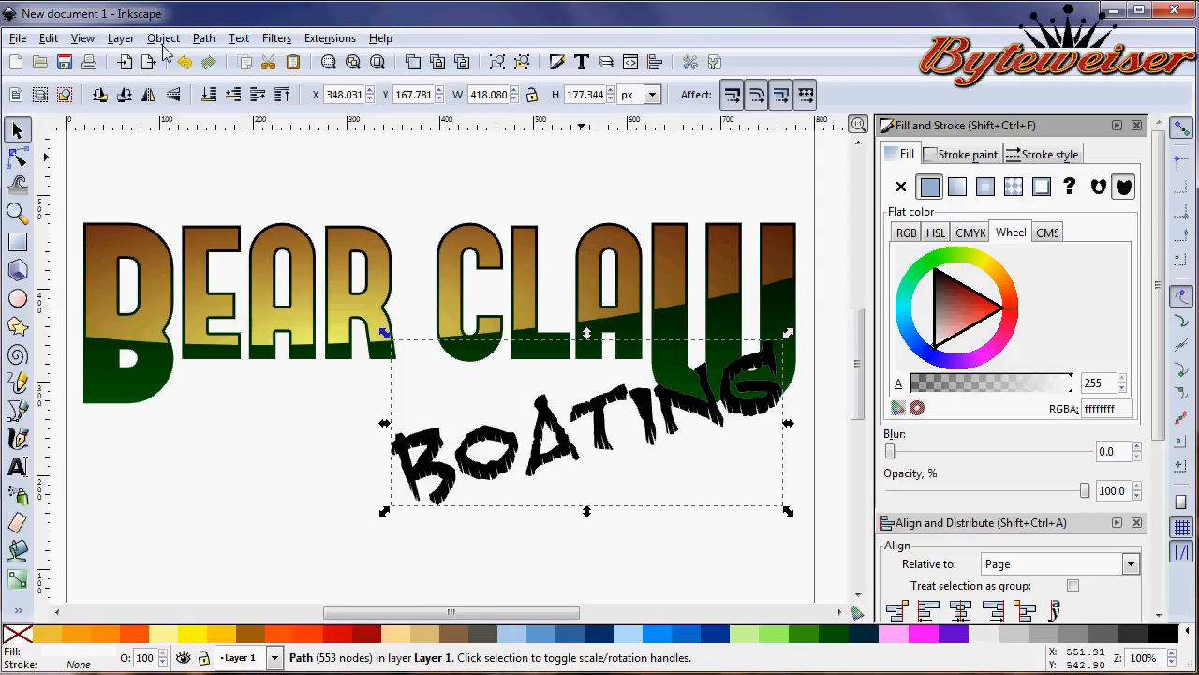
- Apply Dynamic Offset to the combined BOATING path to form its outline shape
{"action": "left_click", "coordinate": [203, 37]}
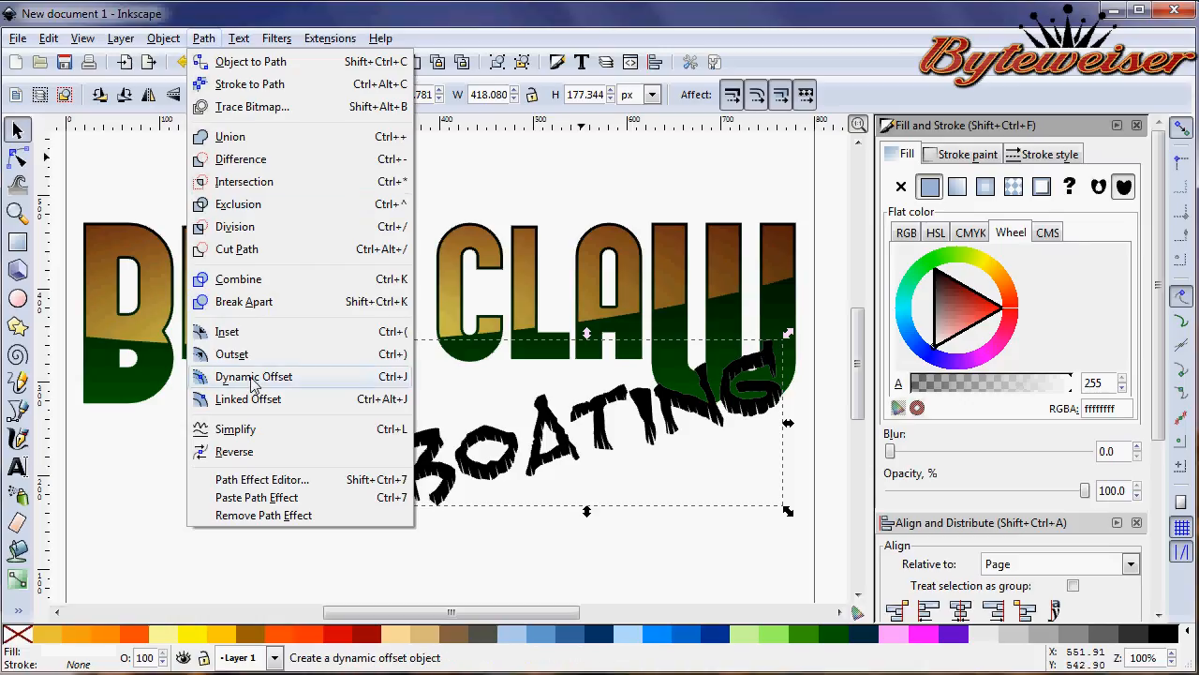
{"action": "left_click", "coordinate": [255, 375]}
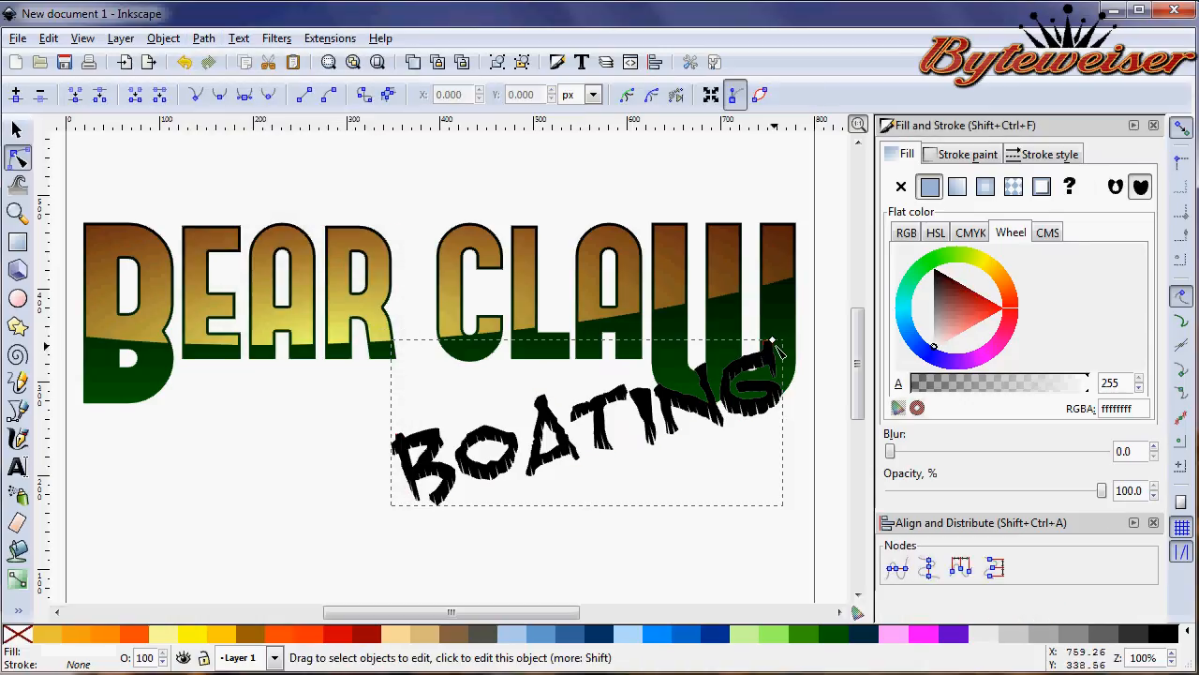
{"action": "mouse_move", "coordinate": [776, 348]}
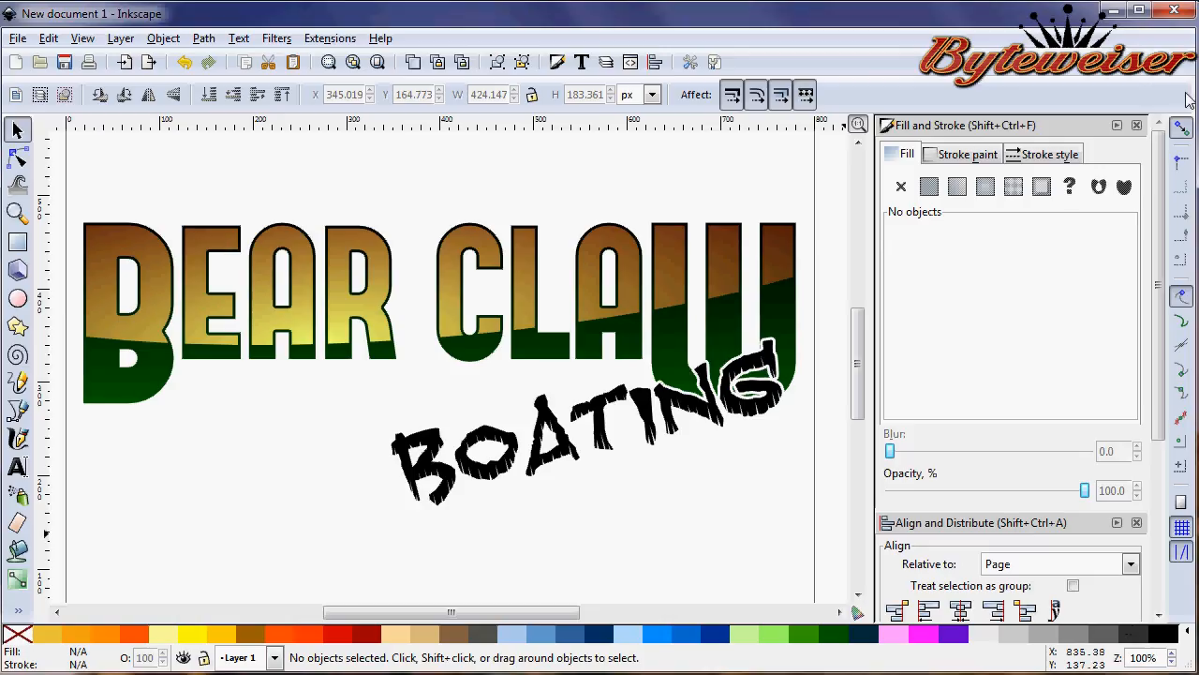
- Fit the page, shift BOATING with its outline up over BEAR CLAW's lower right, and deselect
{"action": "left_click", "coordinate": [1150, 123]}
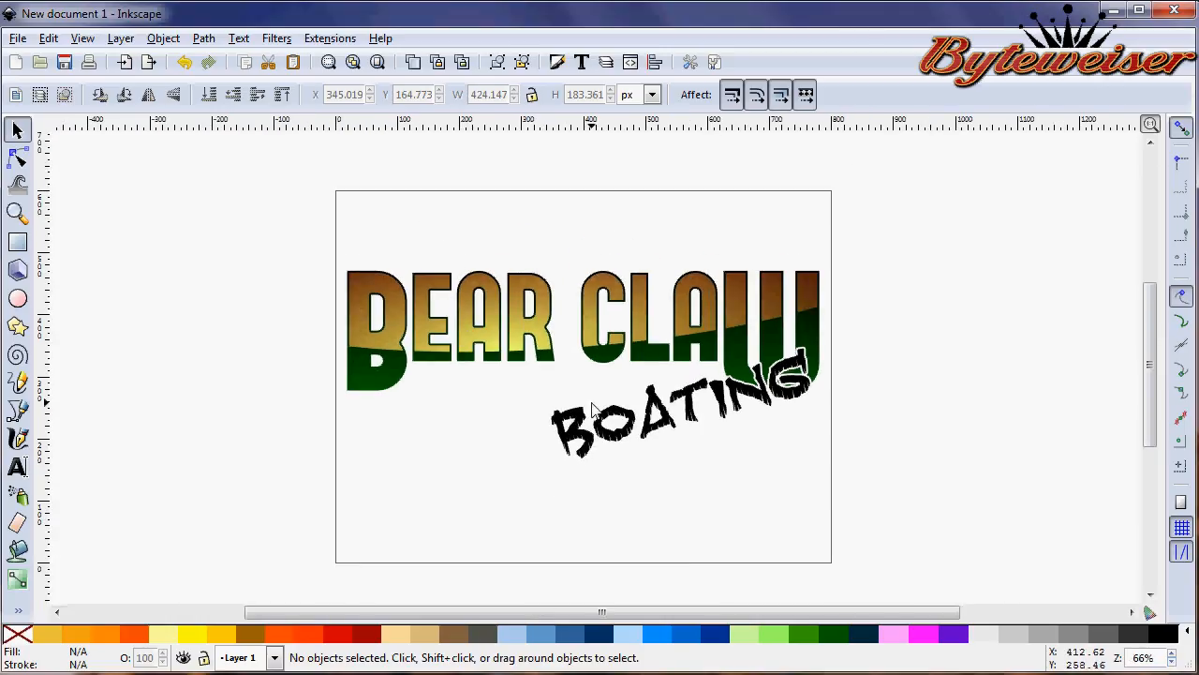
{"action": "left_click", "coordinate": [656, 422]}
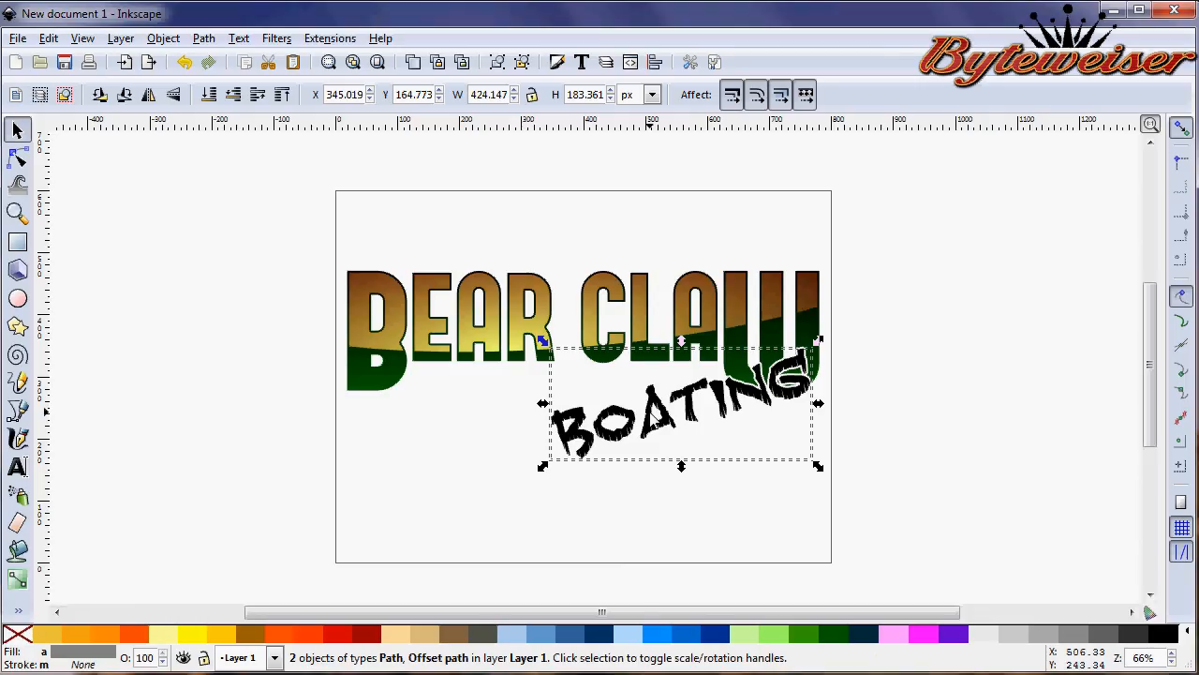
{"action": "mouse_move", "coordinate": [710, 423]}
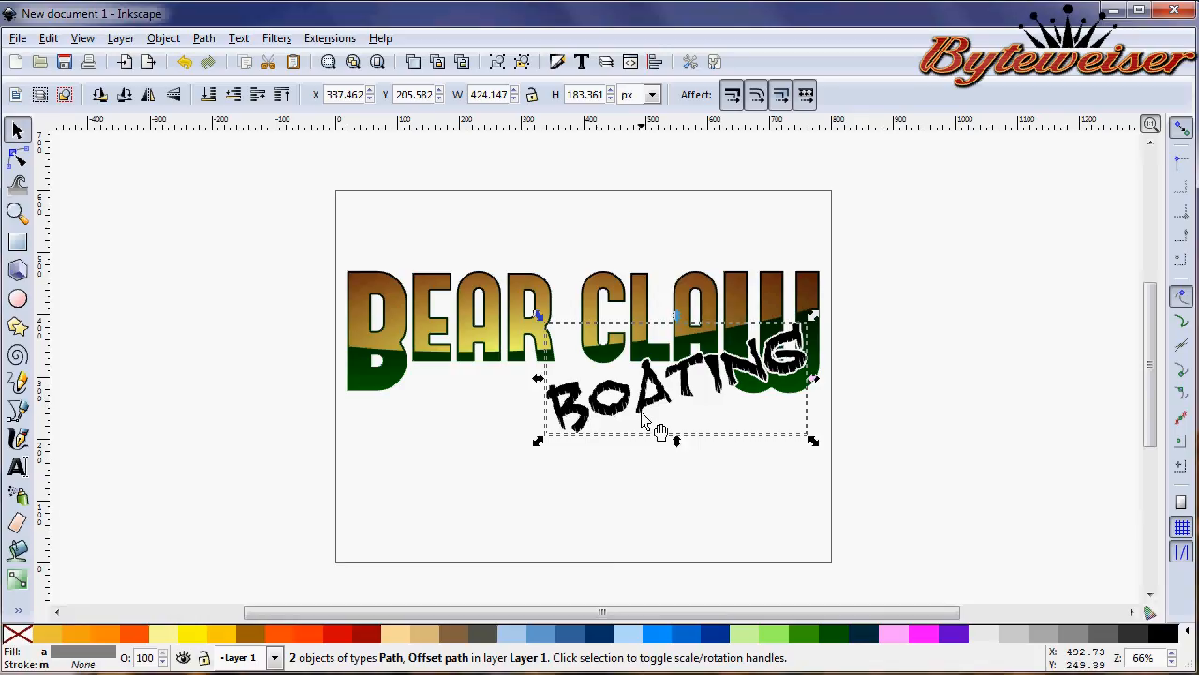
{"action": "left_click", "coordinate": [140, 188]}
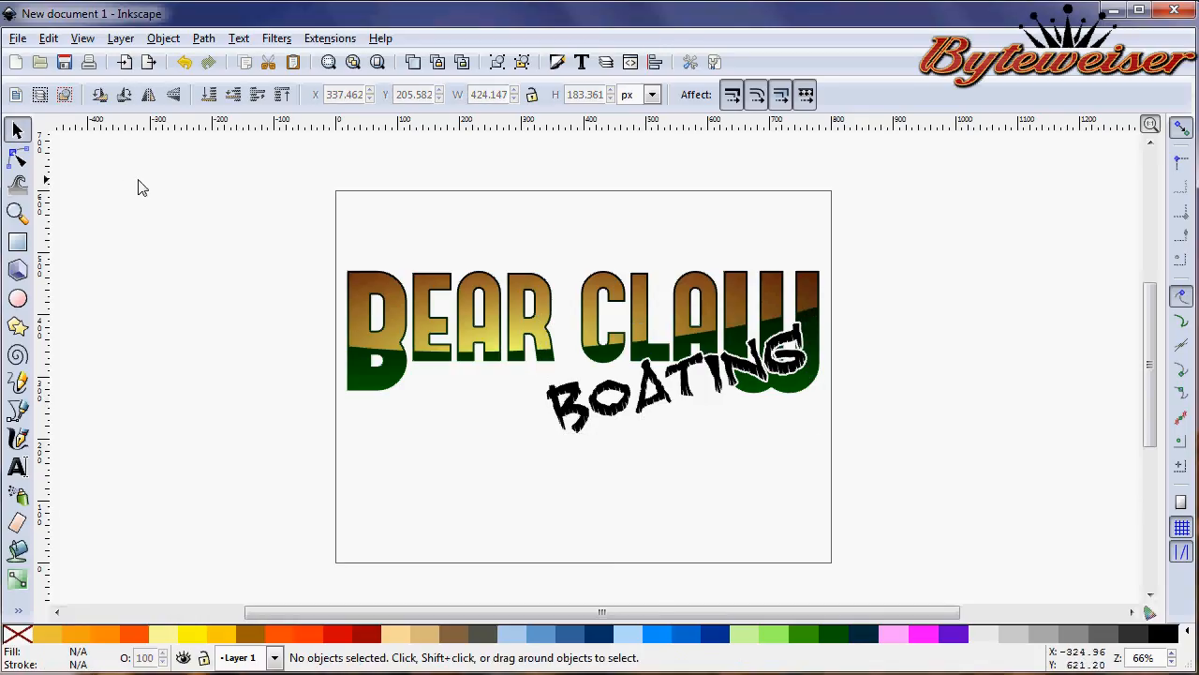
{"action": "mouse_move", "coordinate": [218, 268]}
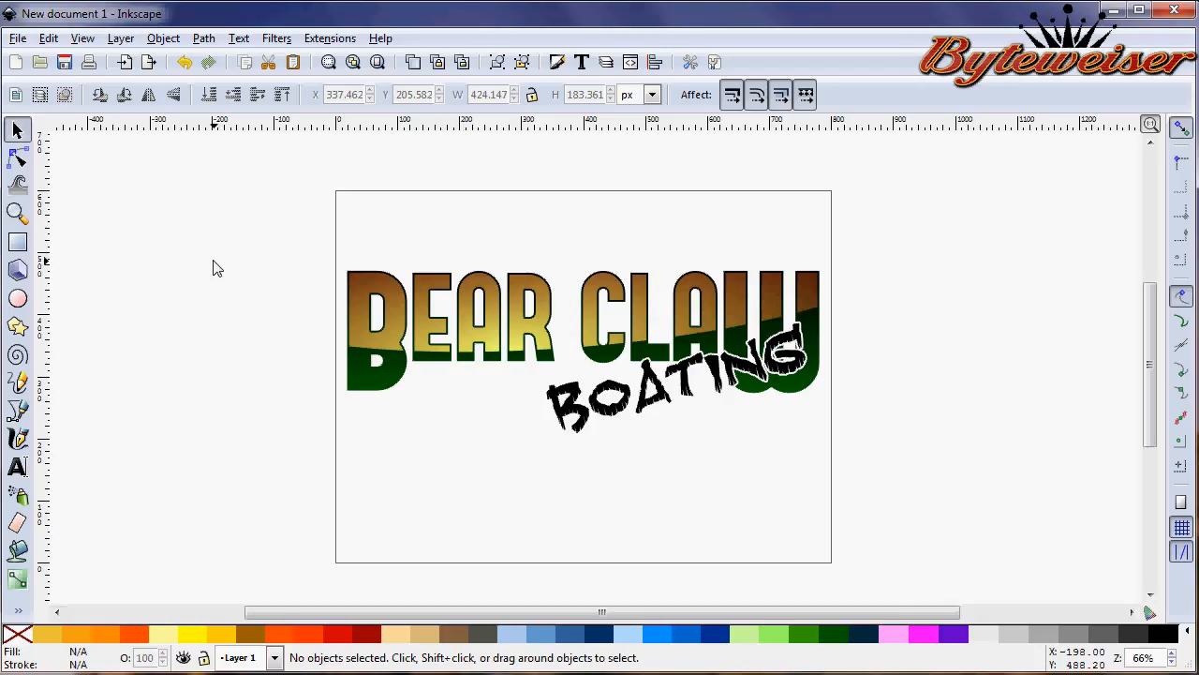
{"action": "mouse_move", "coordinate": [235, 316]}
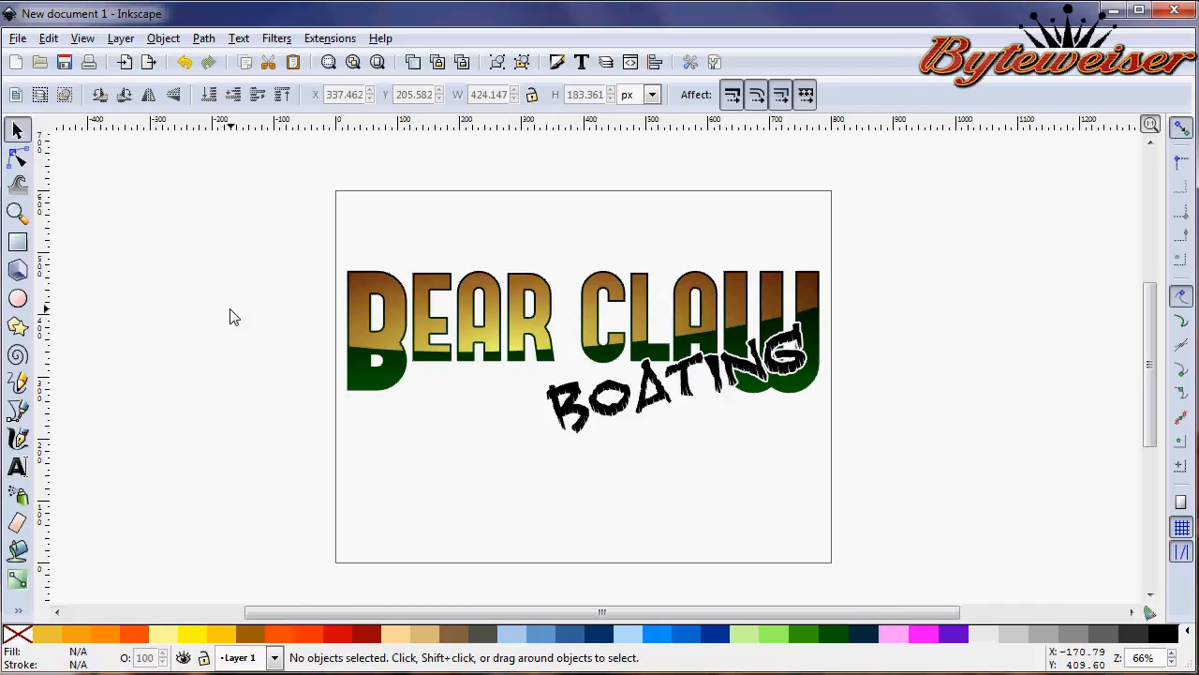